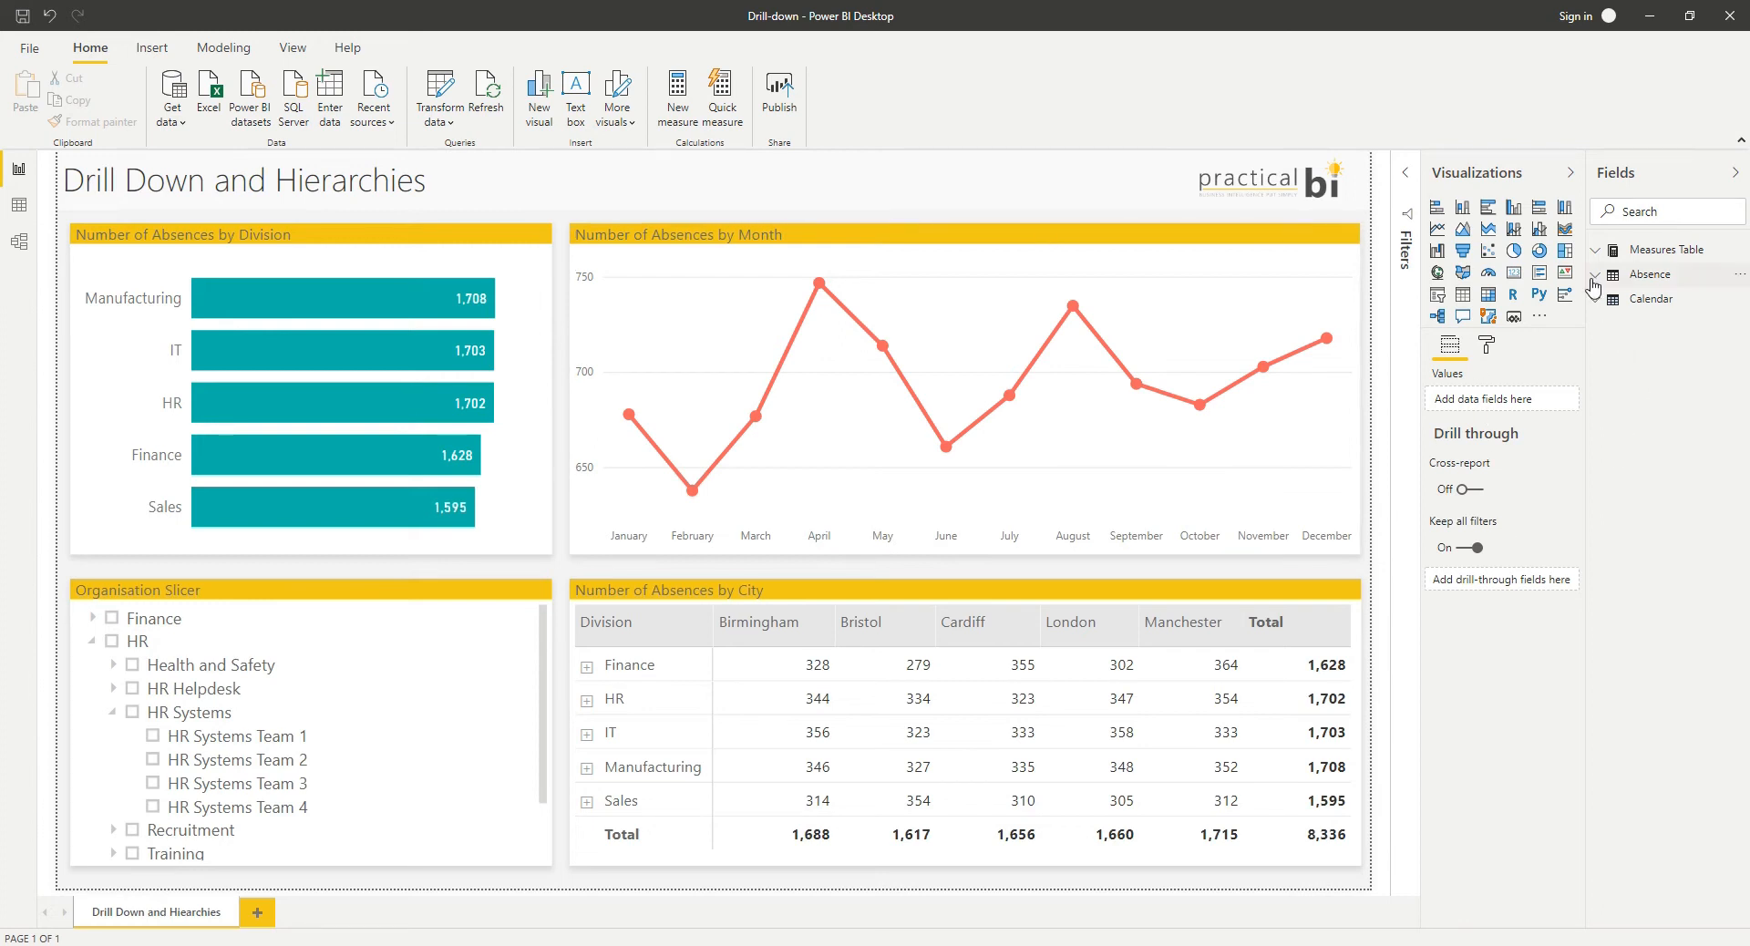
mouse_move(1595, 286)
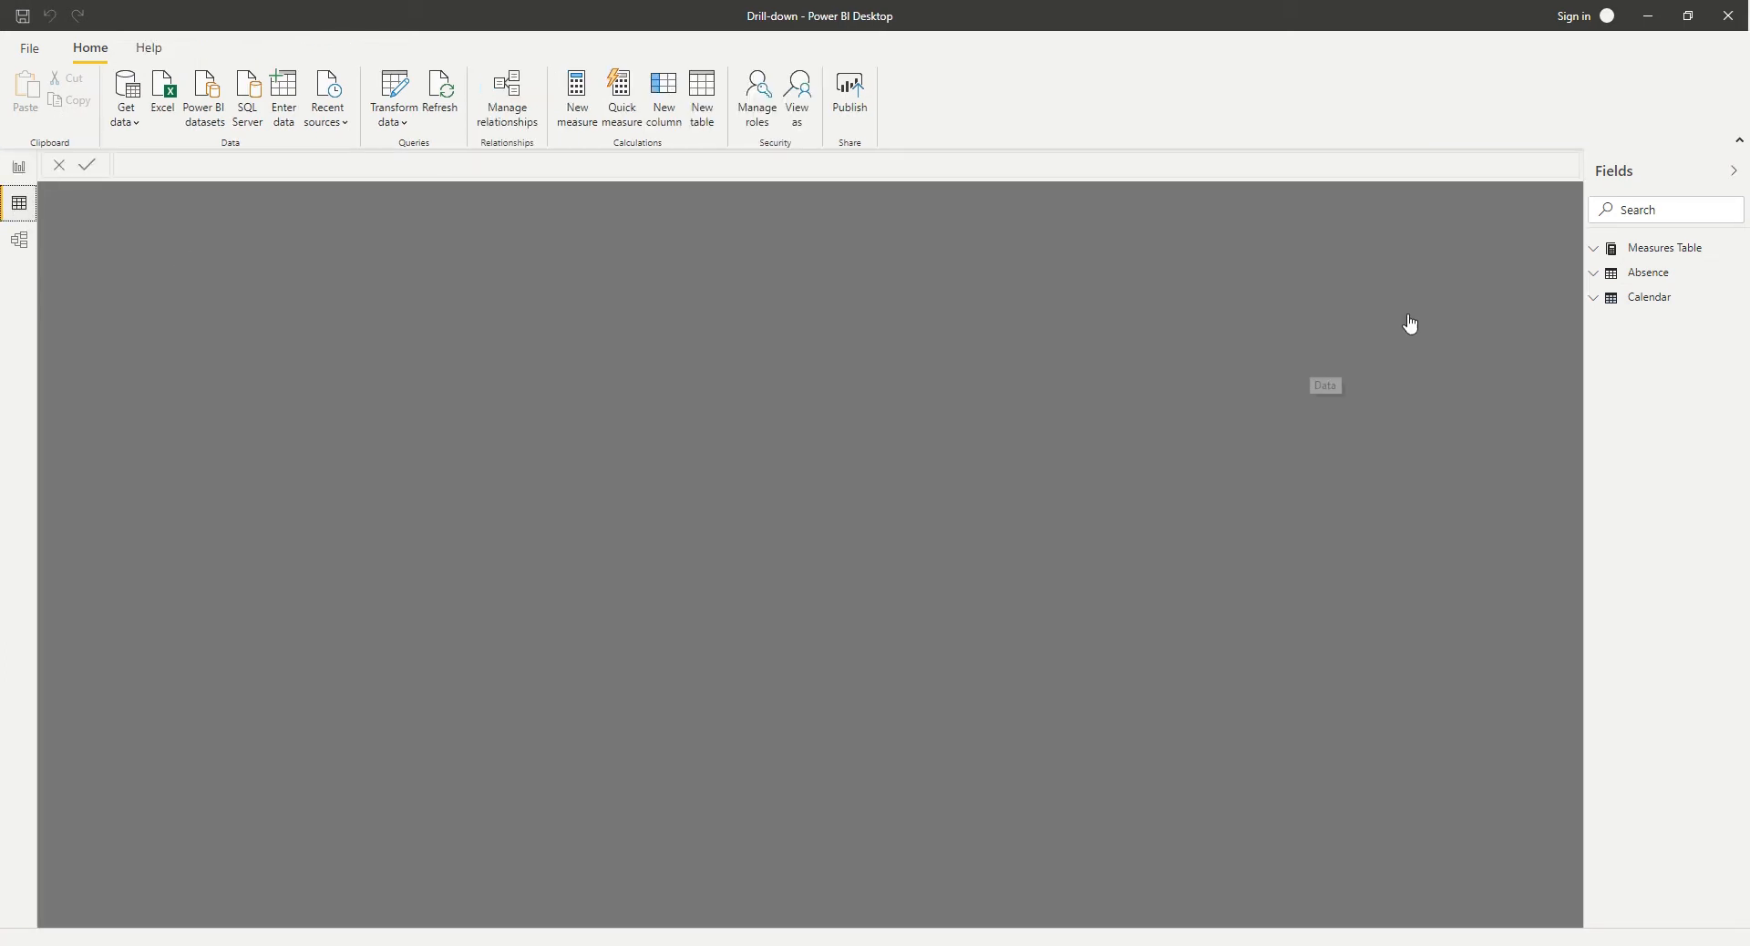
Step: Select the absences bar chart and add Department under Division in its Axis well
left_click(1650, 273)
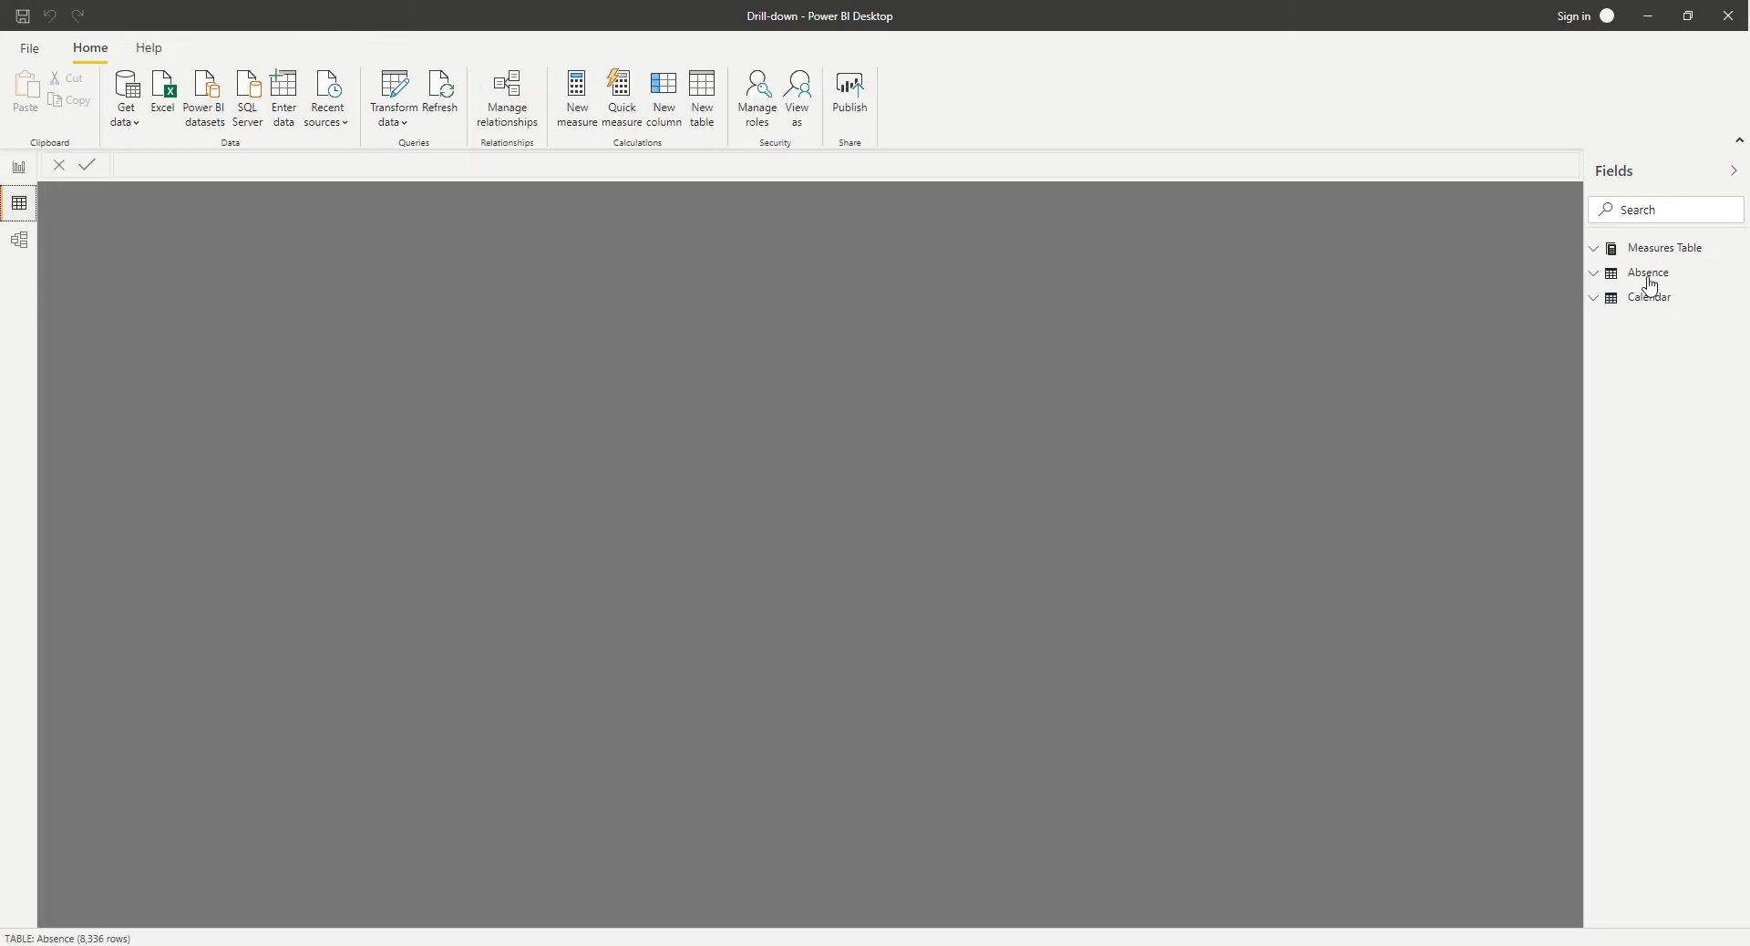
left_click(1650, 272)
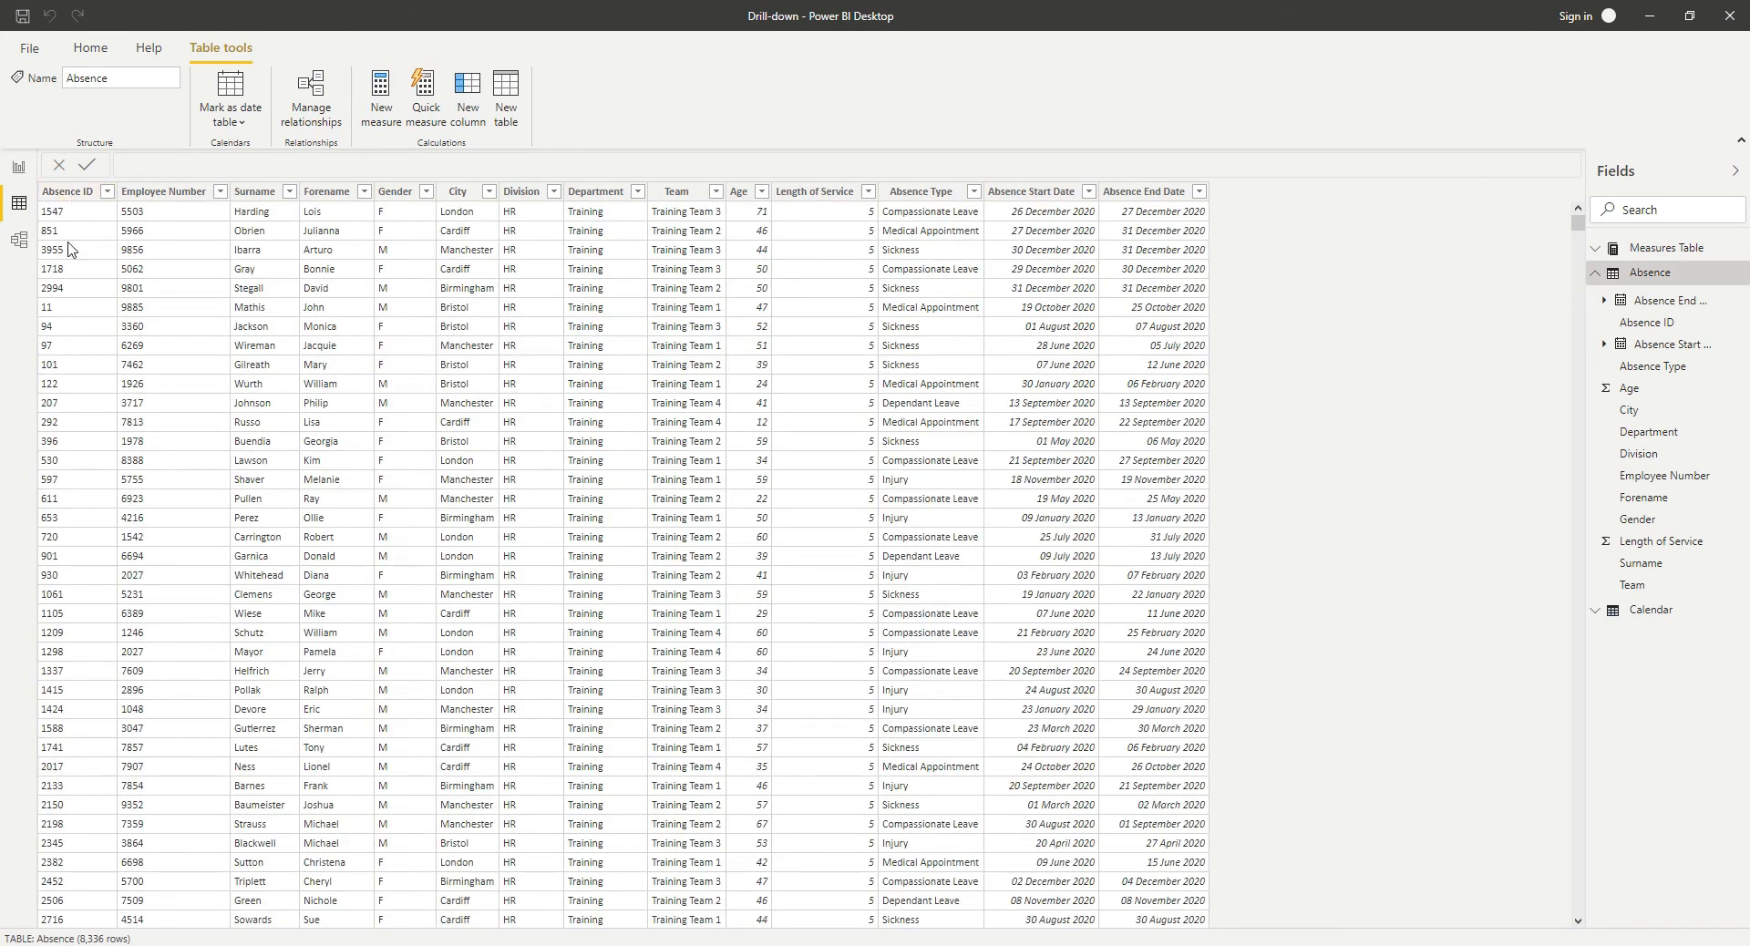
mouse_move(181, 288)
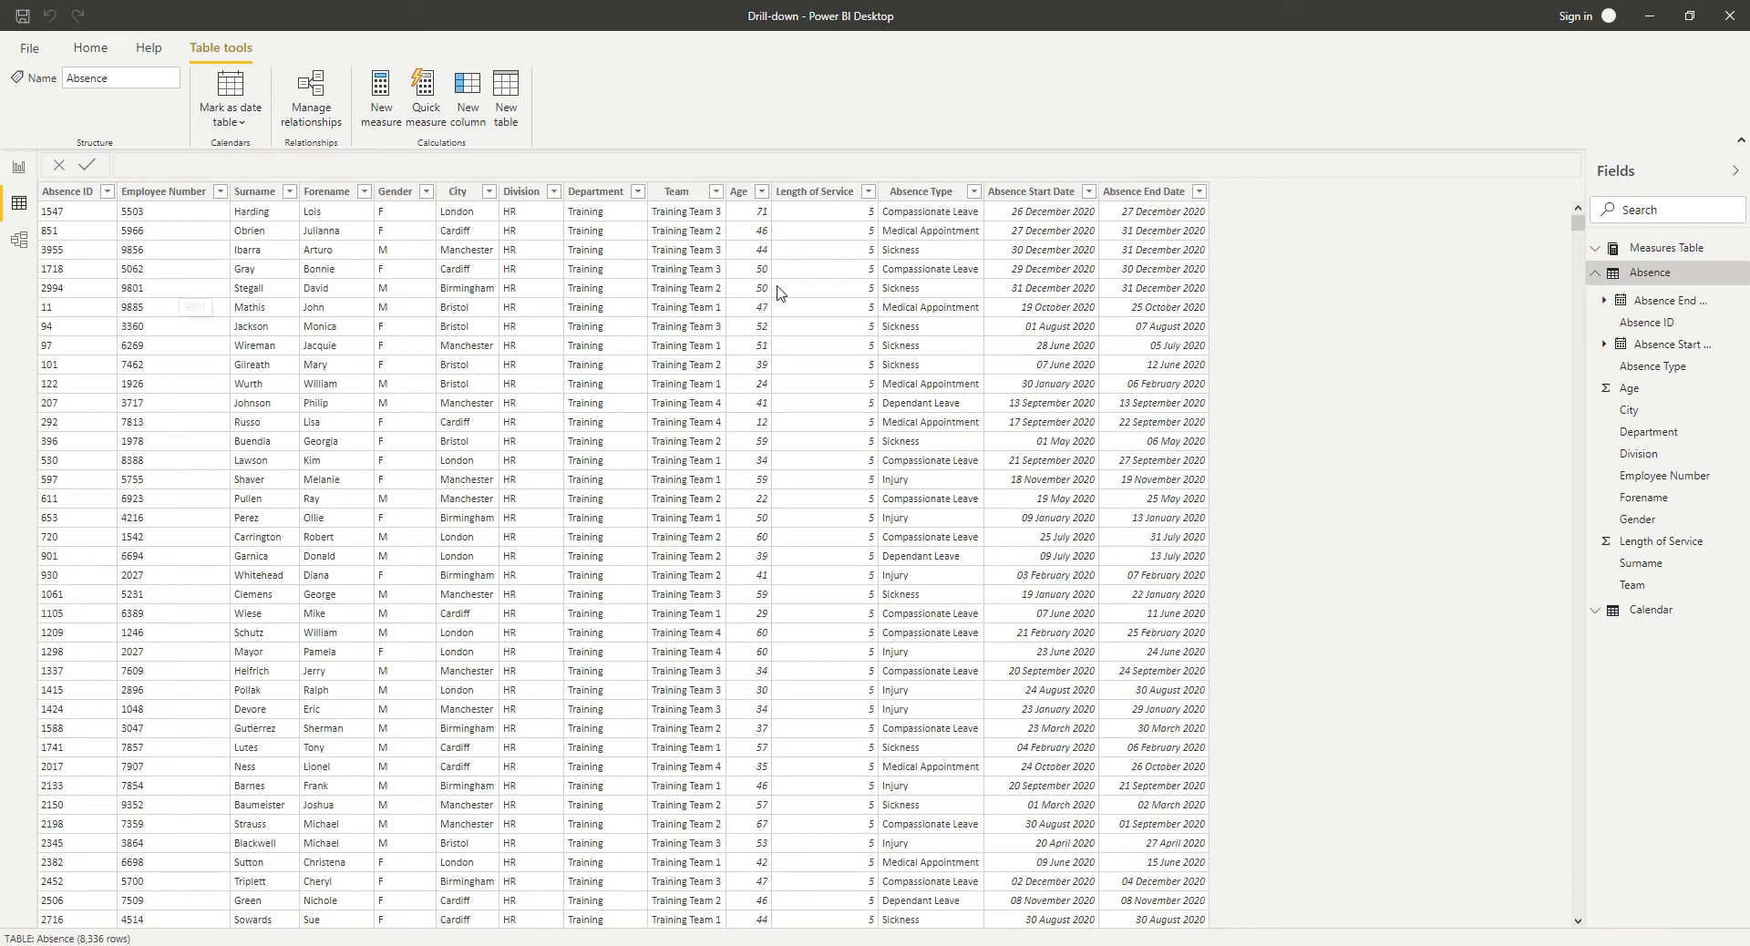
left_click(596, 191)
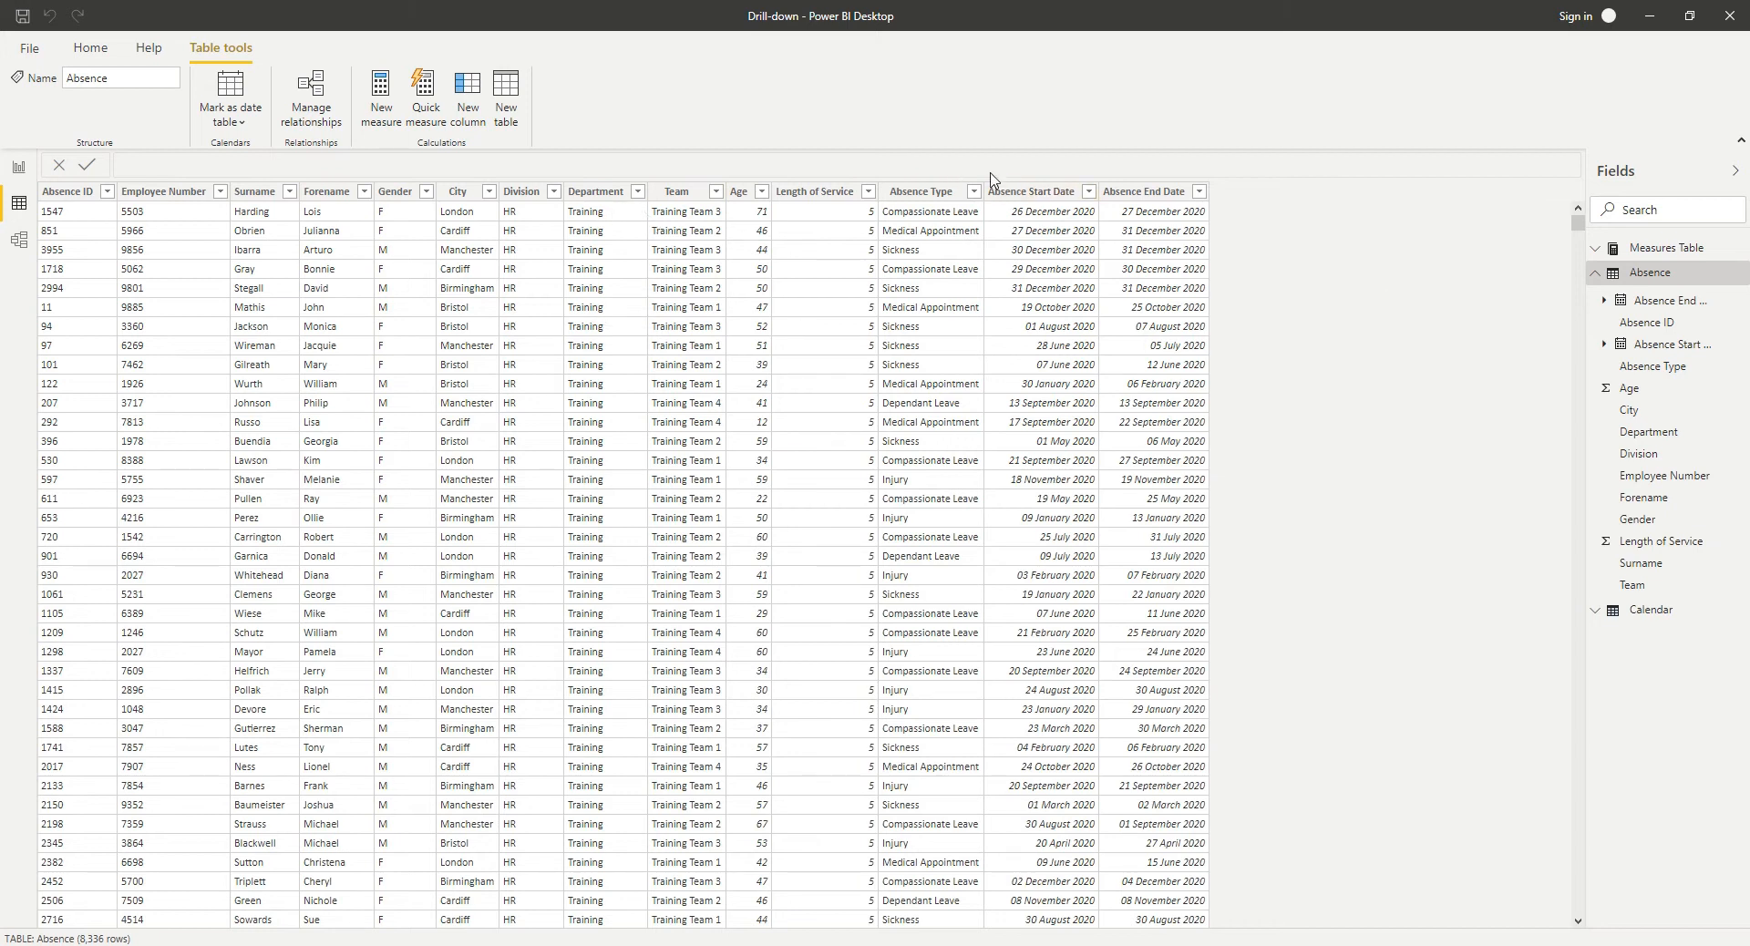
mouse_move(1265, 392)
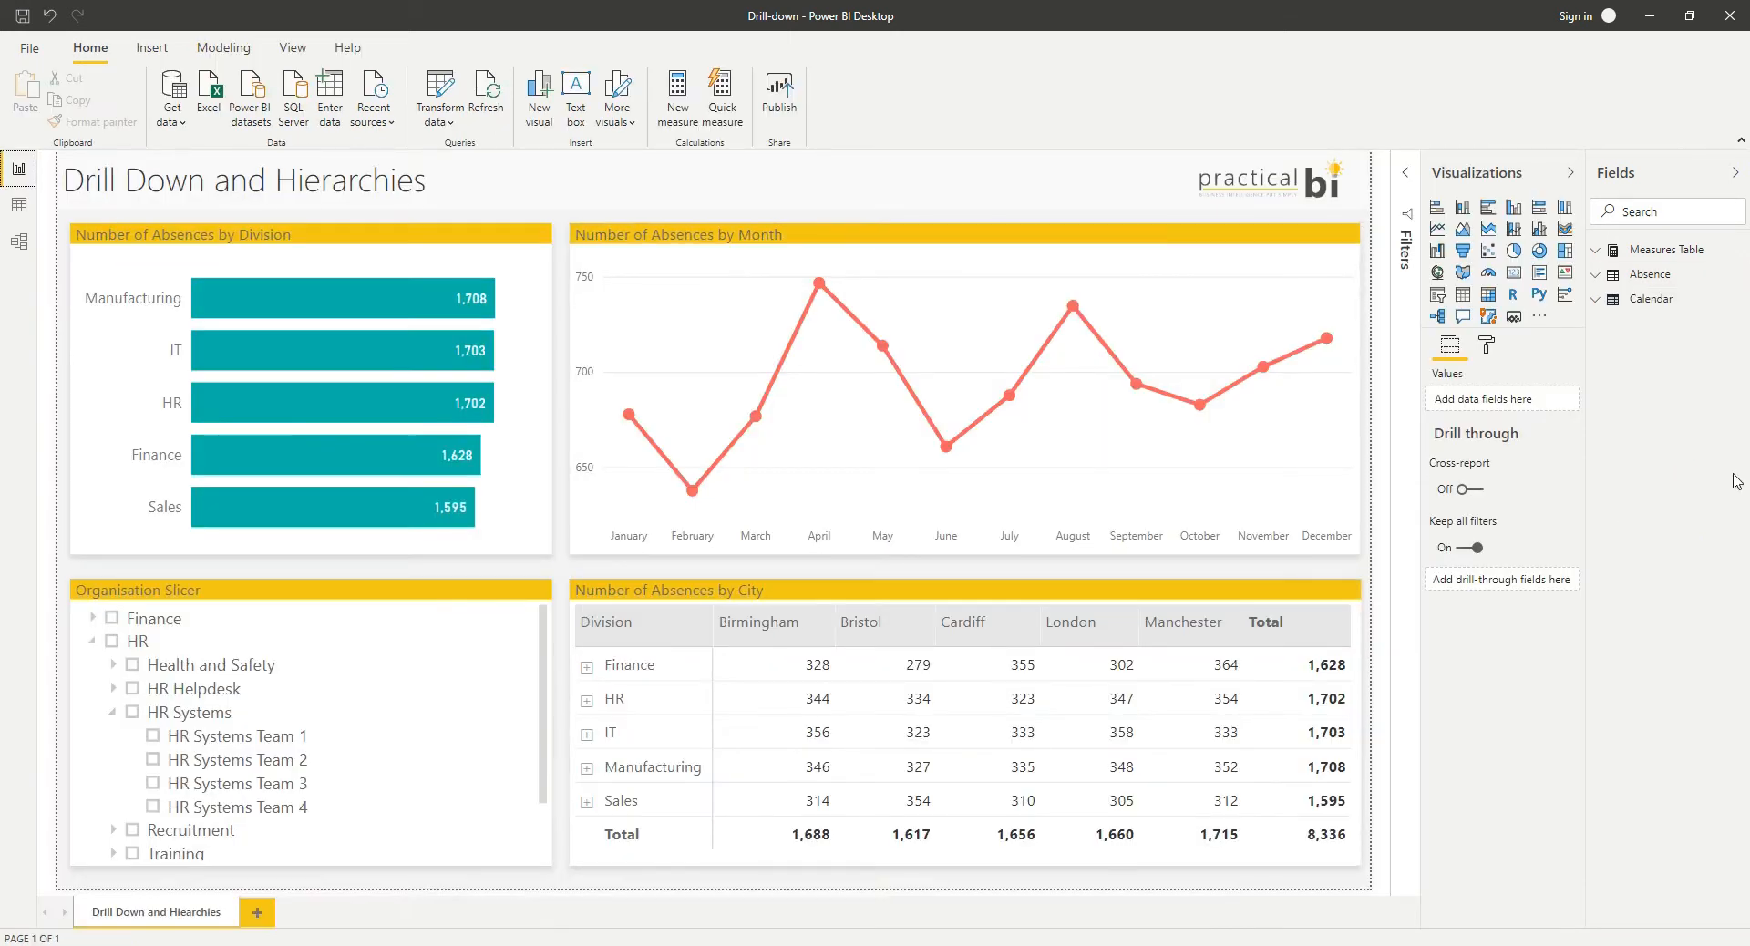
mouse_move(295, 556)
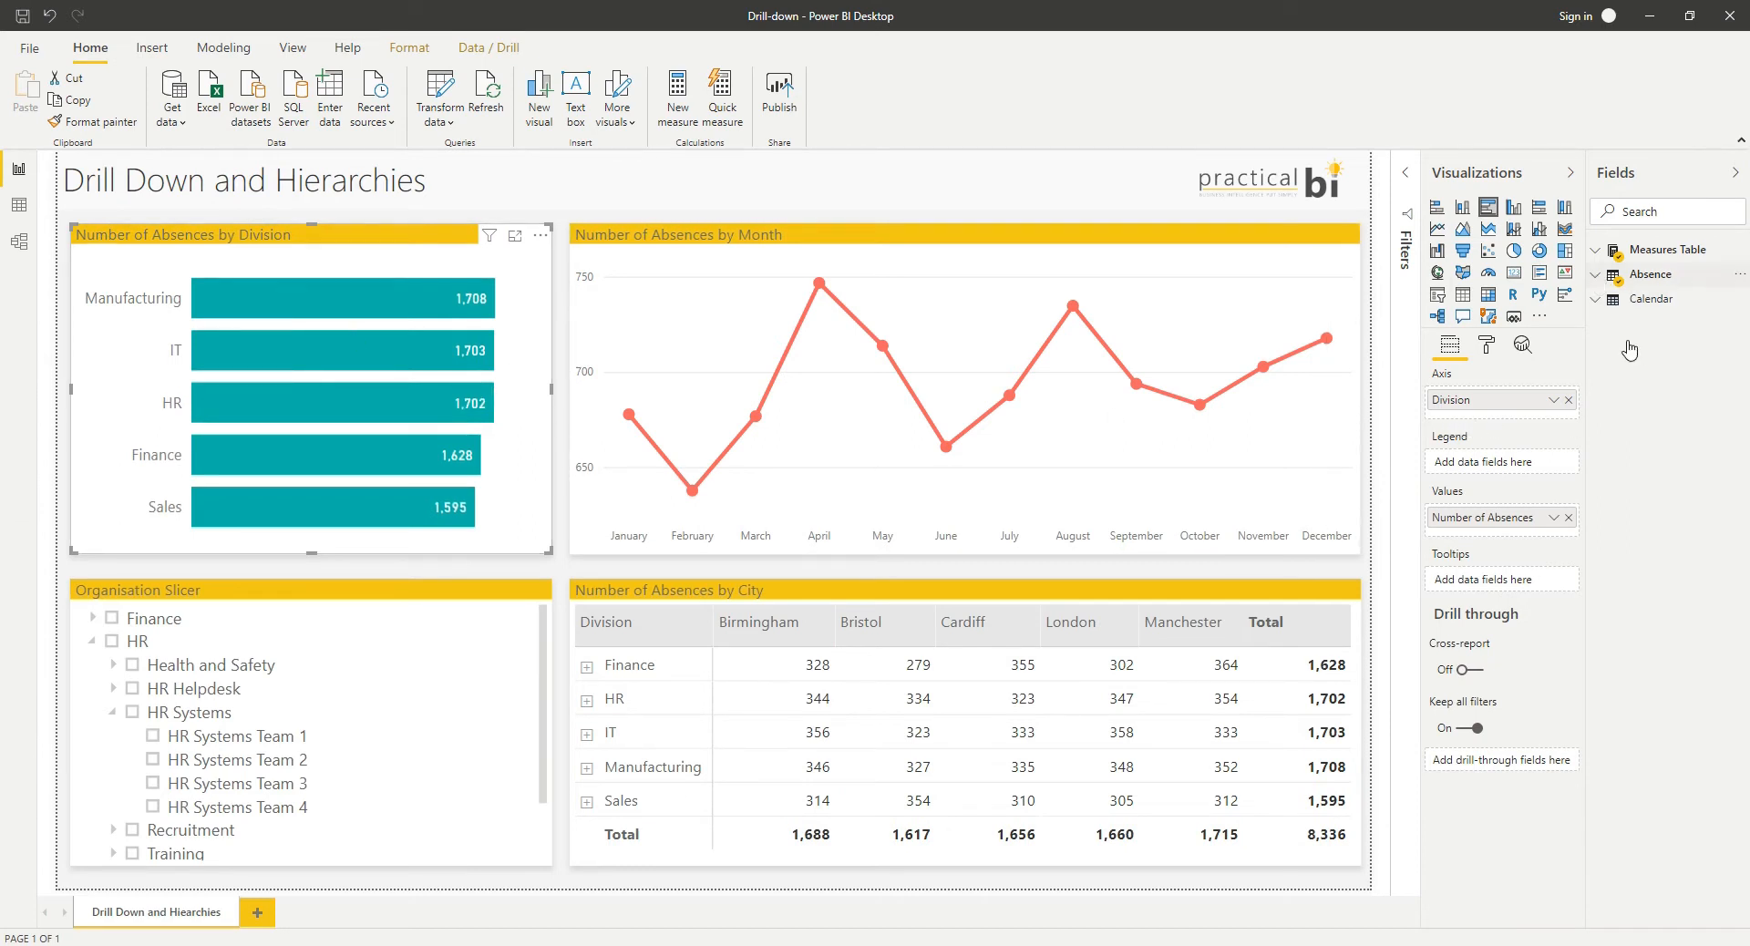
left_click(1597, 275)
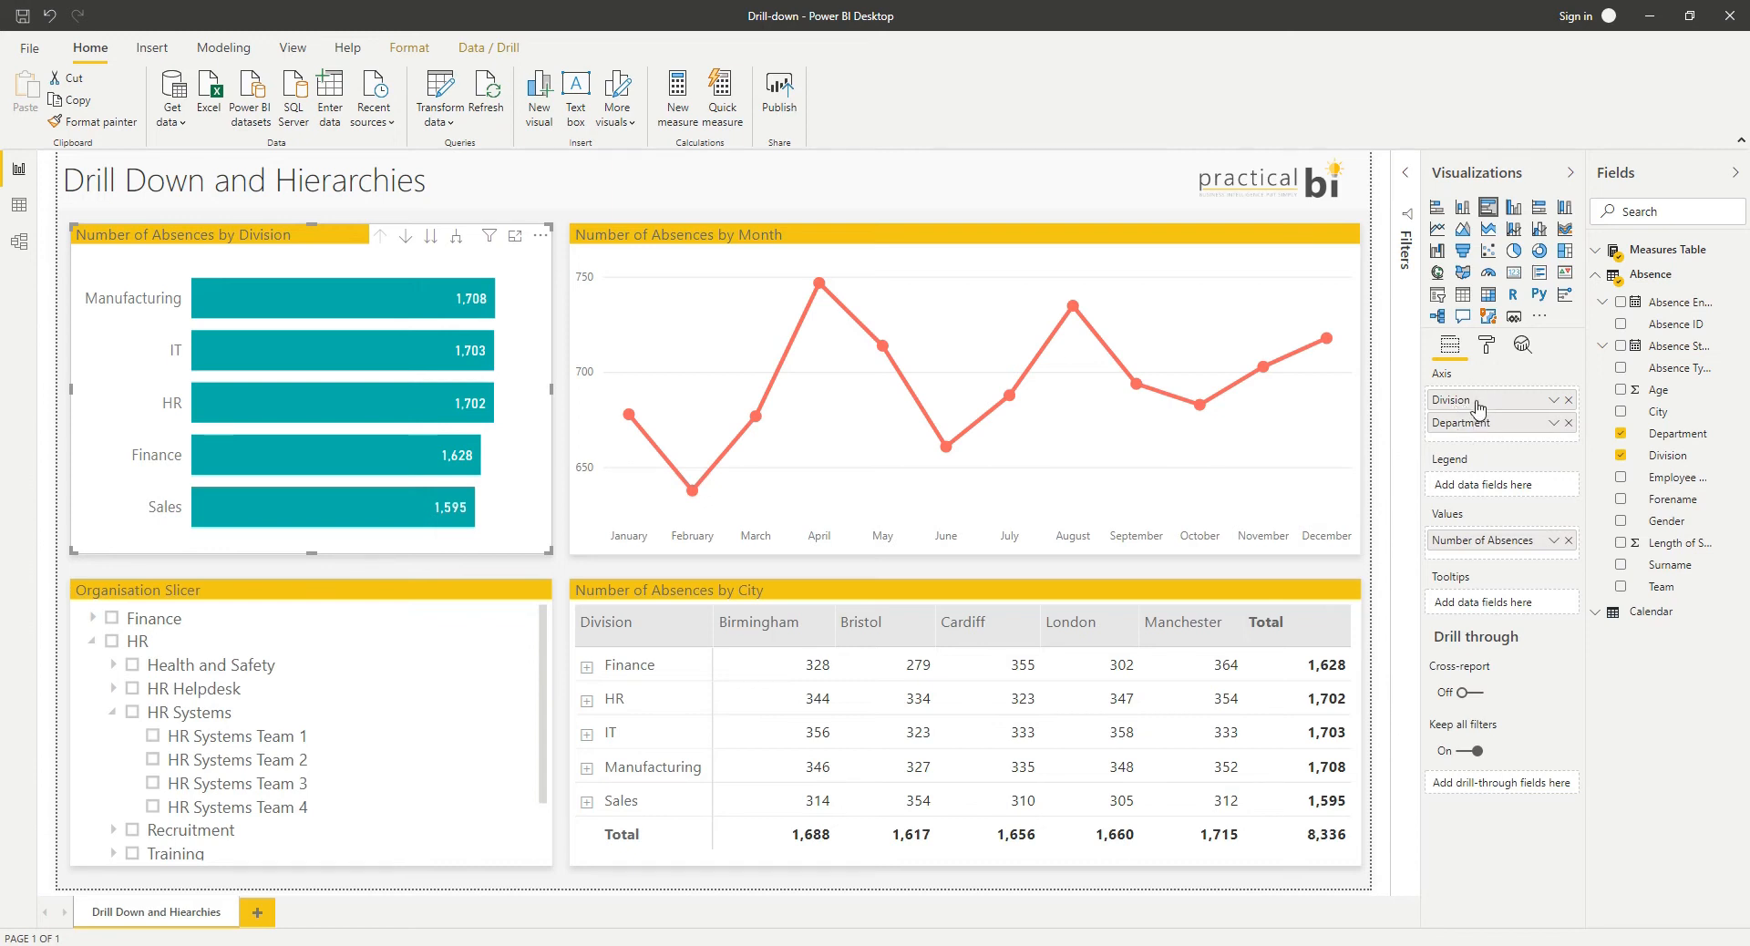
mouse_move(529, 299)
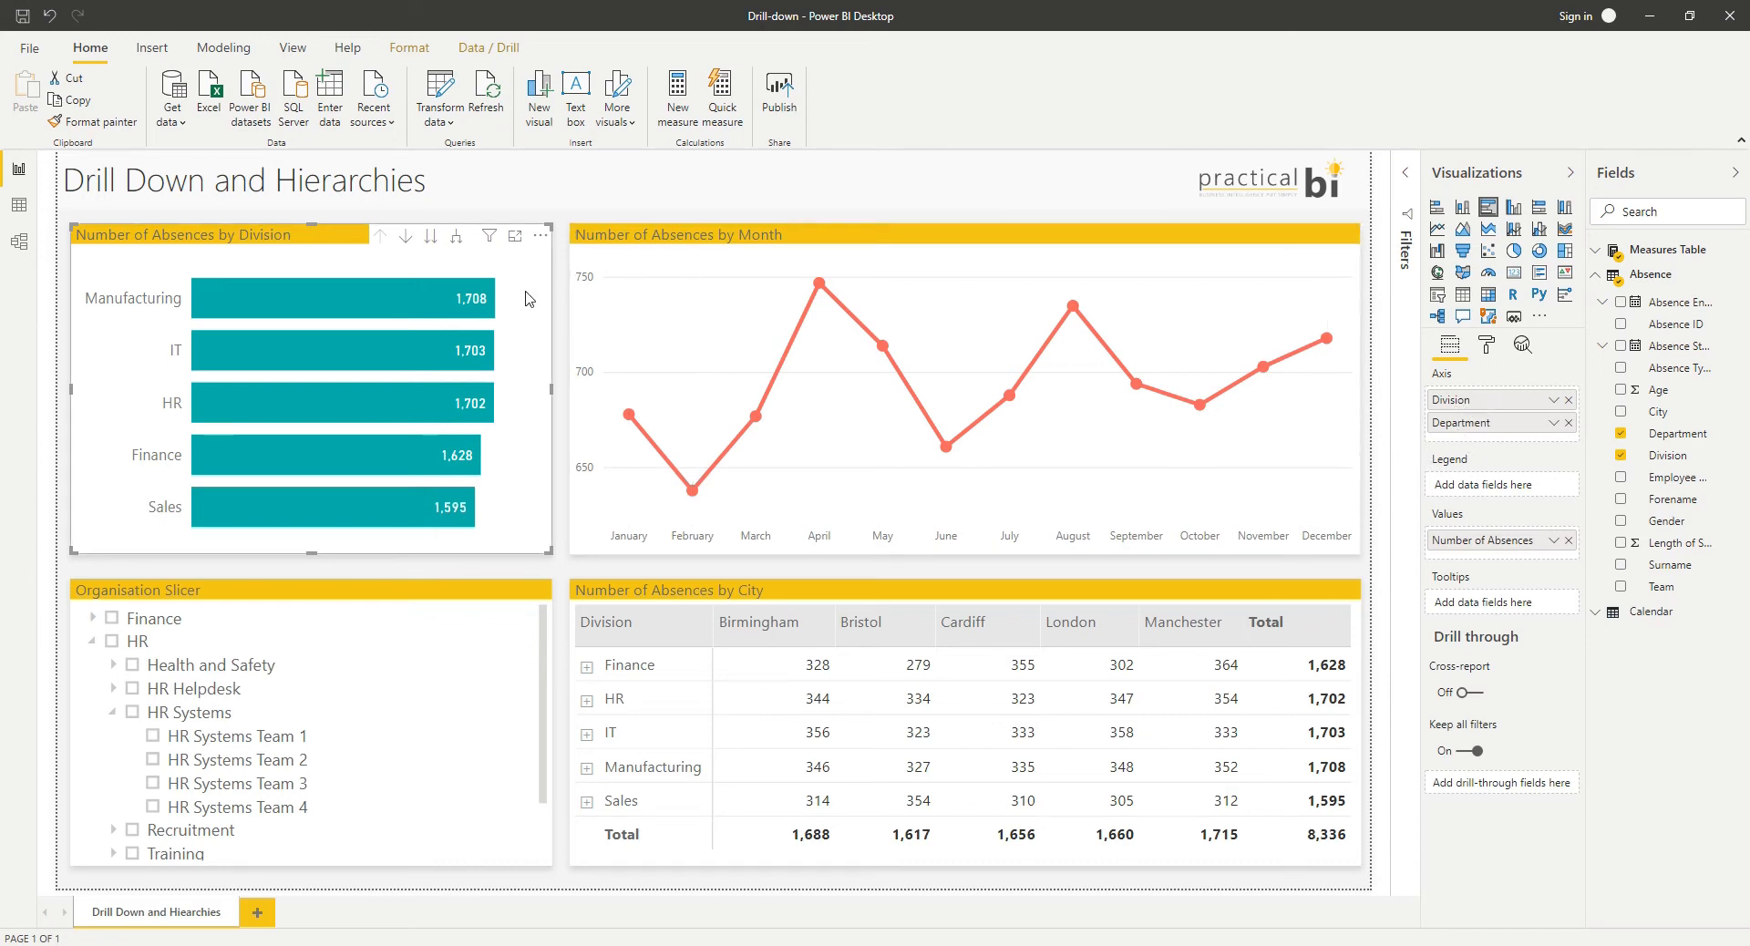
mouse_move(551, 283)
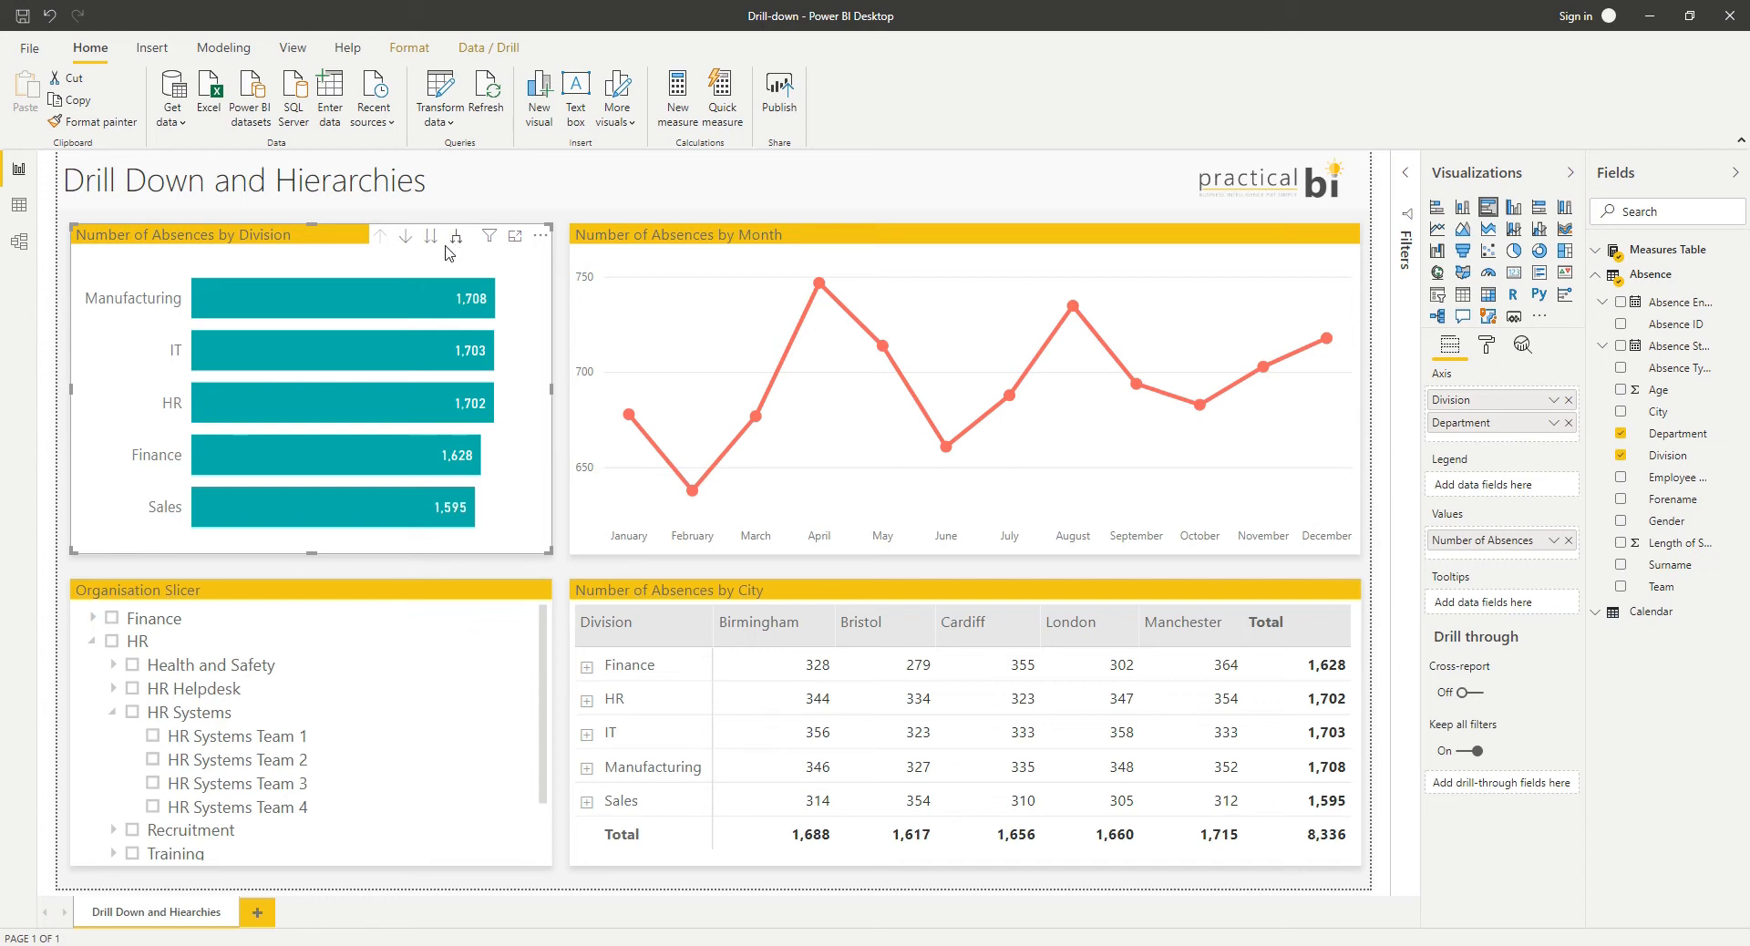
mouse_move(381, 252)
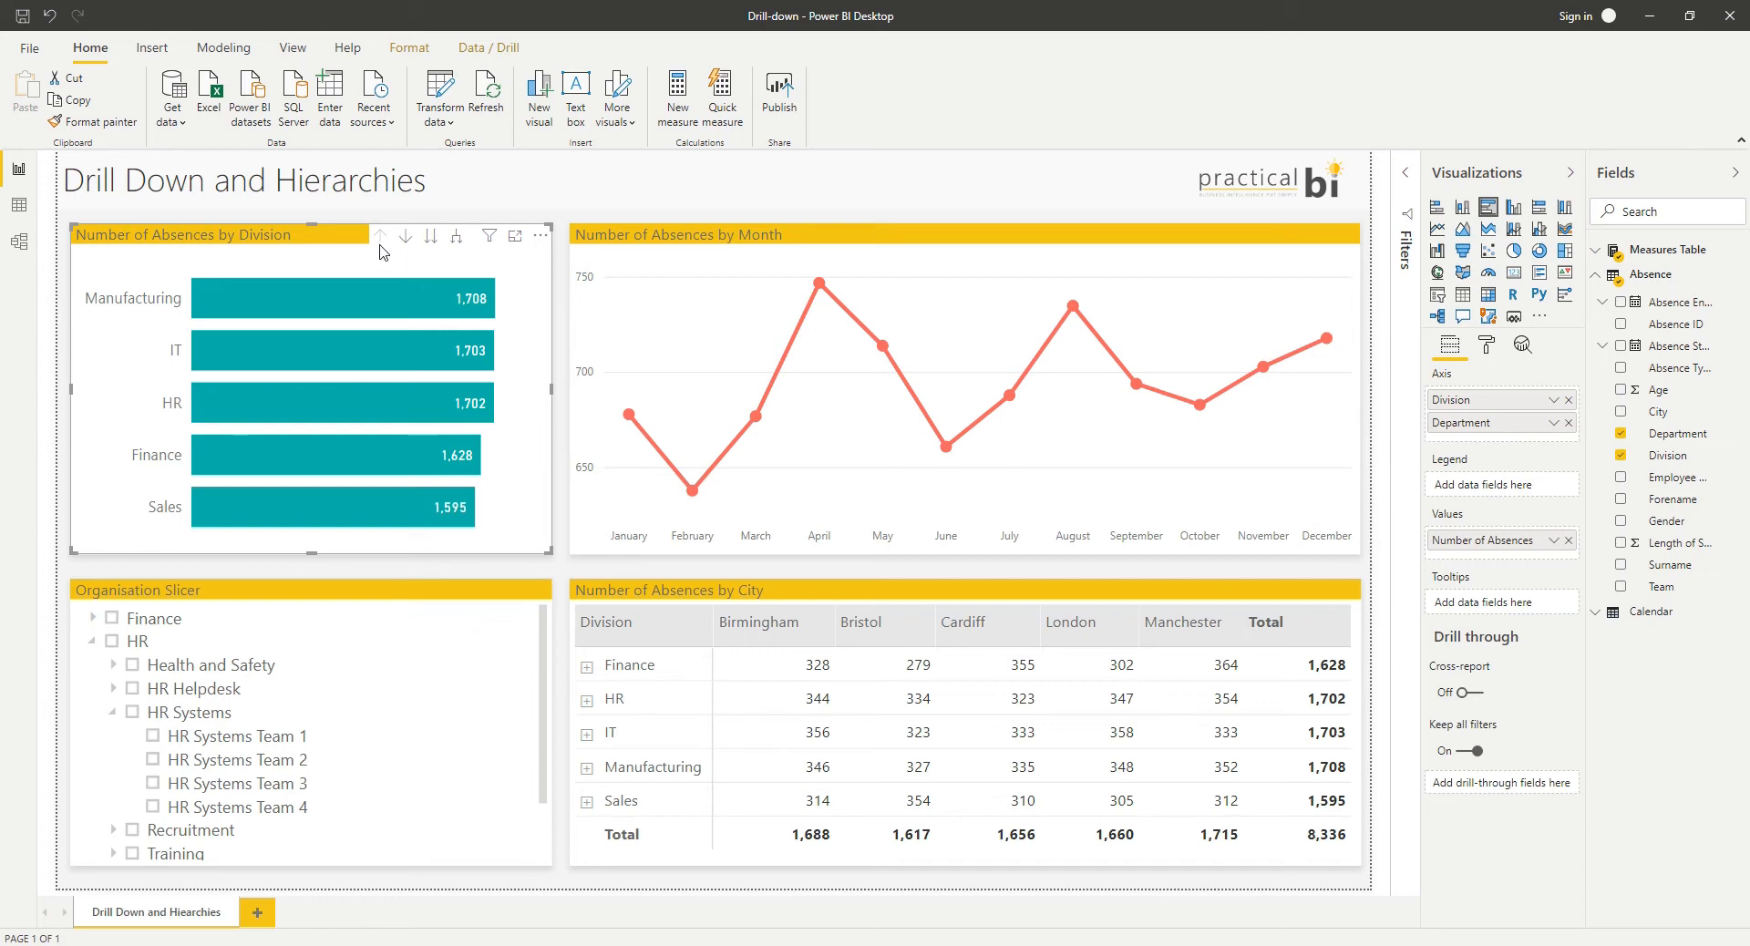
mouse_move(385, 269)
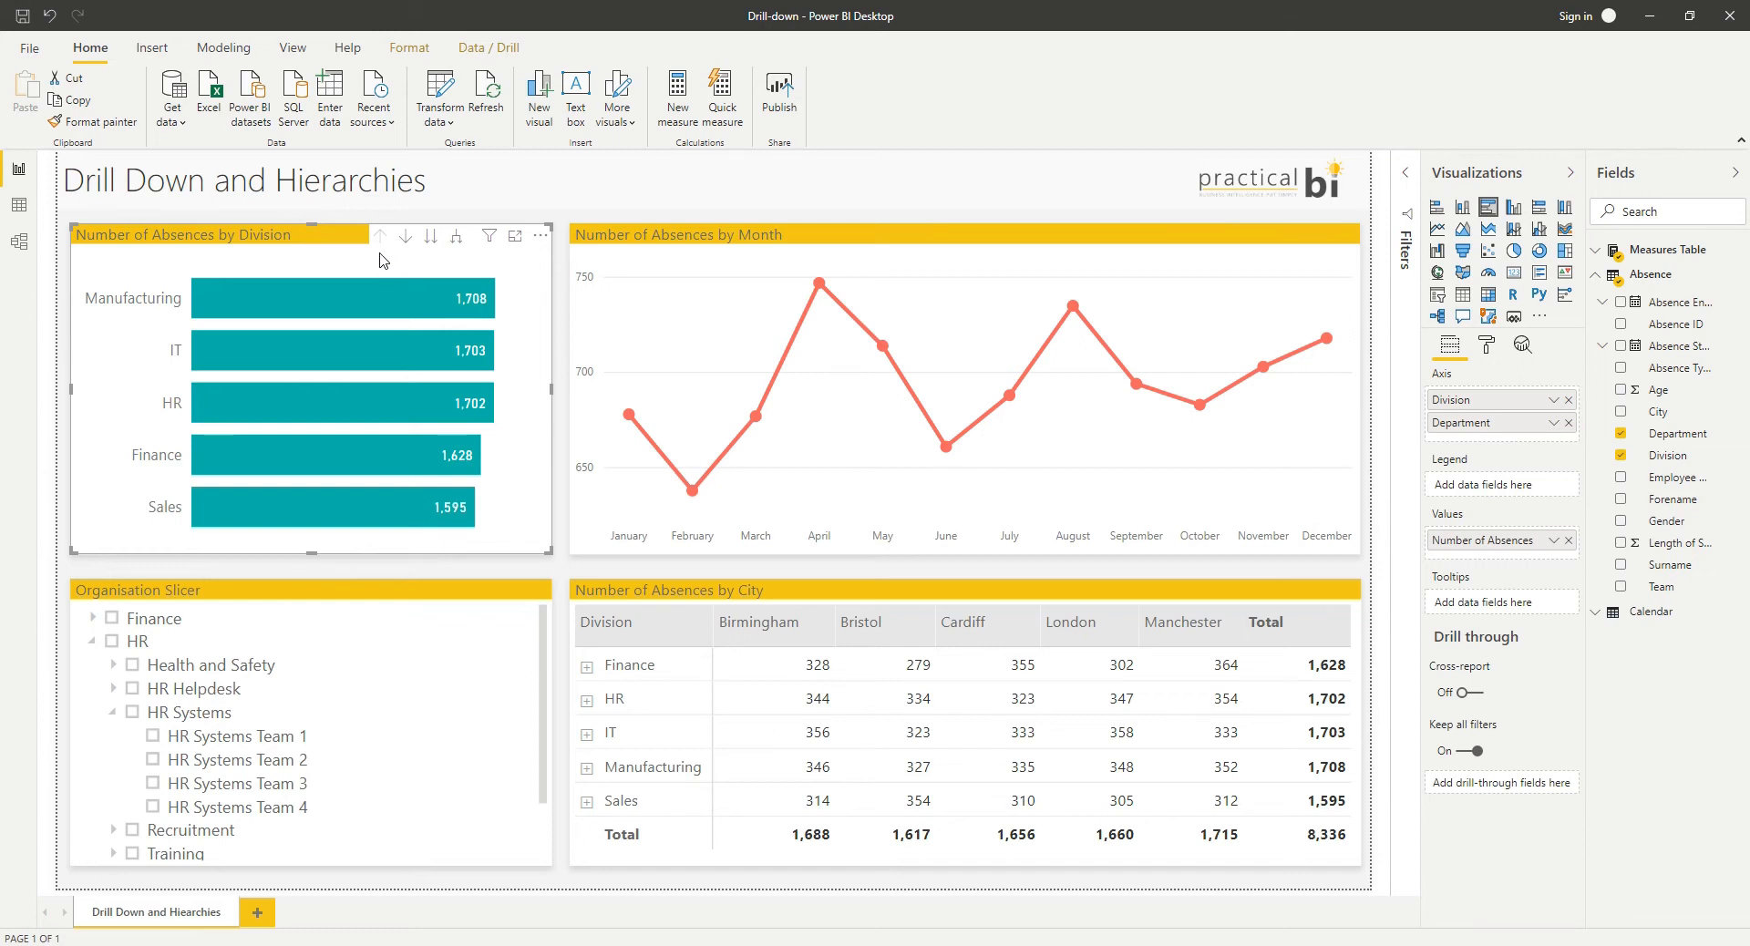
mouse_move(429, 266)
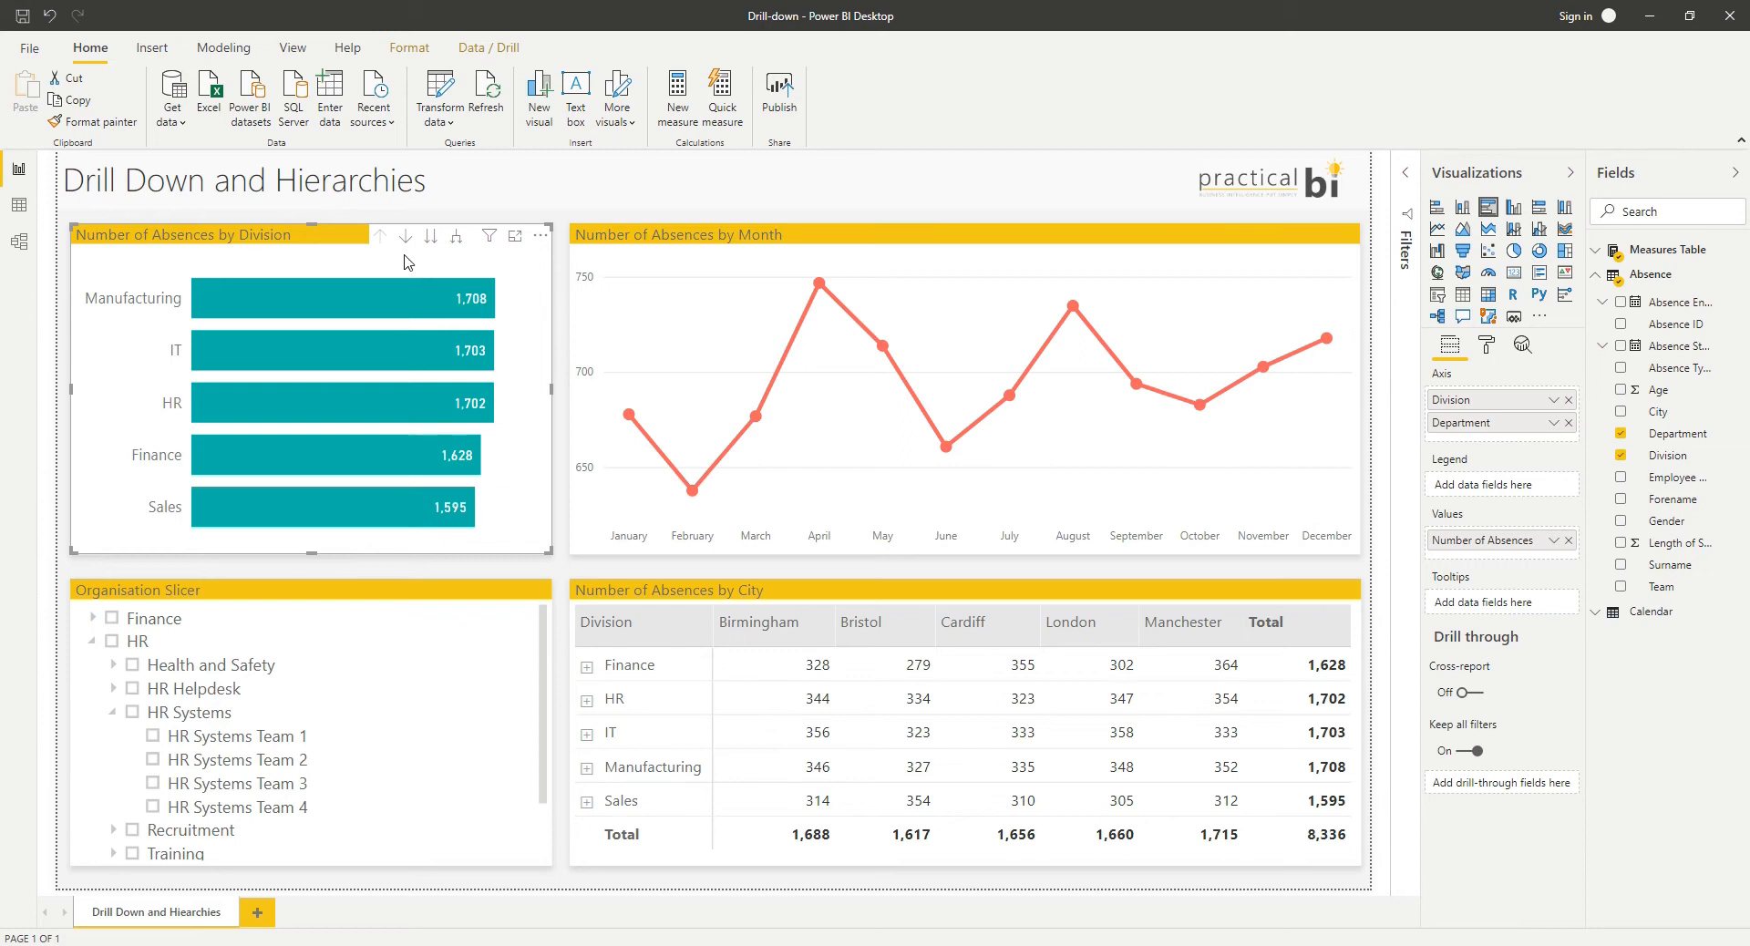
mouse_move(404, 236)
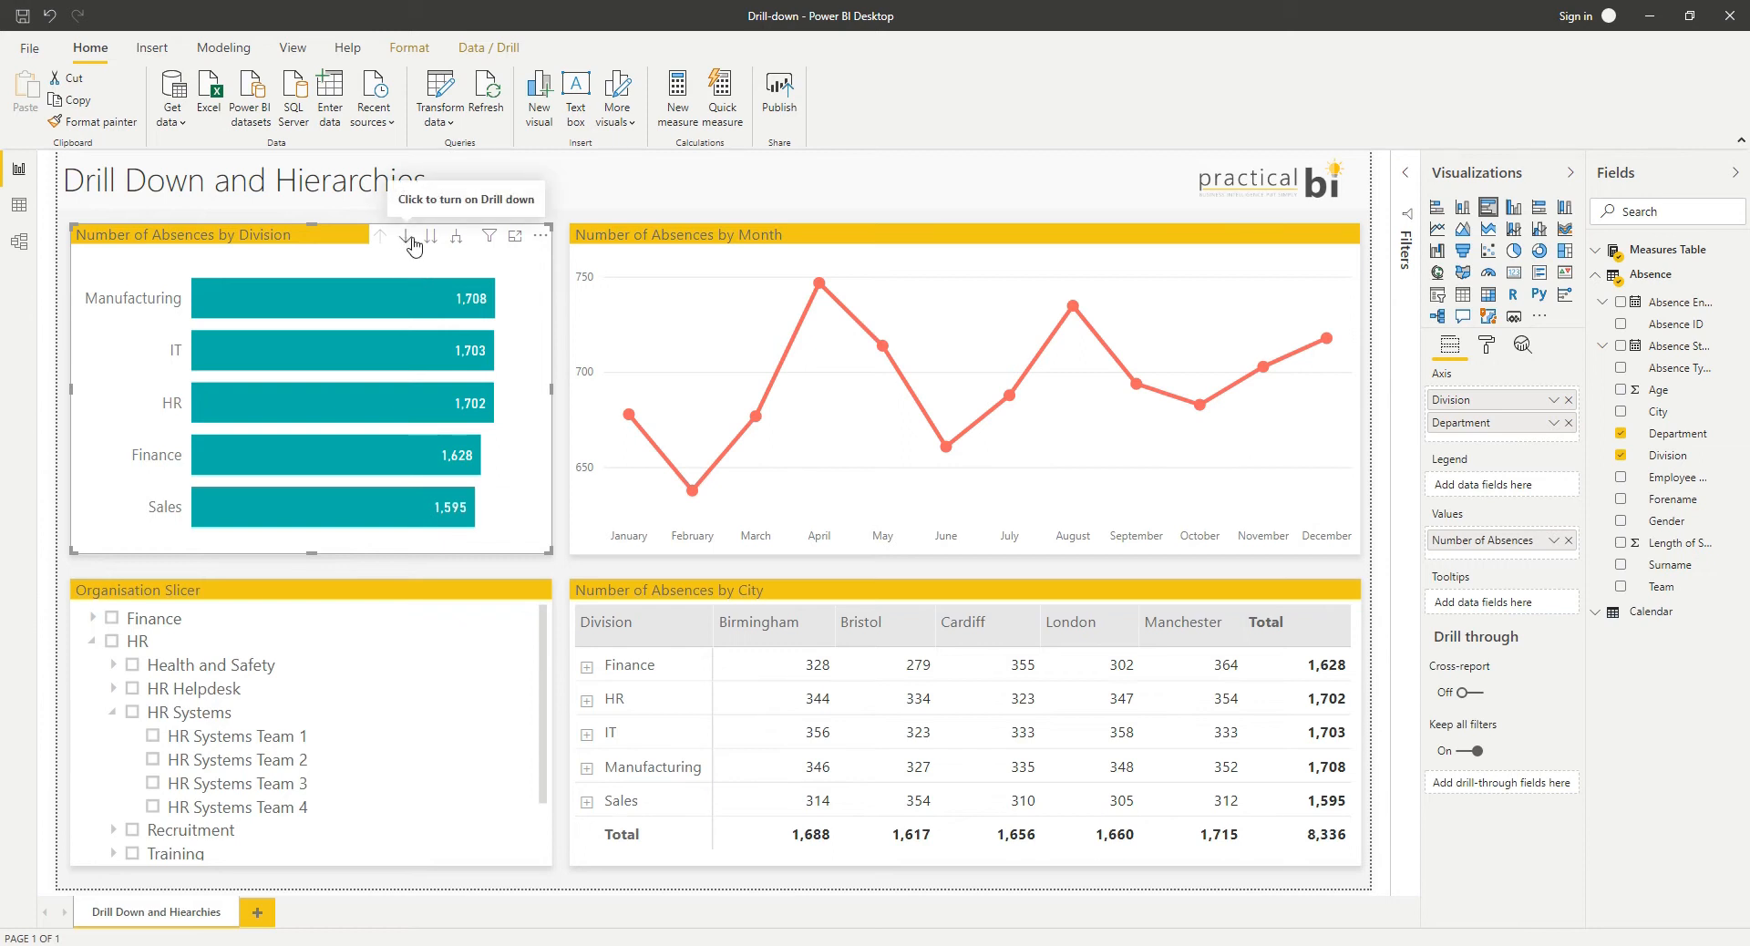
mouse_move(414, 245)
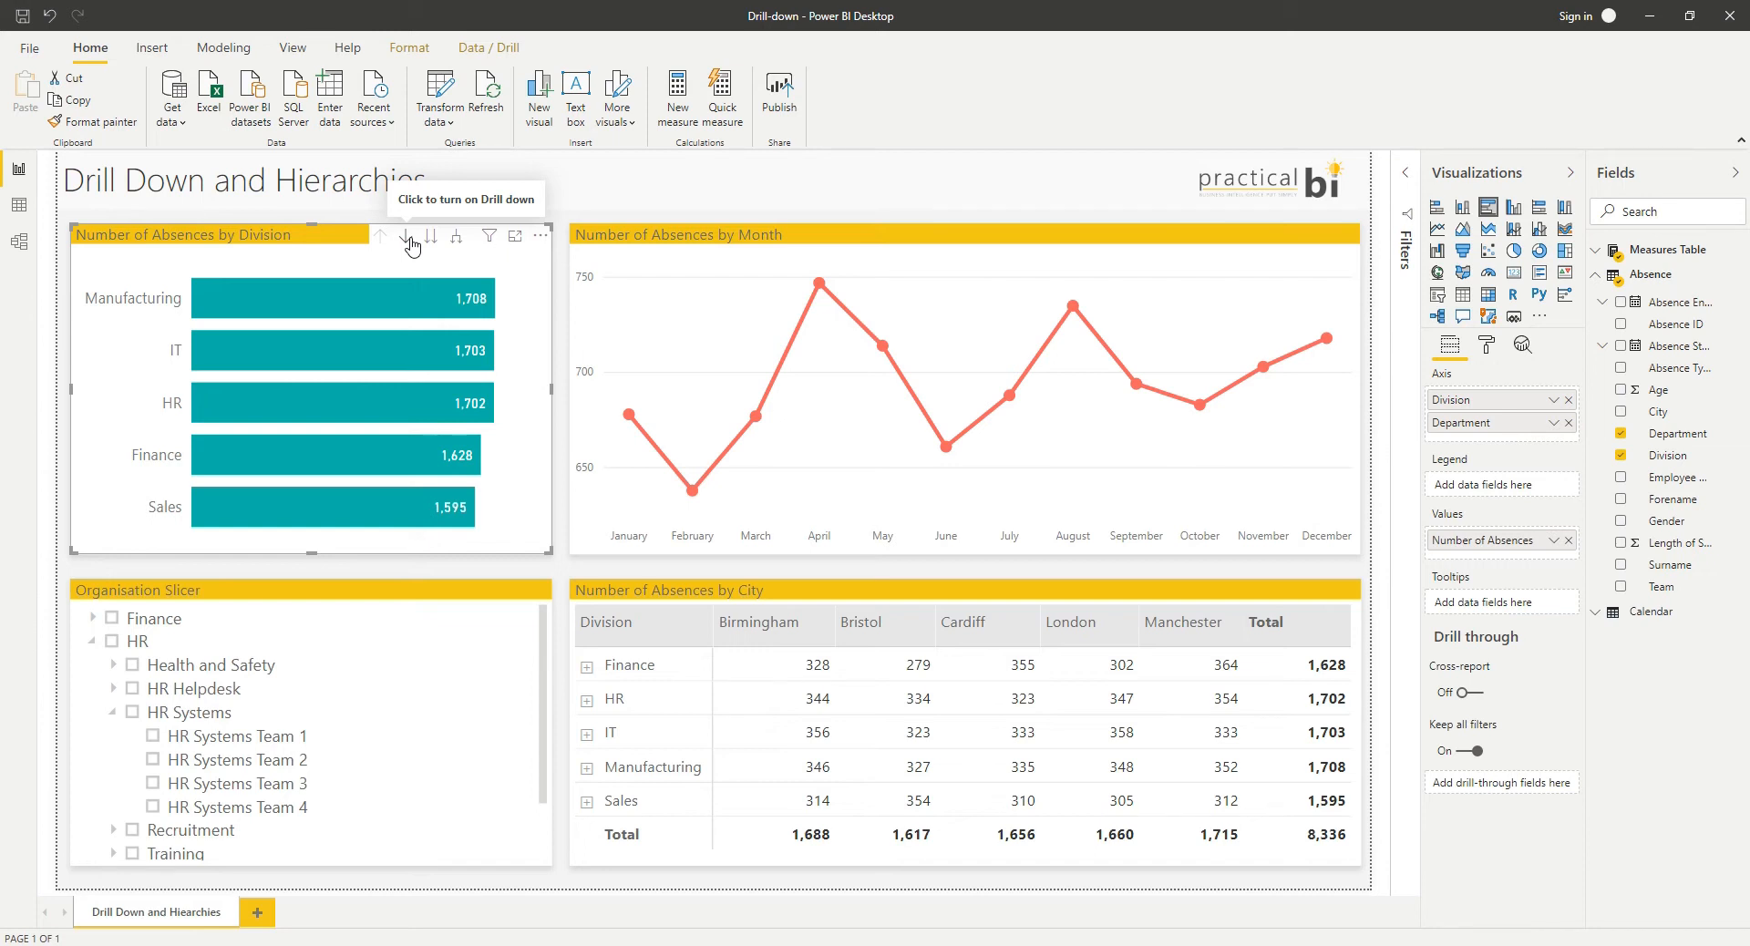
Step: Switch drill mode on and drill the bar chart into Manufacturing's departments
left_click(406, 235)
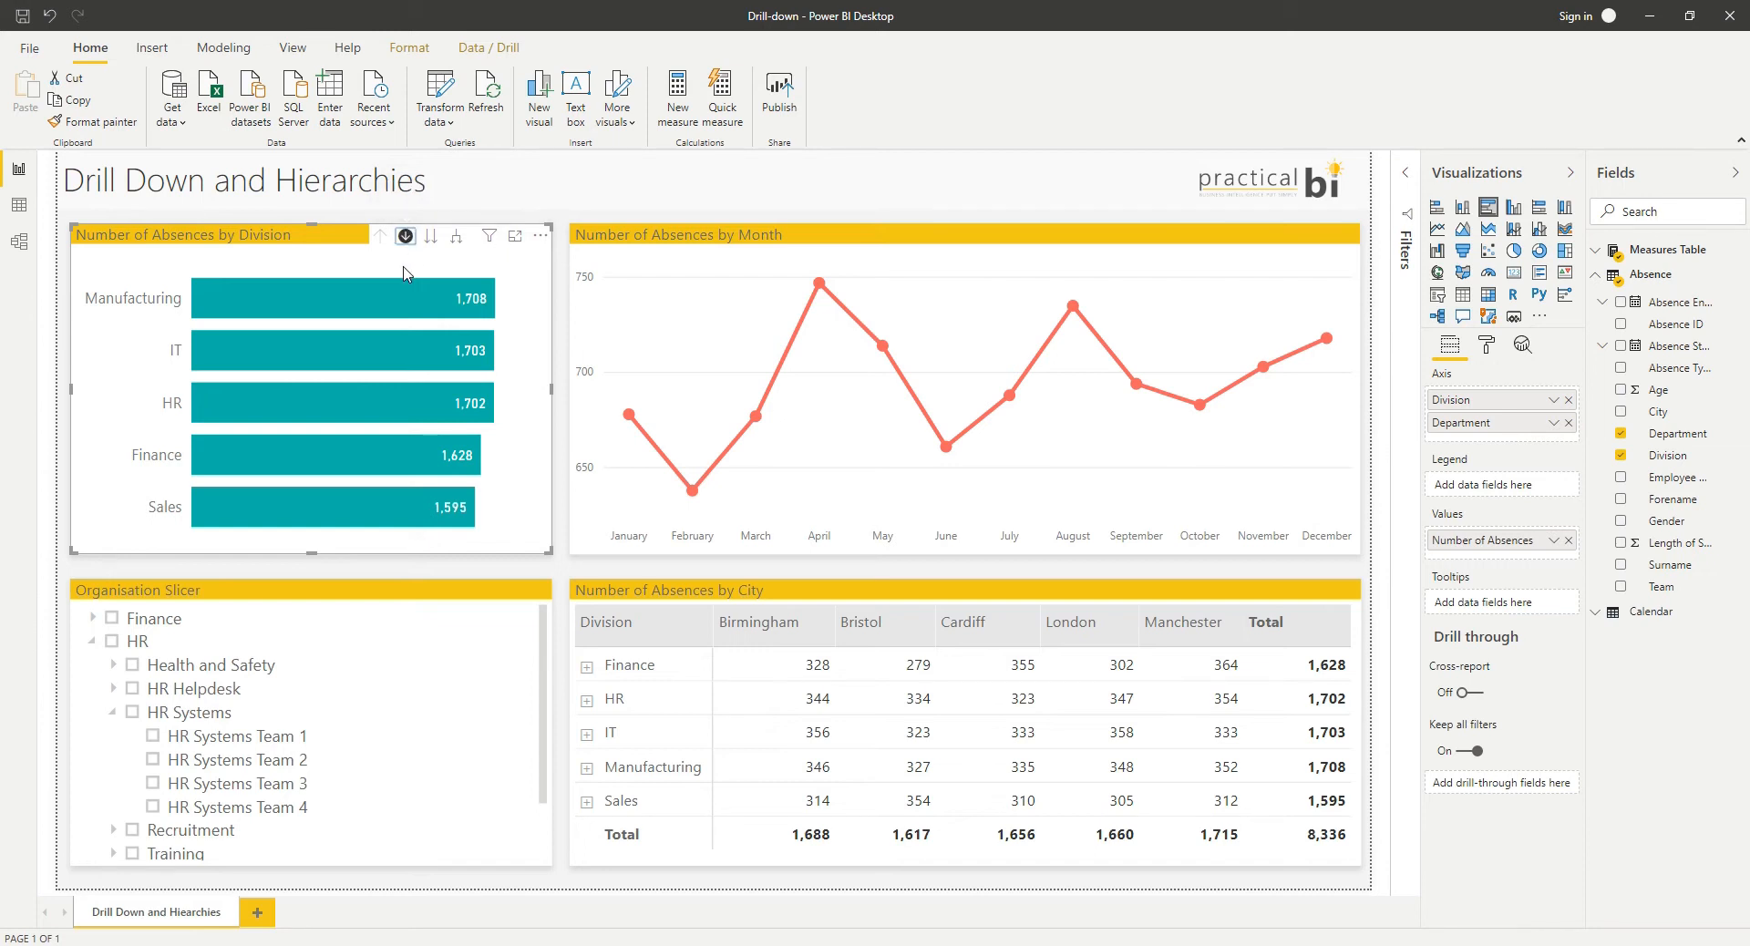
mouse_move(129, 283)
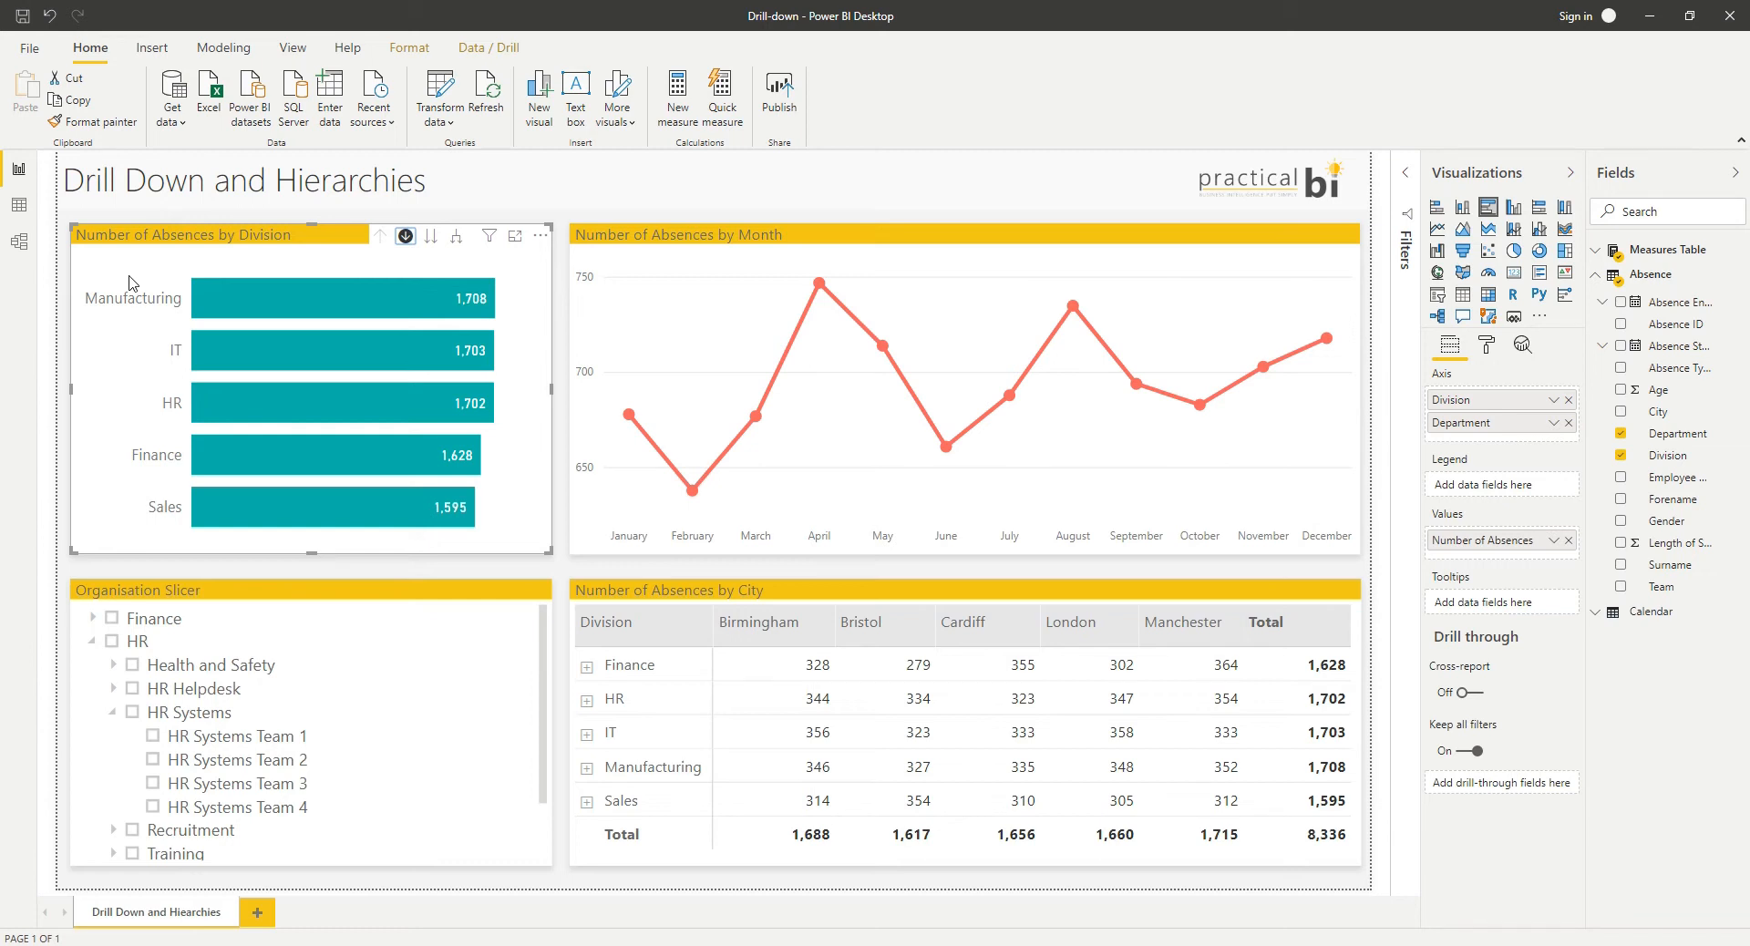
mouse_move(160, 310)
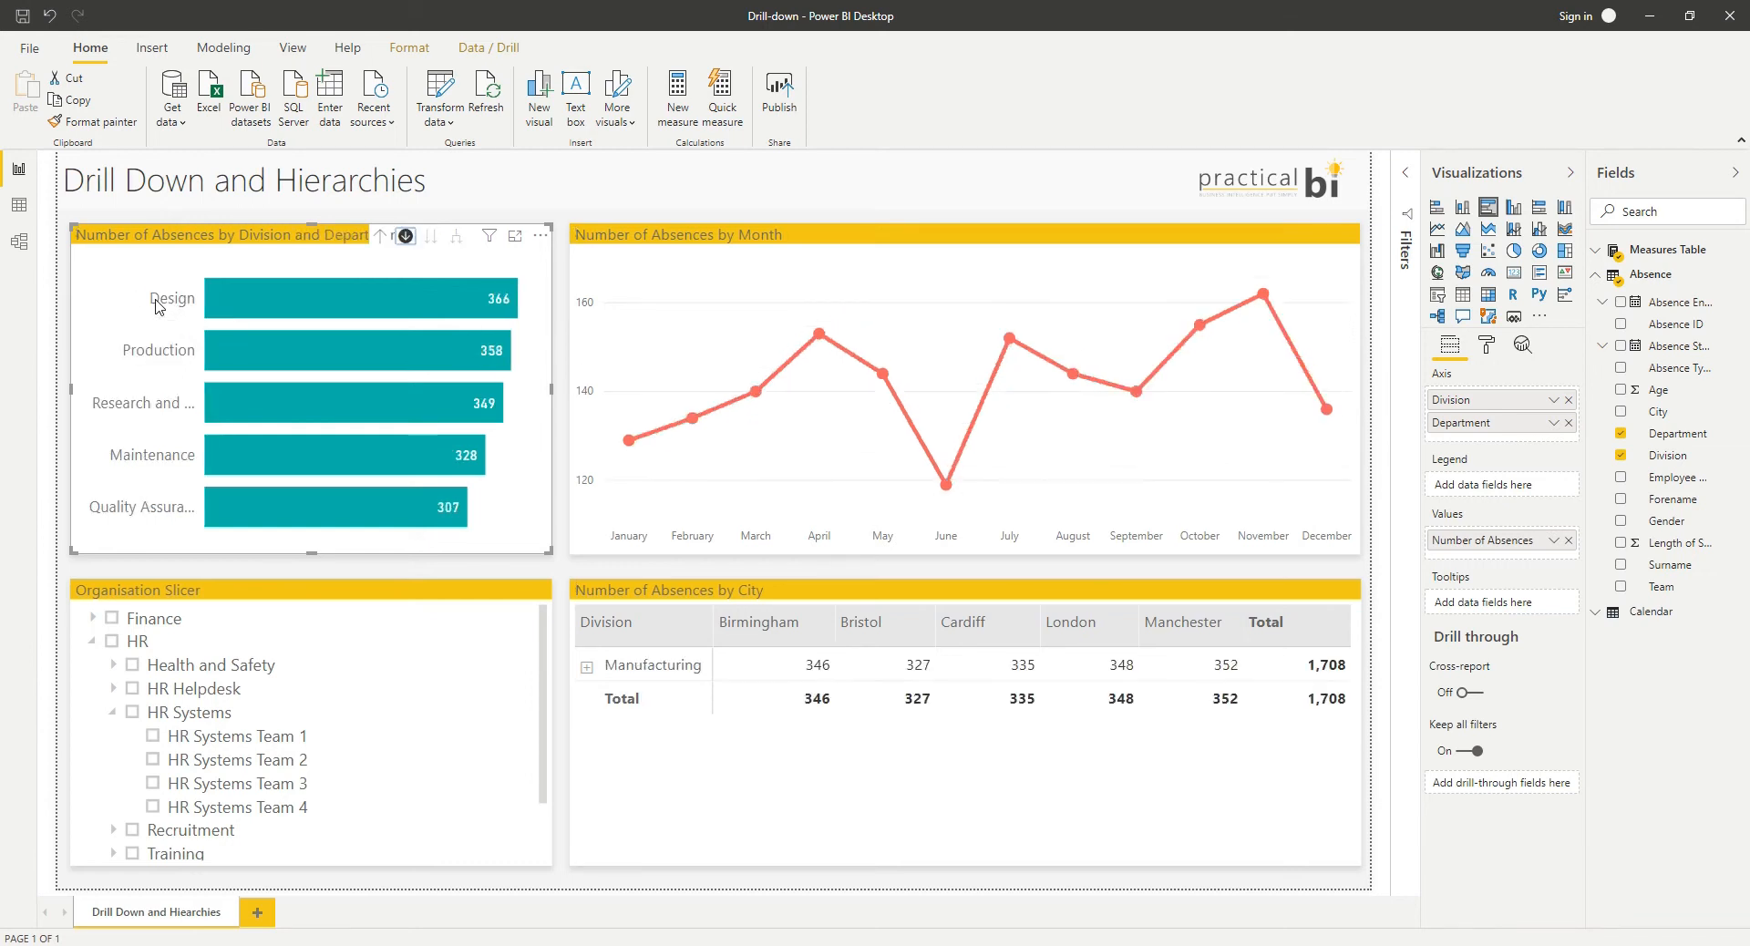
left_click(405, 235)
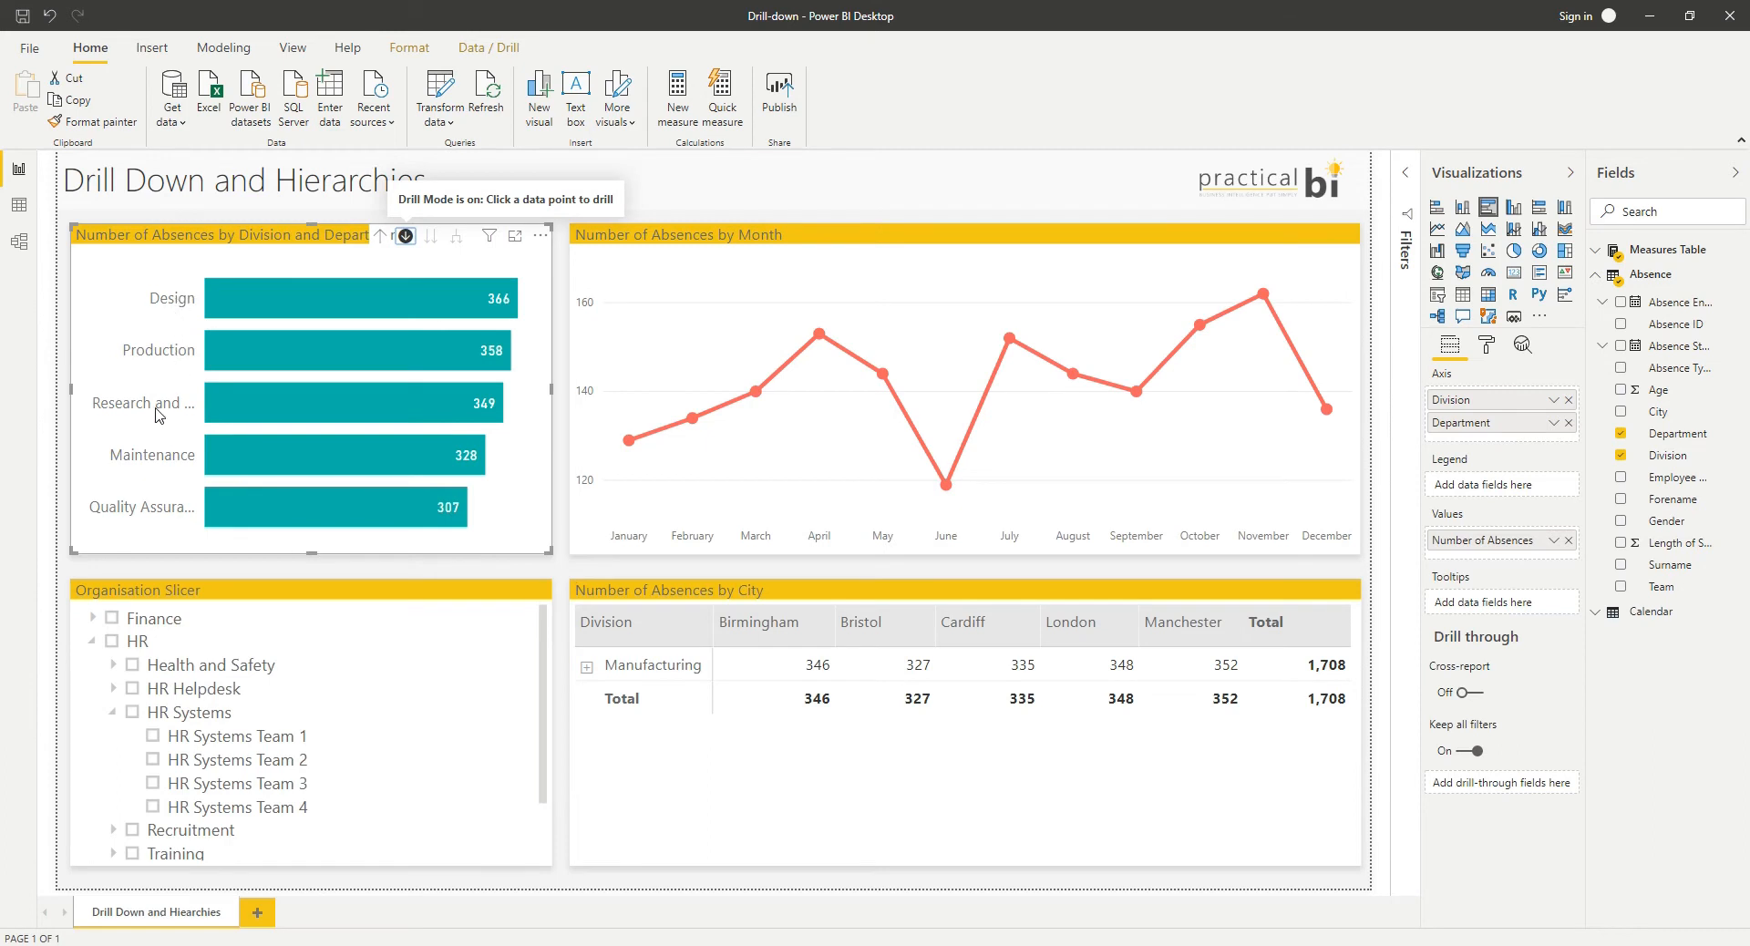
mouse_move(175, 340)
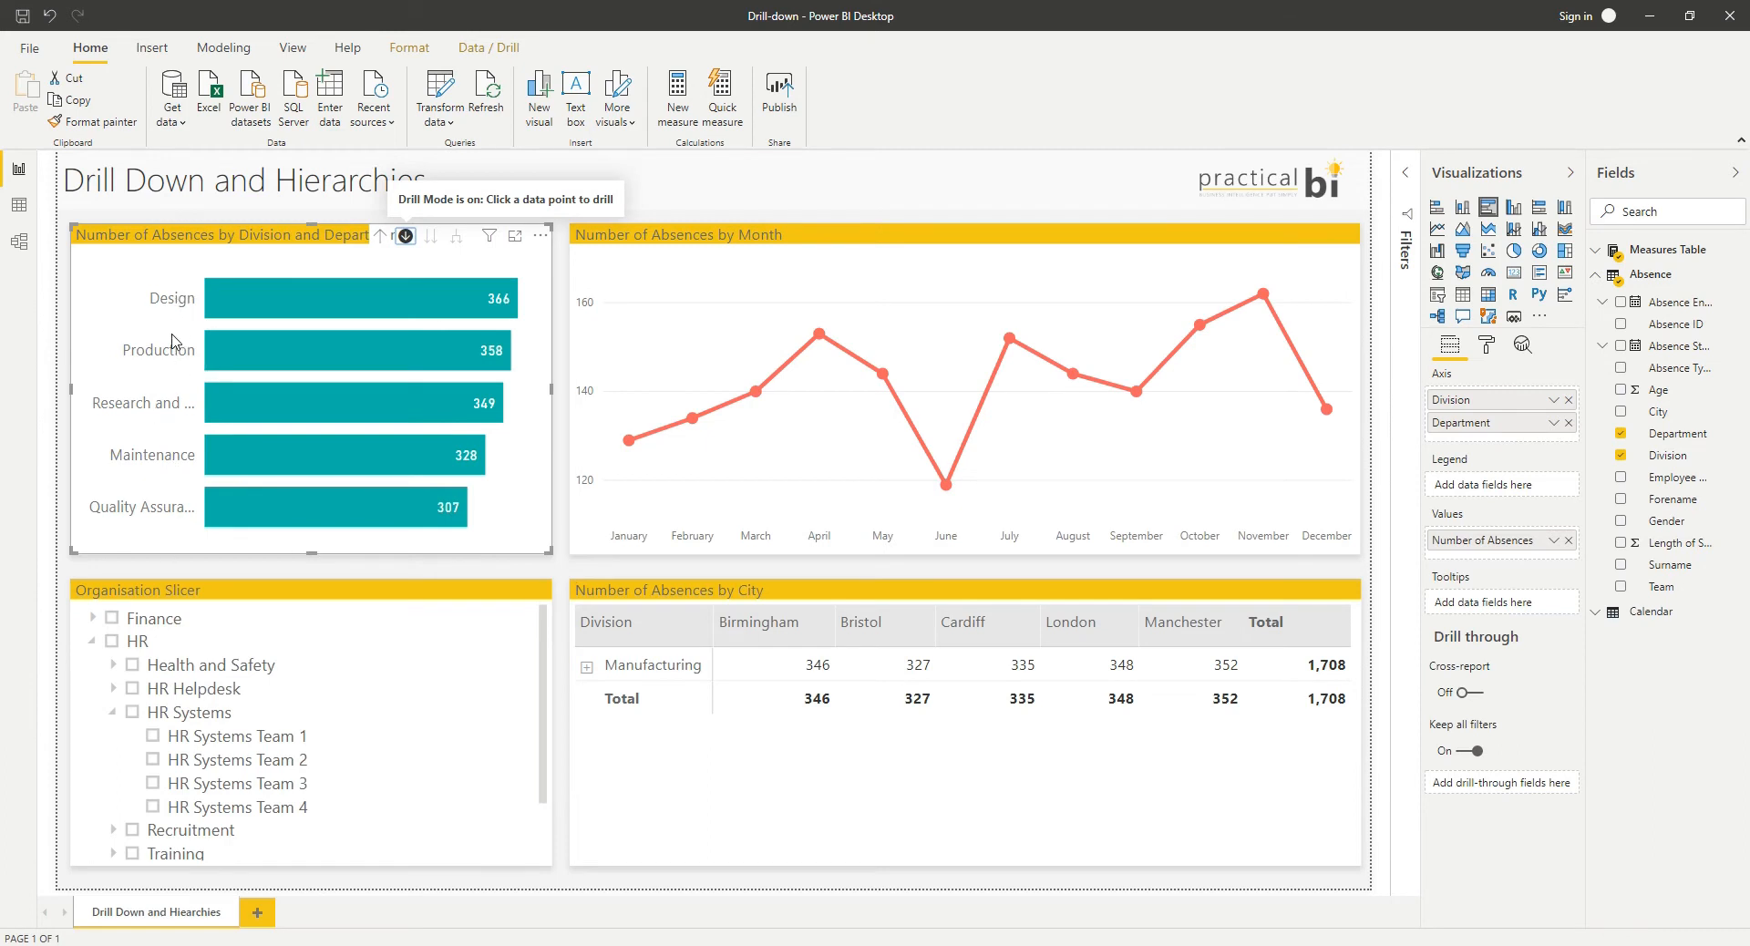
mouse_move(183, 510)
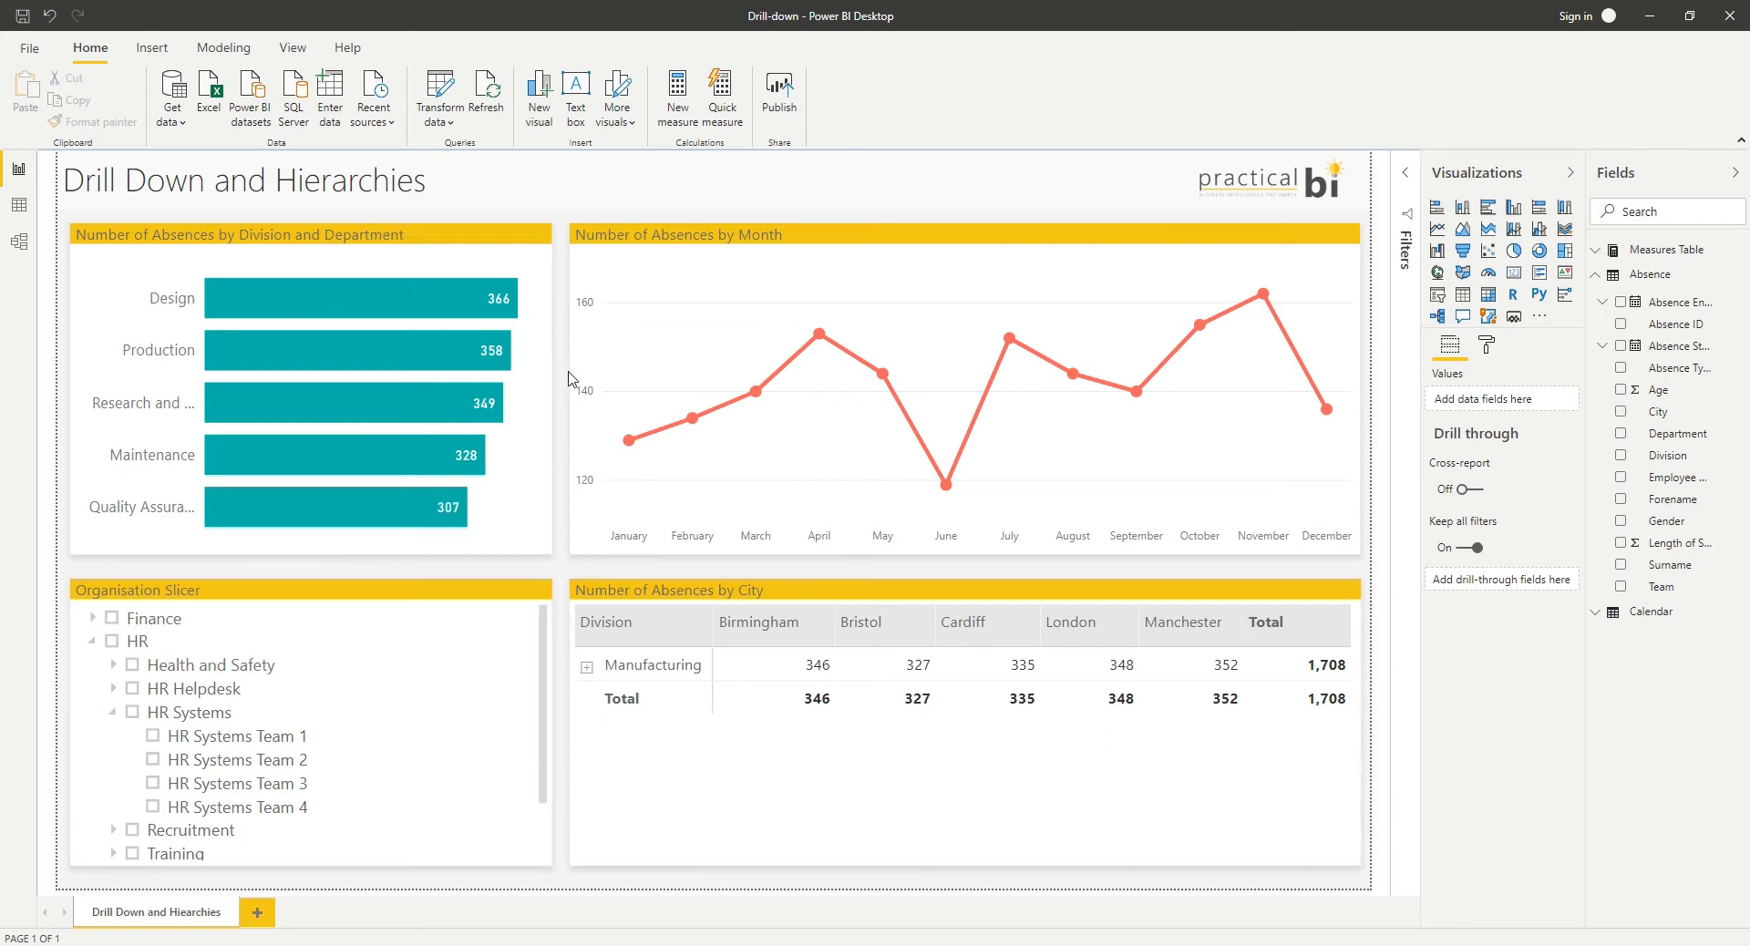
mouse_move(567, 378)
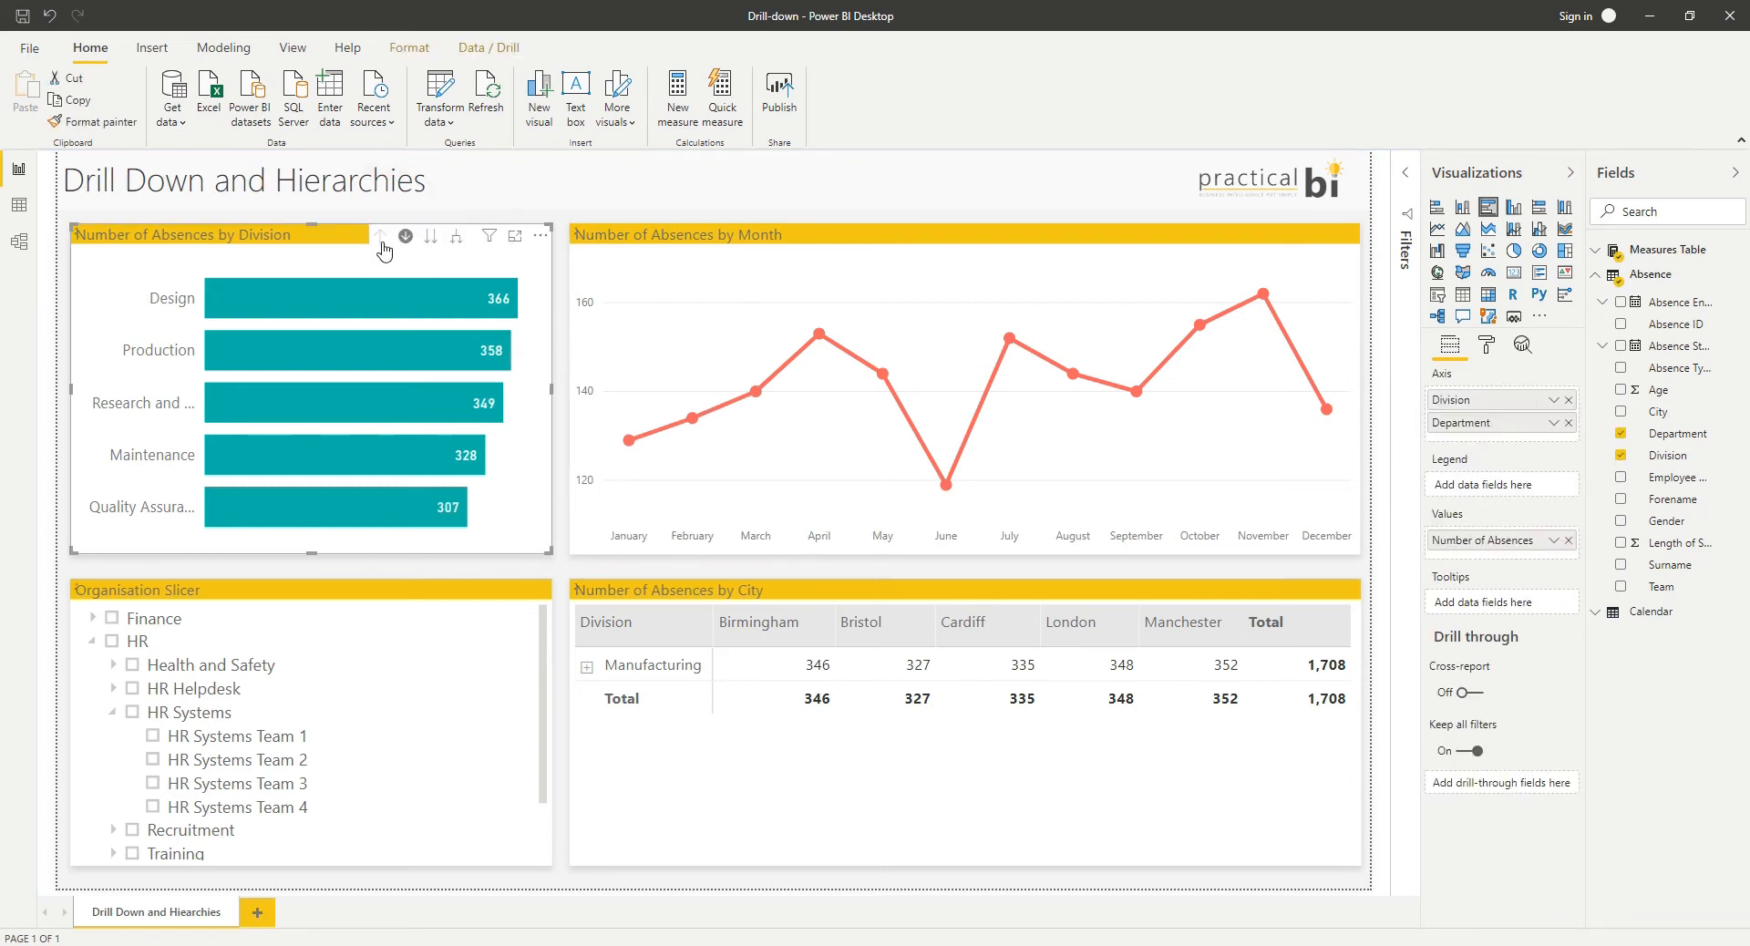
Step: Drill the bar chart back up to all five divisions and switch drill mode off
left_click(406, 235)
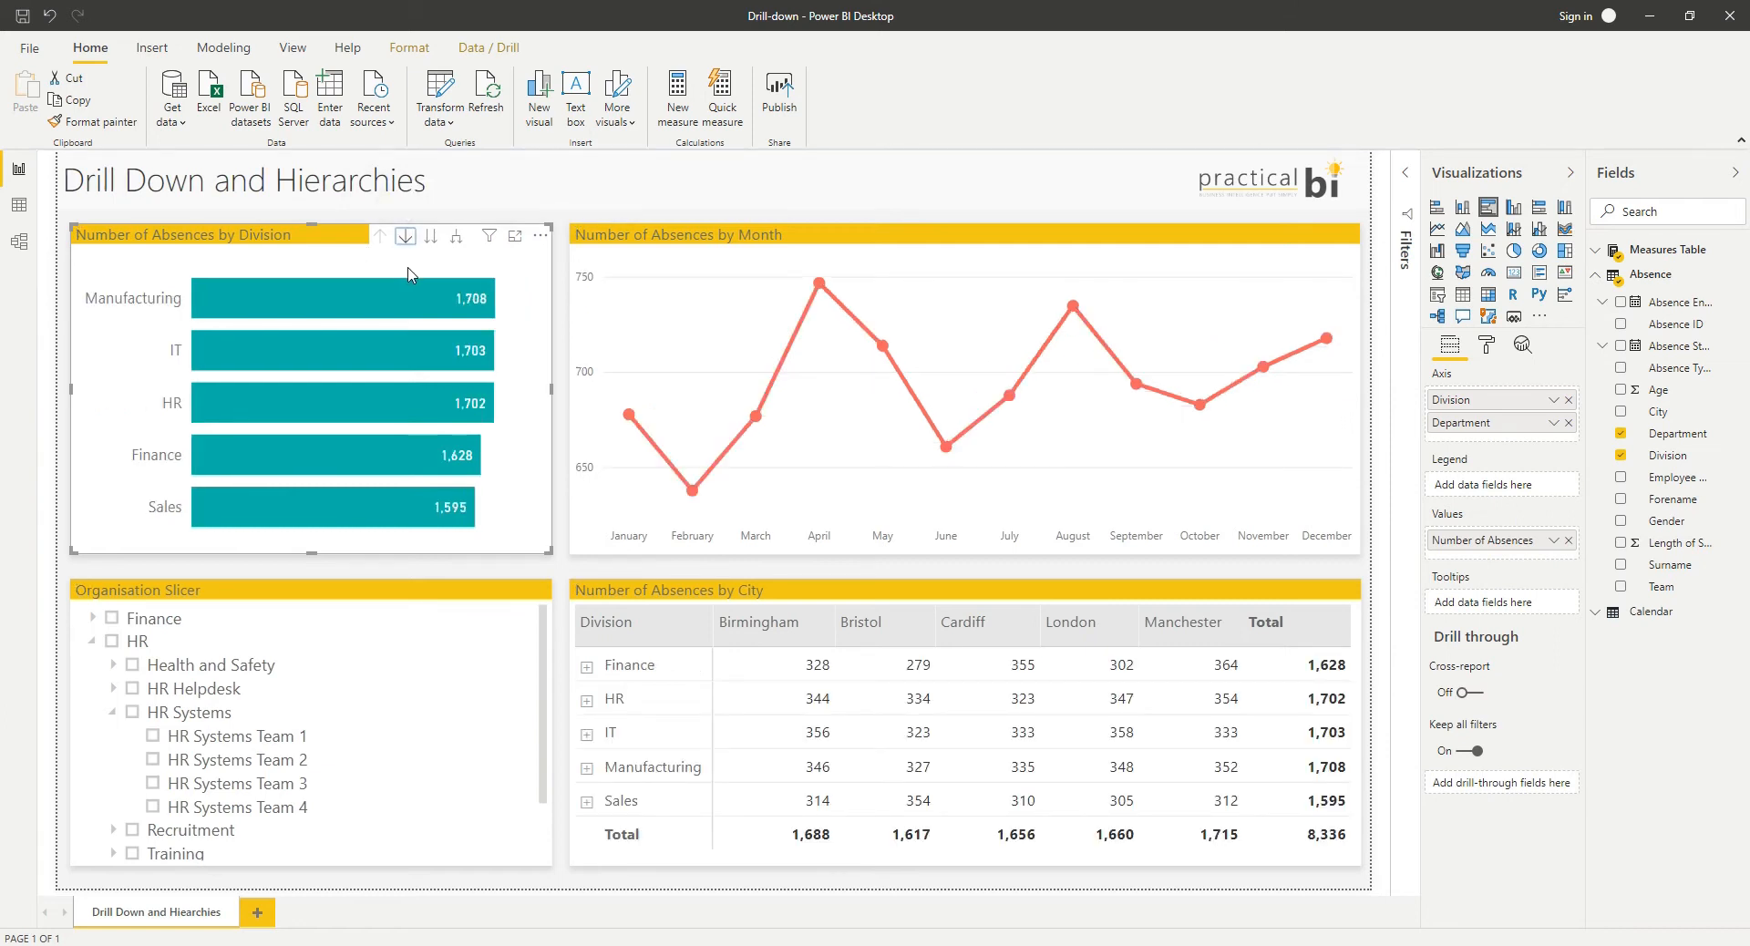
left_click(343, 298)
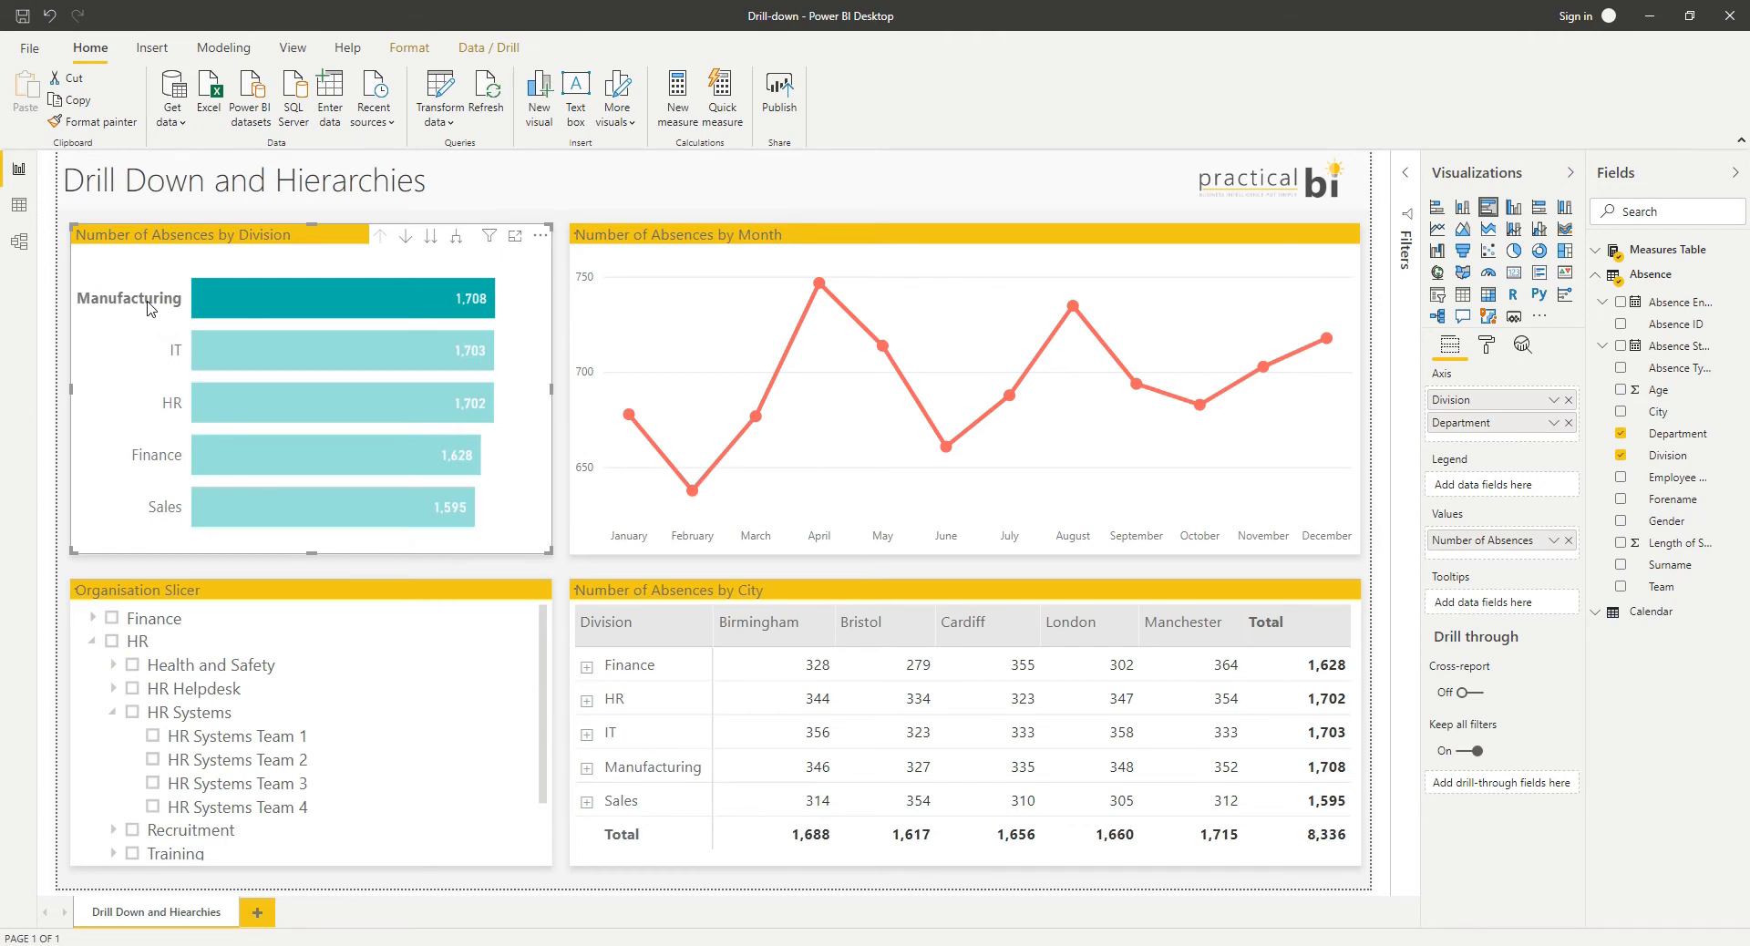
left_click(342, 297)
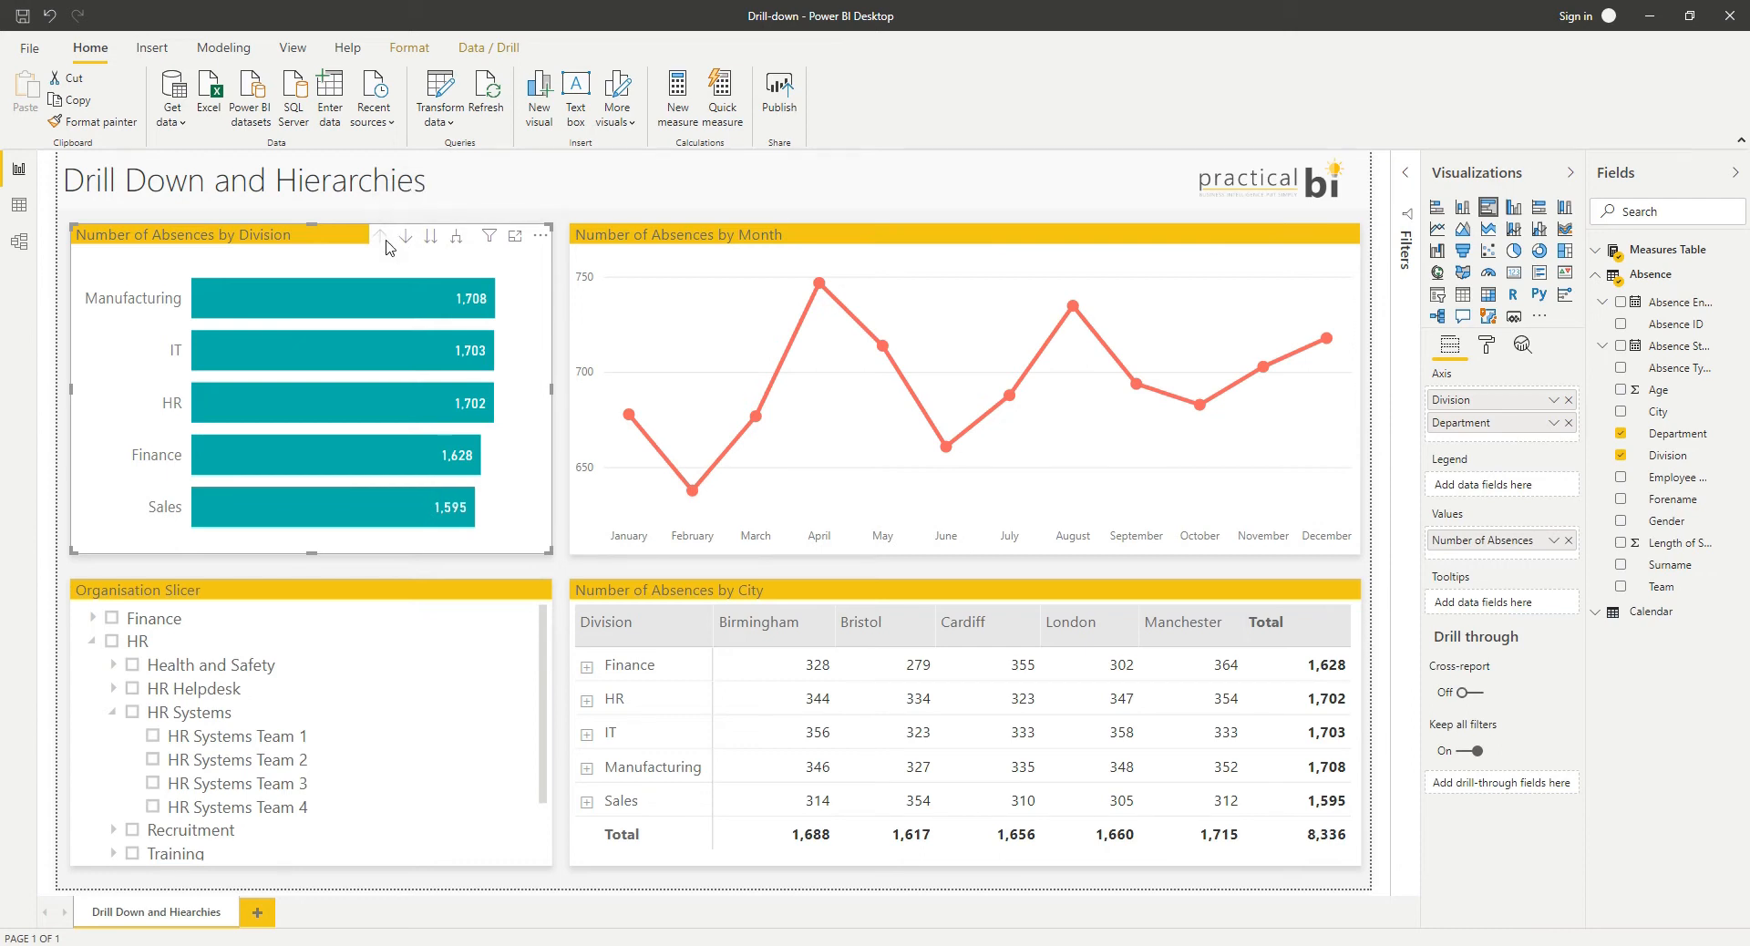
mouse_move(439, 252)
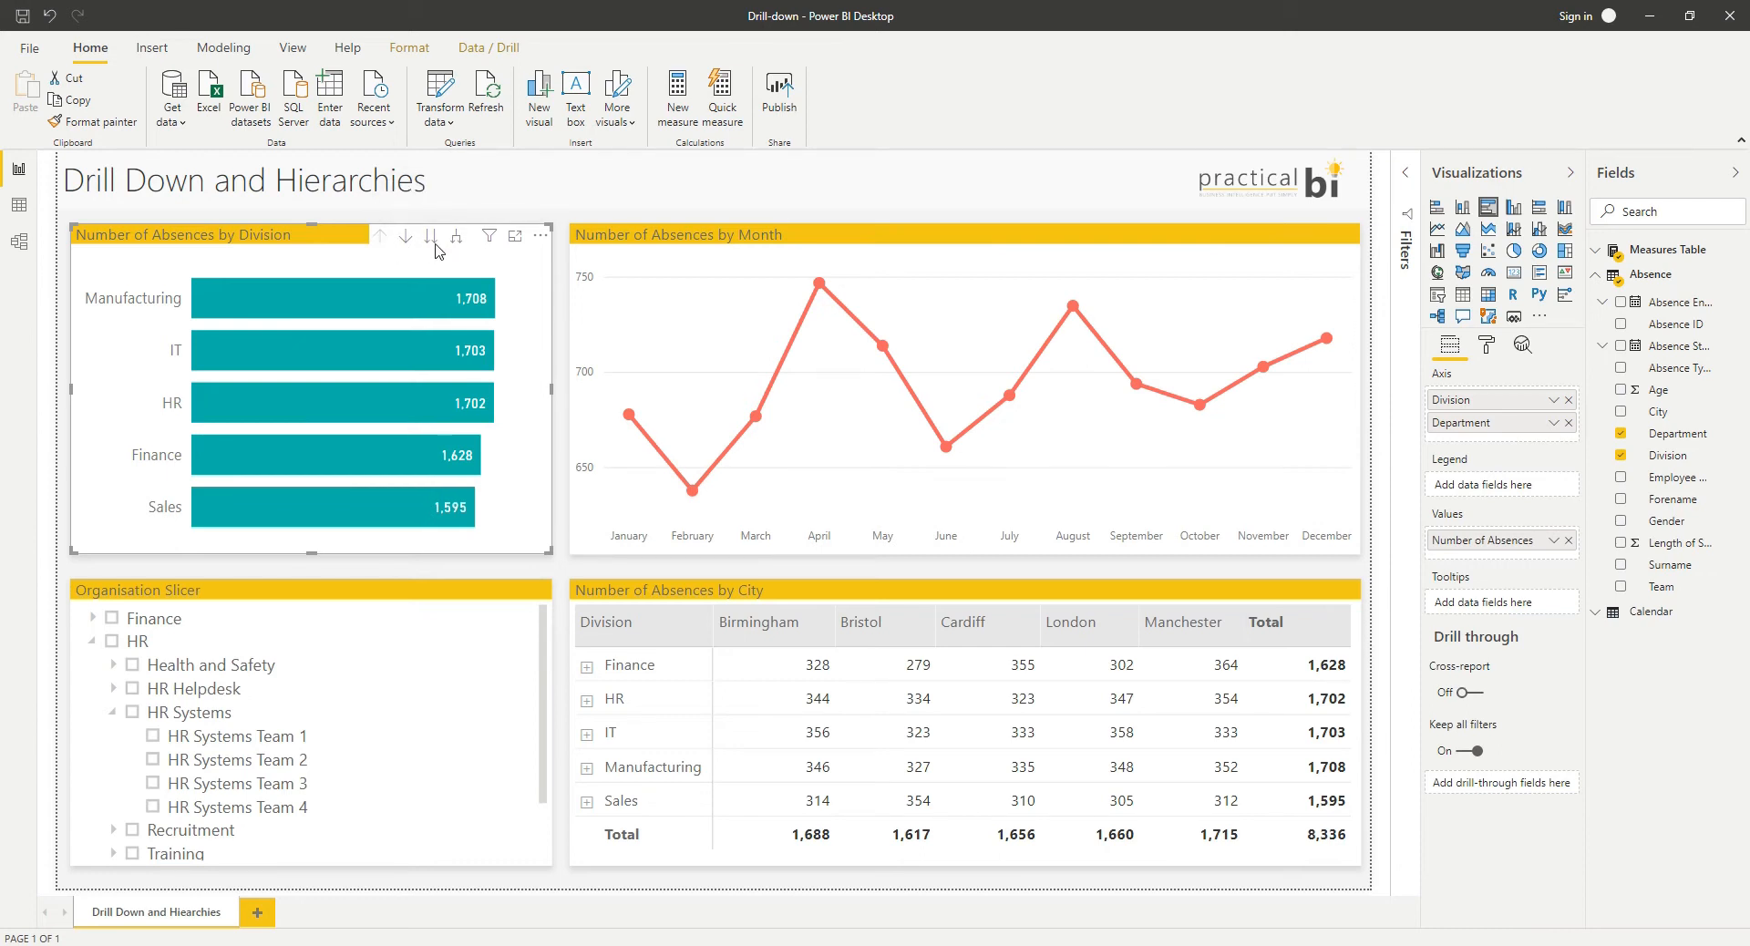
mouse_move(430, 235)
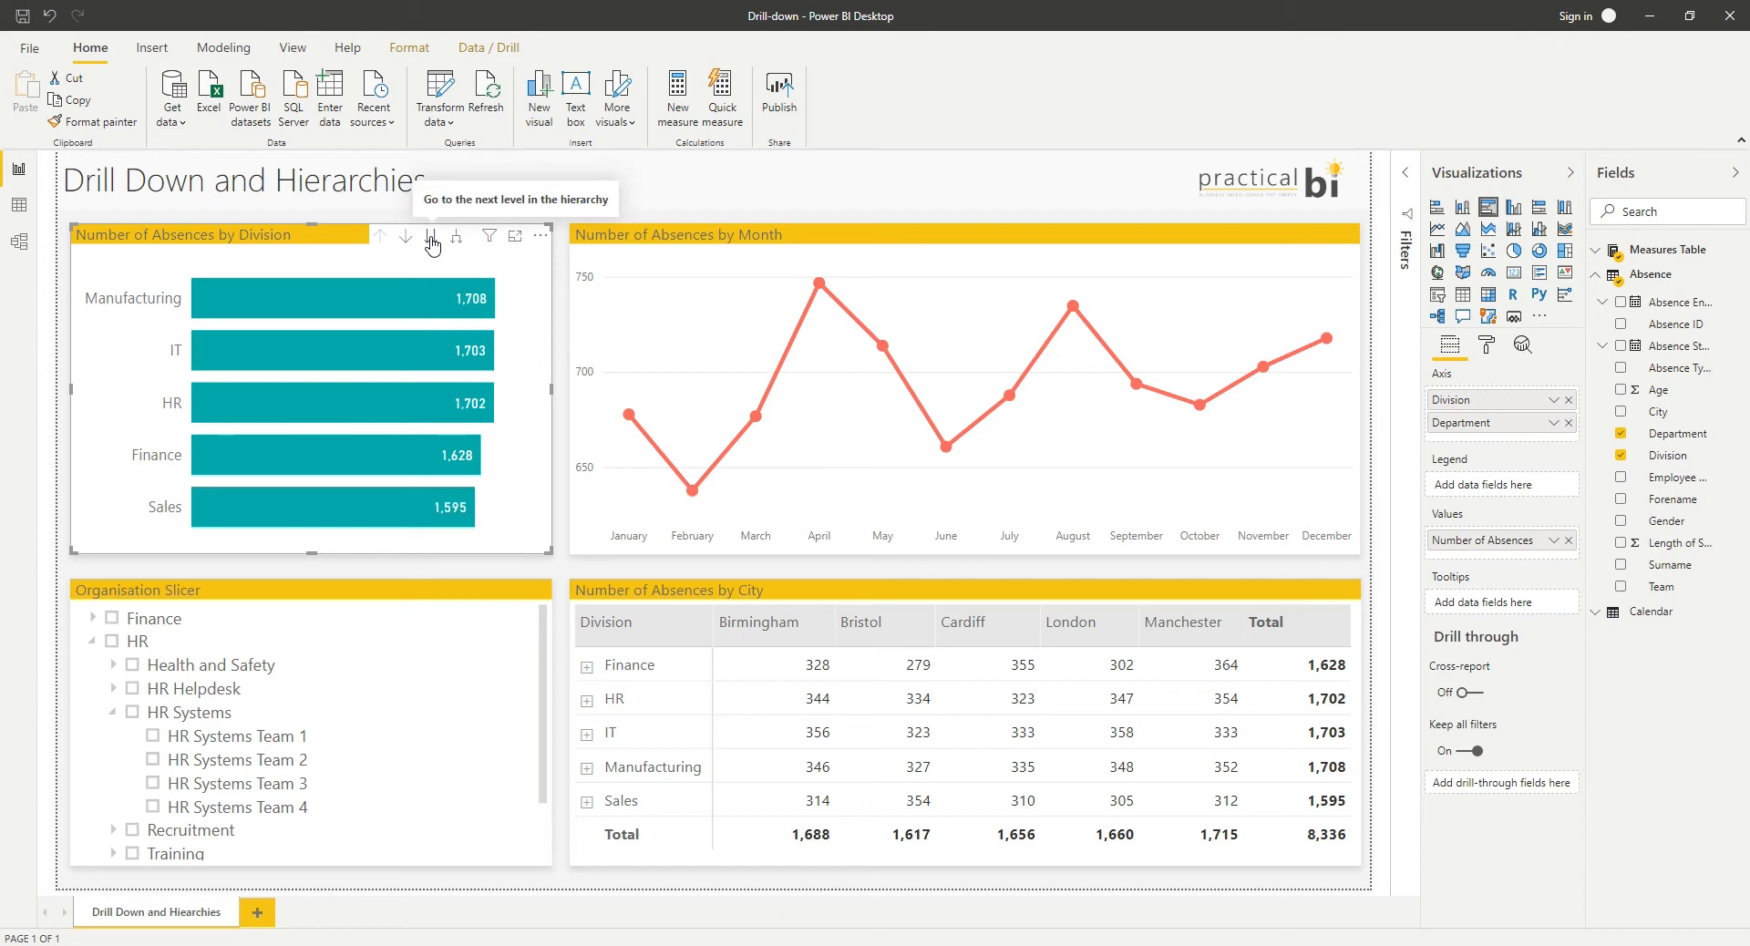
mouse_move(439, 248)
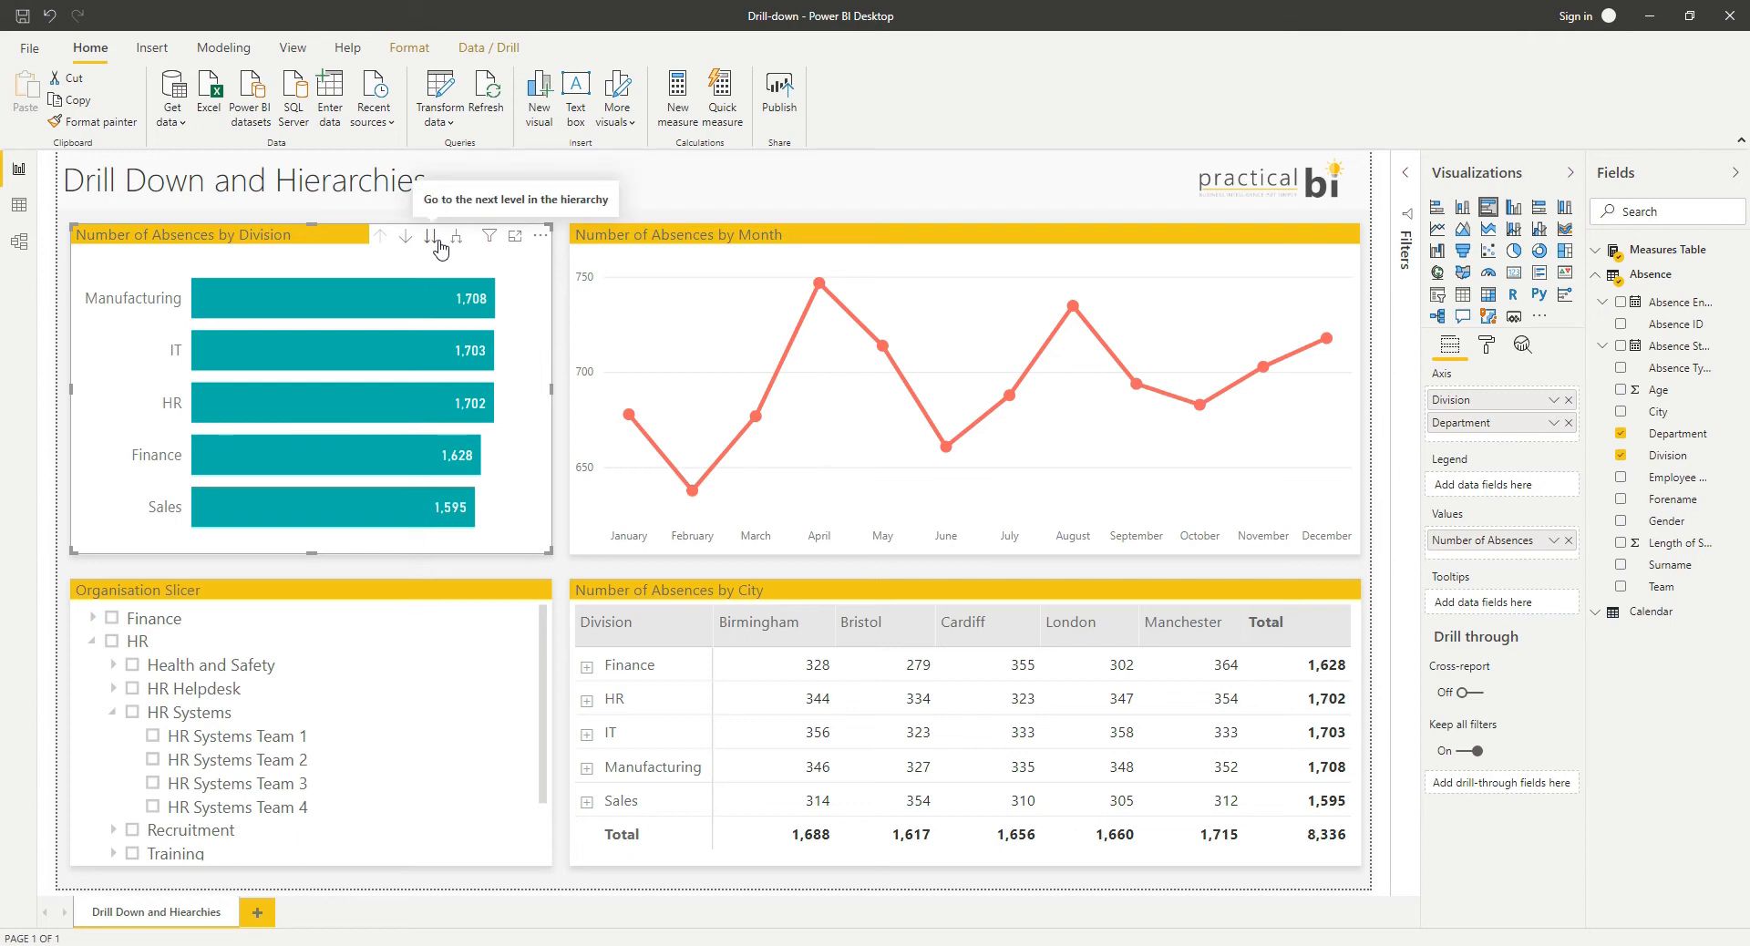
Step: Move the bar chart to the next hierarchy level so it lists every department
left_click(430, 235)
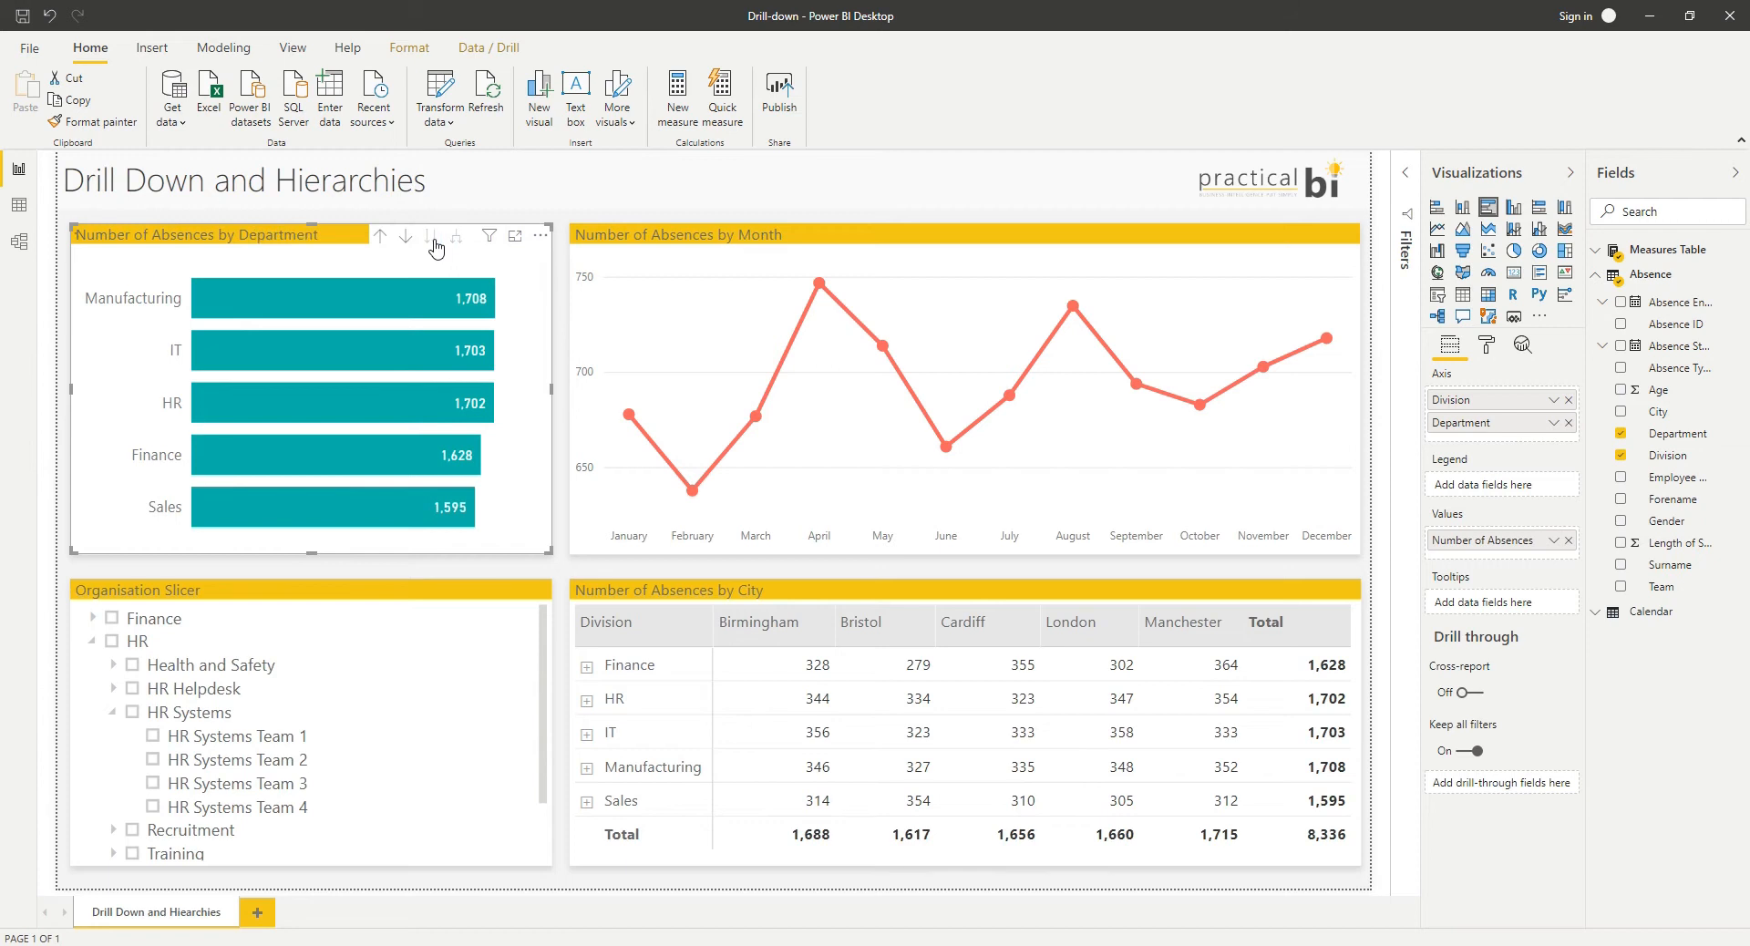
left_click(407, 236)
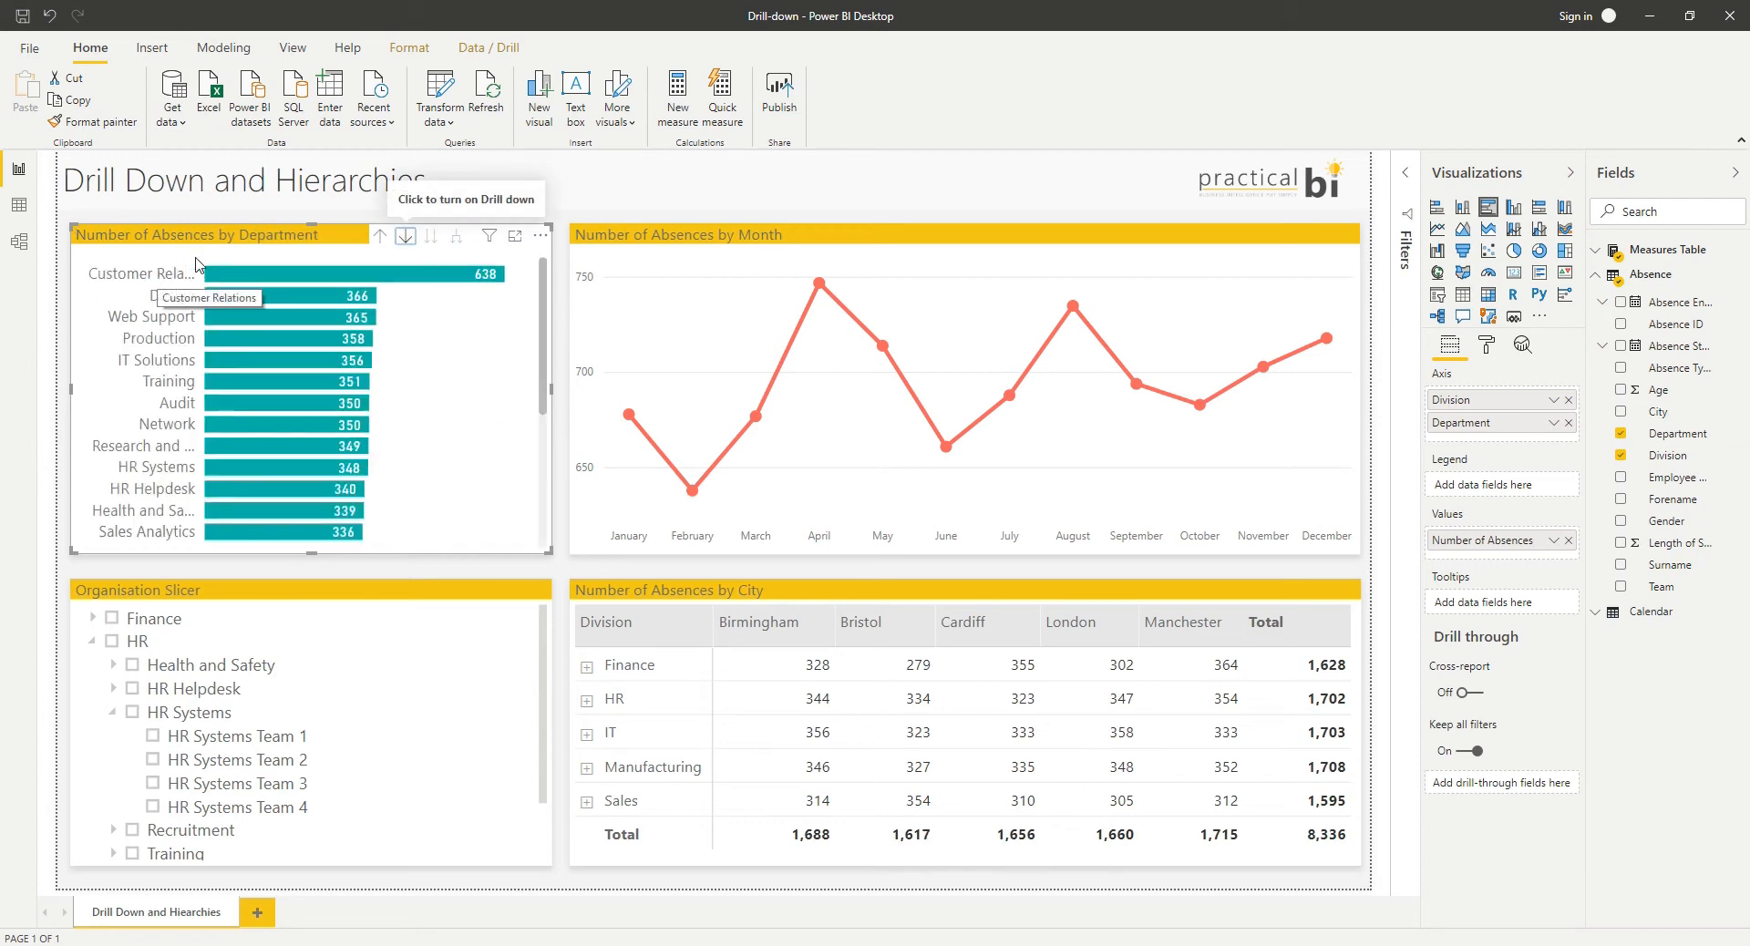
mouse_move(168, 368)
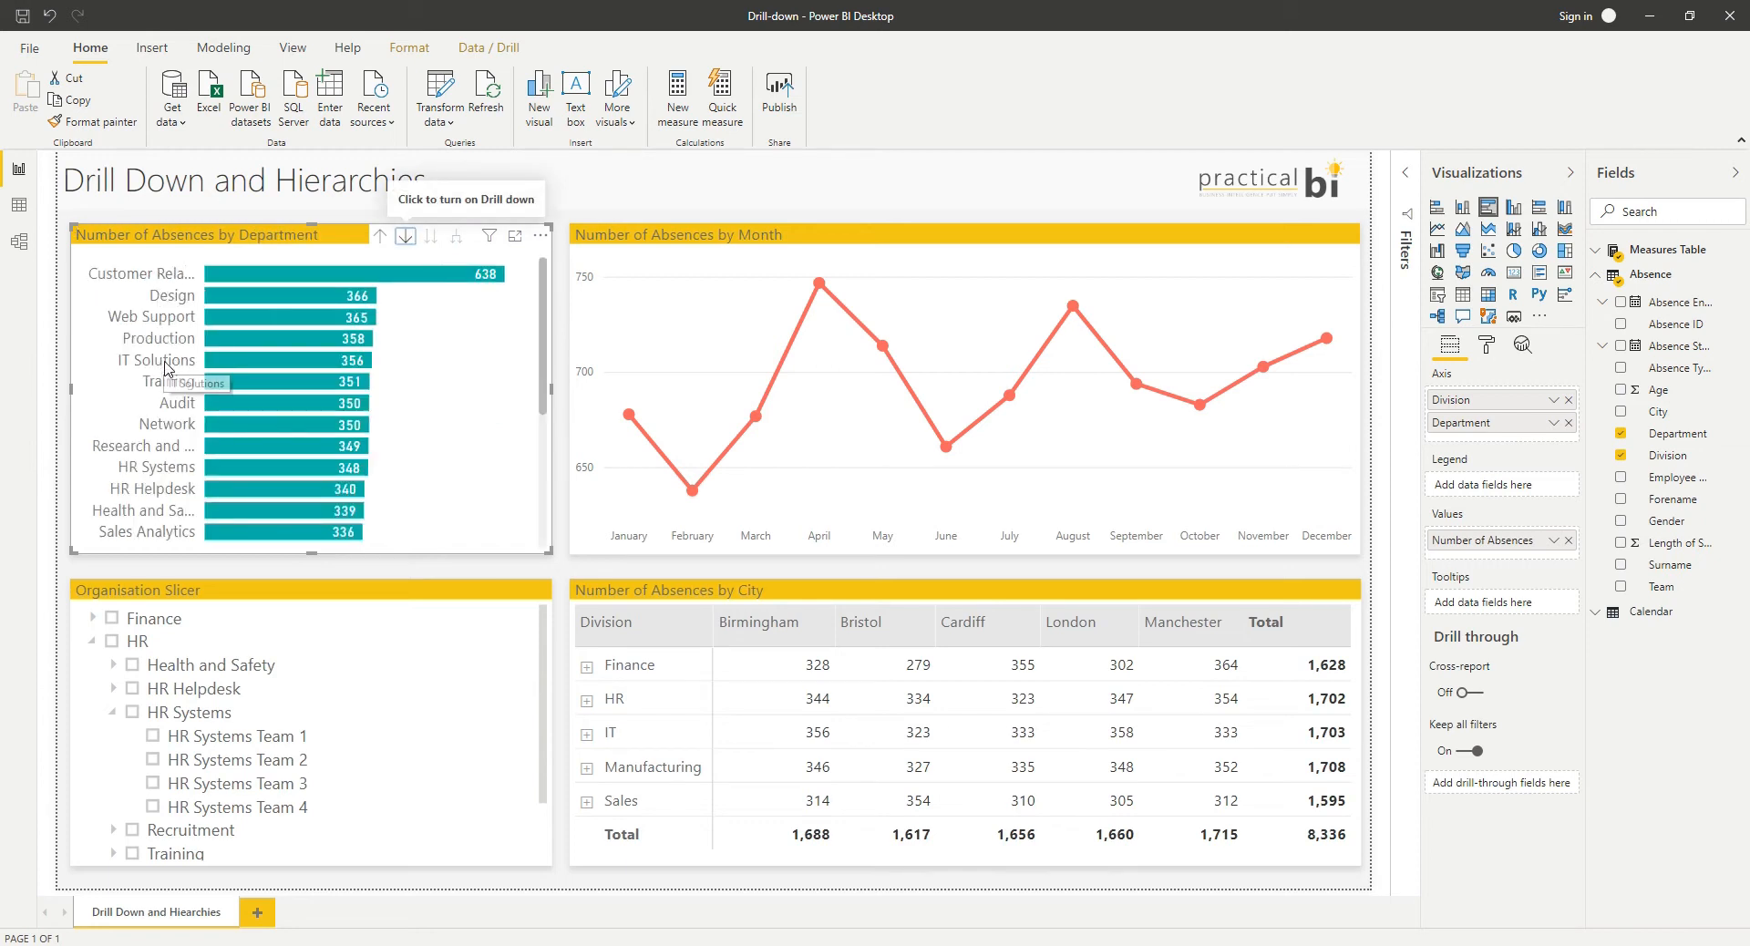
mouse_move(640, 300)
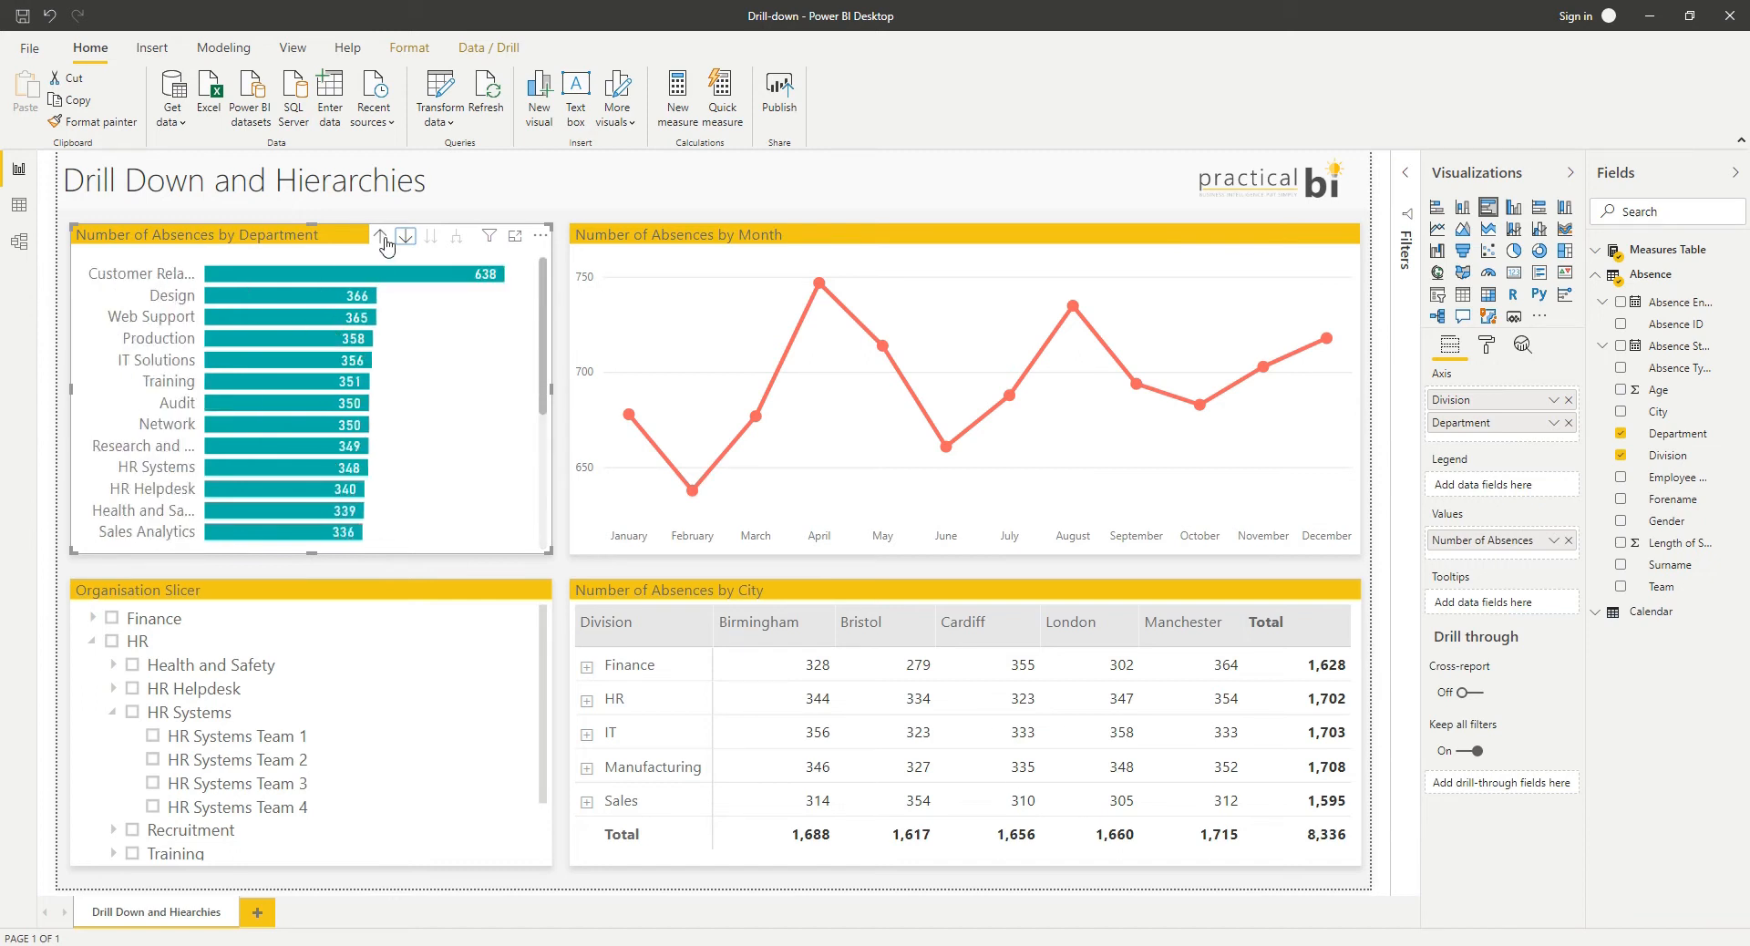
Step: Drill up to Division, then expand all divisions one level into combined division-department bars
left_click(381, 235)
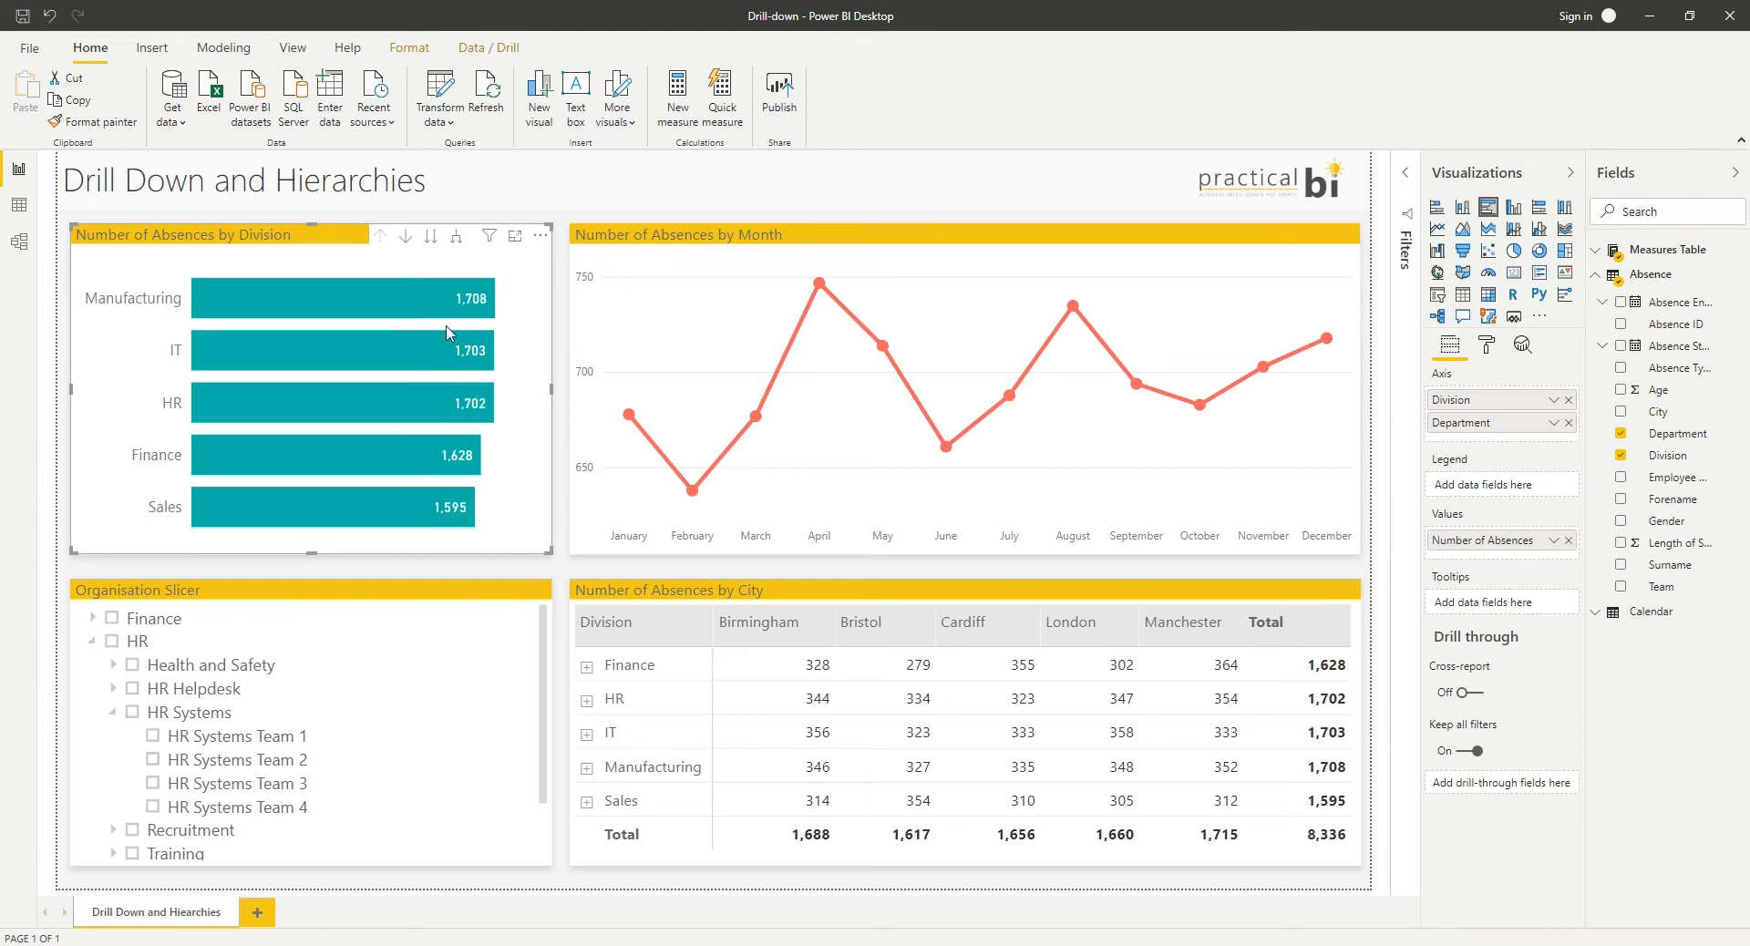
mouse_move(456, 237)
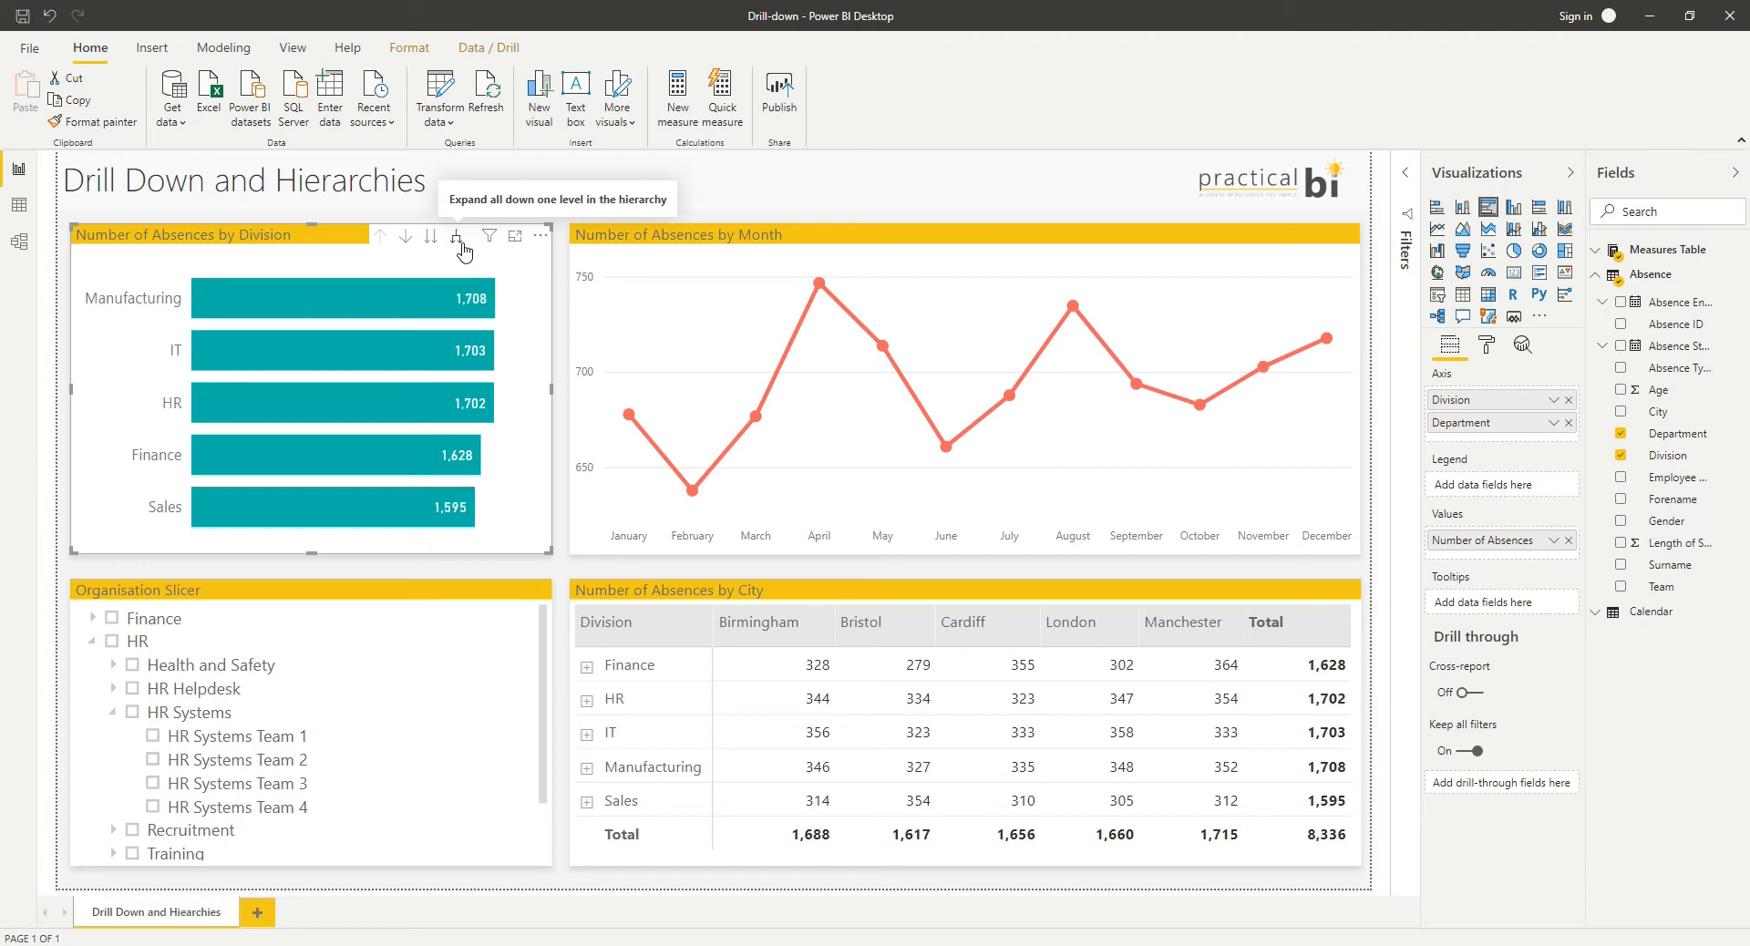
left_click(456, 237)
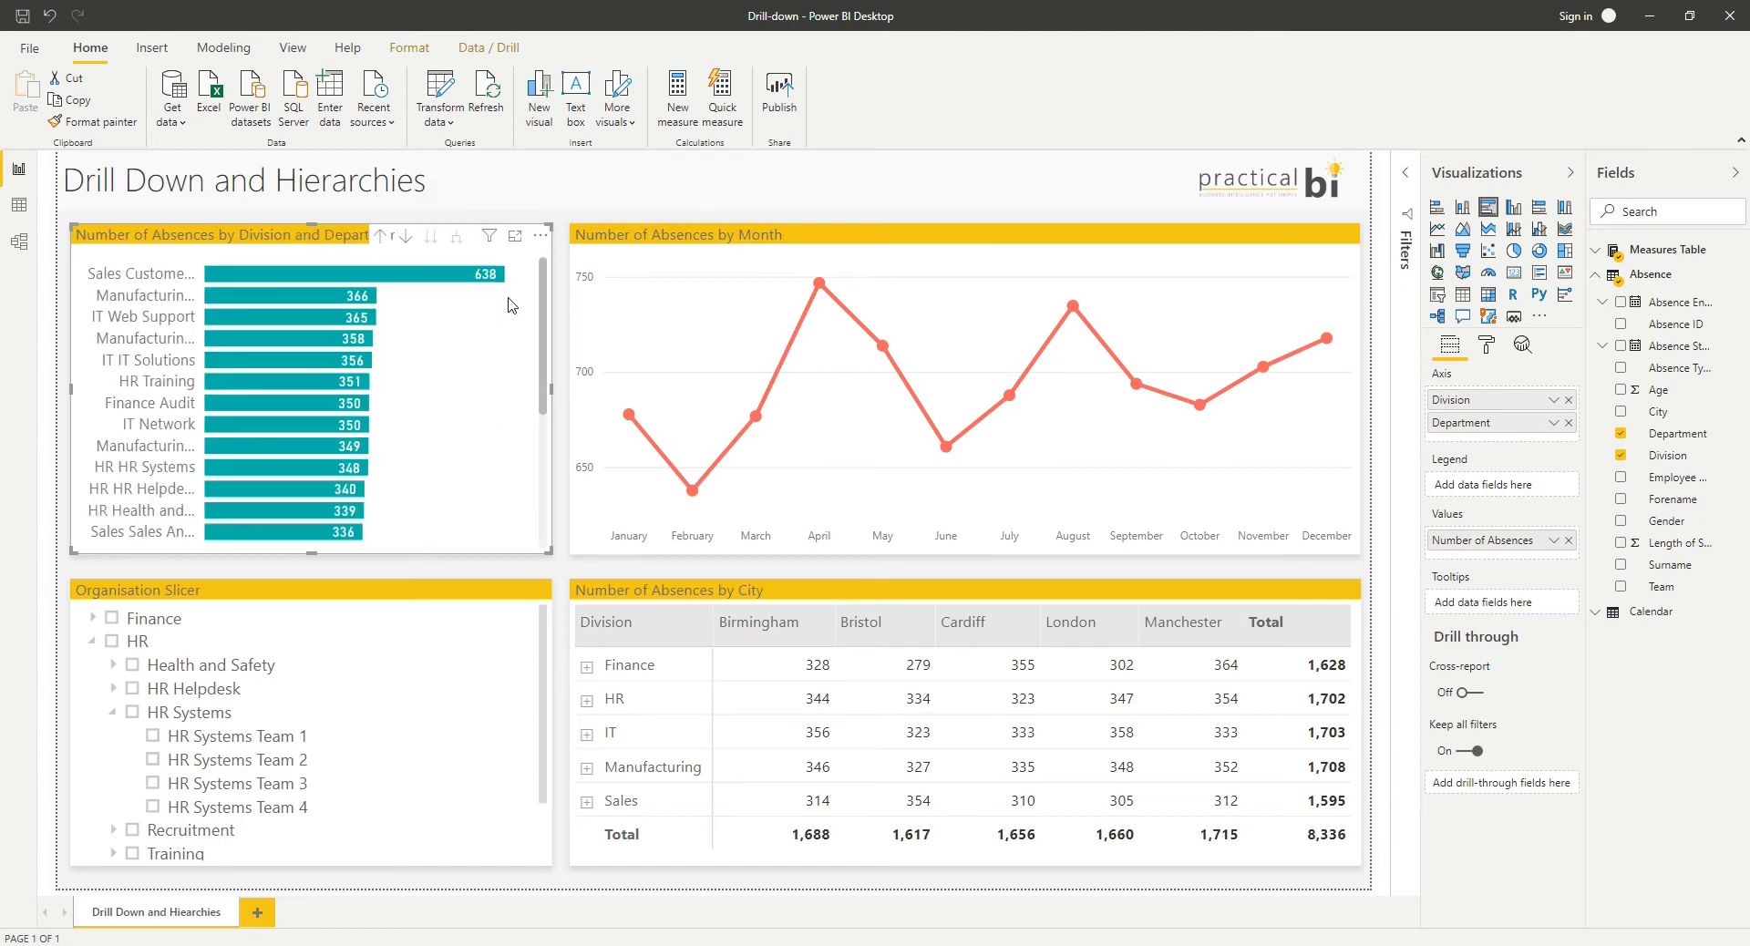
mouse_move(212, 268)
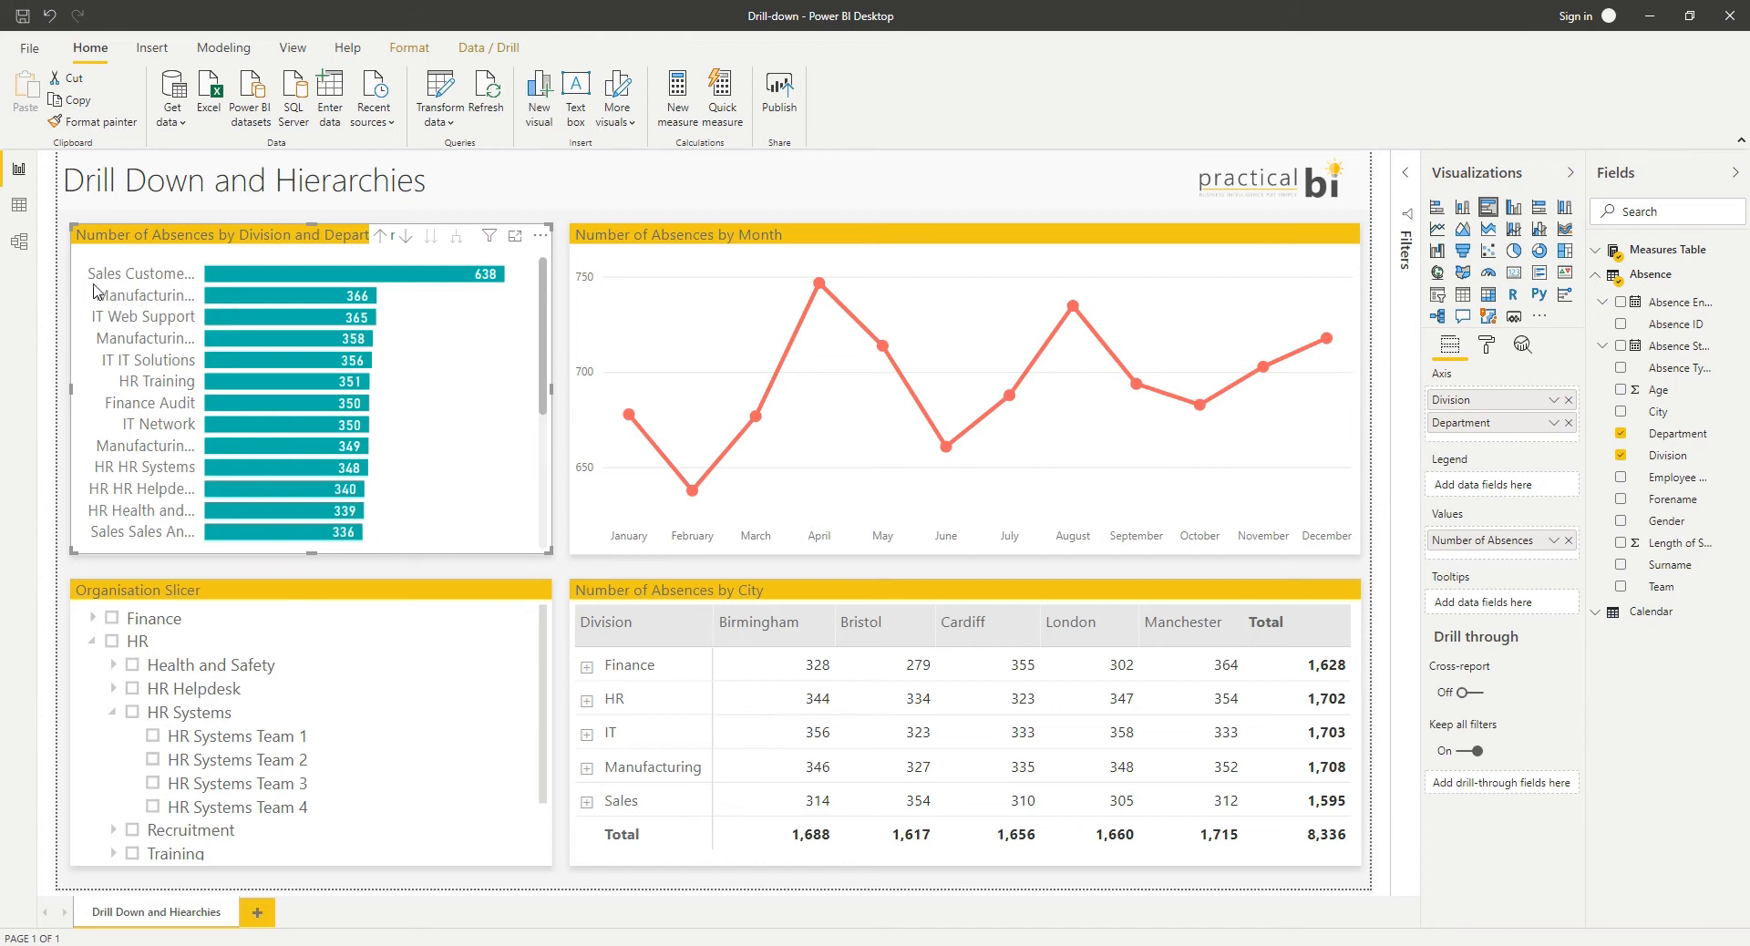
mouse_move(142, 295)
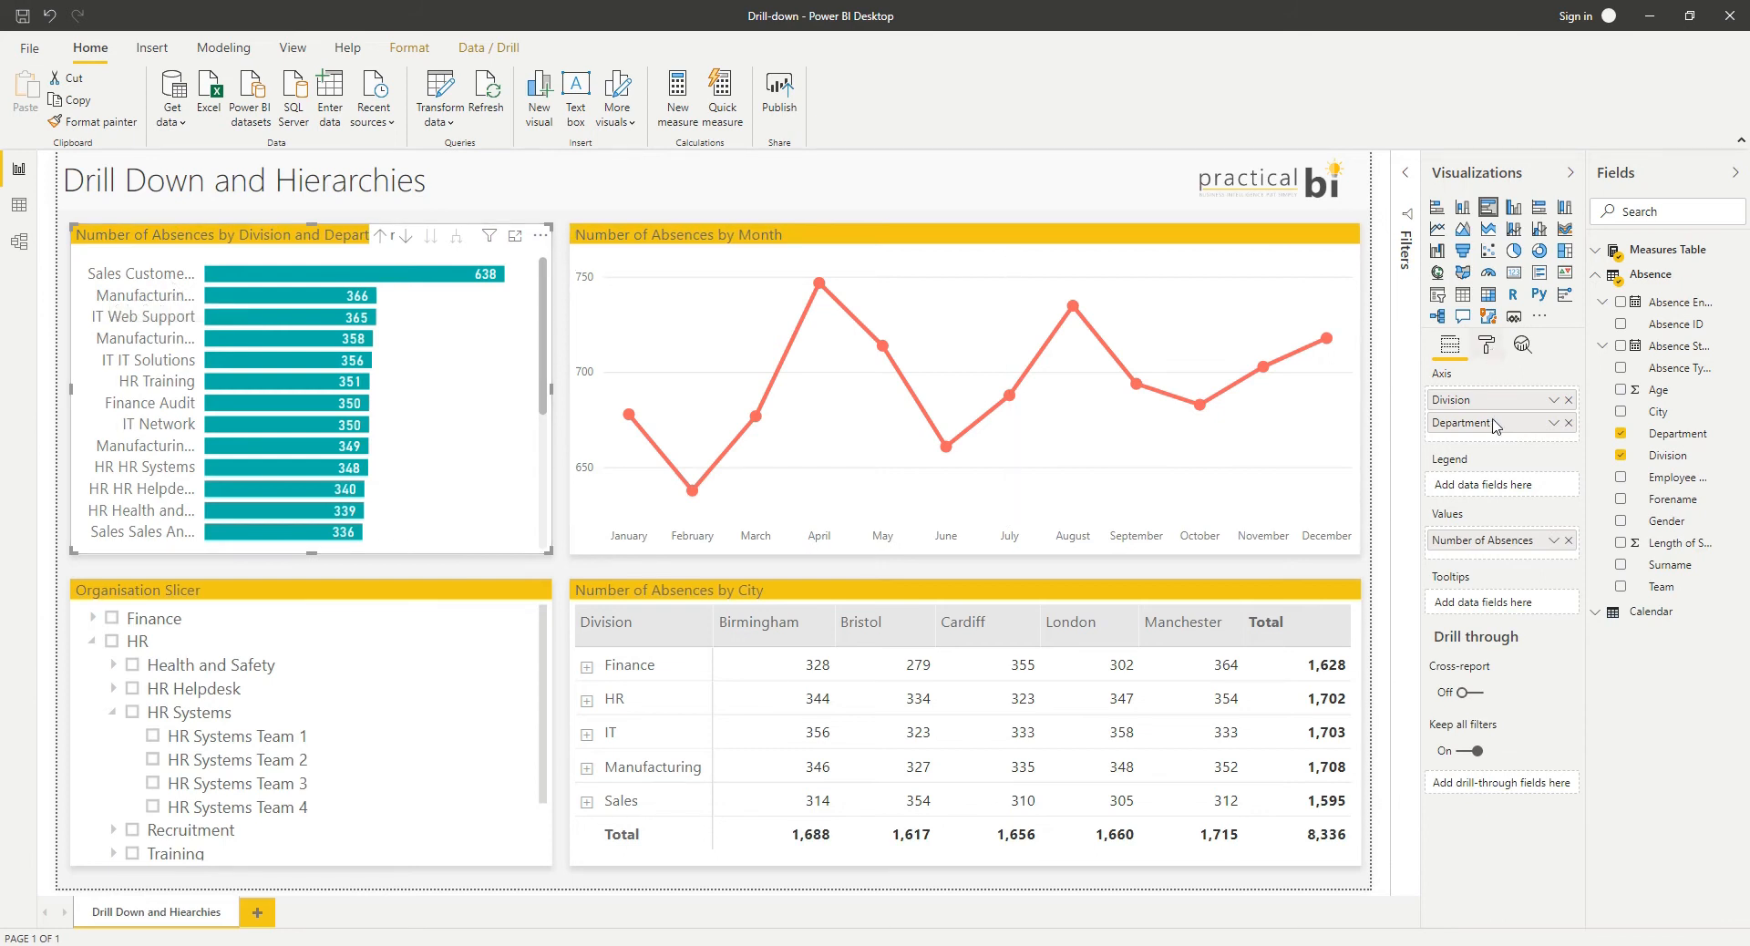
Step: Raise the Y axis Maximum size from 25% to 43% so full category labels fit
left_click(1485, 345)
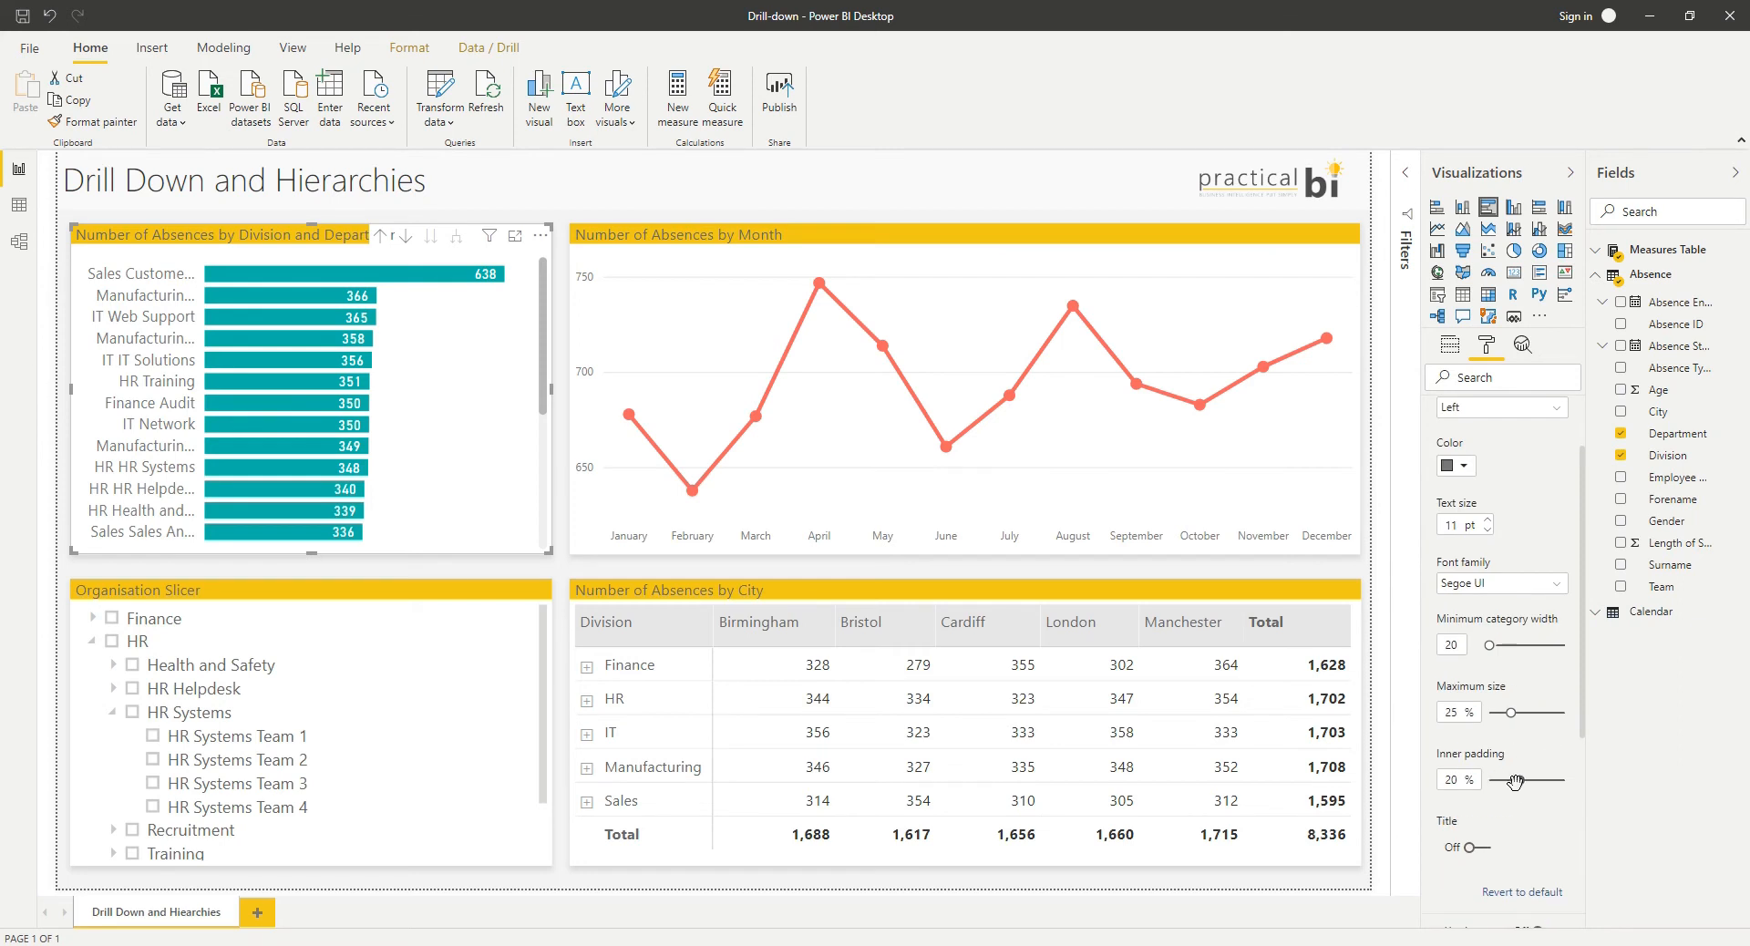
left_click_drag(1504, 711, 1527, 711)
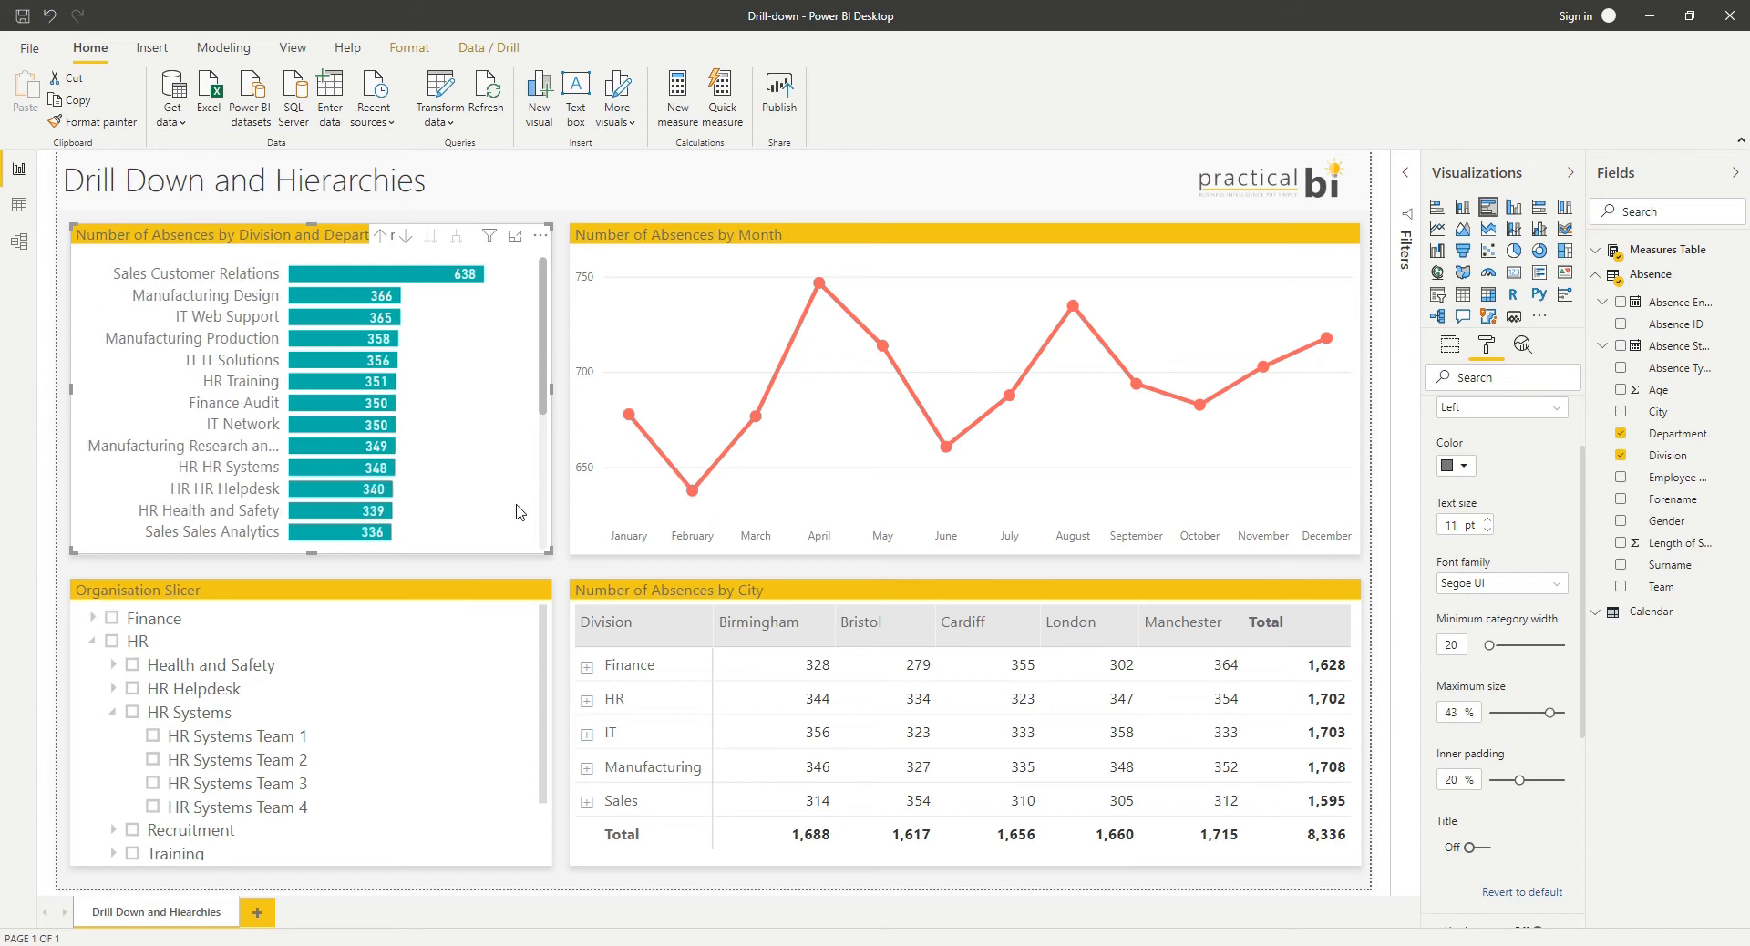
mouse_move(128, 286)
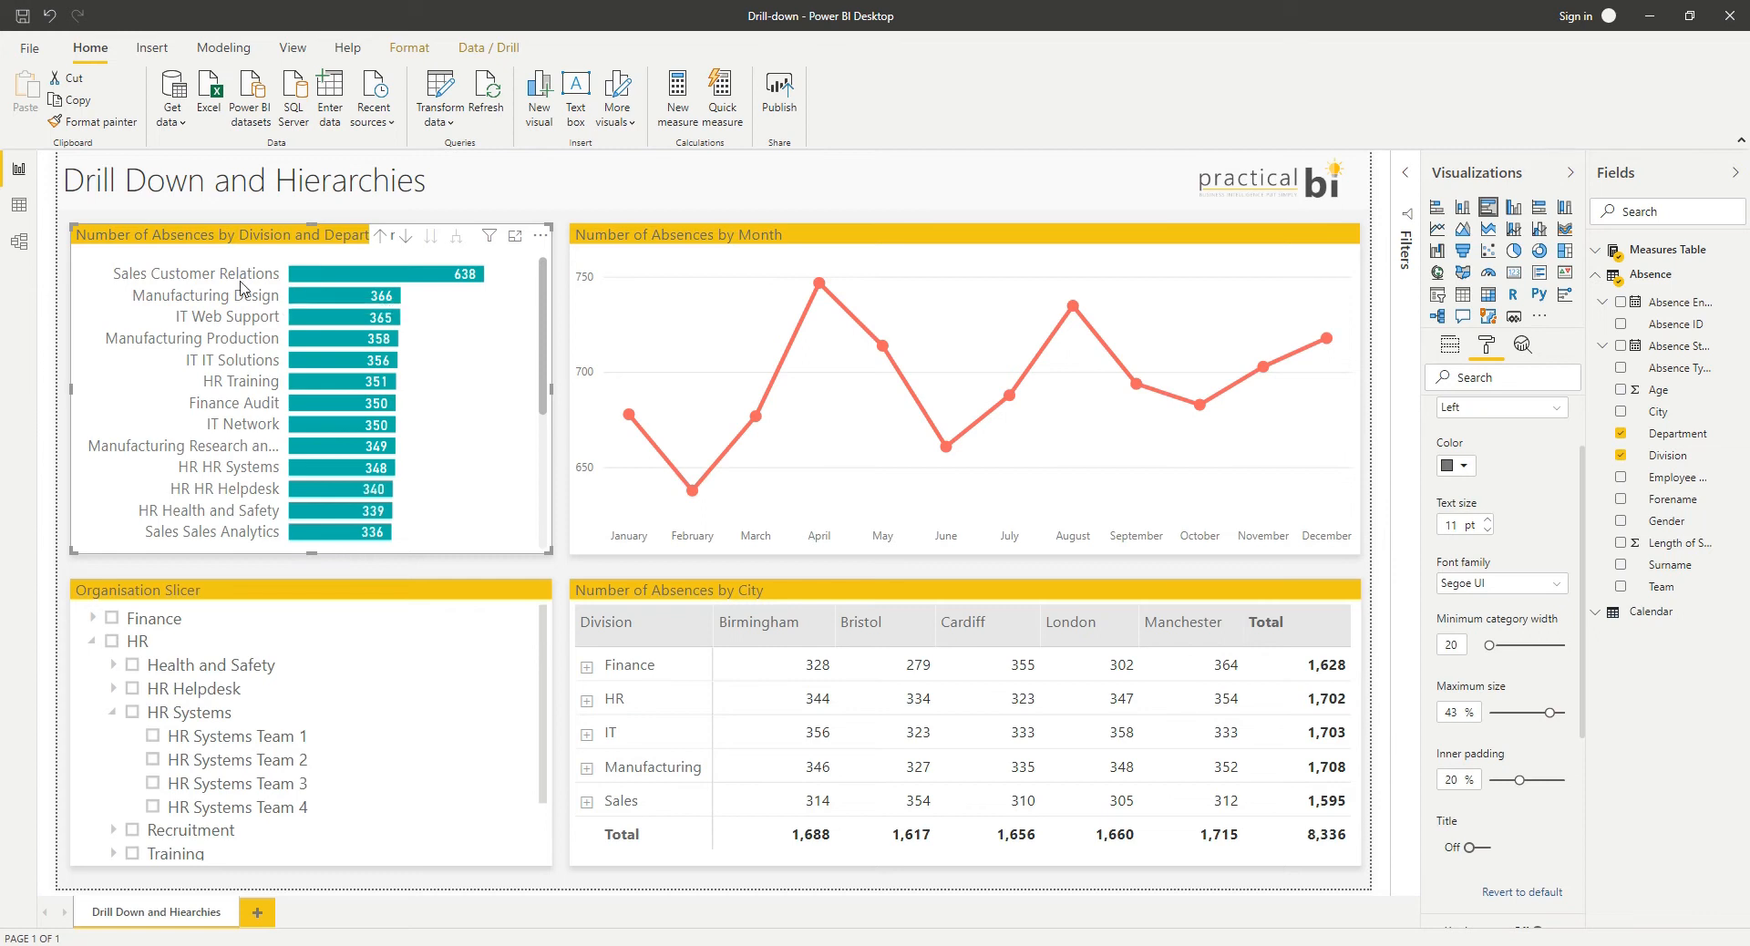
mouse_move(142, 307)
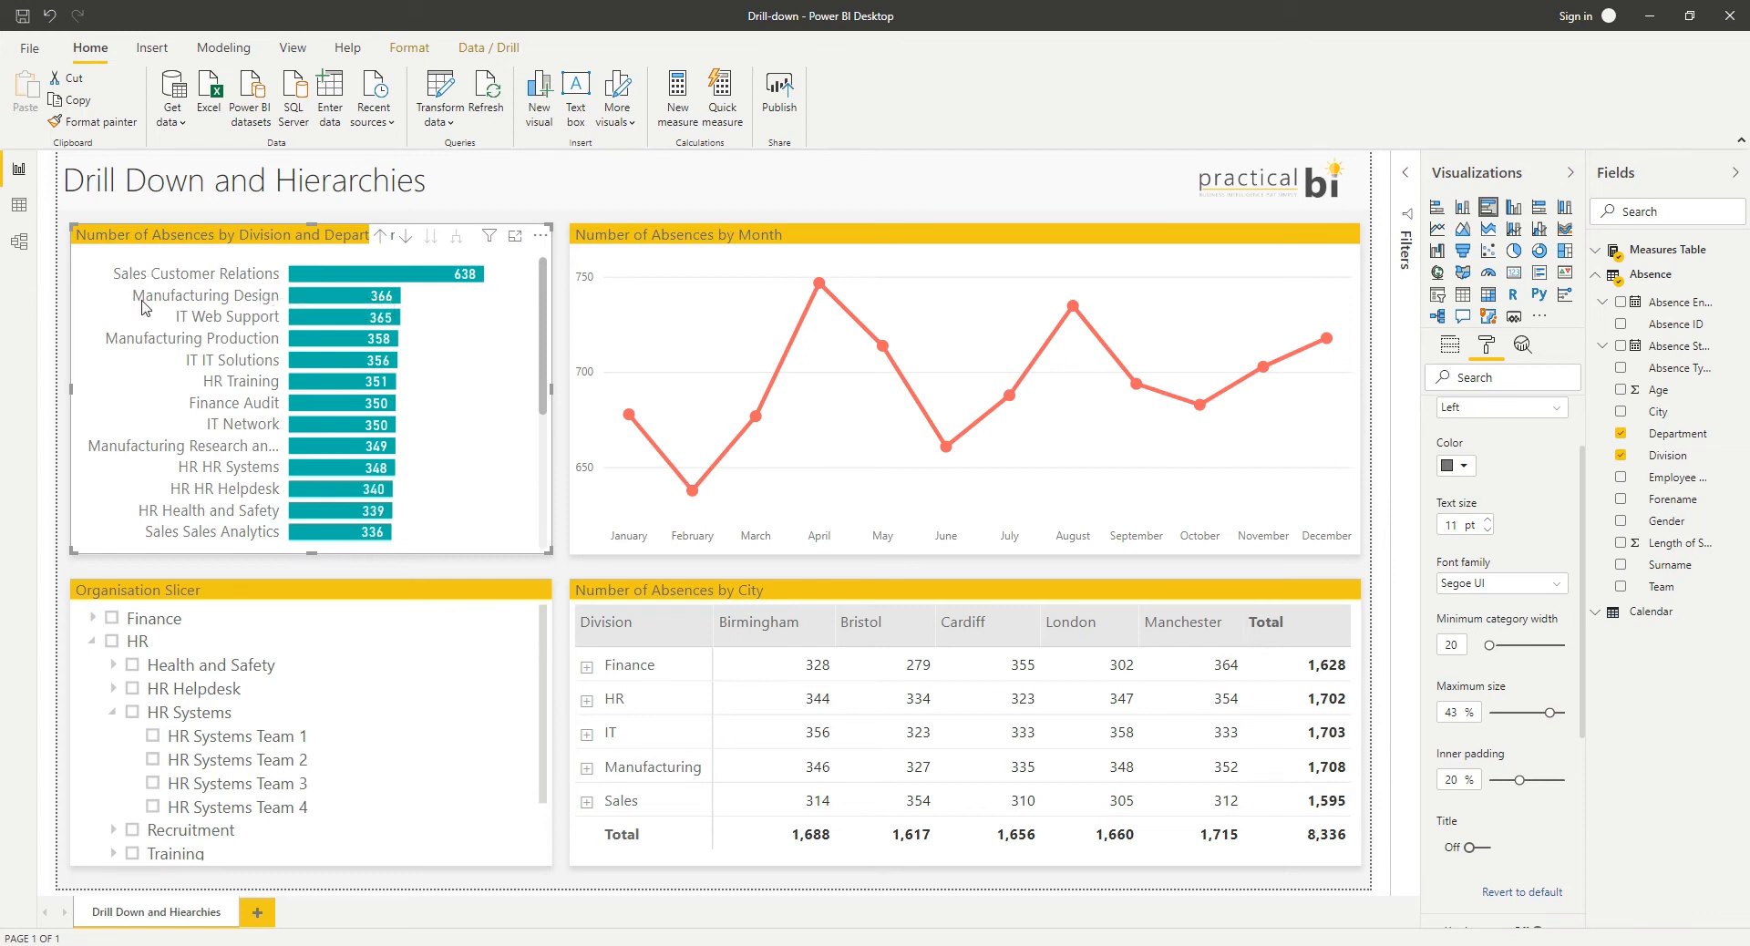
mouse_move(245, 310)
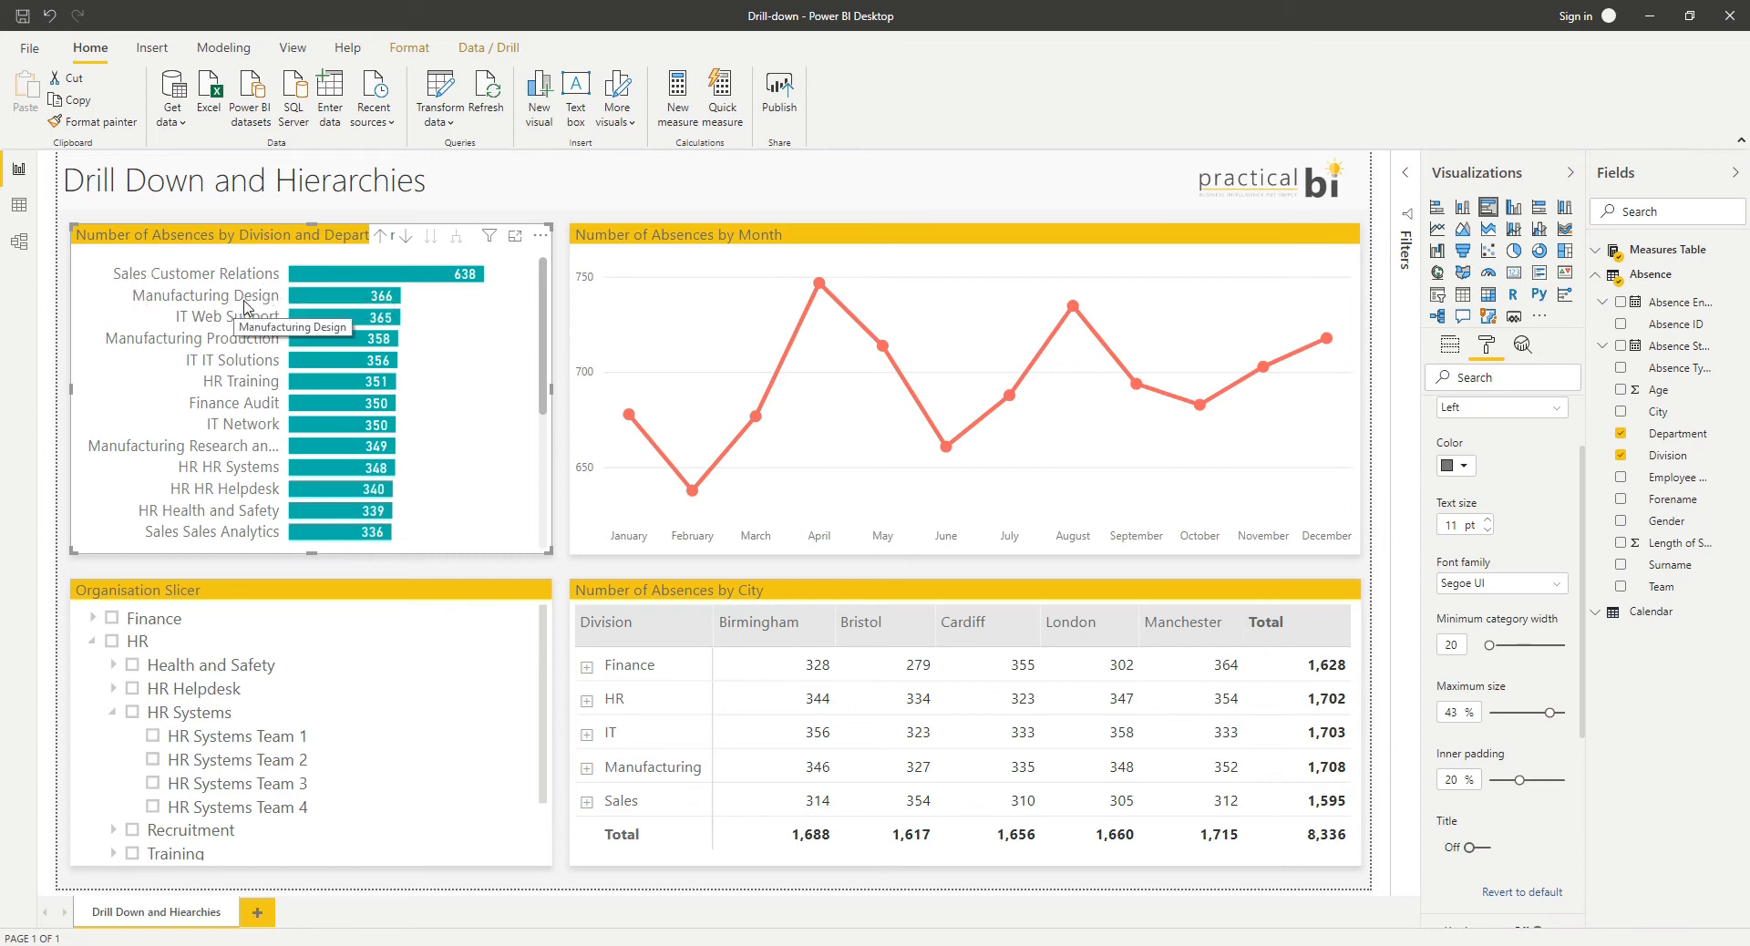
mouse_move(181, 341)
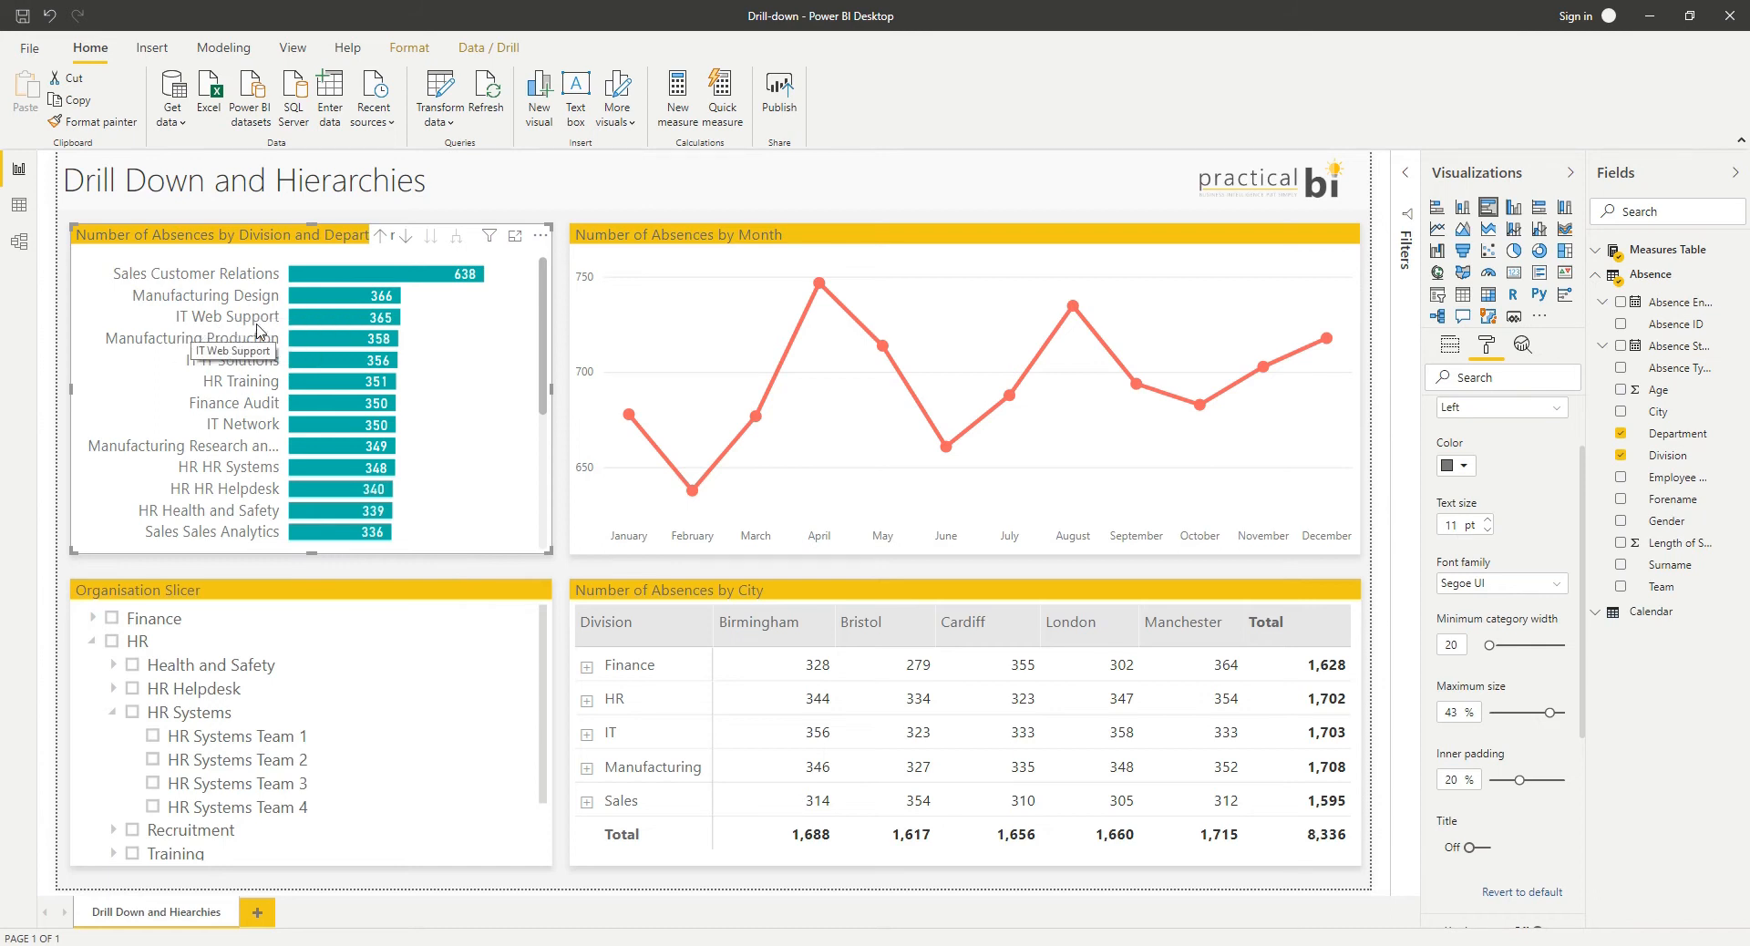
mouse_move(162, 297)
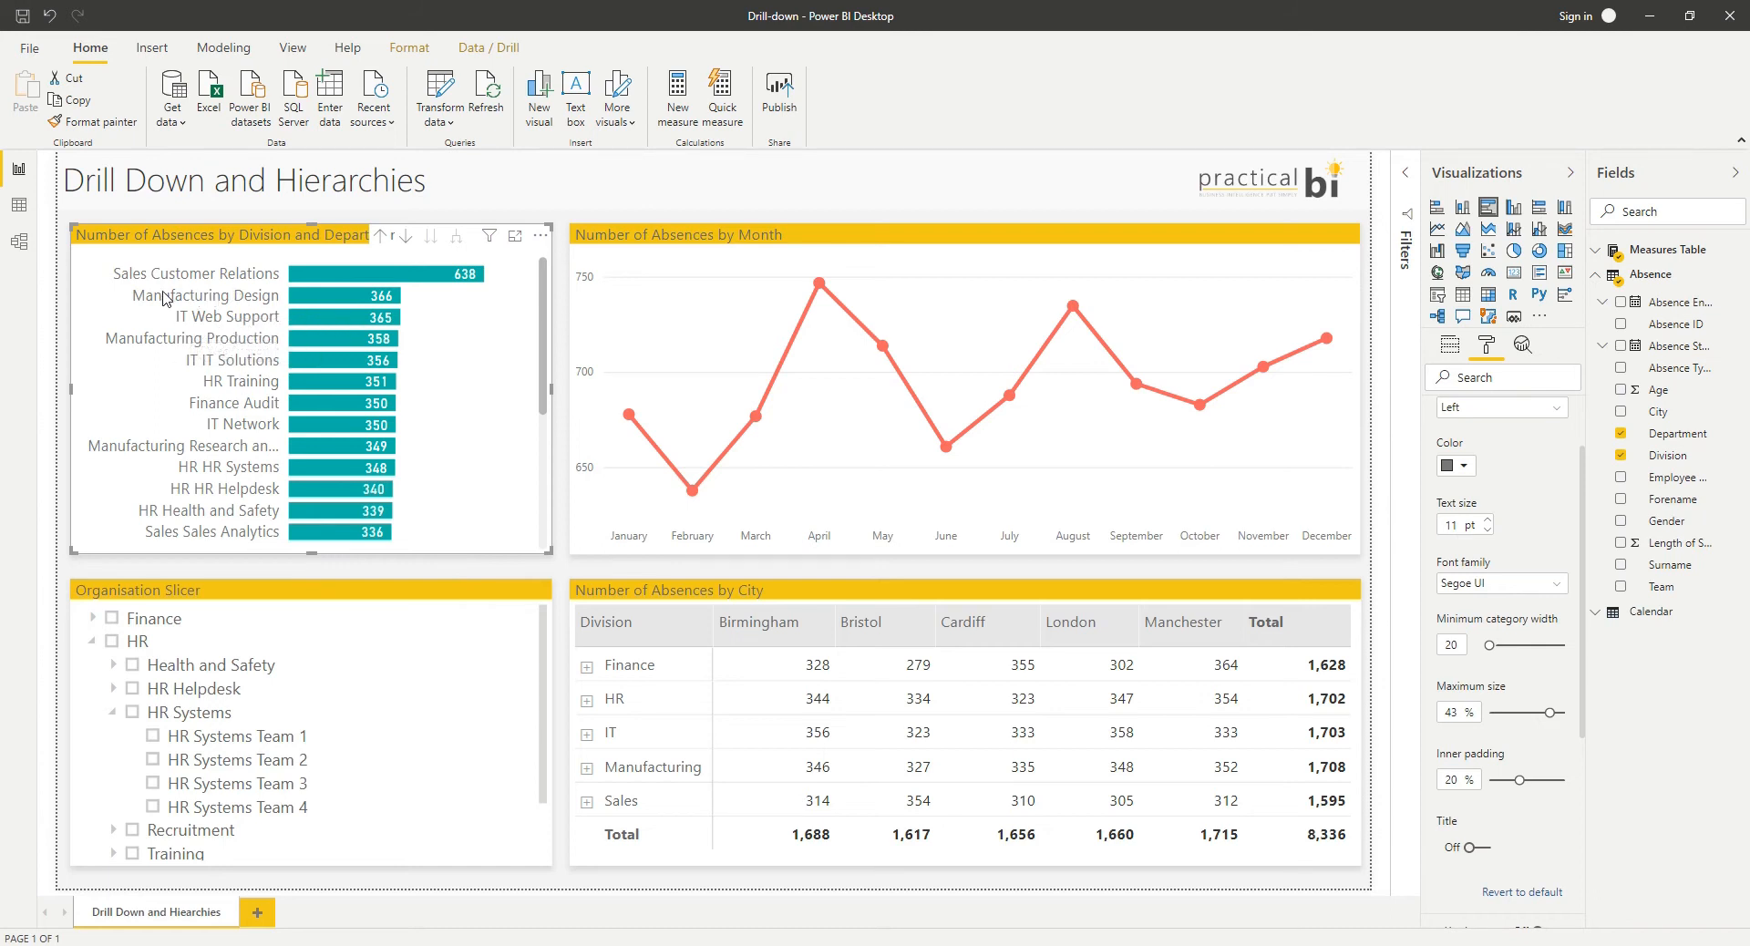
mouse_move(180, 310)
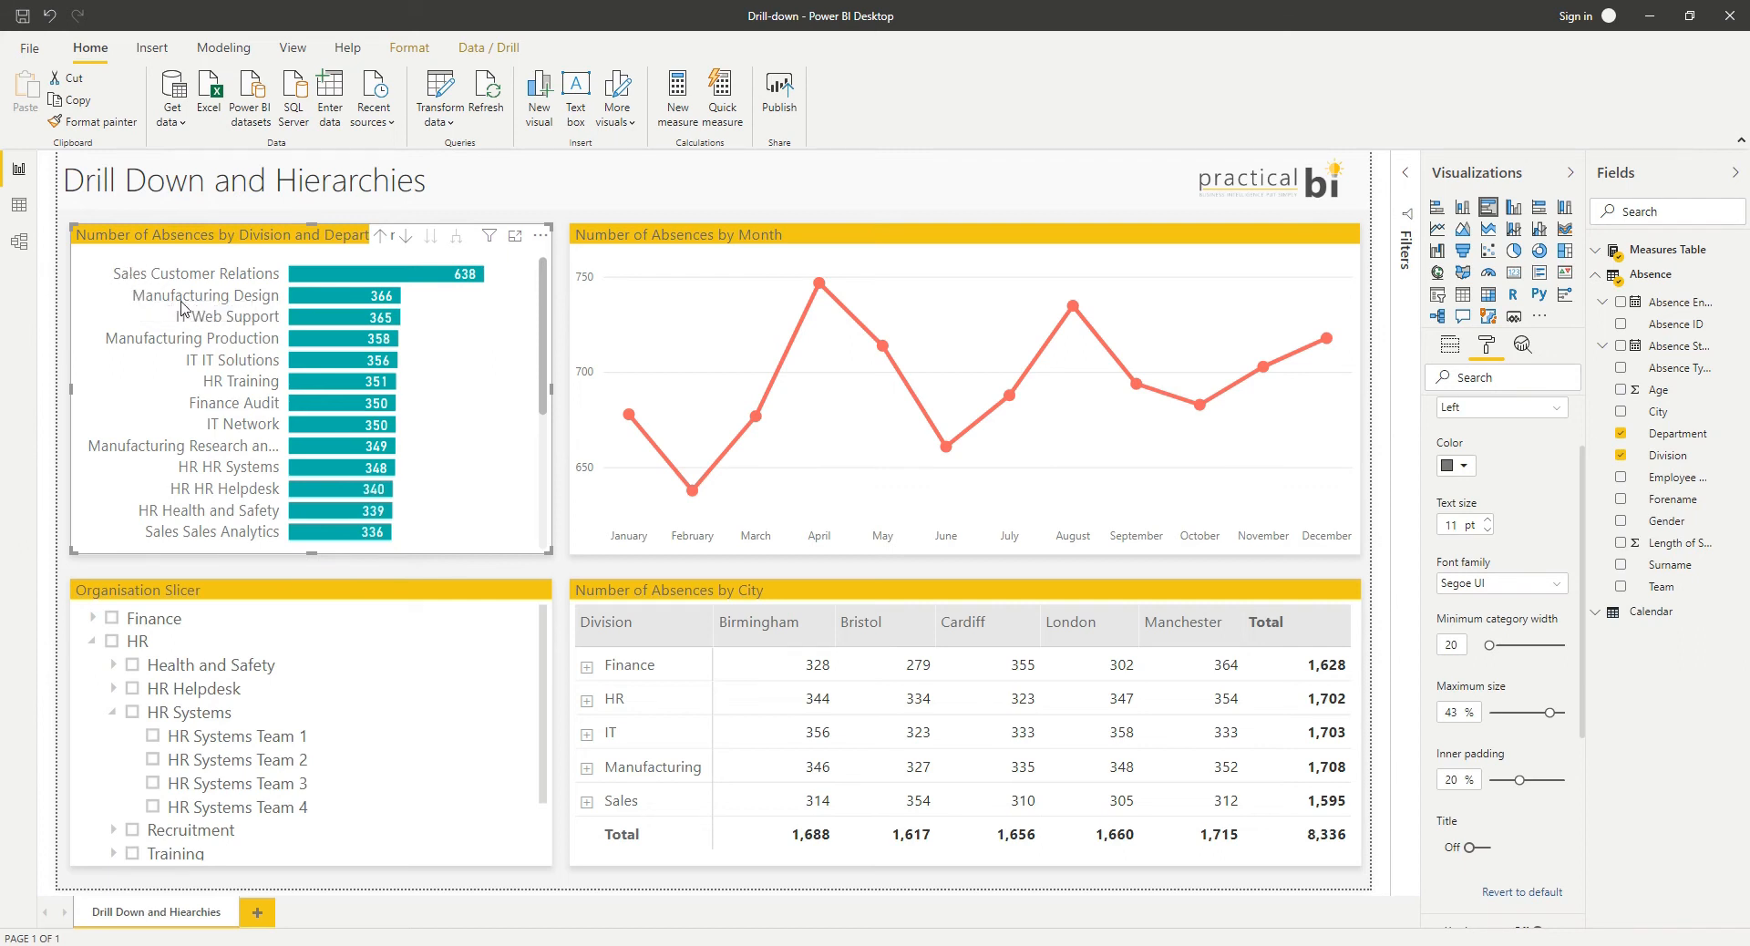
mouse_move(1473, 411)
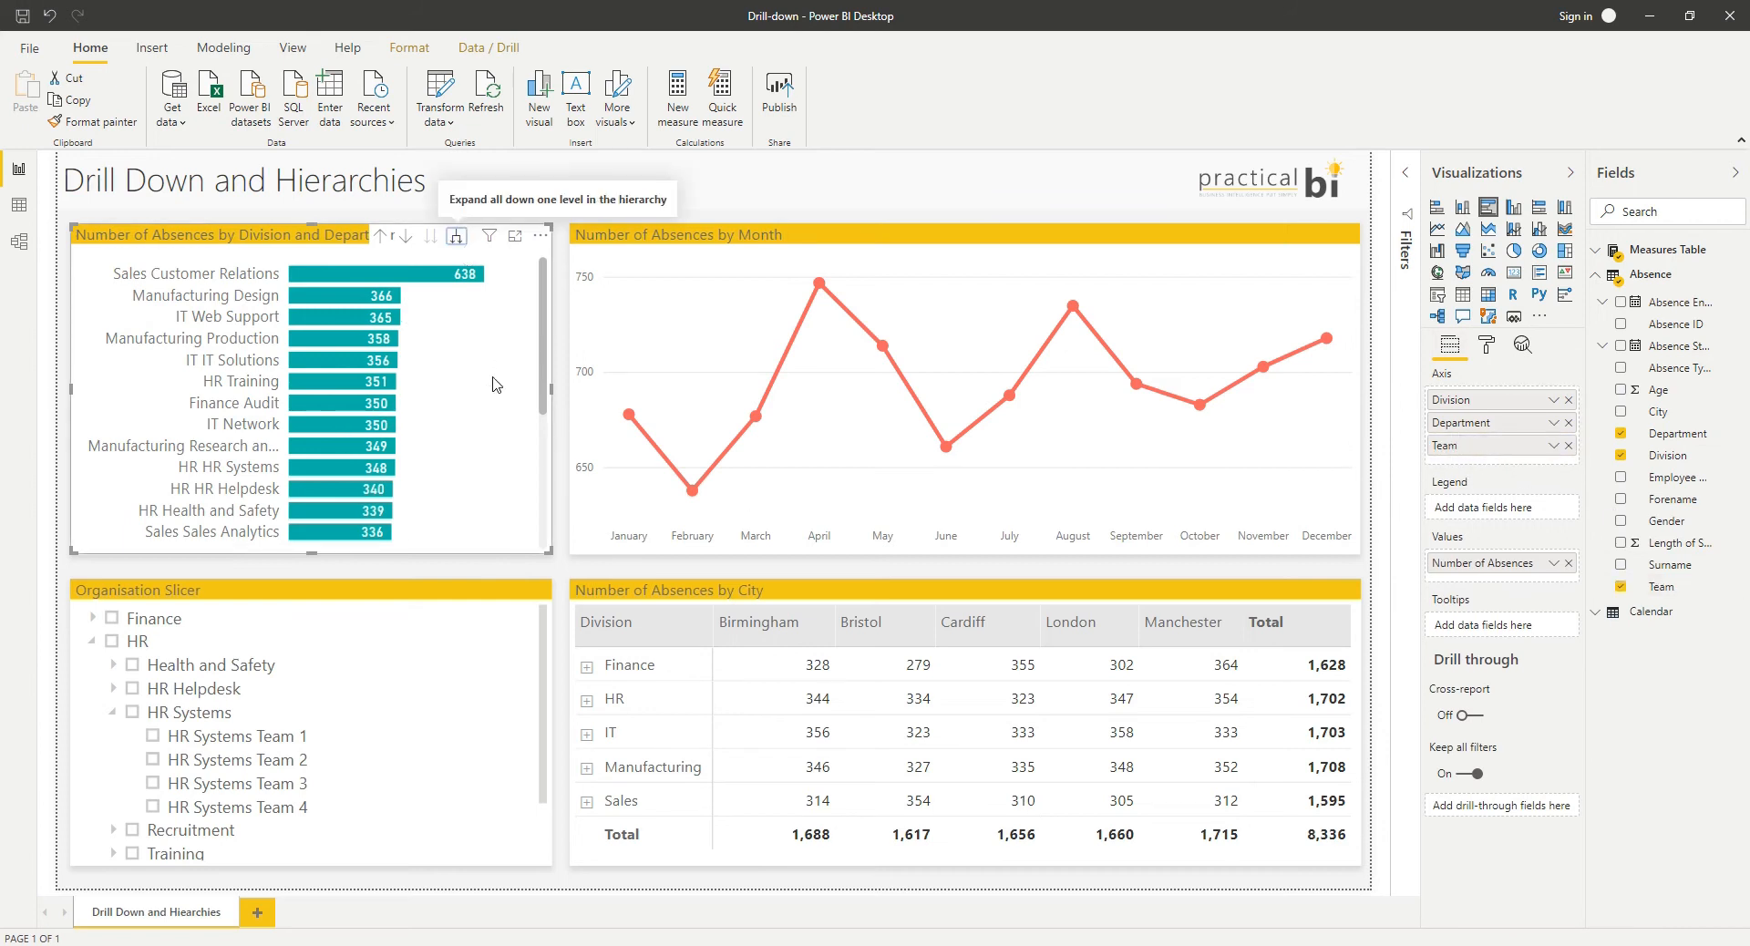
Step: Expand the chart down to the new Team level, then drill up twice to Division
left_click(456, 235)
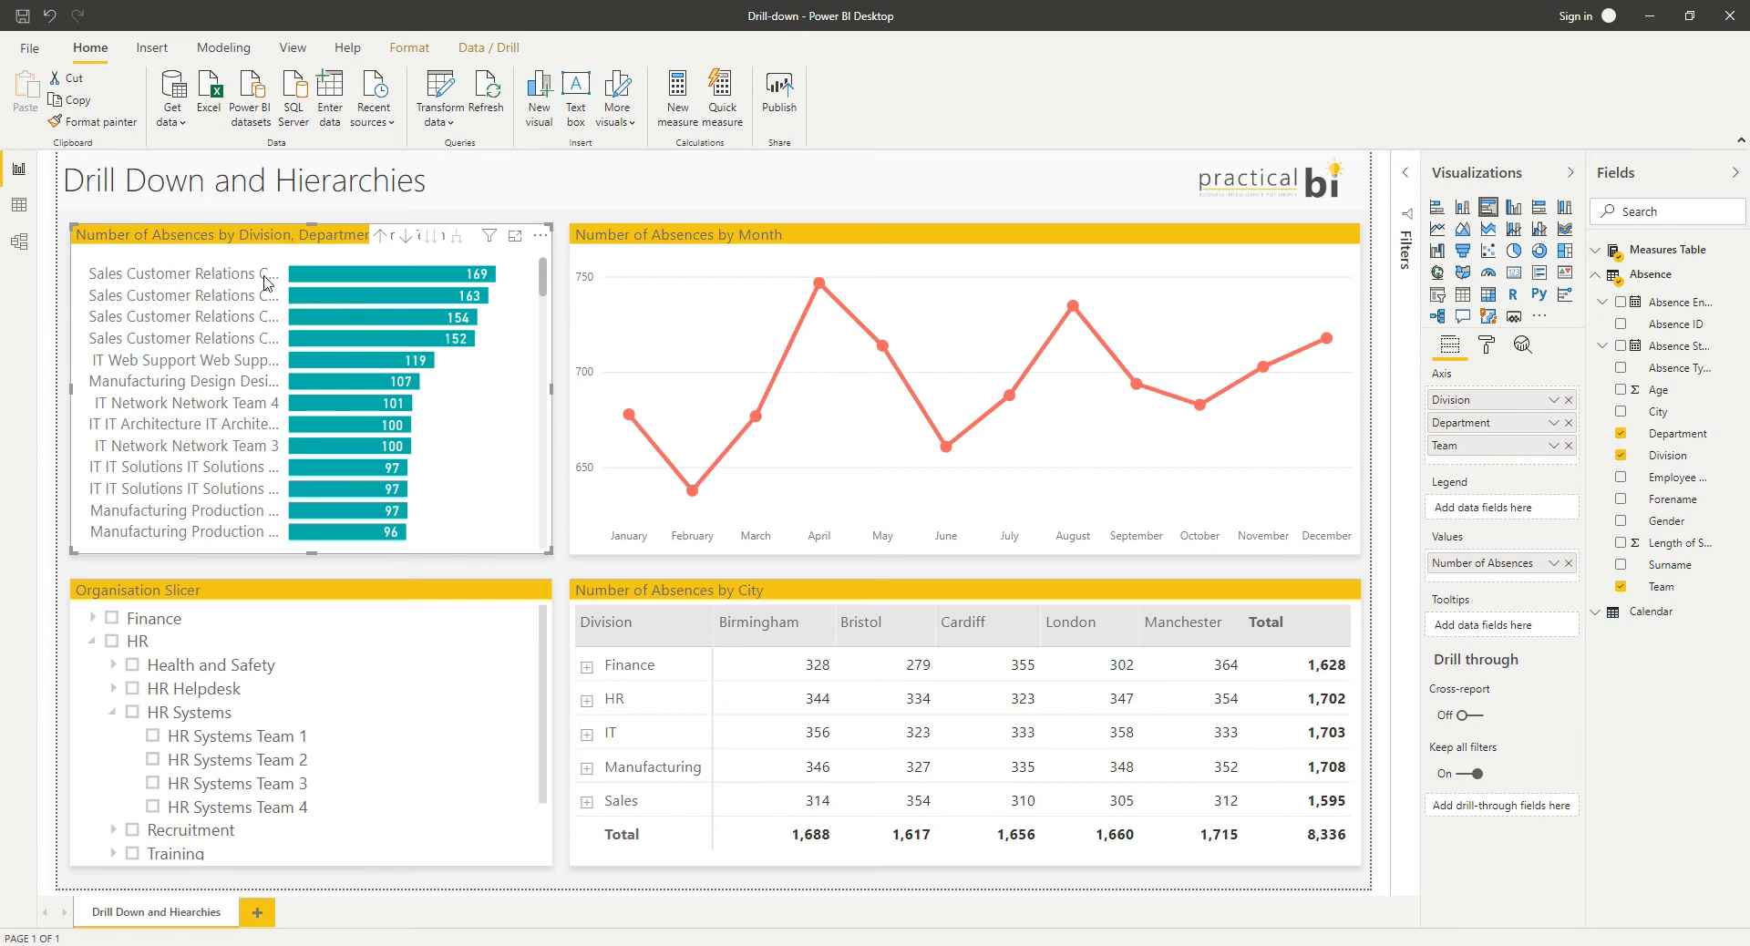
mouse_move(268, 274)
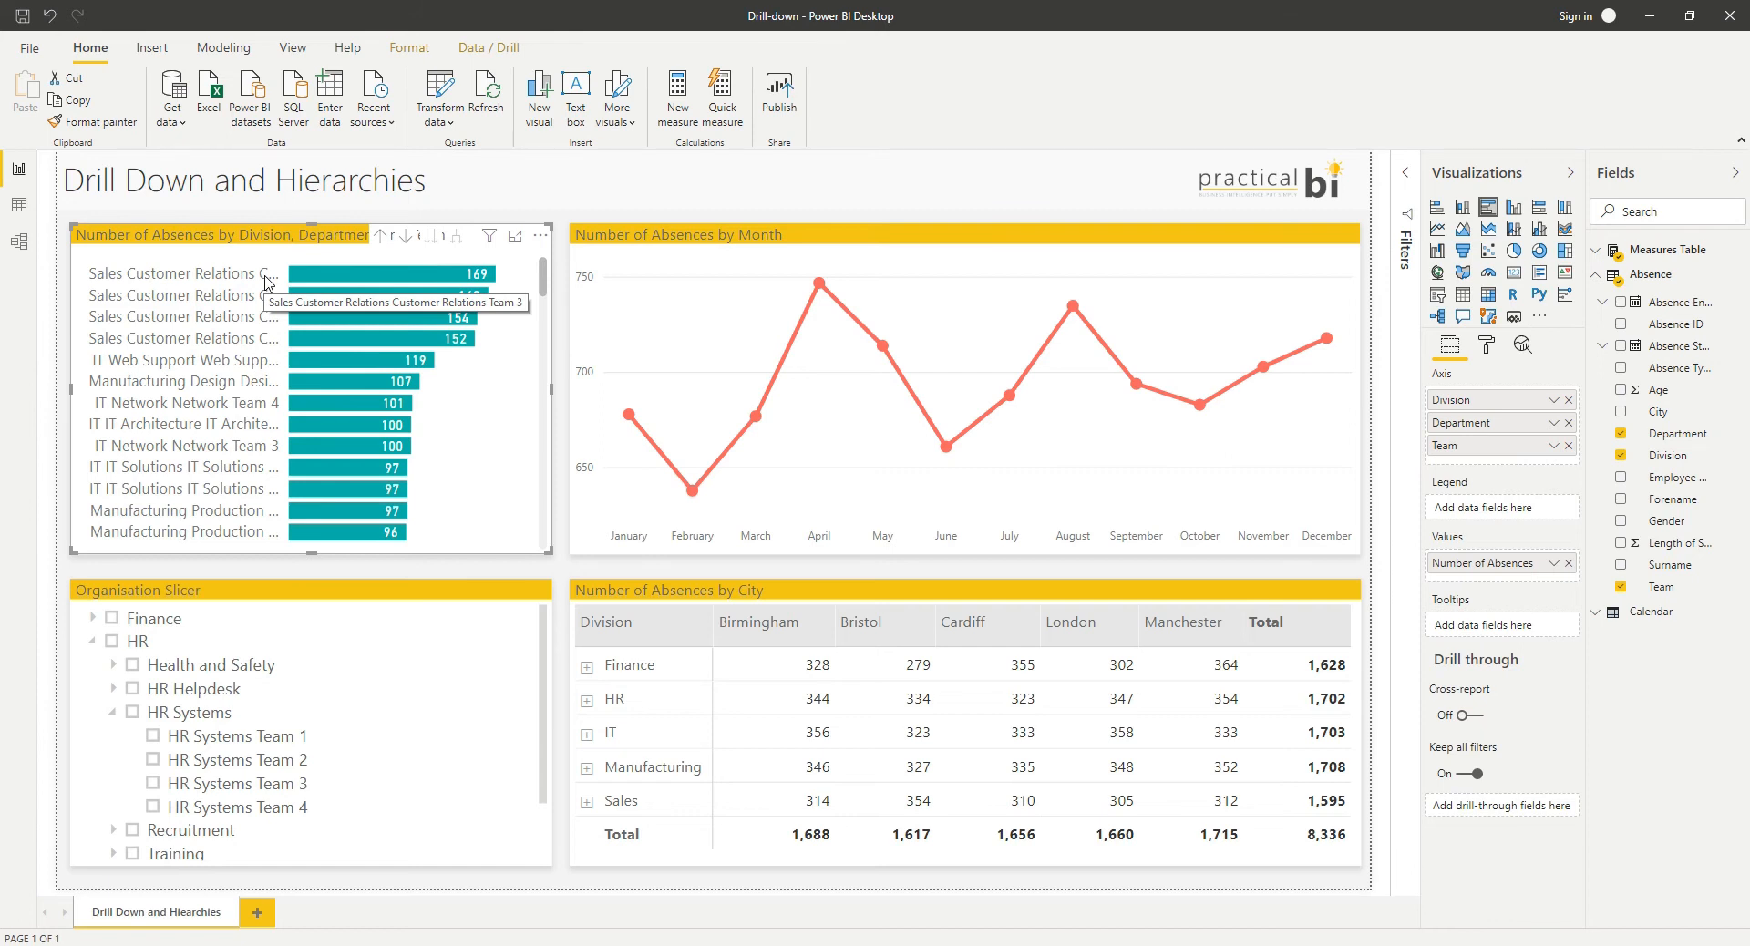
mouse_move(458, 352)
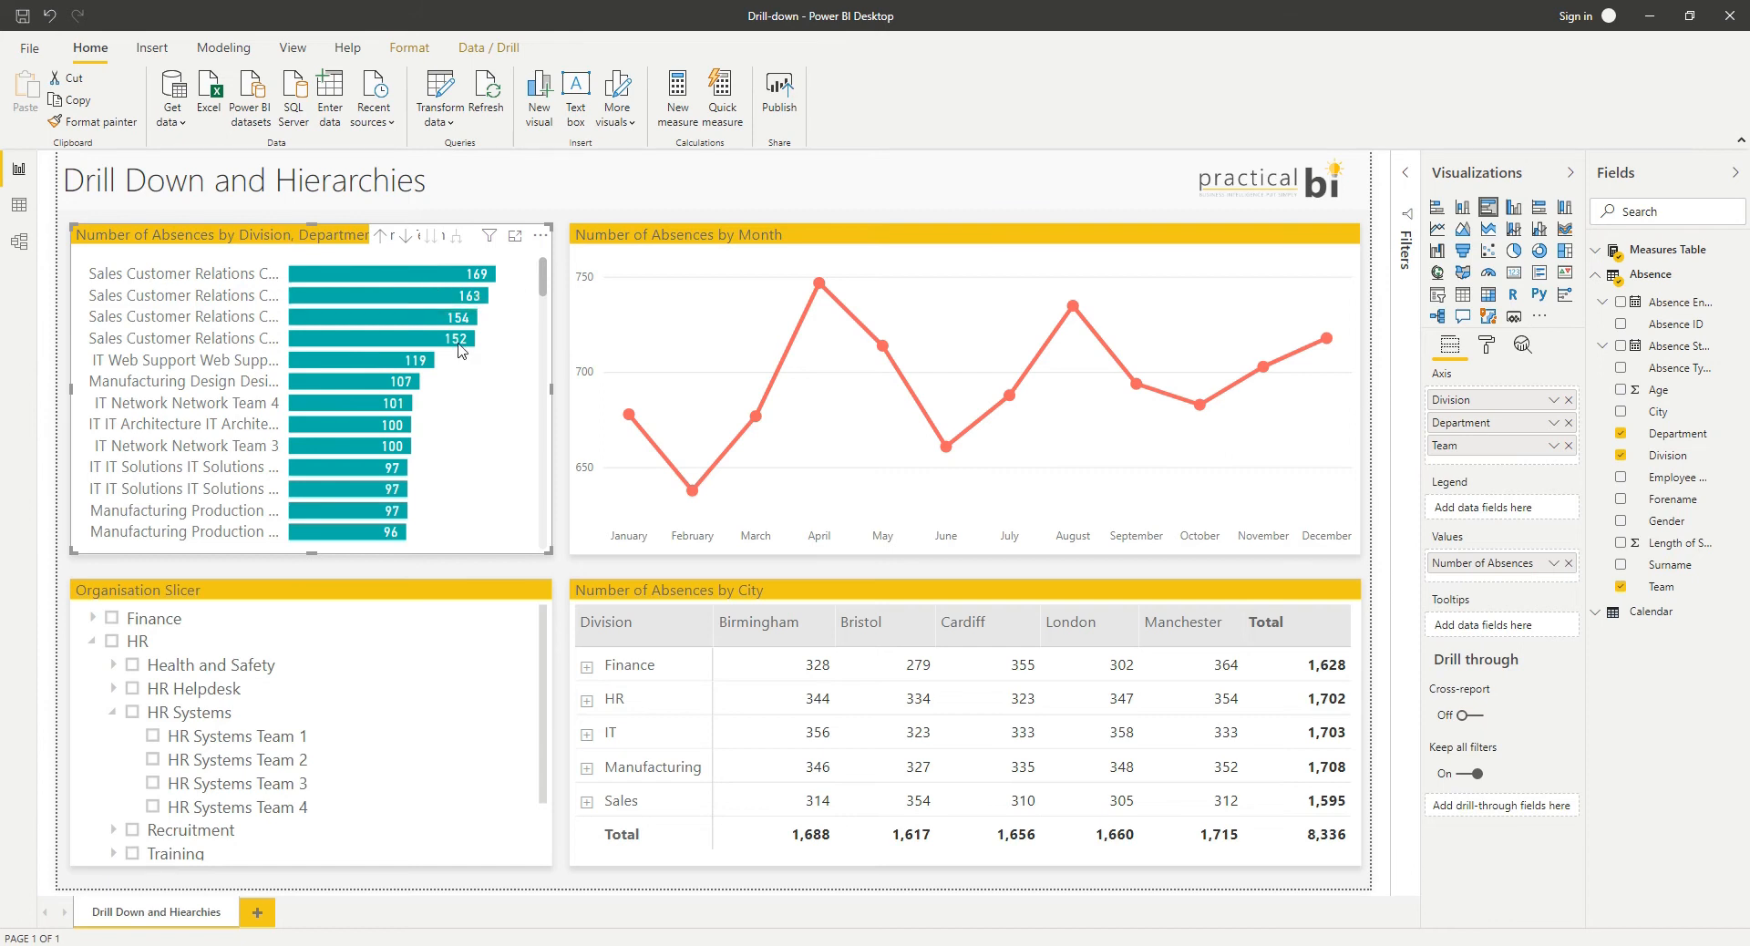
left_click(384, 235)
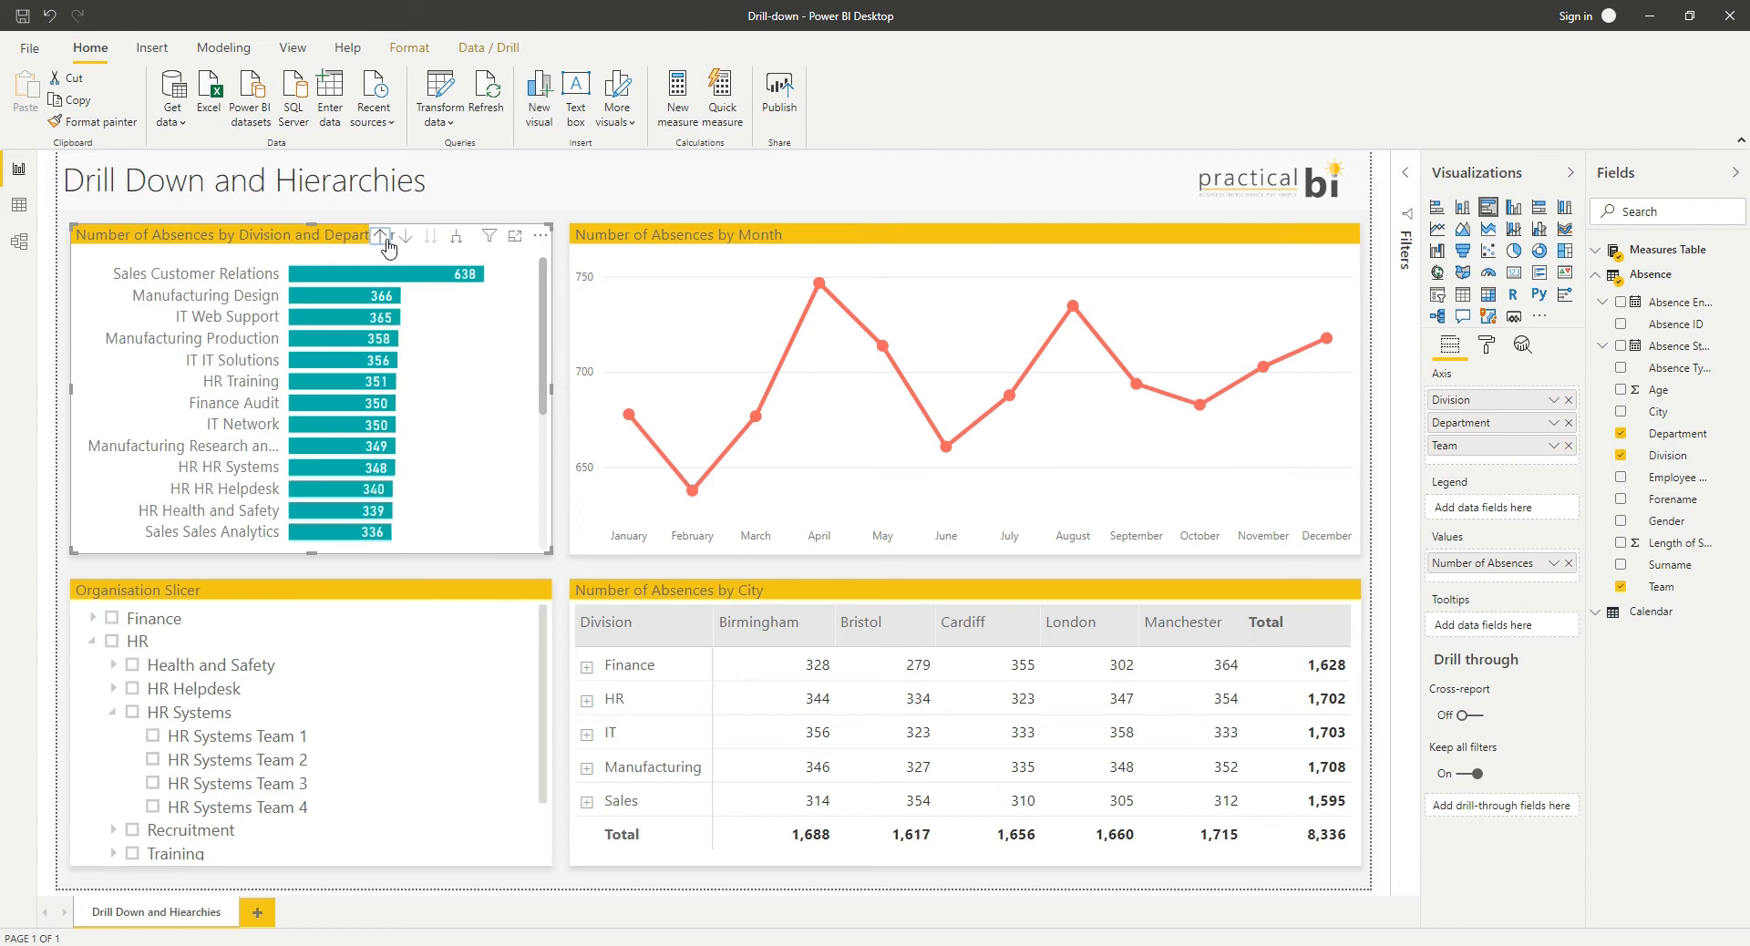
left_click(381, 235)
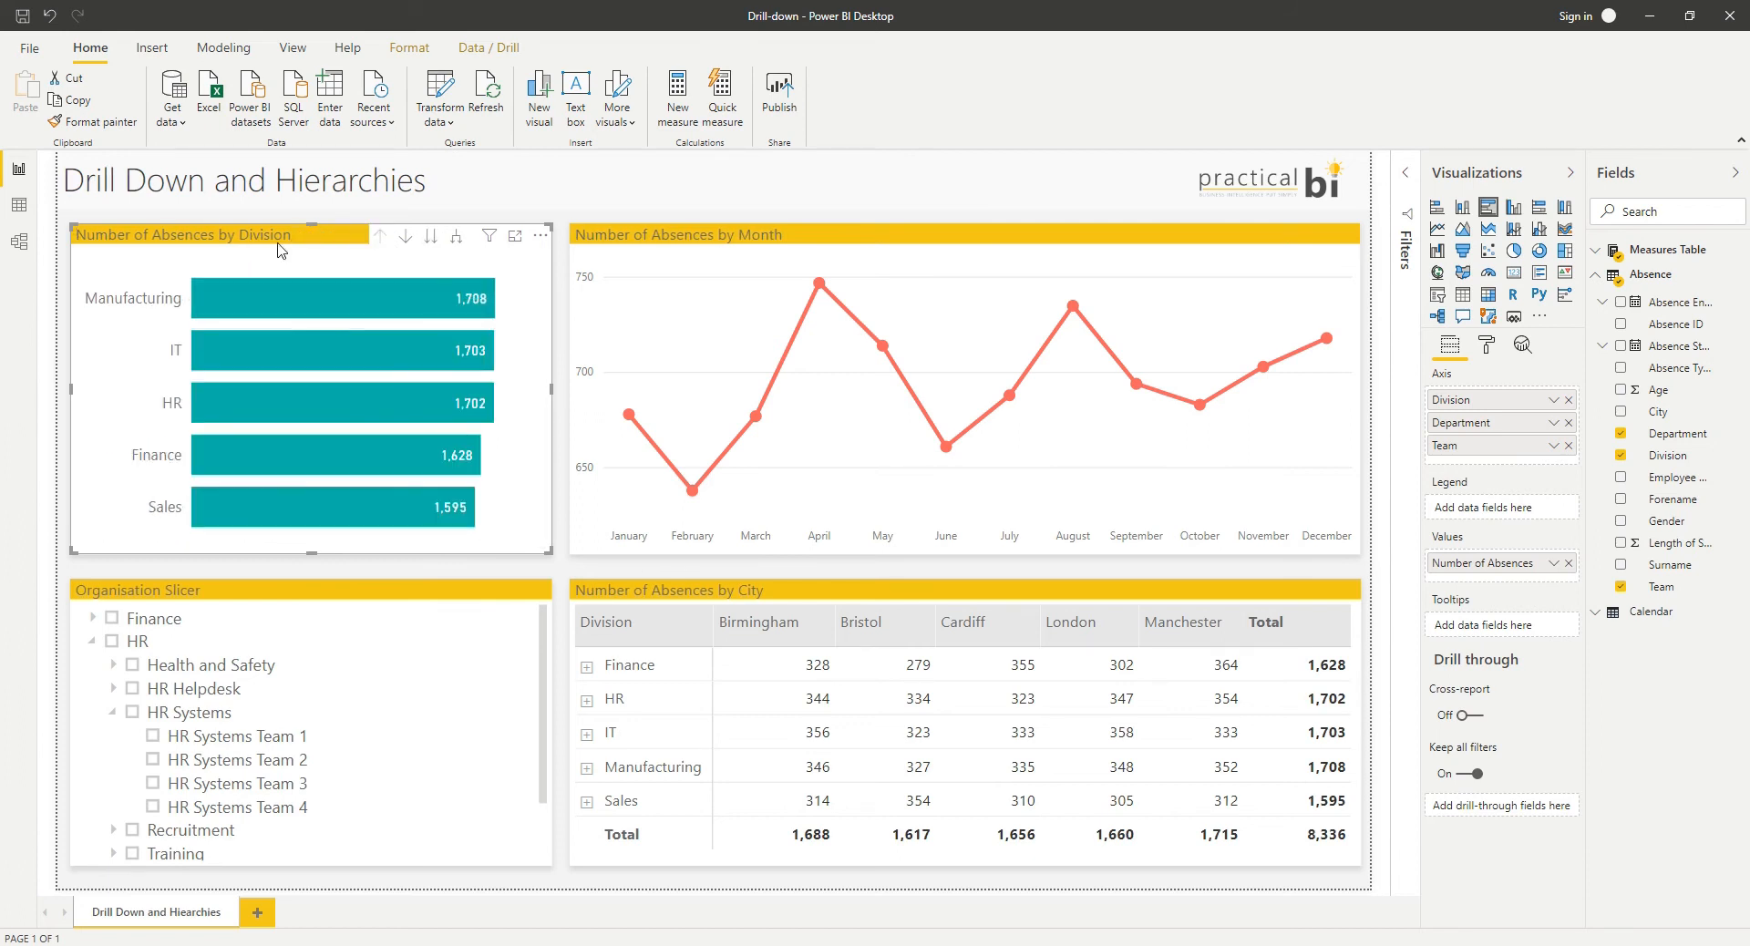
mouse_move(548, 452)
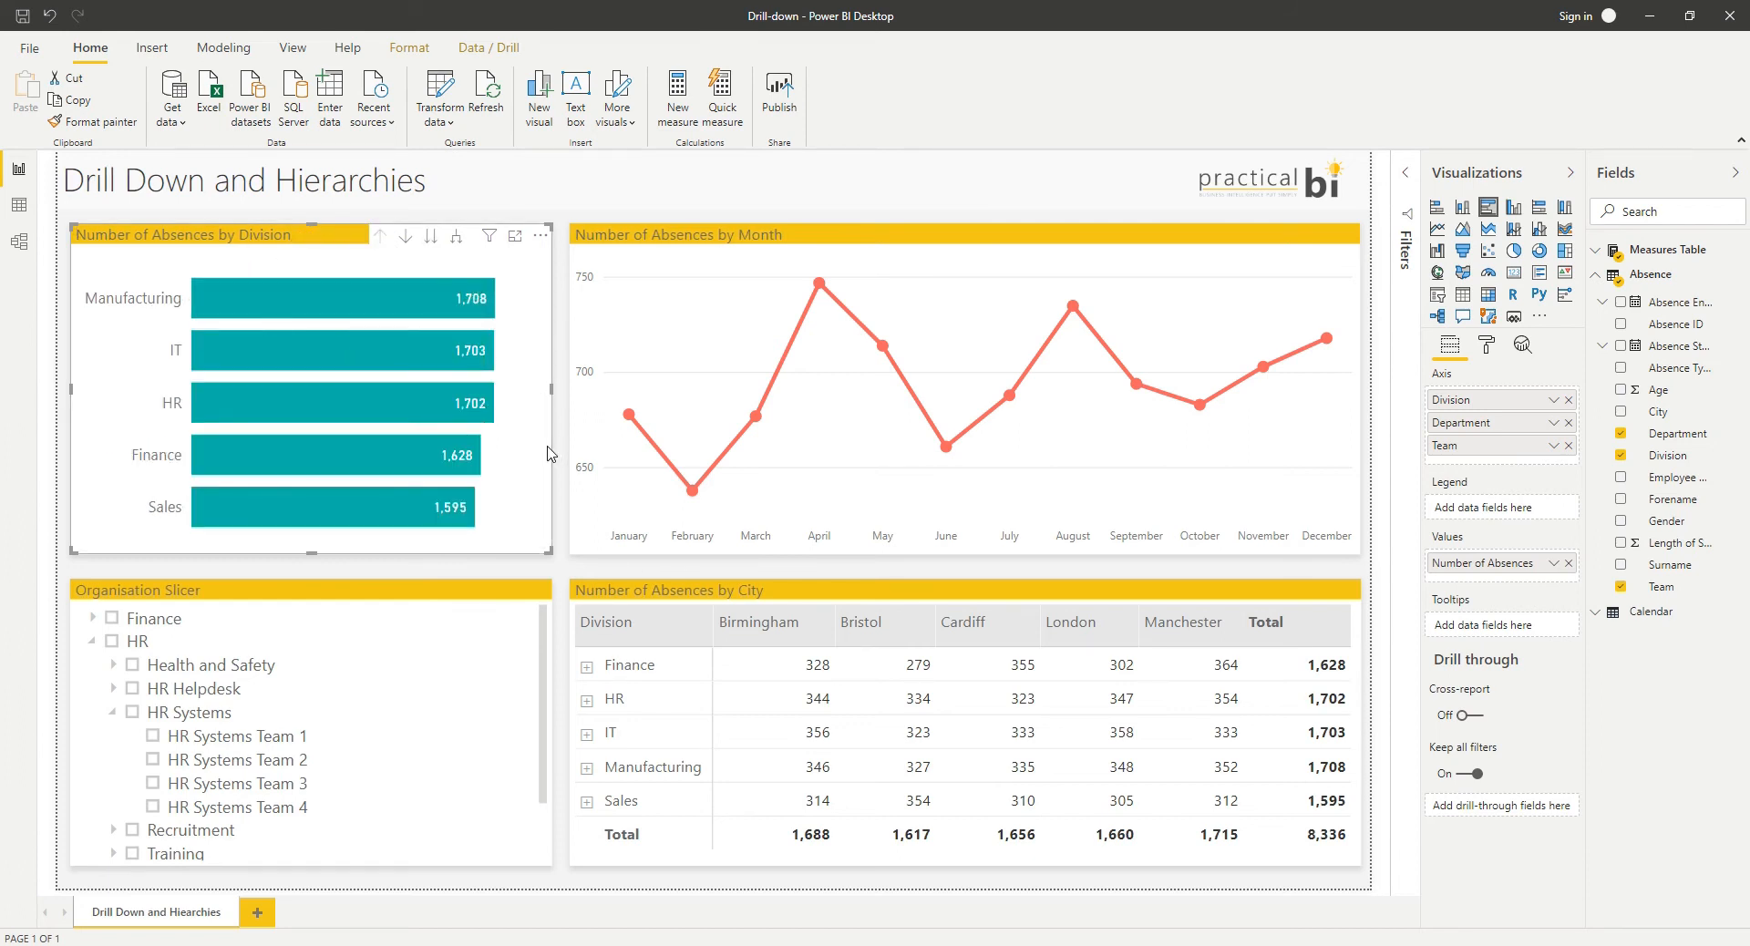
mouse_move(184, 314)
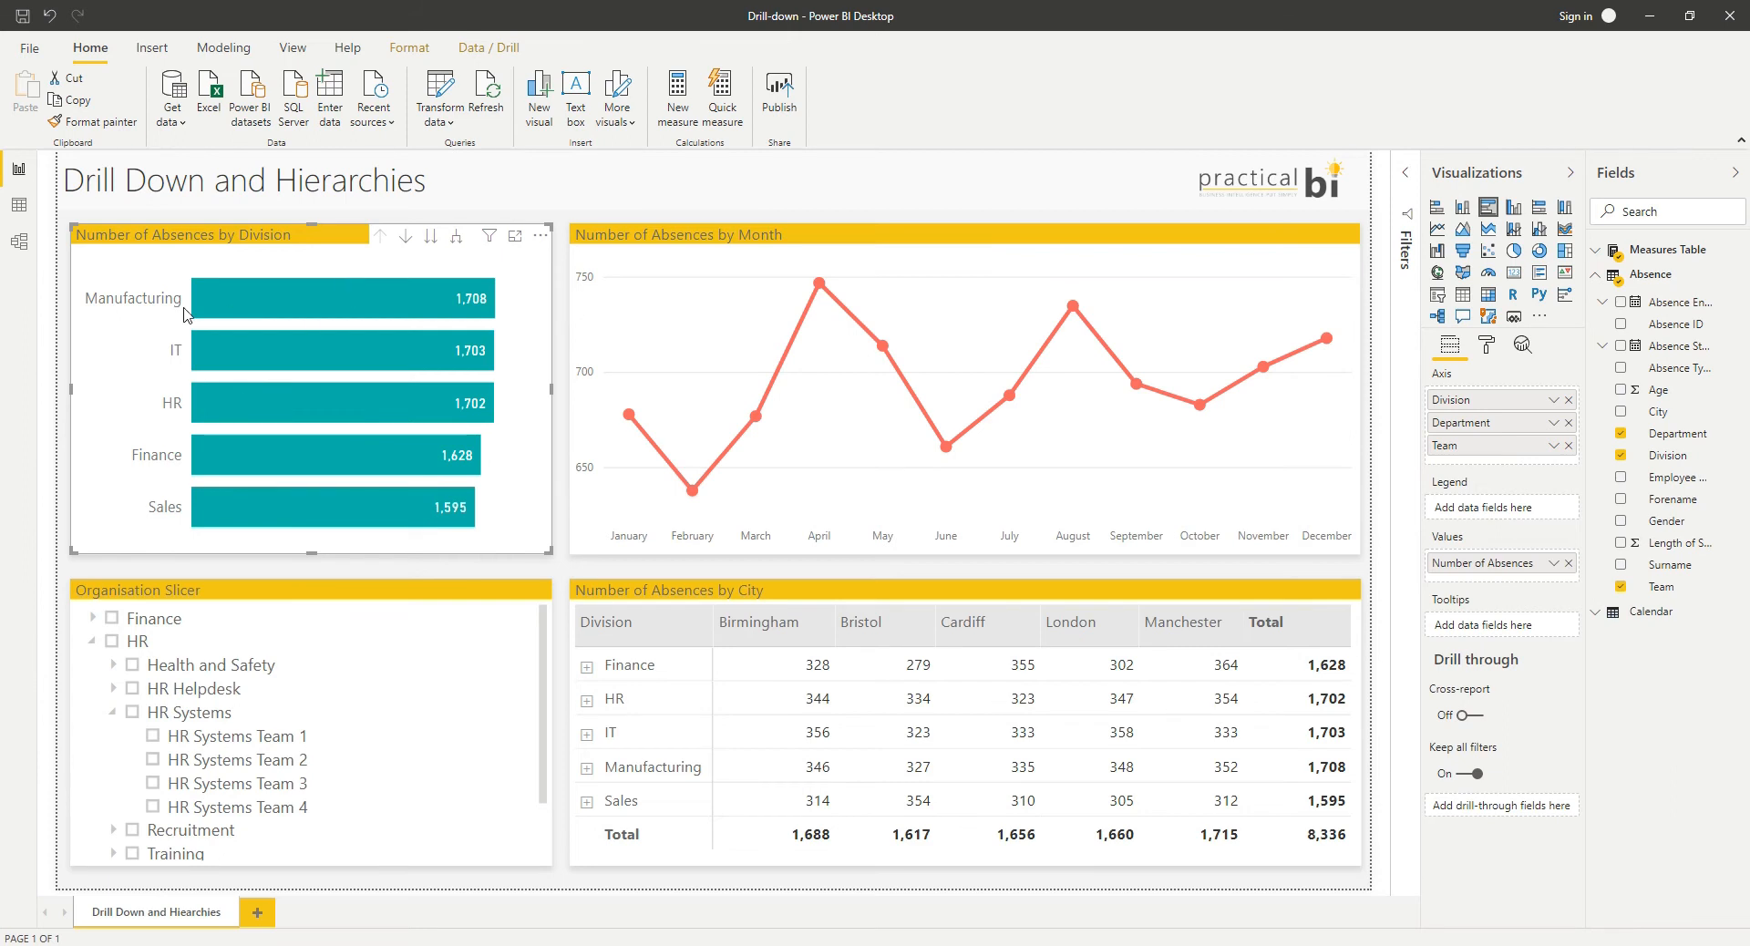
mouse_move(563, 372)
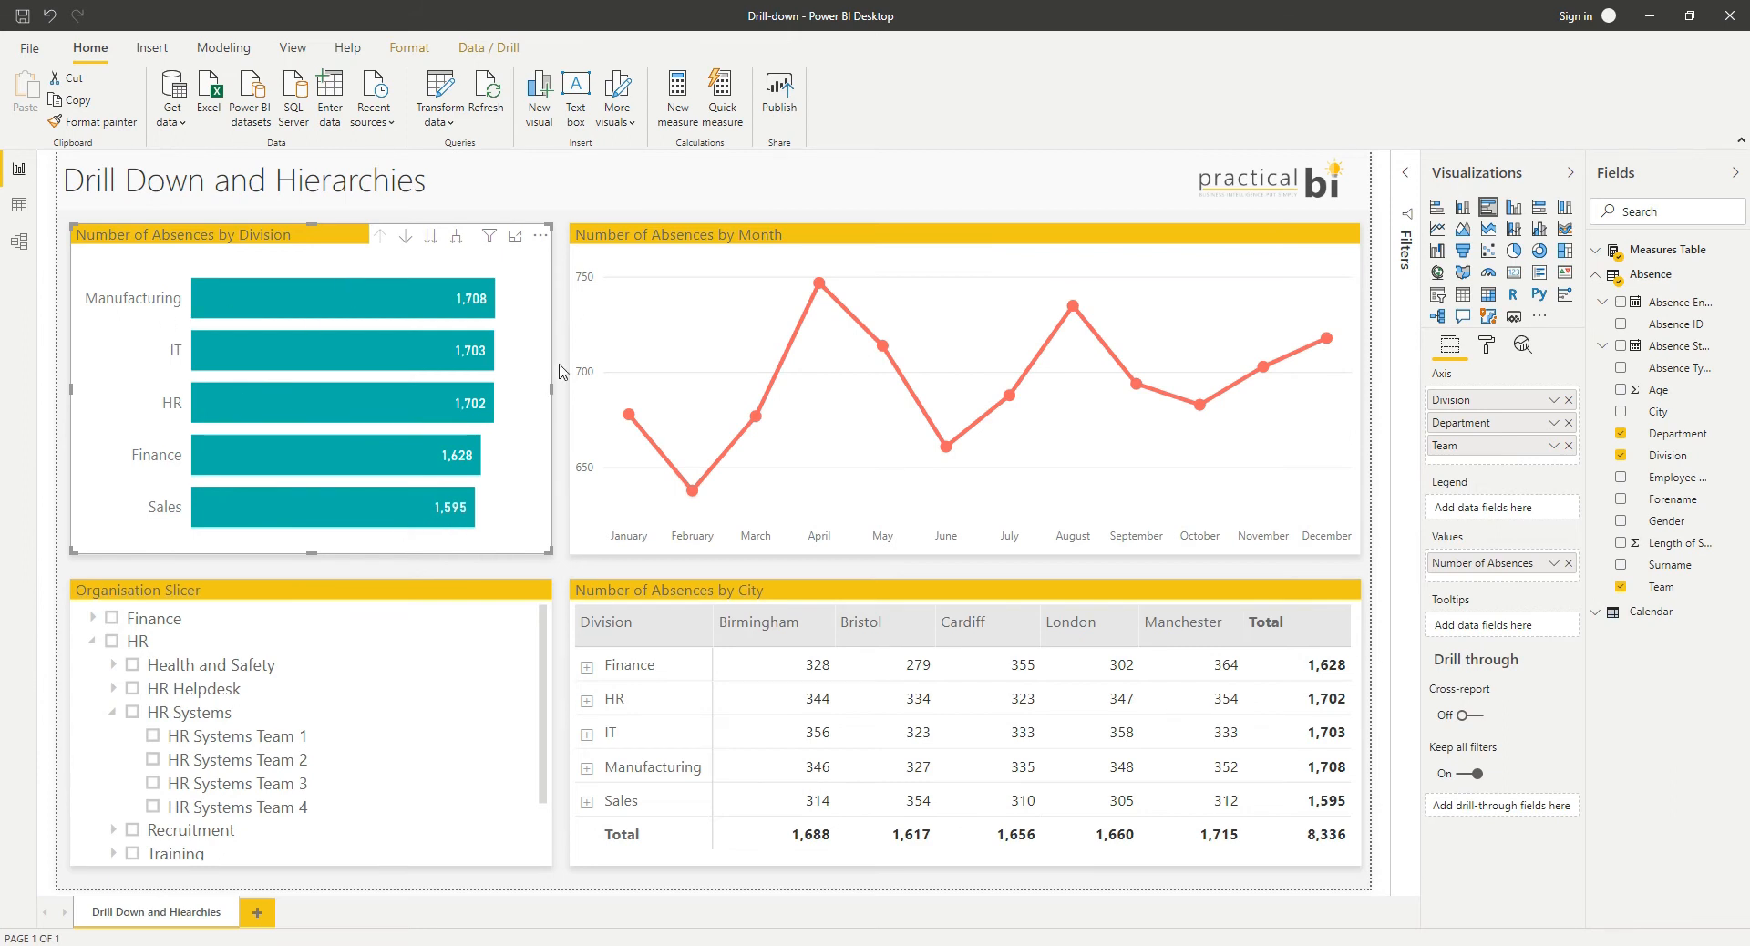
mouse_move(635, 576)
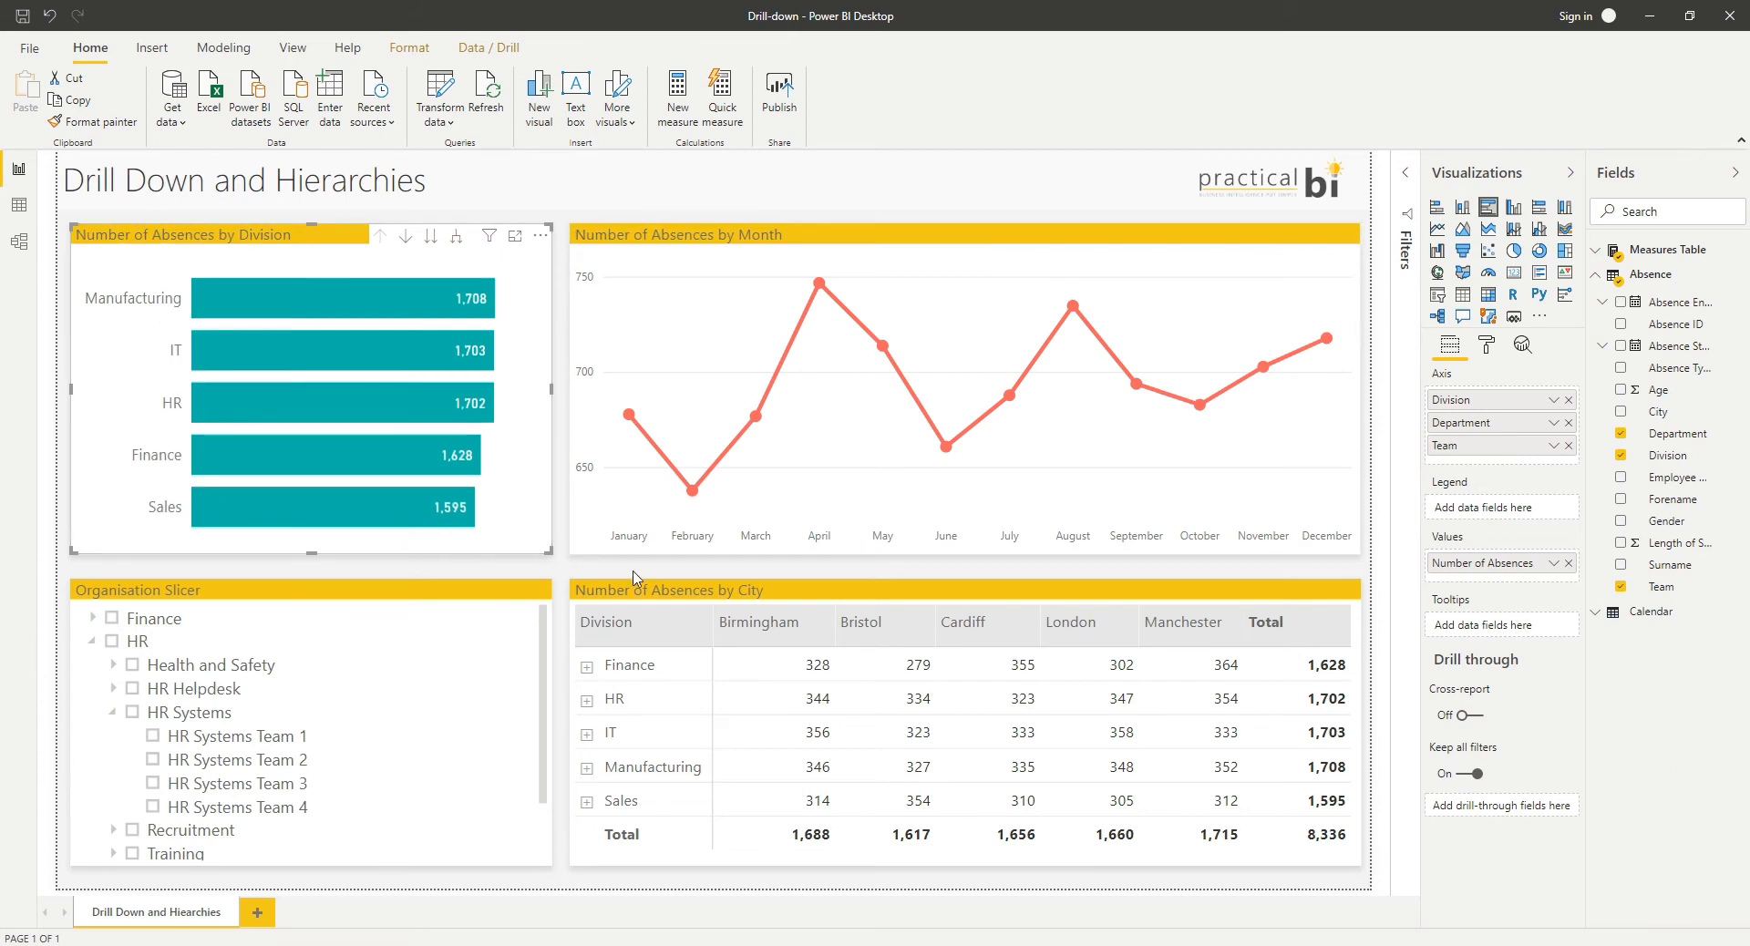
mouse_move(793, 600)
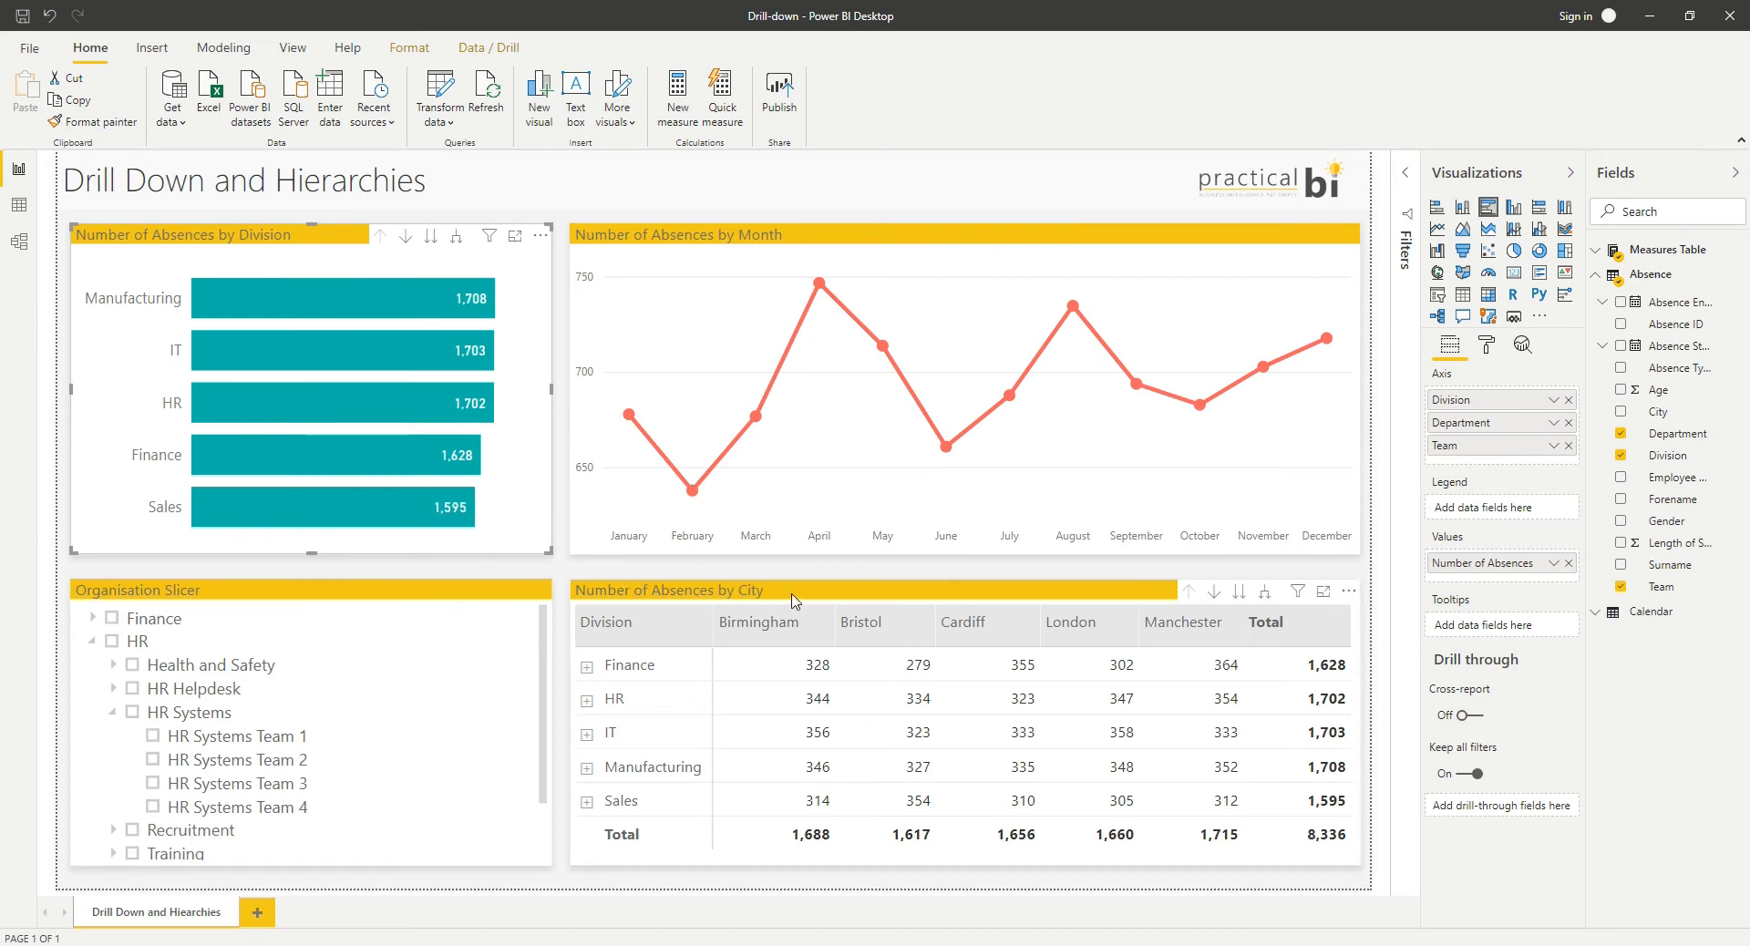
Step: Select the Number of Absences by City matrix and show its Row headers settings down to the +/- icons toggle
left_click(1119, 800)
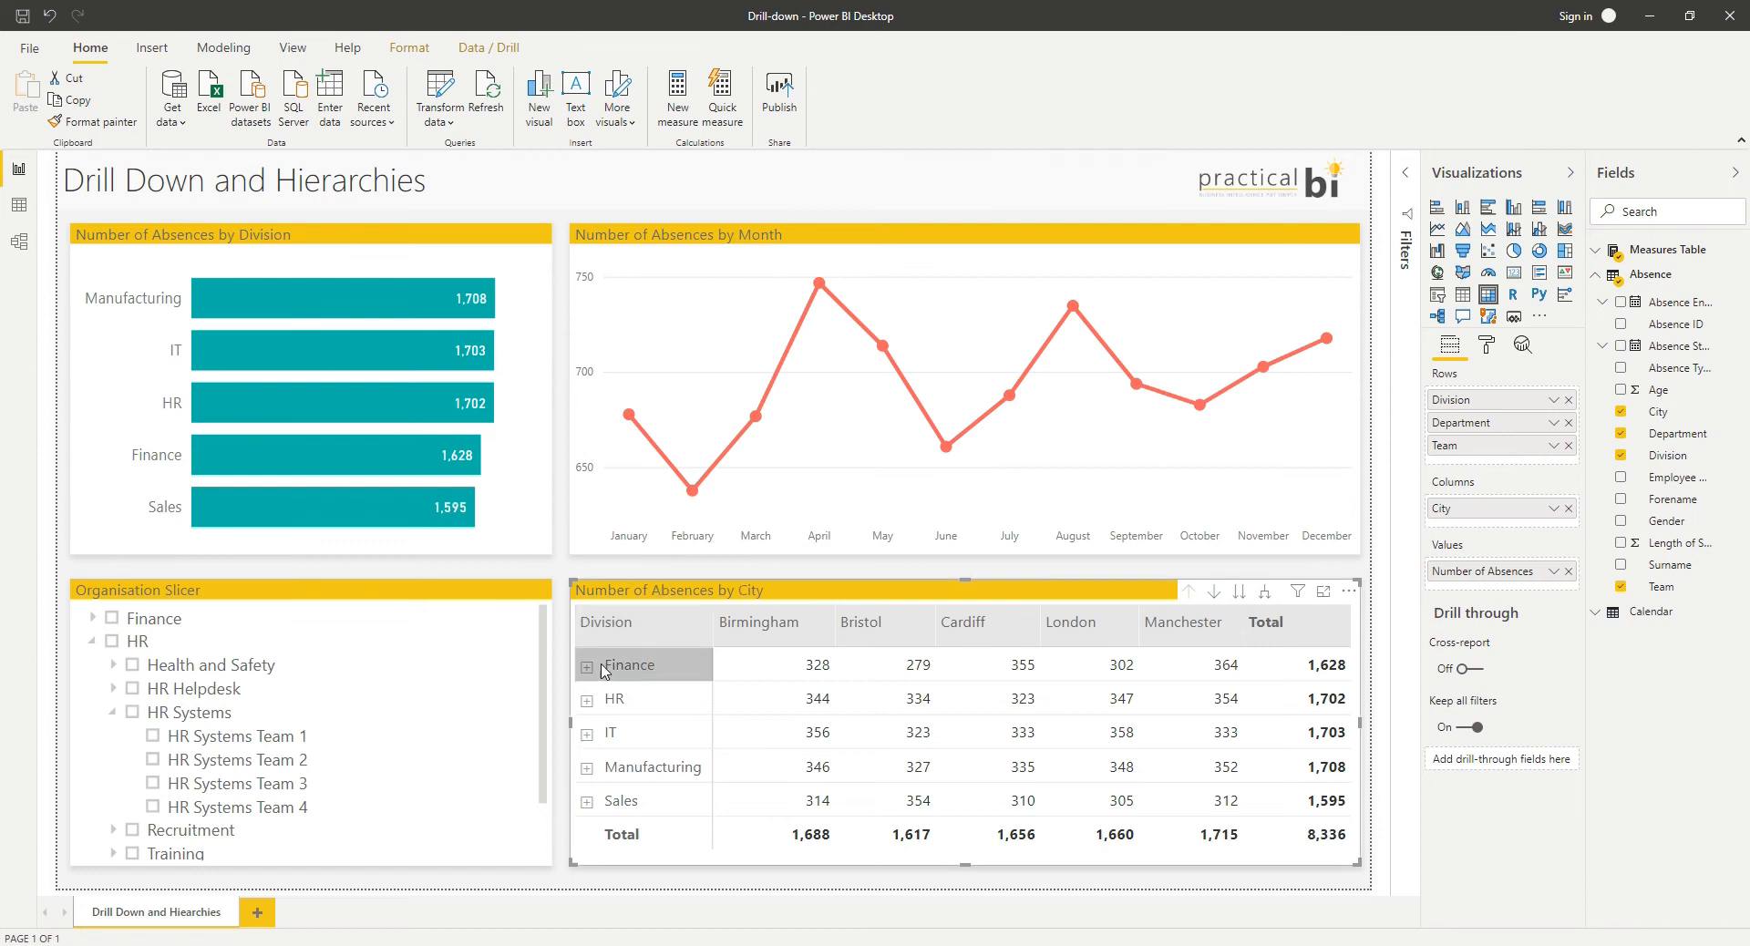
mouse_move(591, 680)
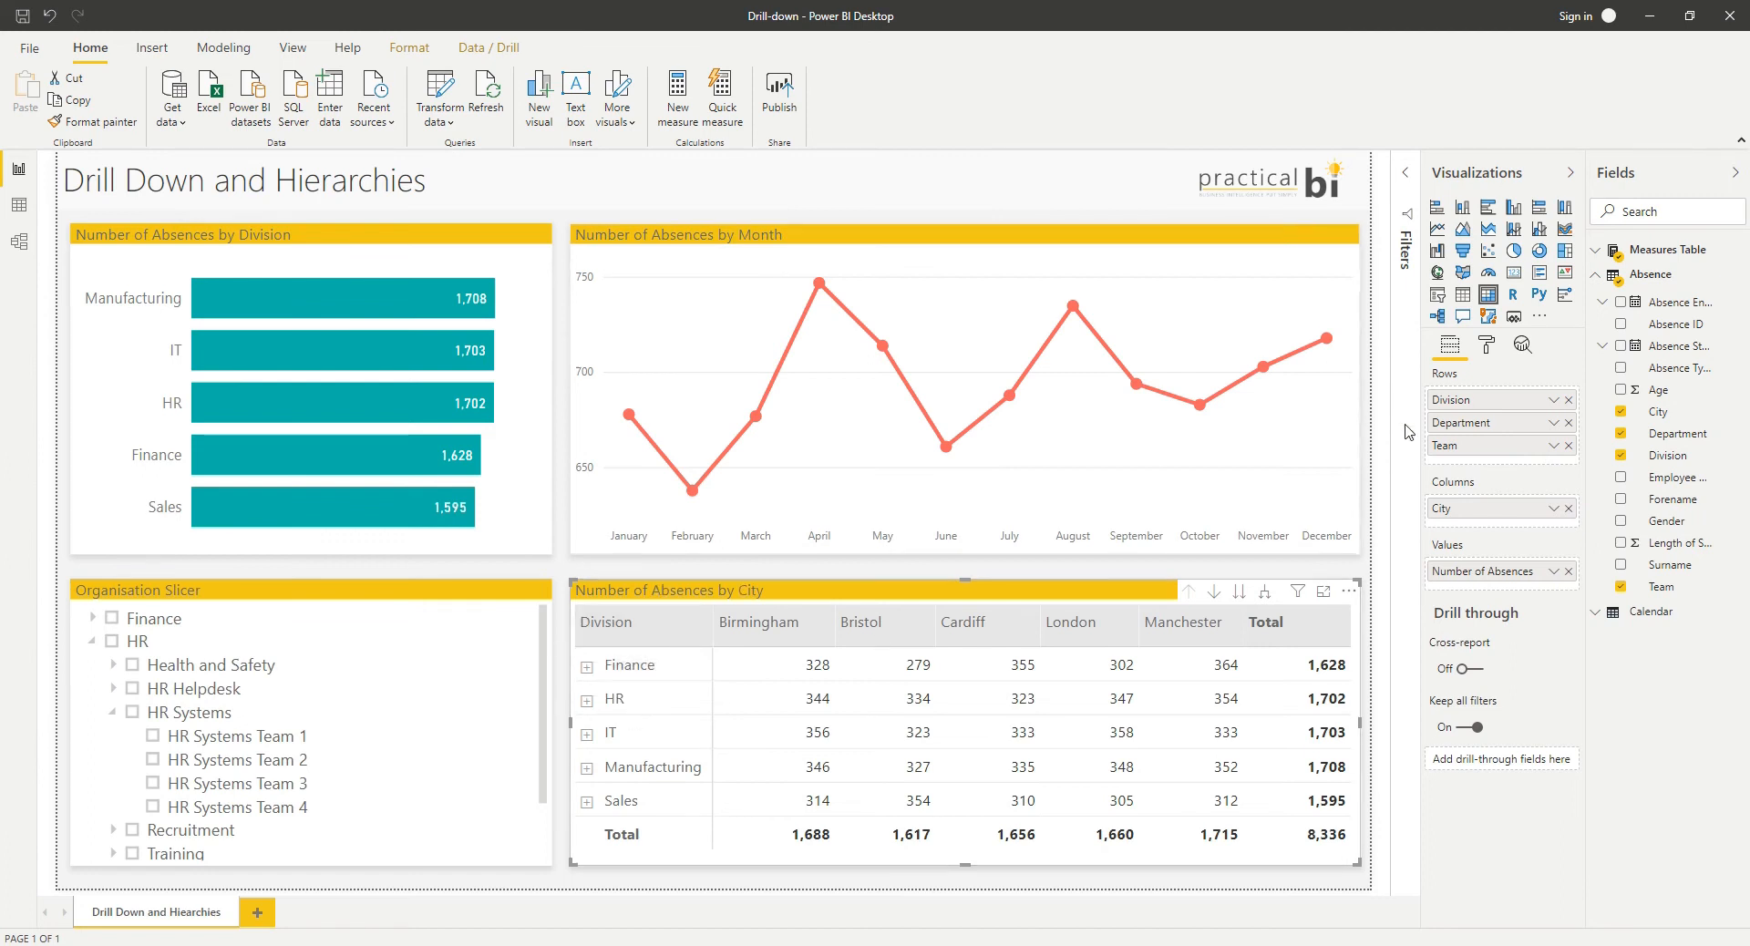
left_click(1484, 344)
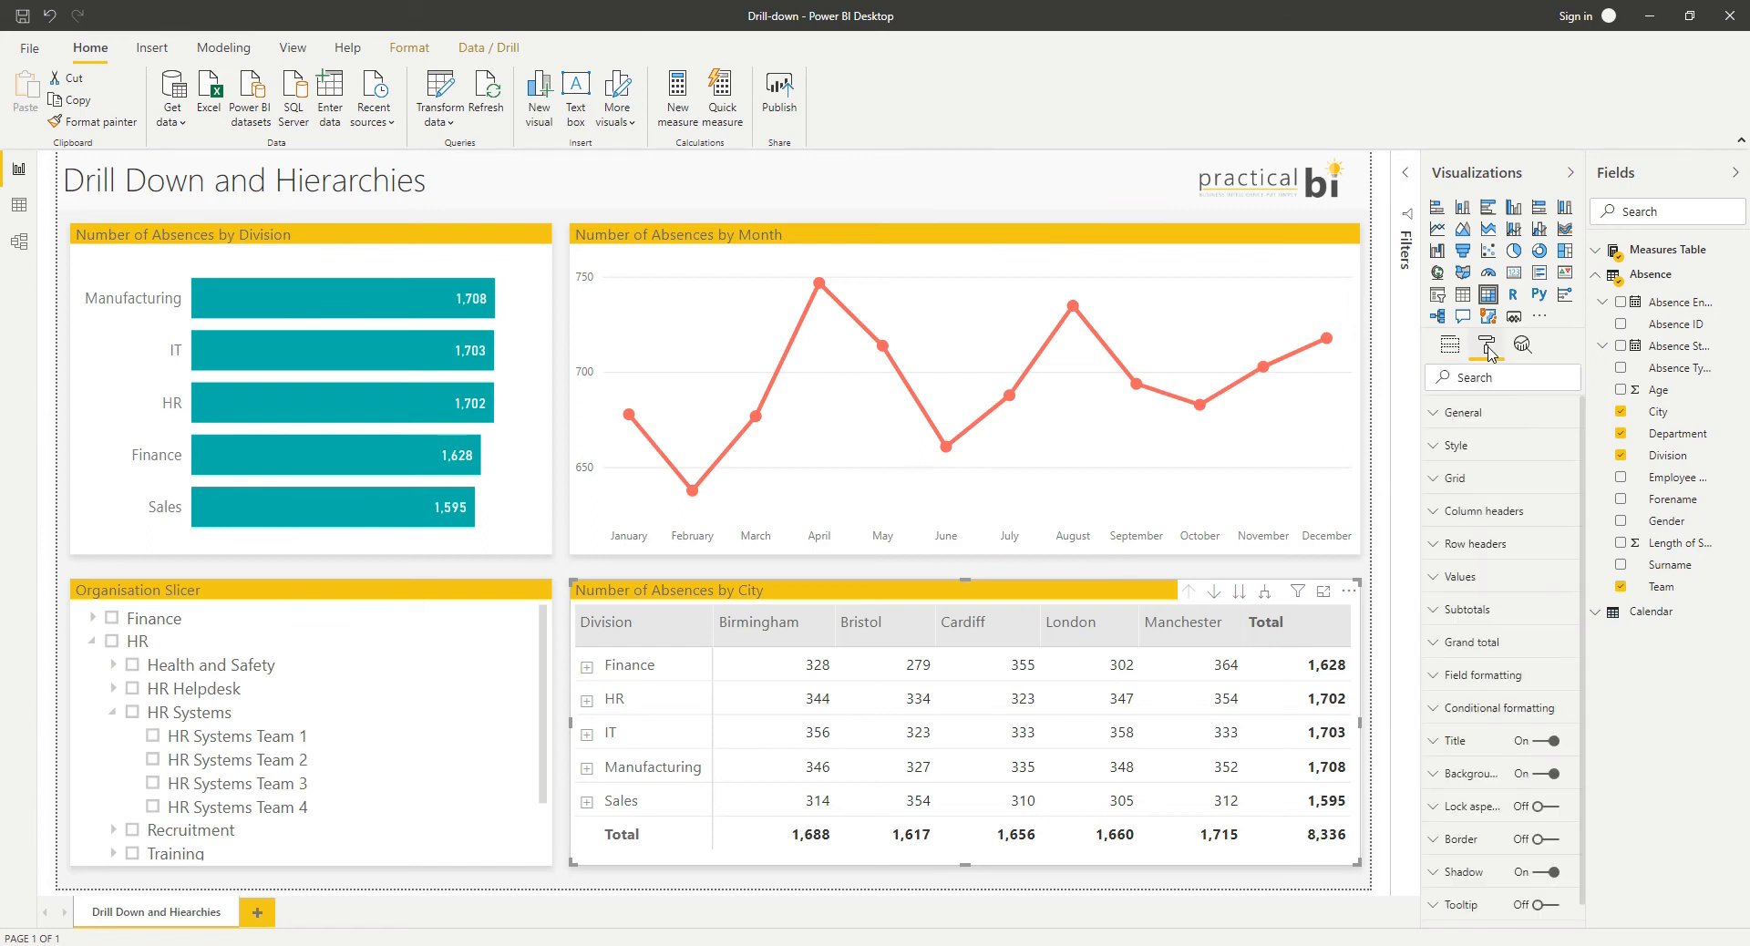
left_click(1473, 545)
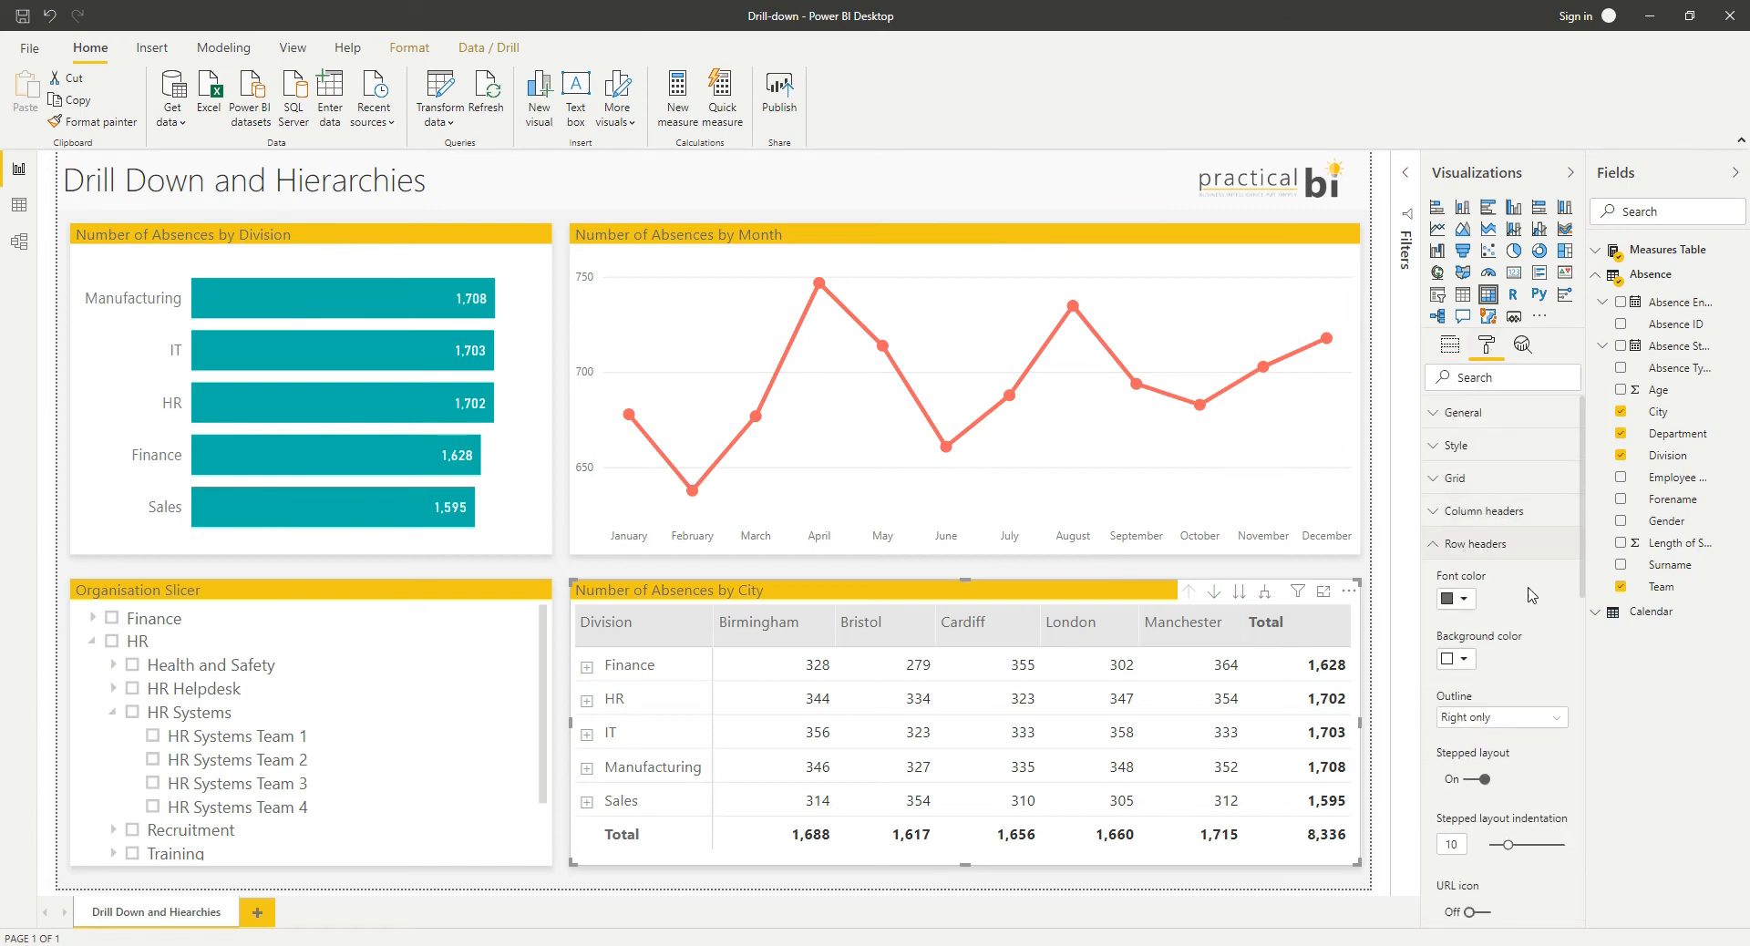
scroll("down", 3)
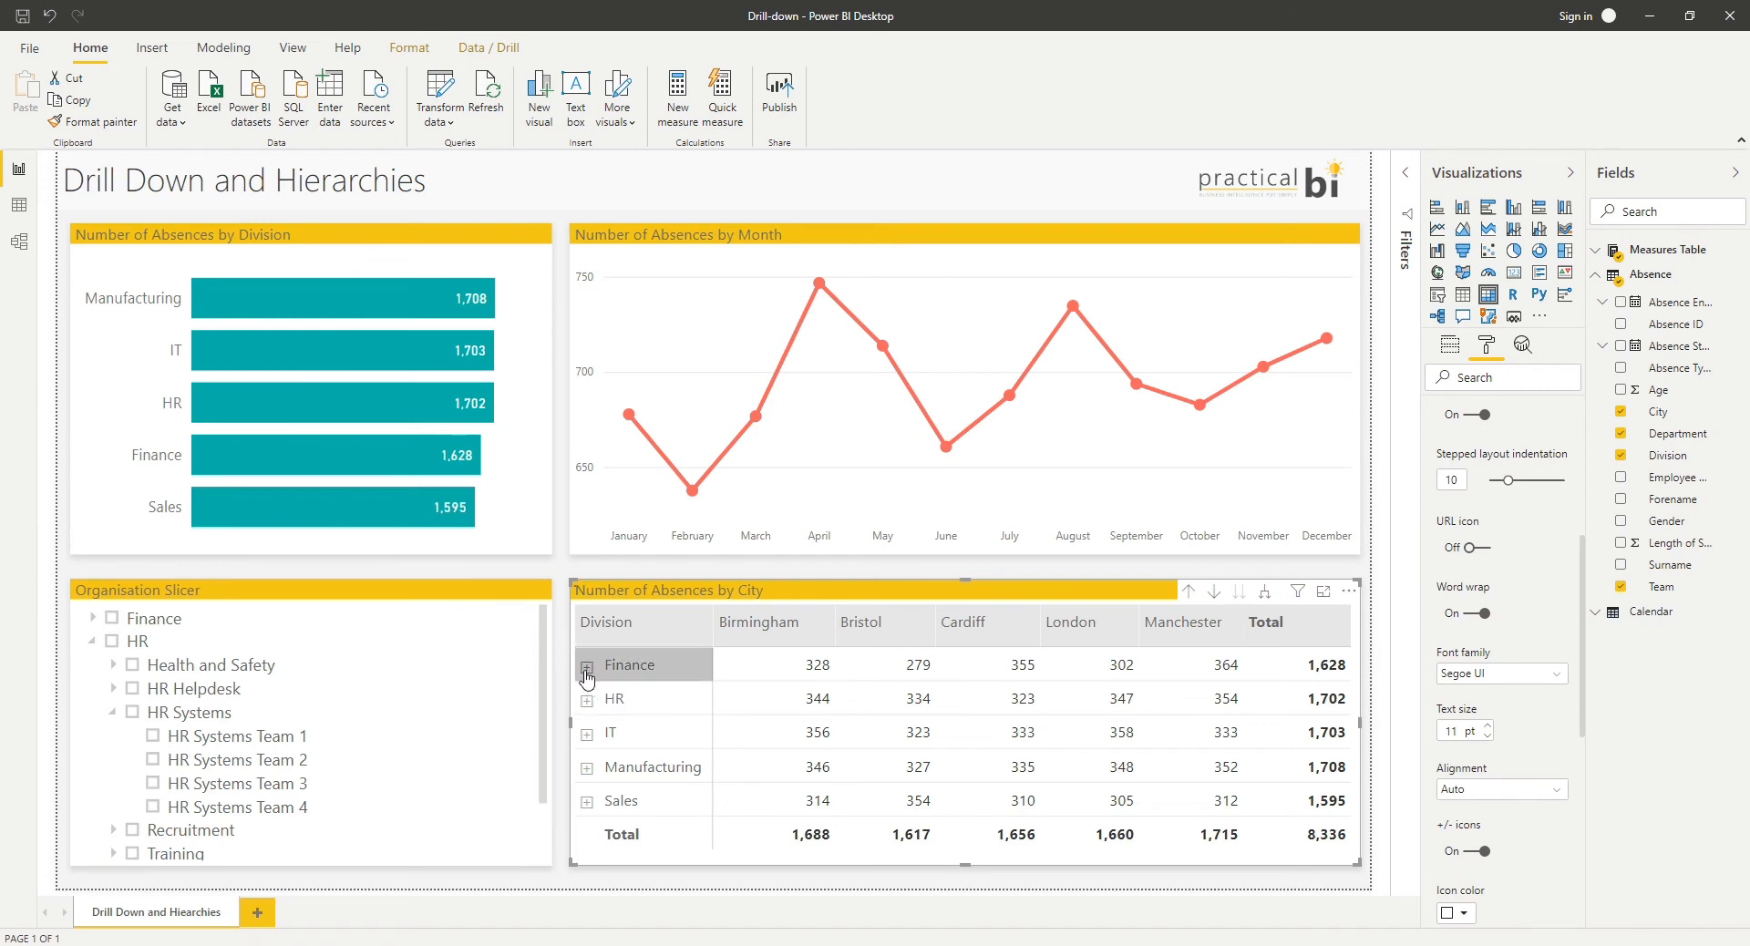
Step: Expand Finance then Accounts in the matrix to team rows, and collapse back to divisions
left_click(587, 666)
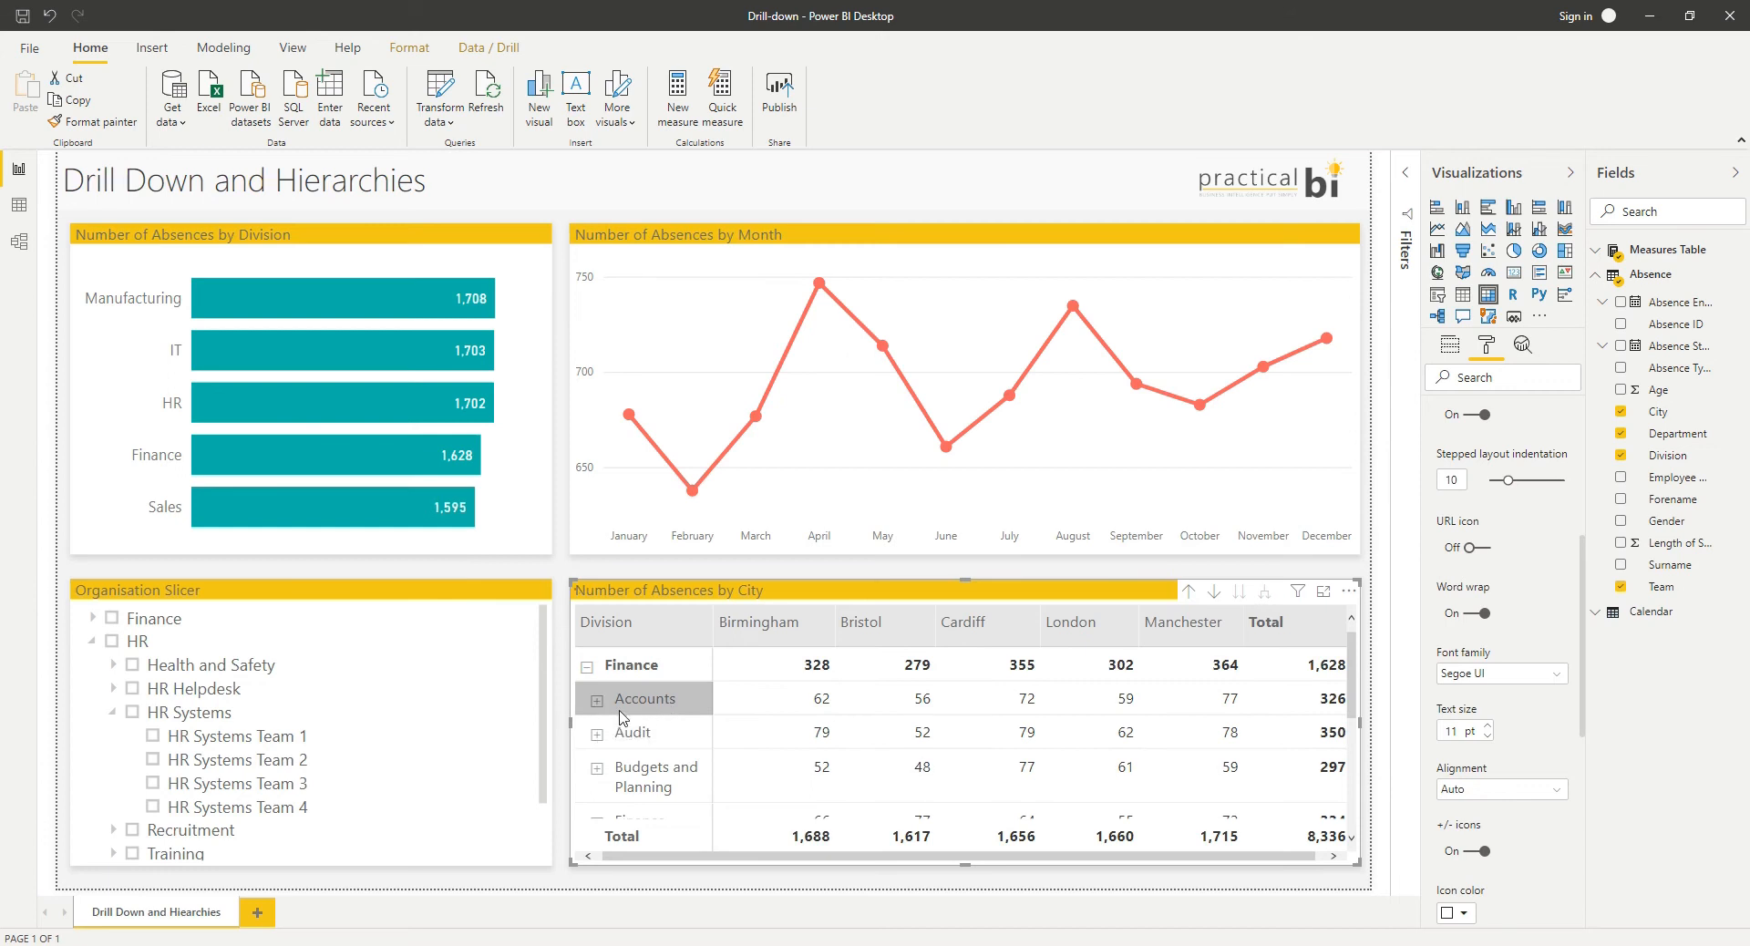
left_click(596, 700)
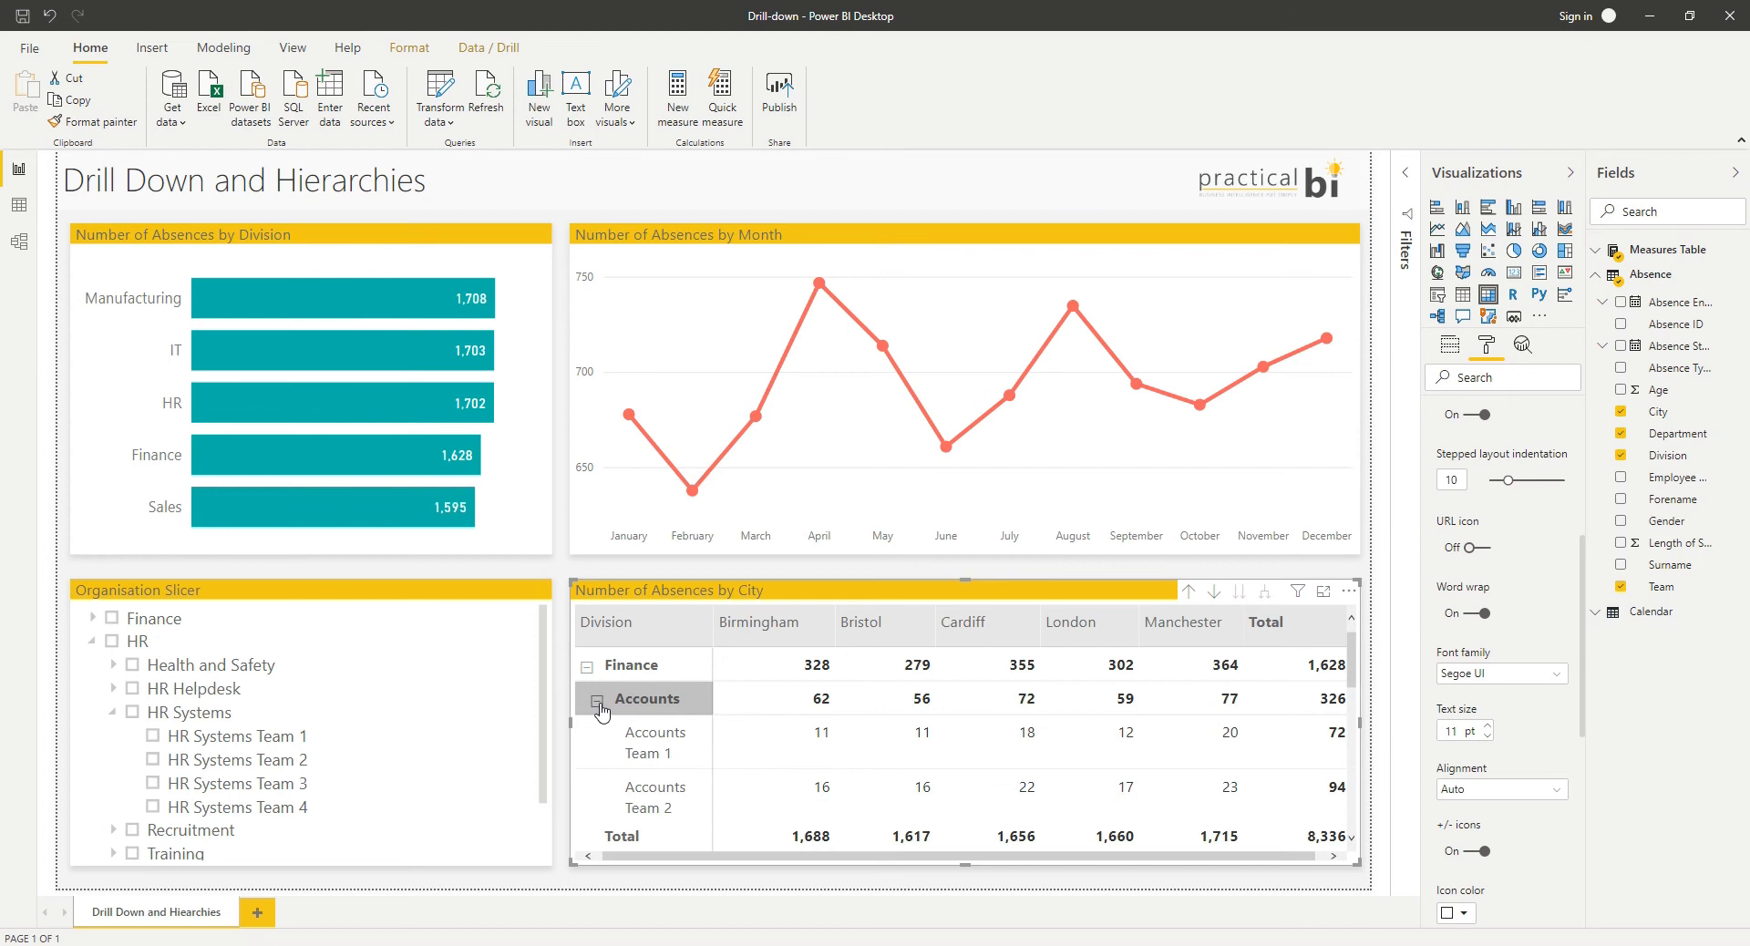
left_click(595, 698)
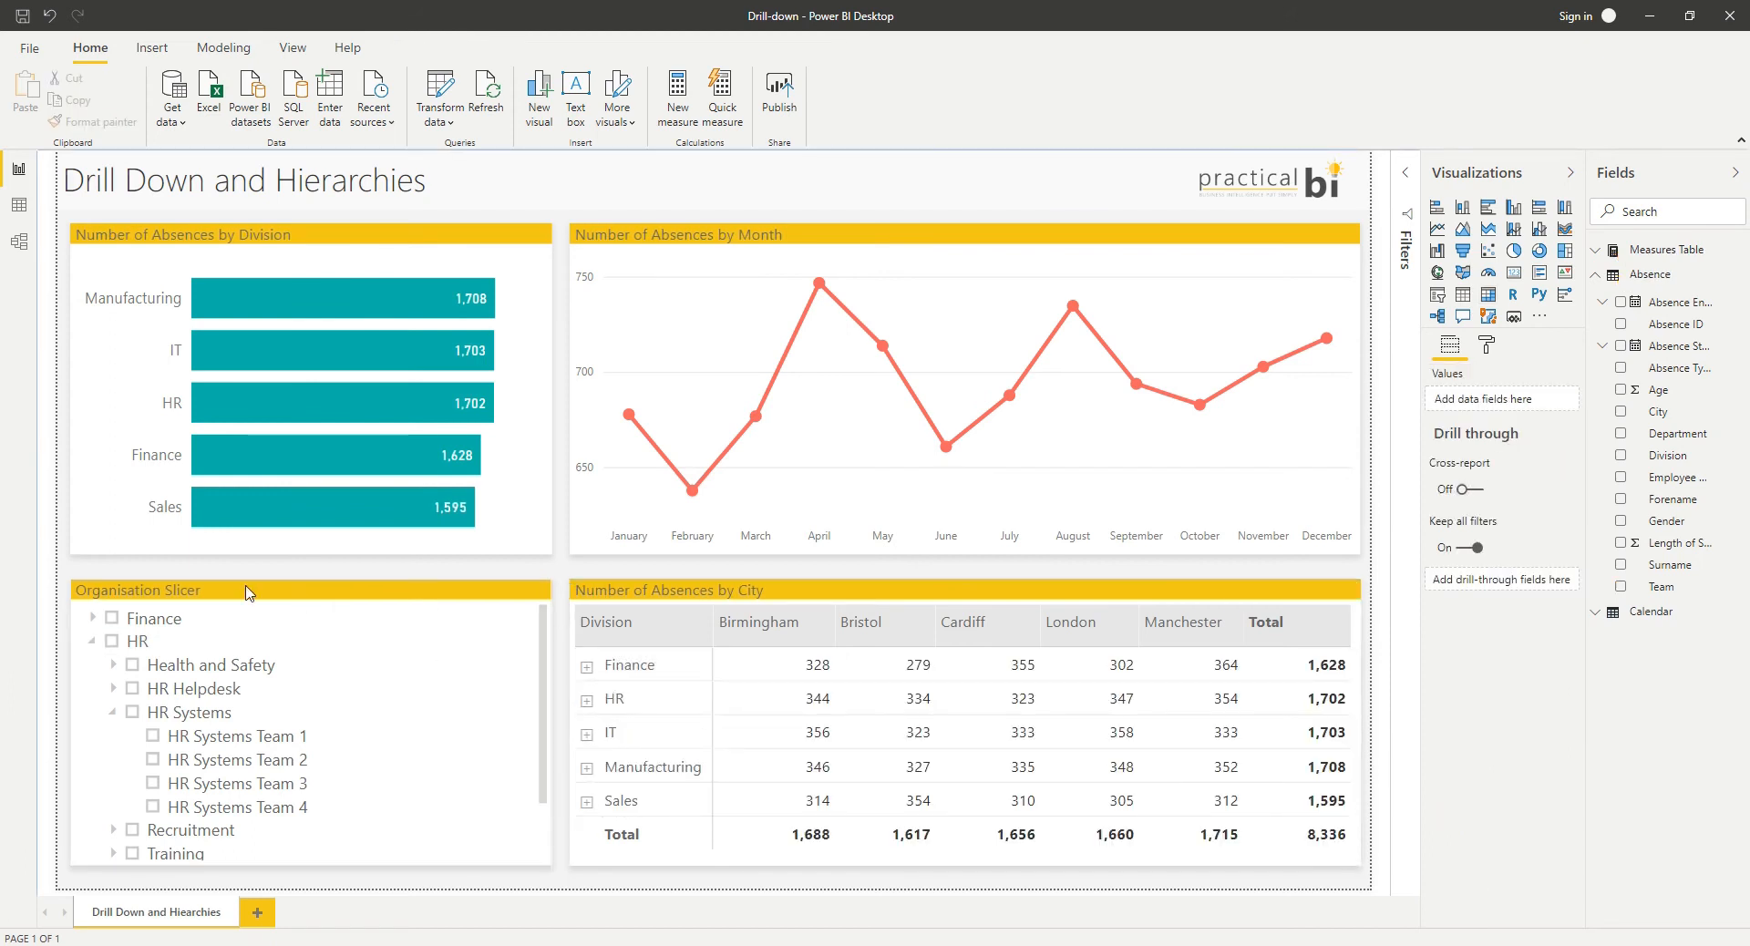
mouse_move(304, 549)
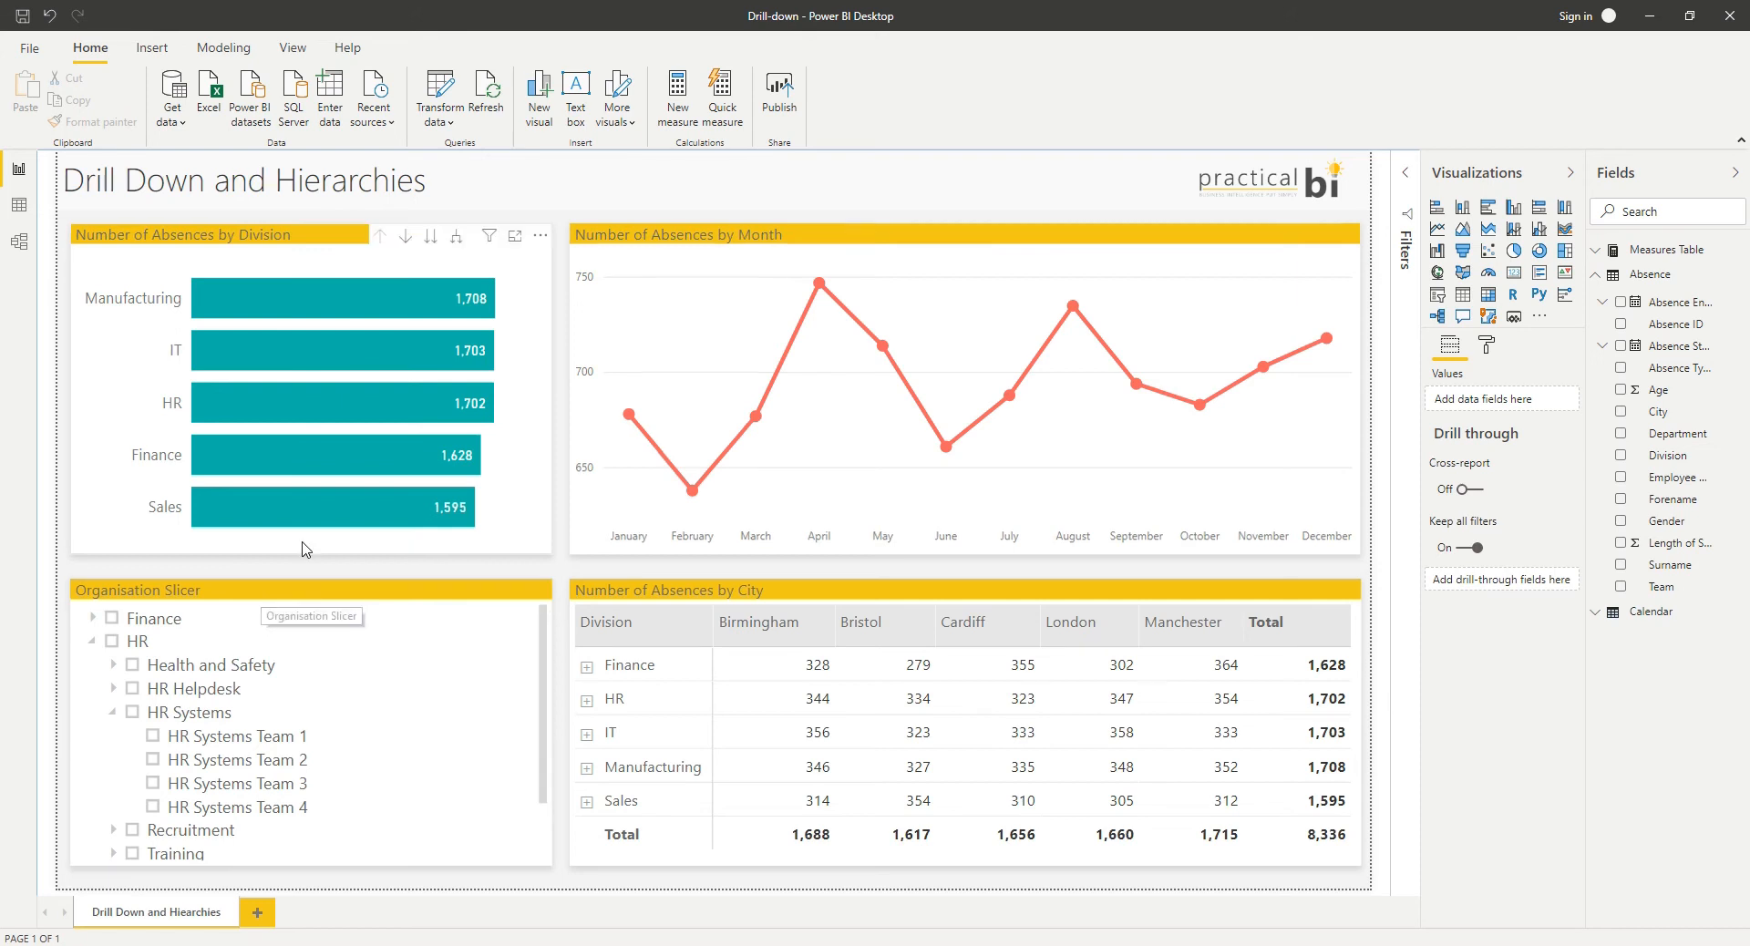
mouse_move(277, 605)
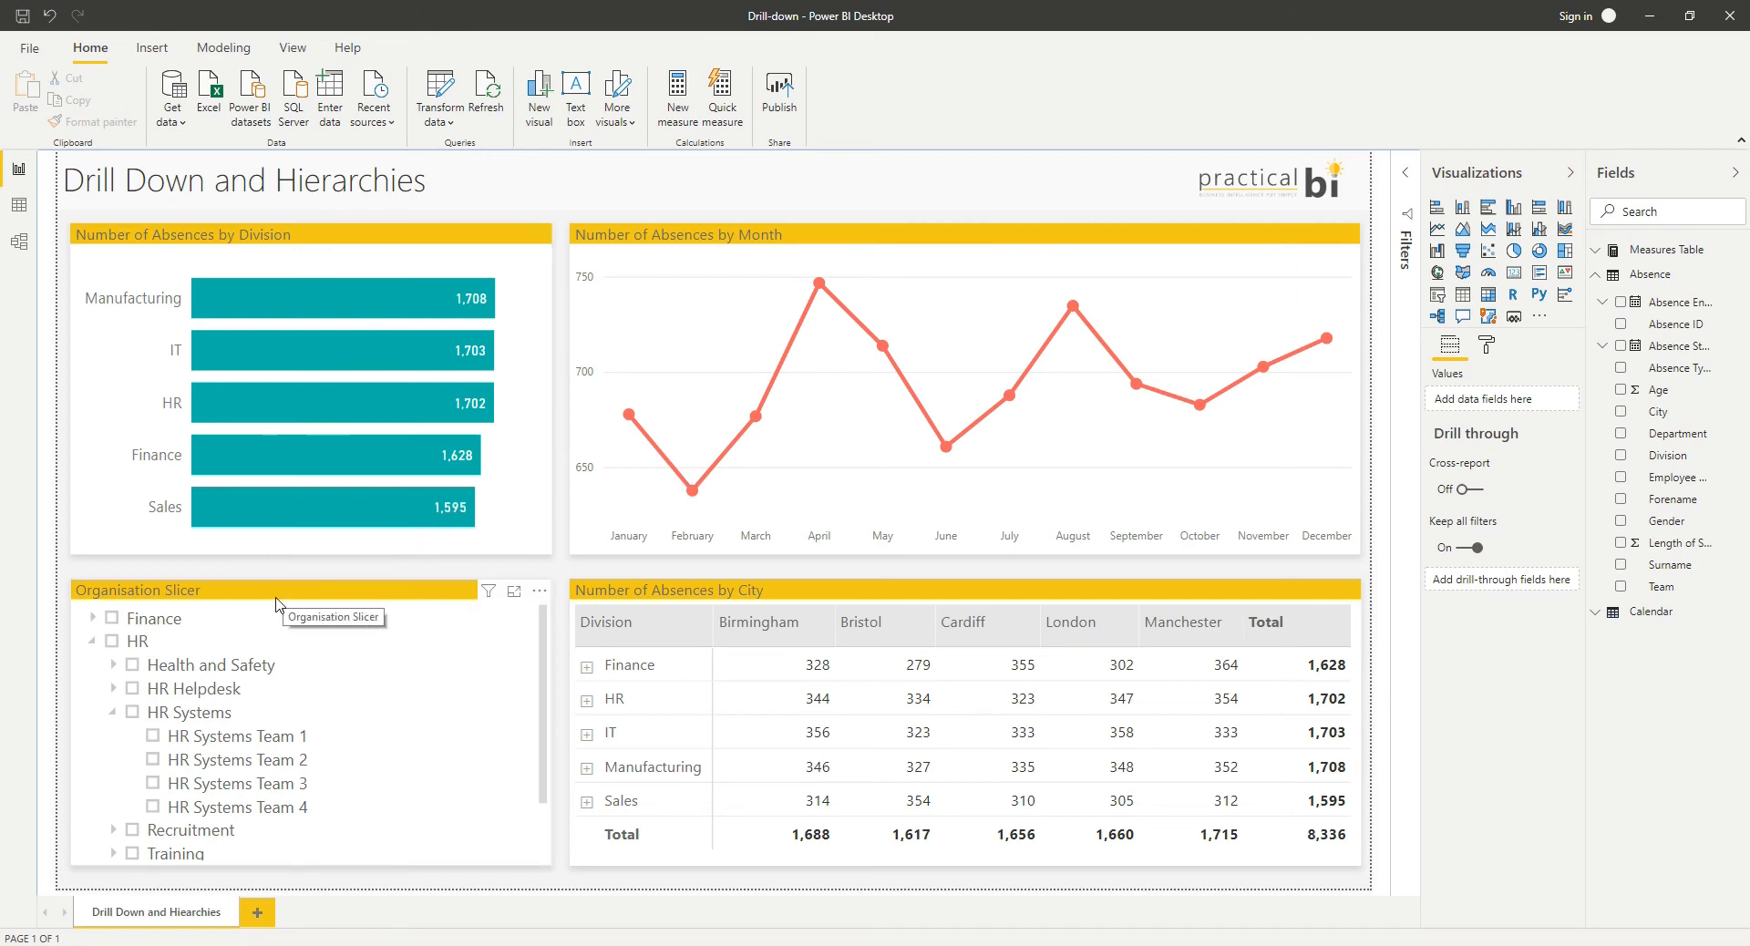
mouse_move(239, 596)
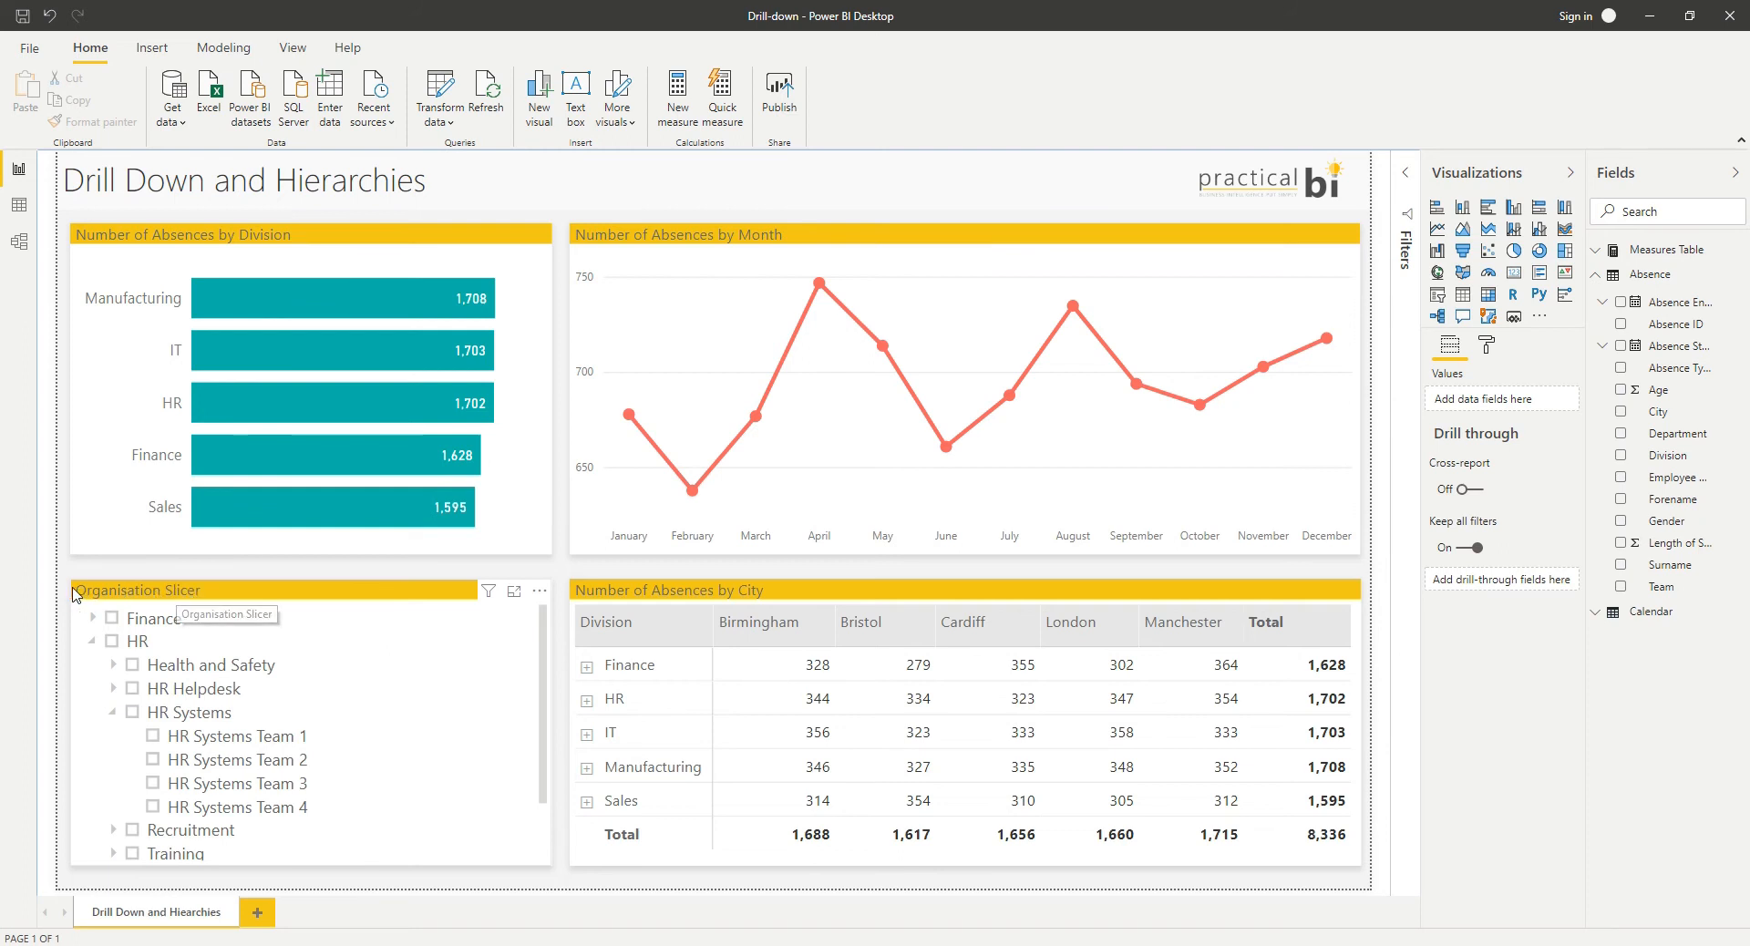
mouse_move(262, 611)
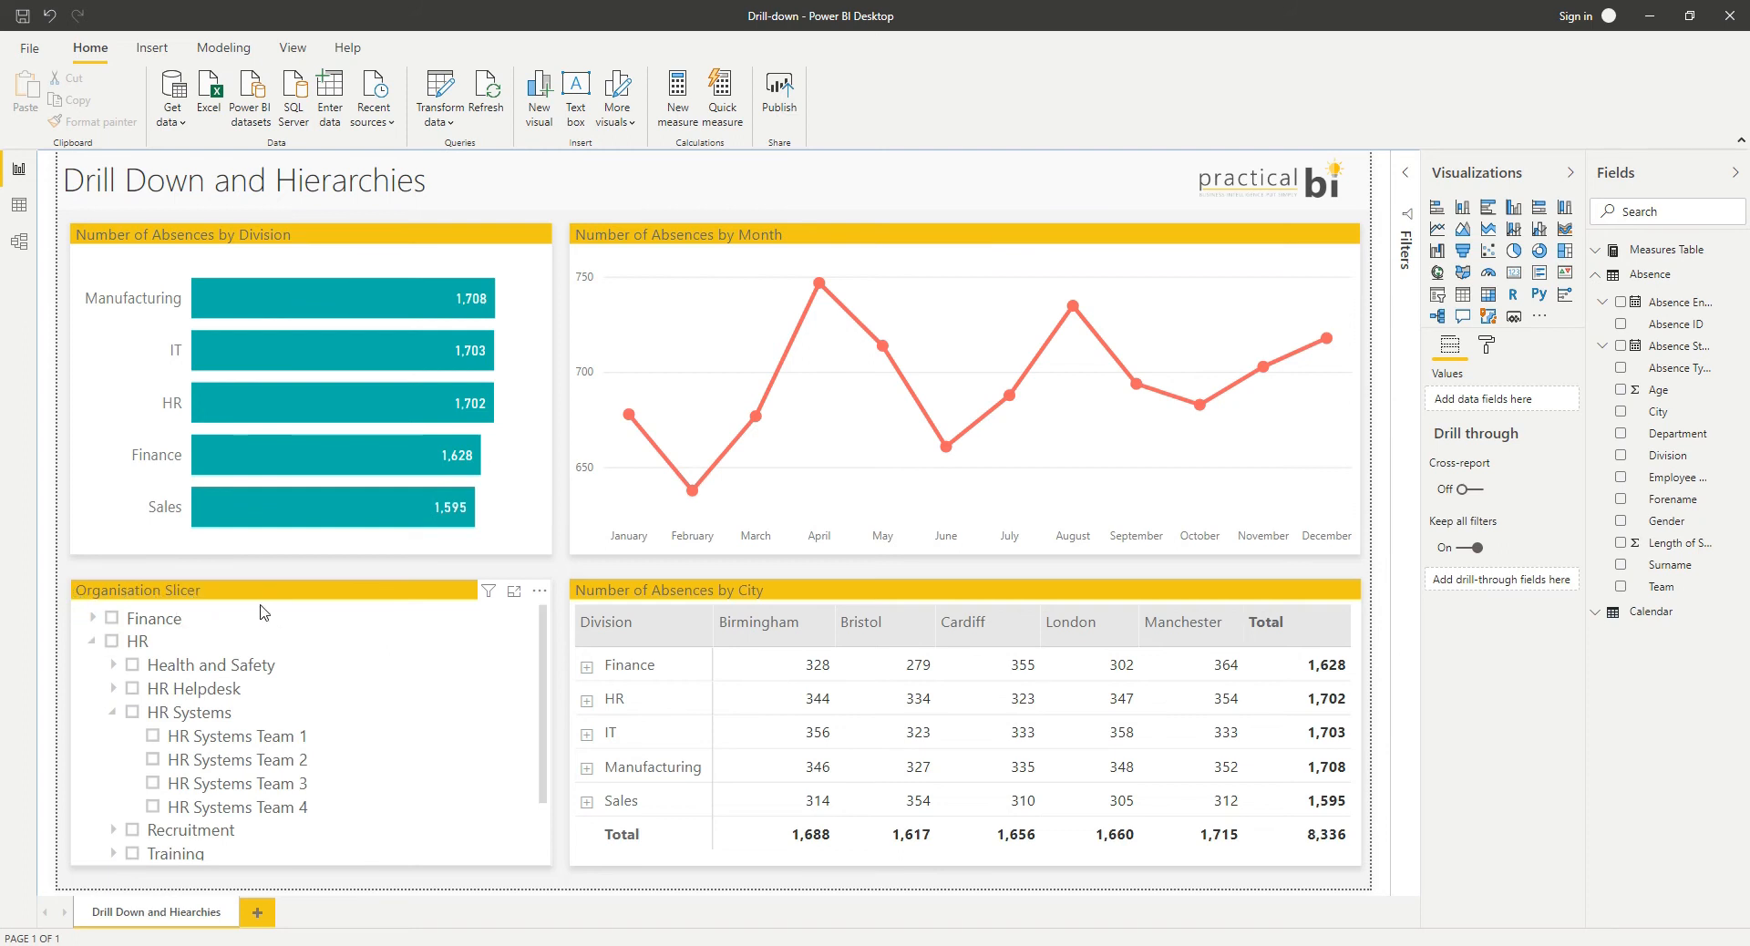
Step: Collapse the Organisation Slicer to divisions and filter the report to Finance, then clear it
left_click(93, 640)
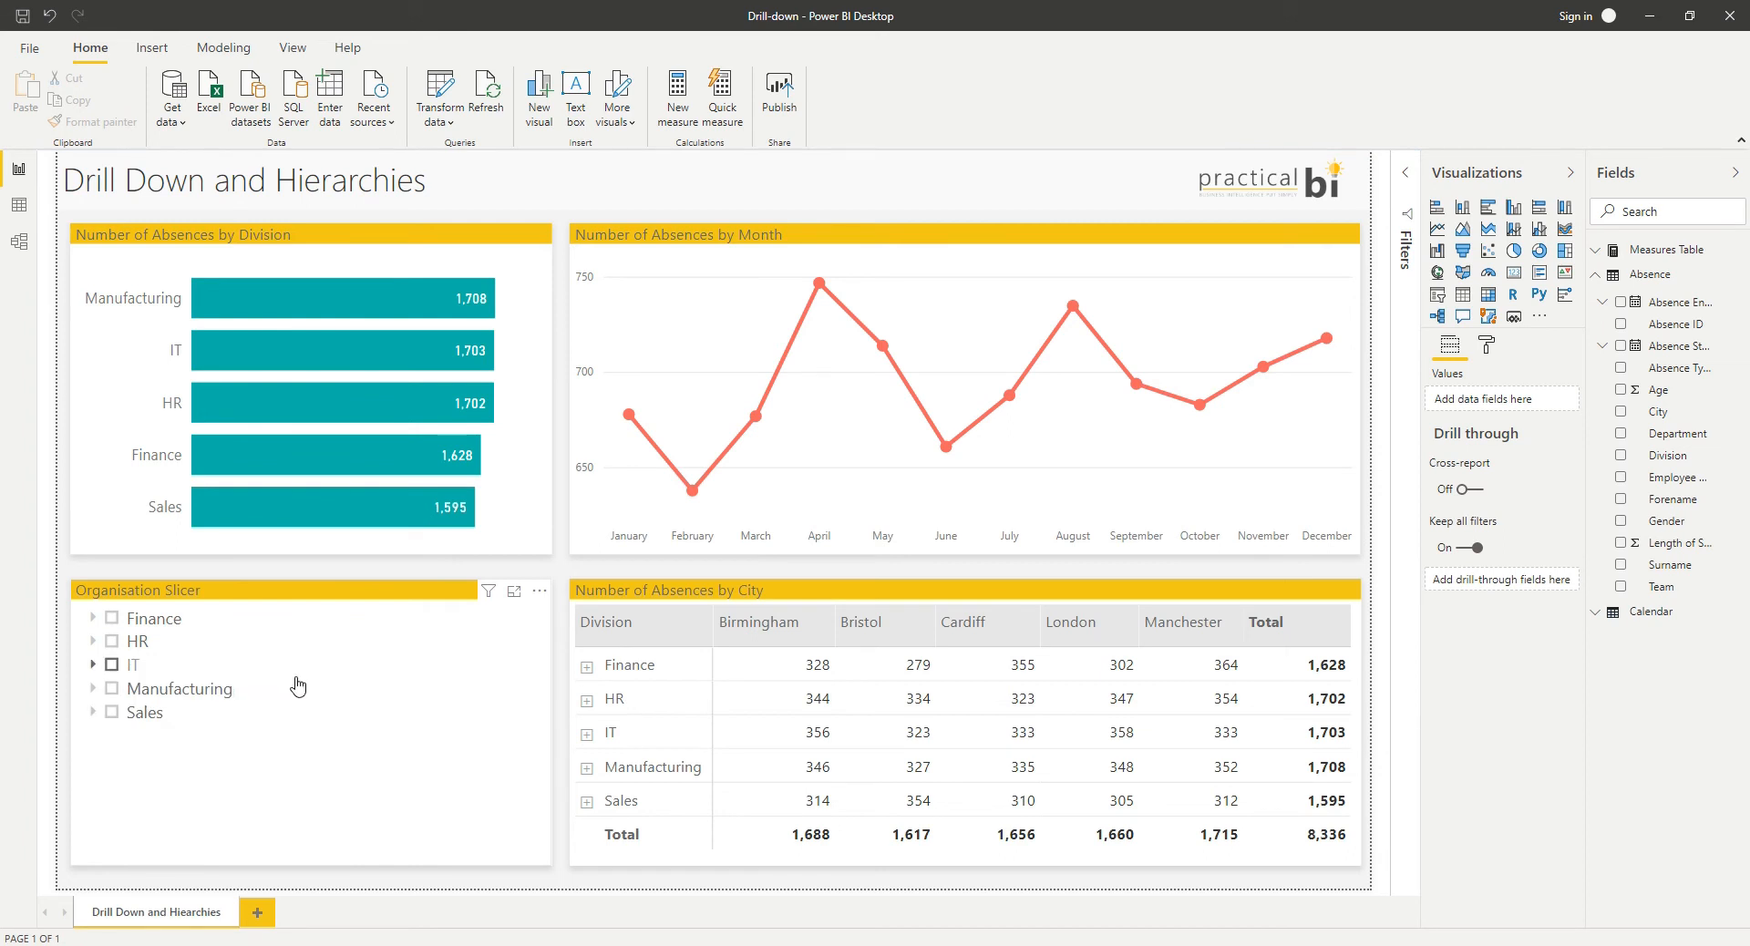
mouse_move(111, 620)
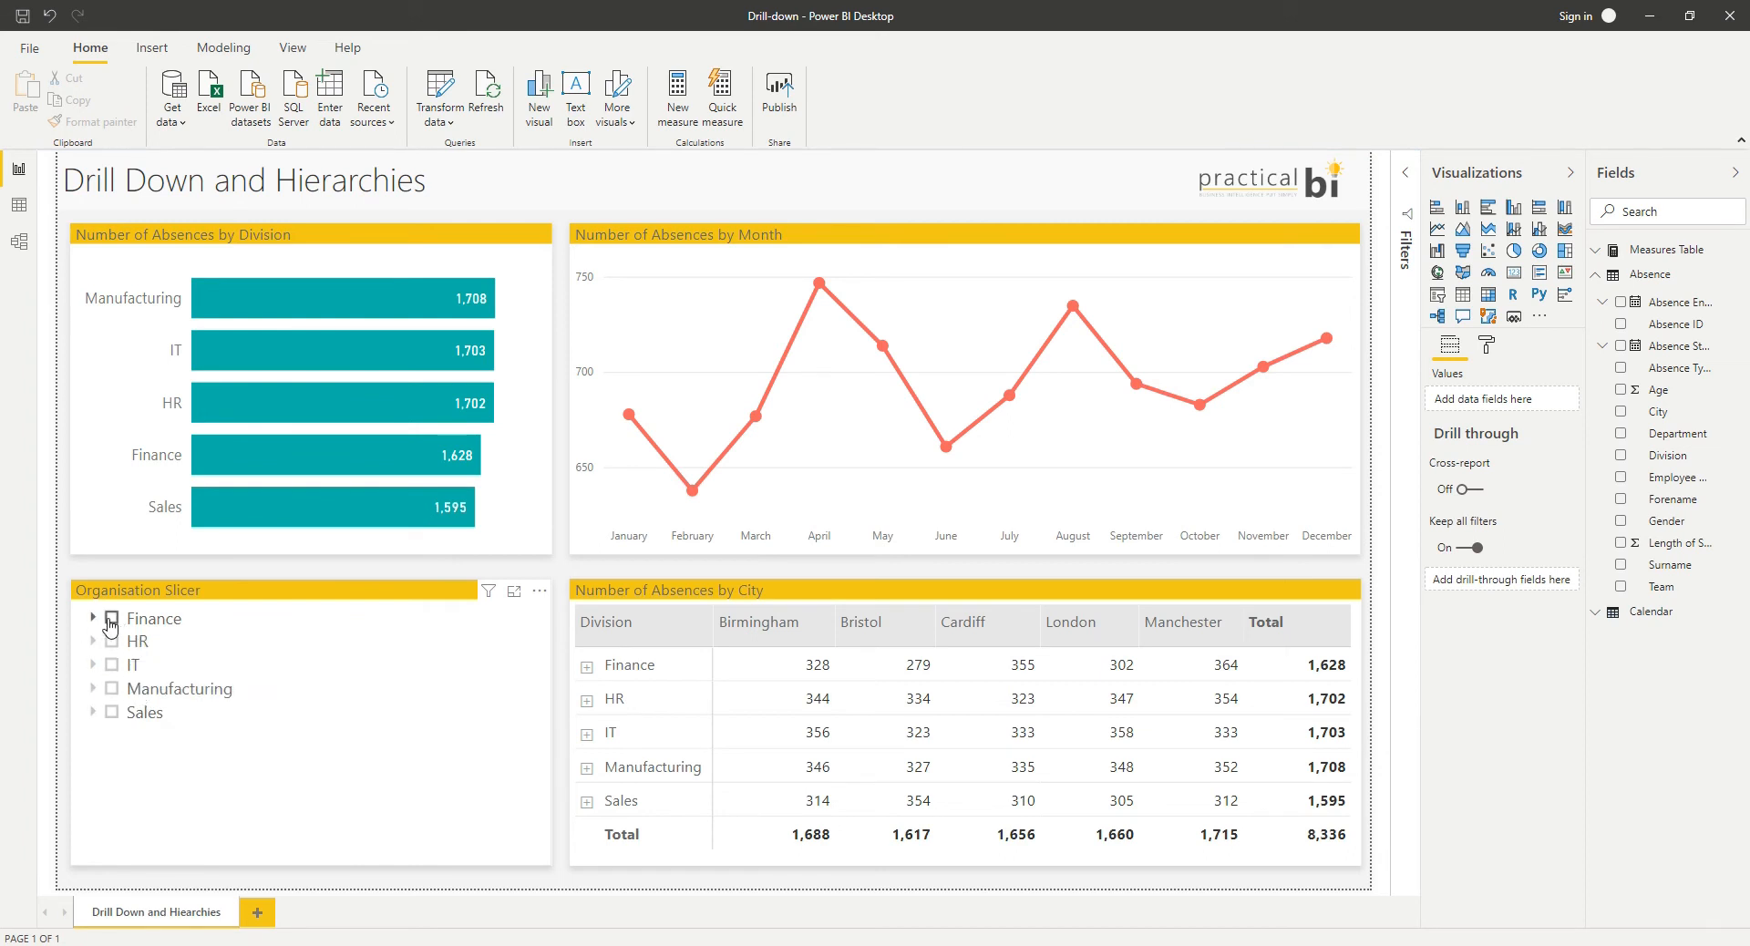
left_click(112, 618)
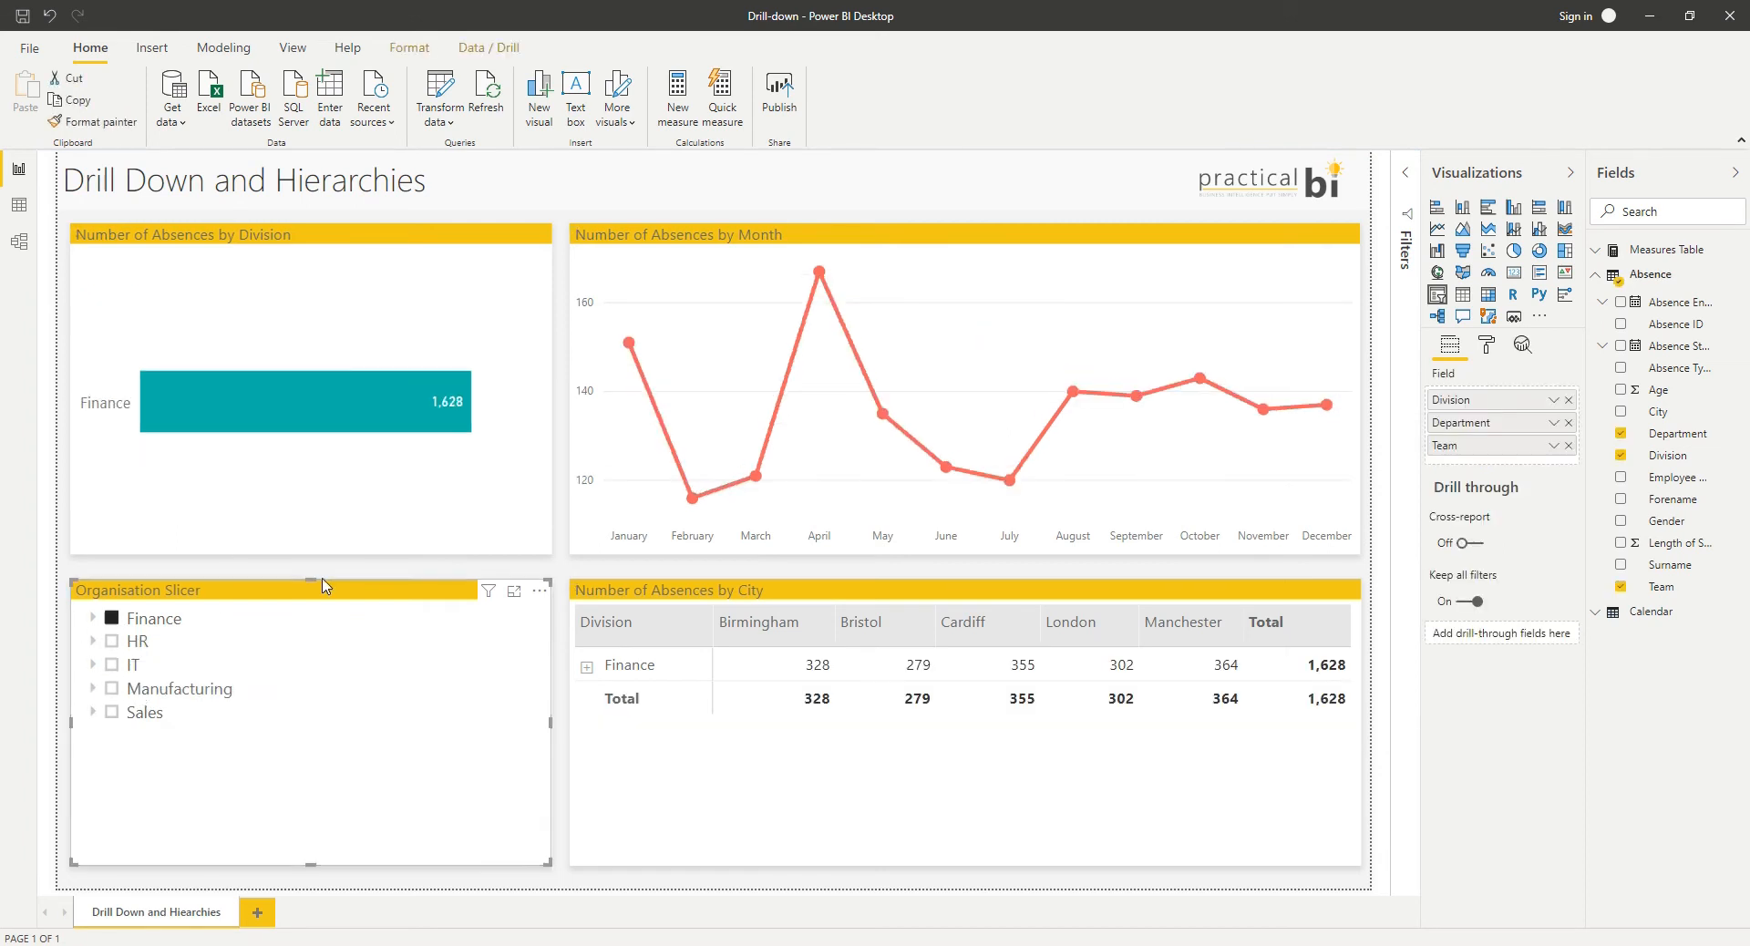
left_click(112, 618)
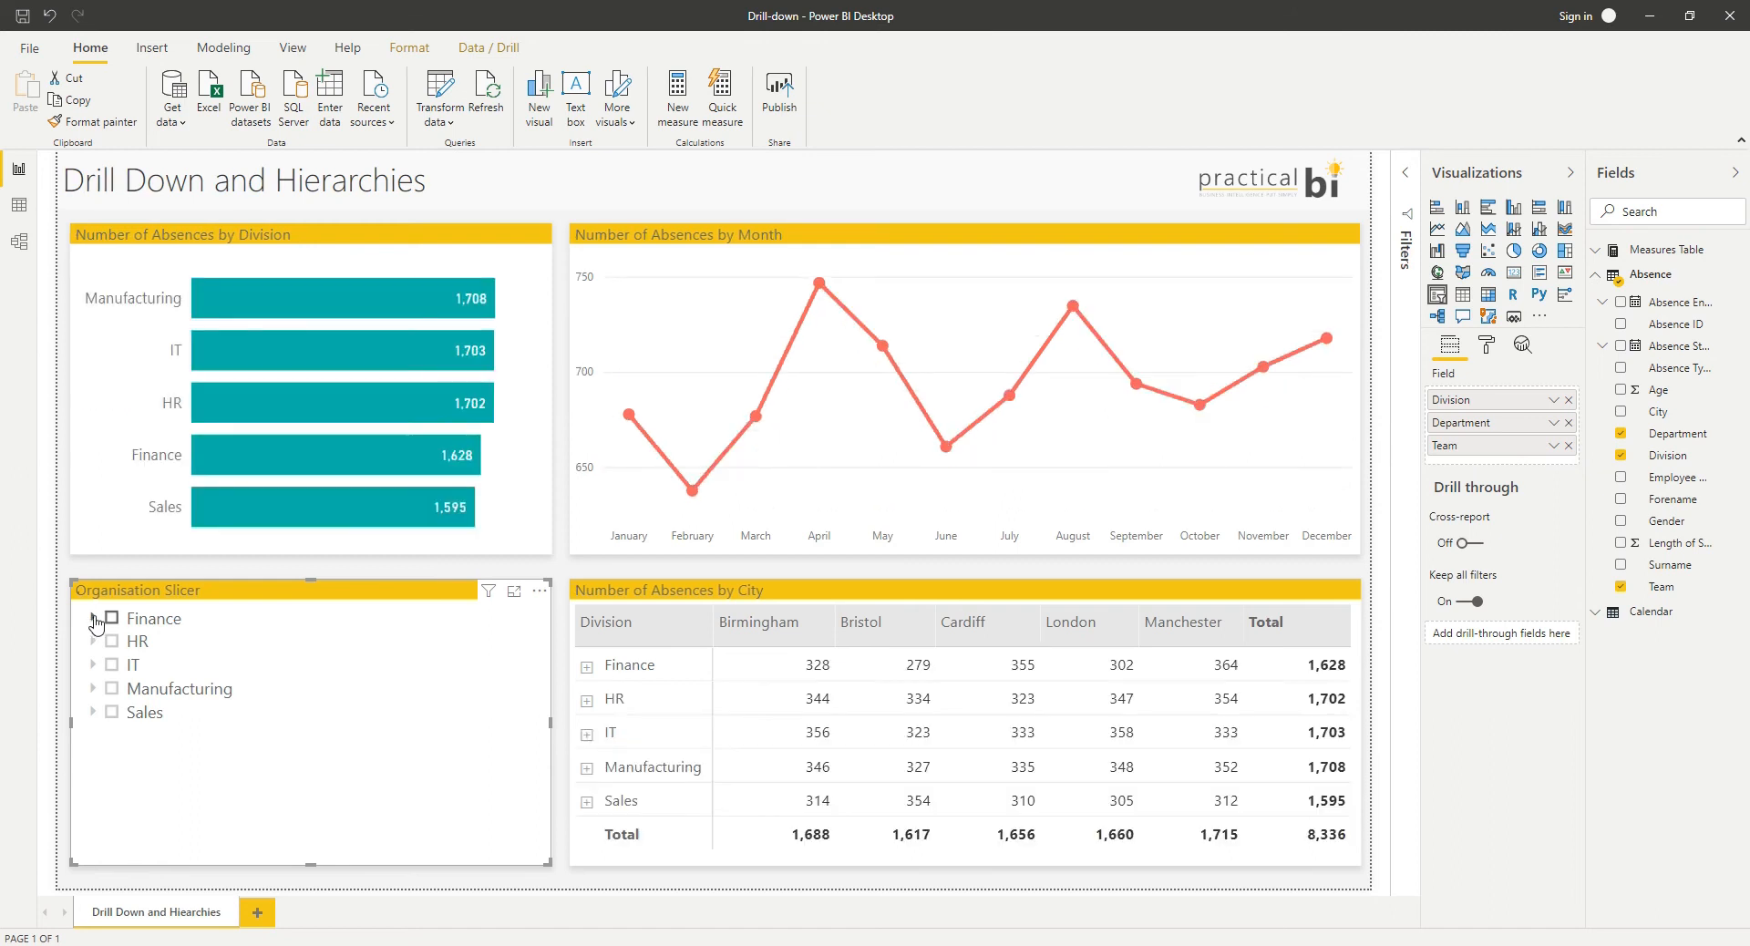
Step: Expand Finance in the slicer and filter to Accounts Team 1, then clear it
left_click(93, 618)
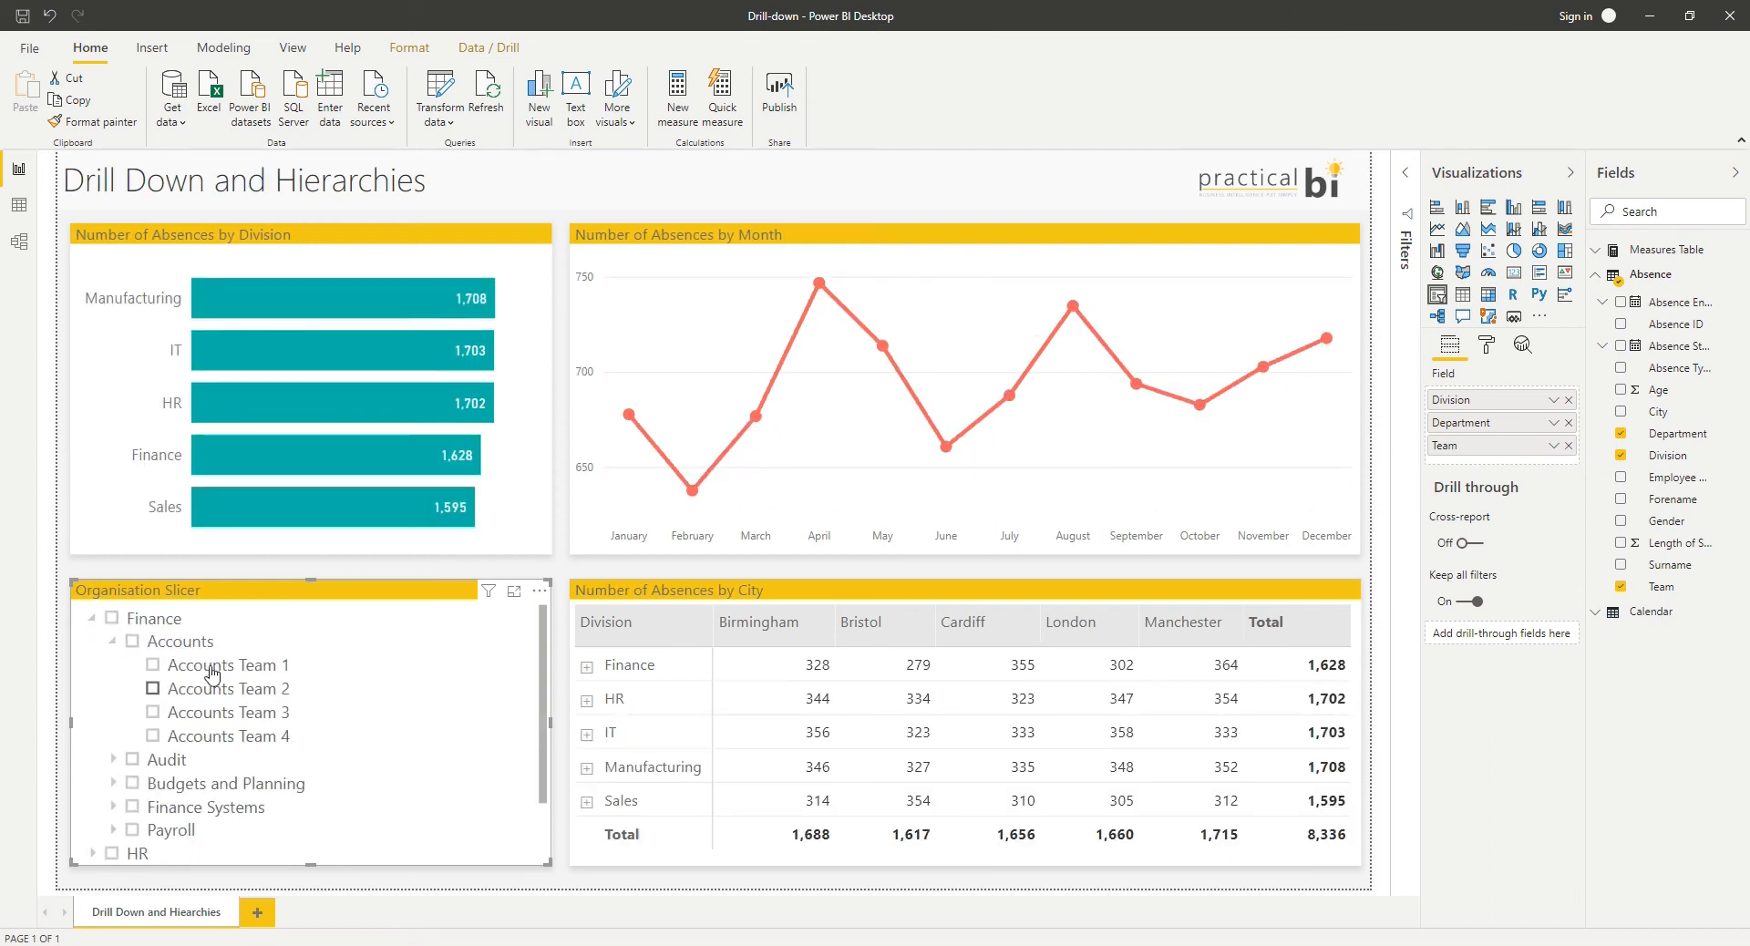
left_click(153, 711)
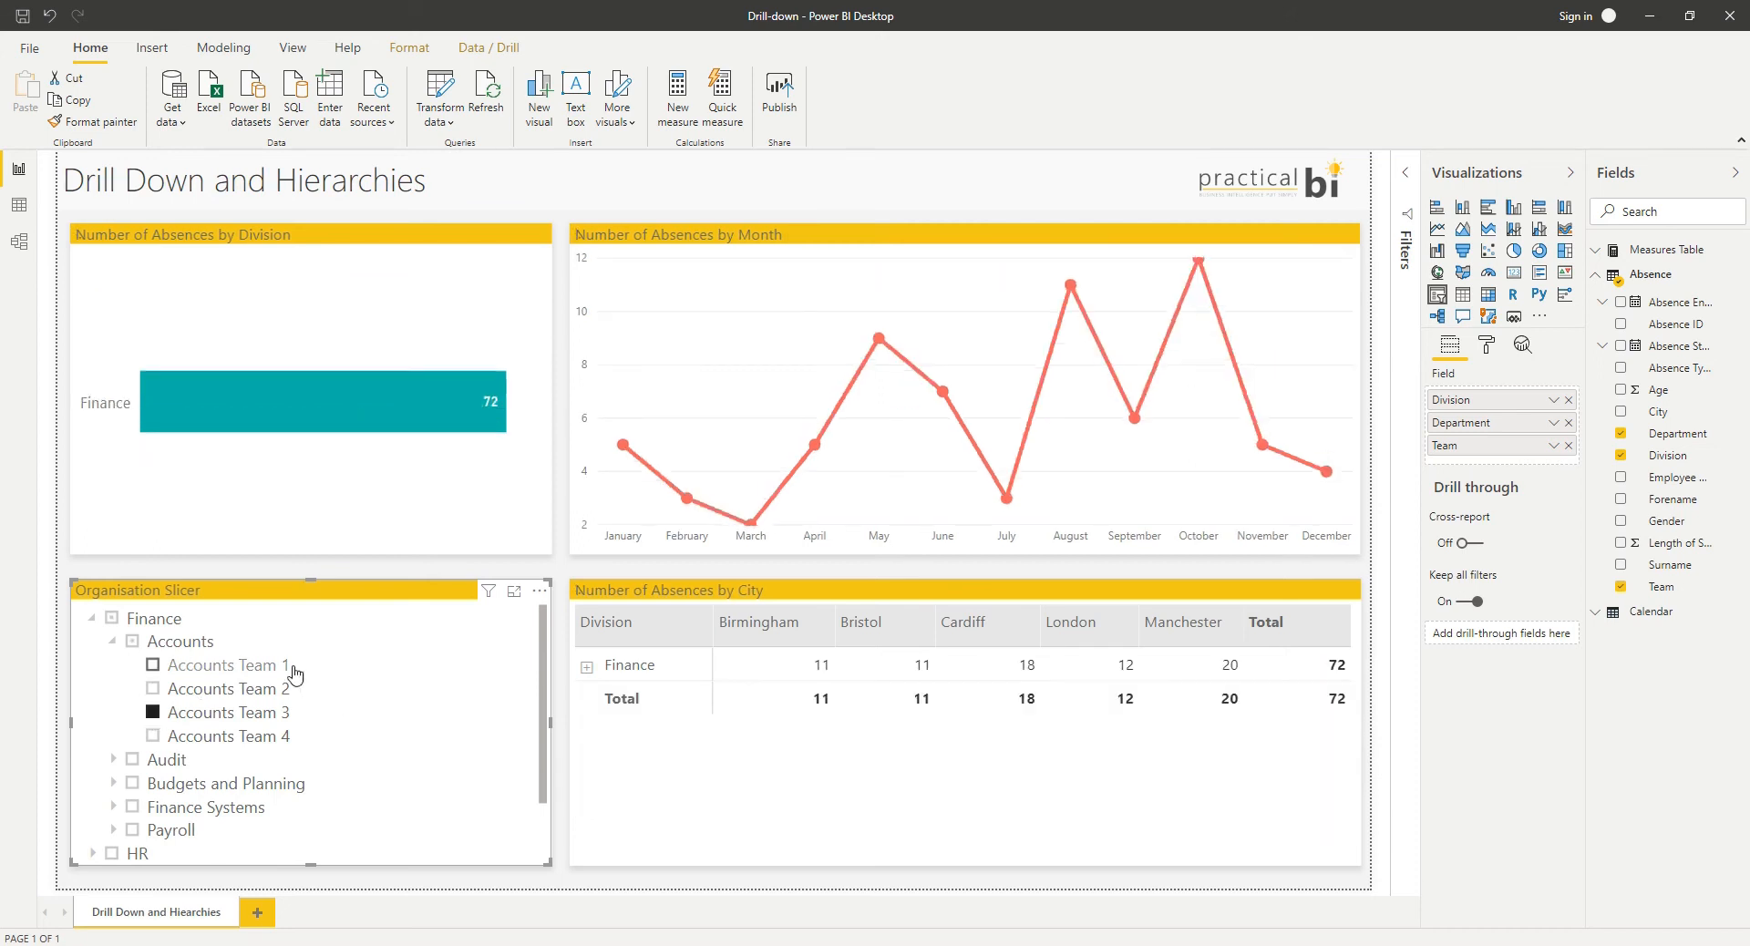
left_click(153, 713)
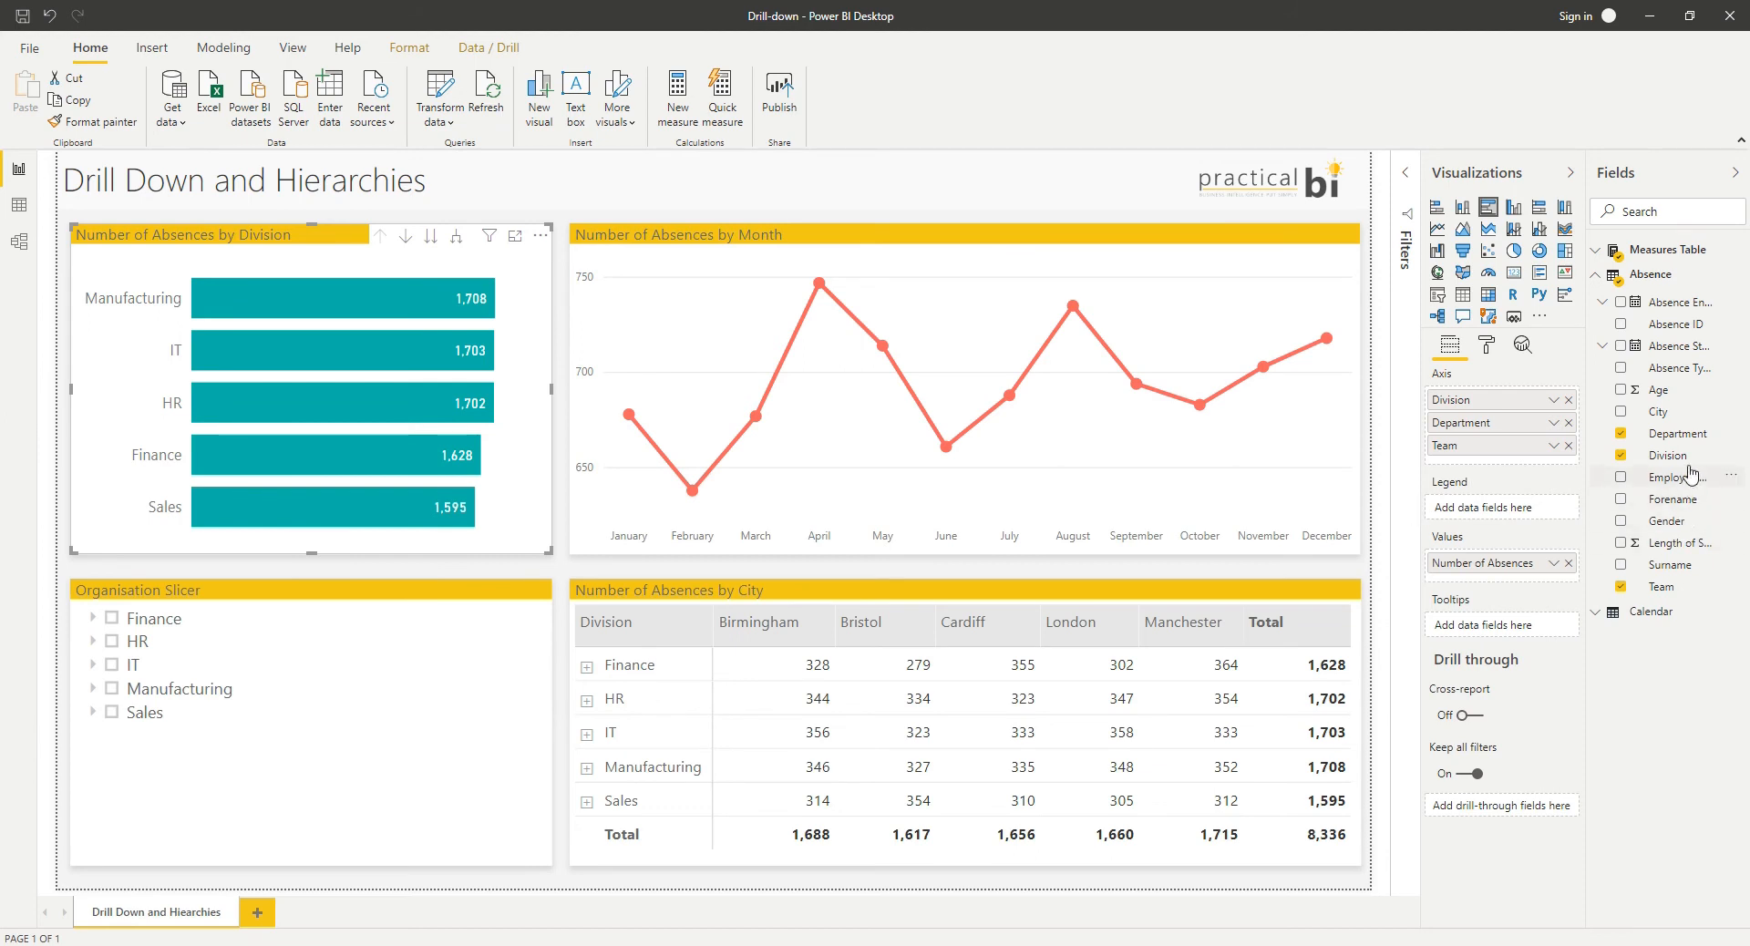
mouse_move(1524, 403)
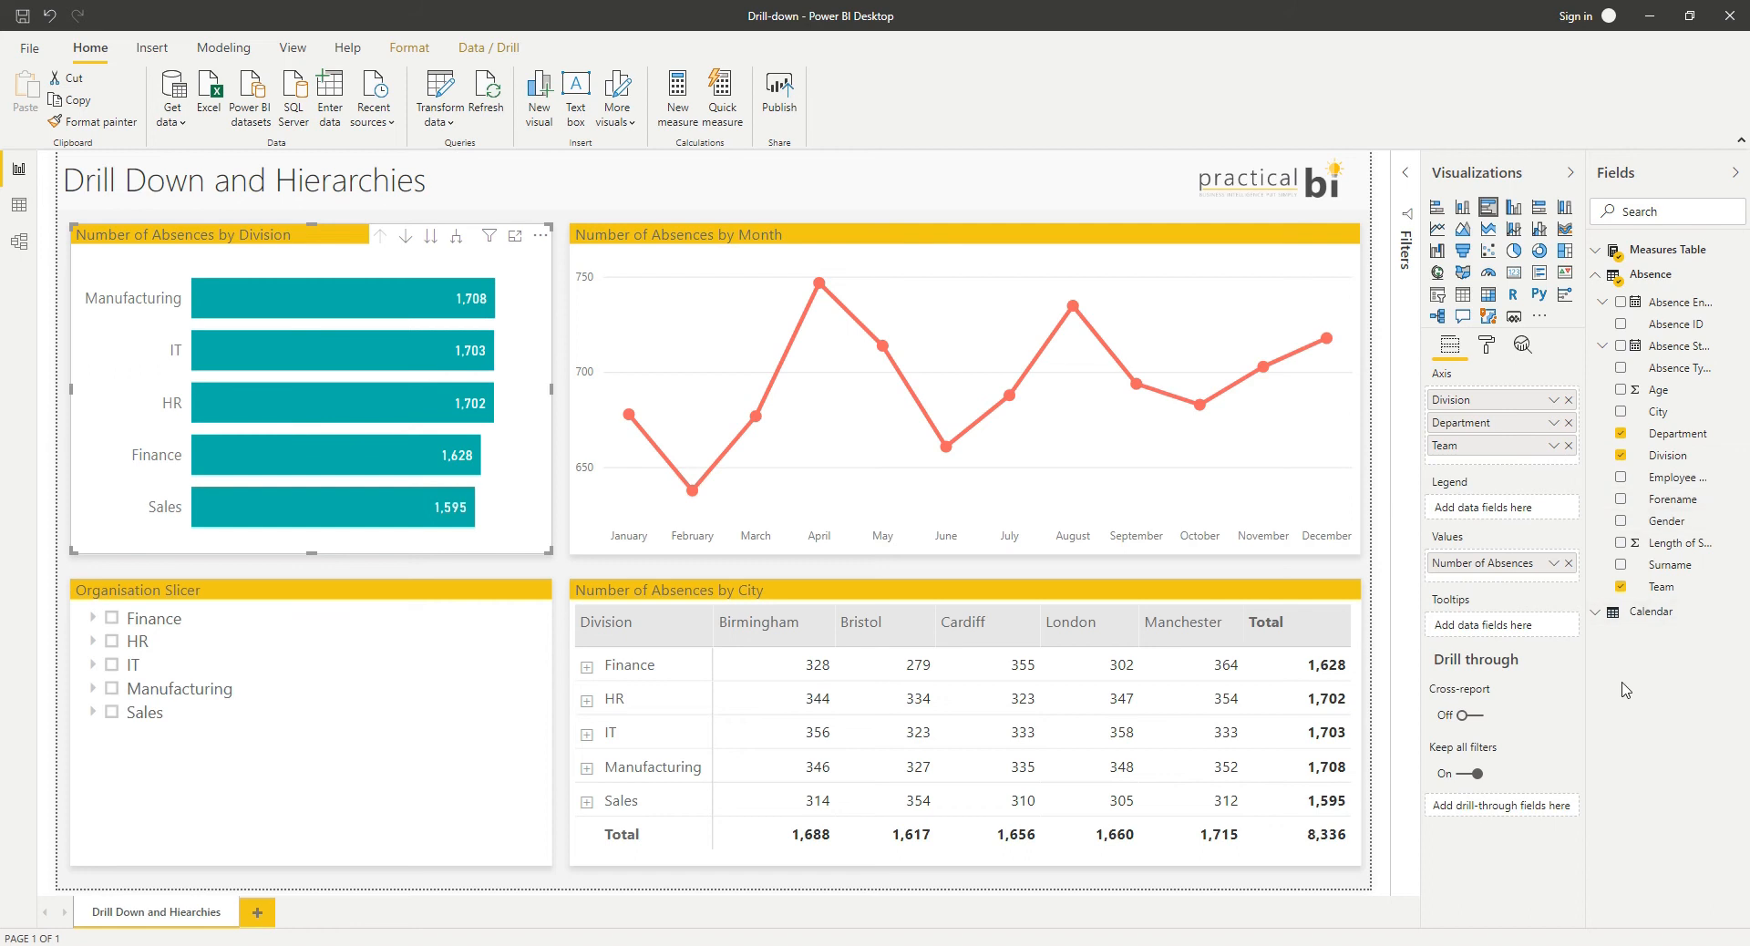
mouse_move(1685, 758)
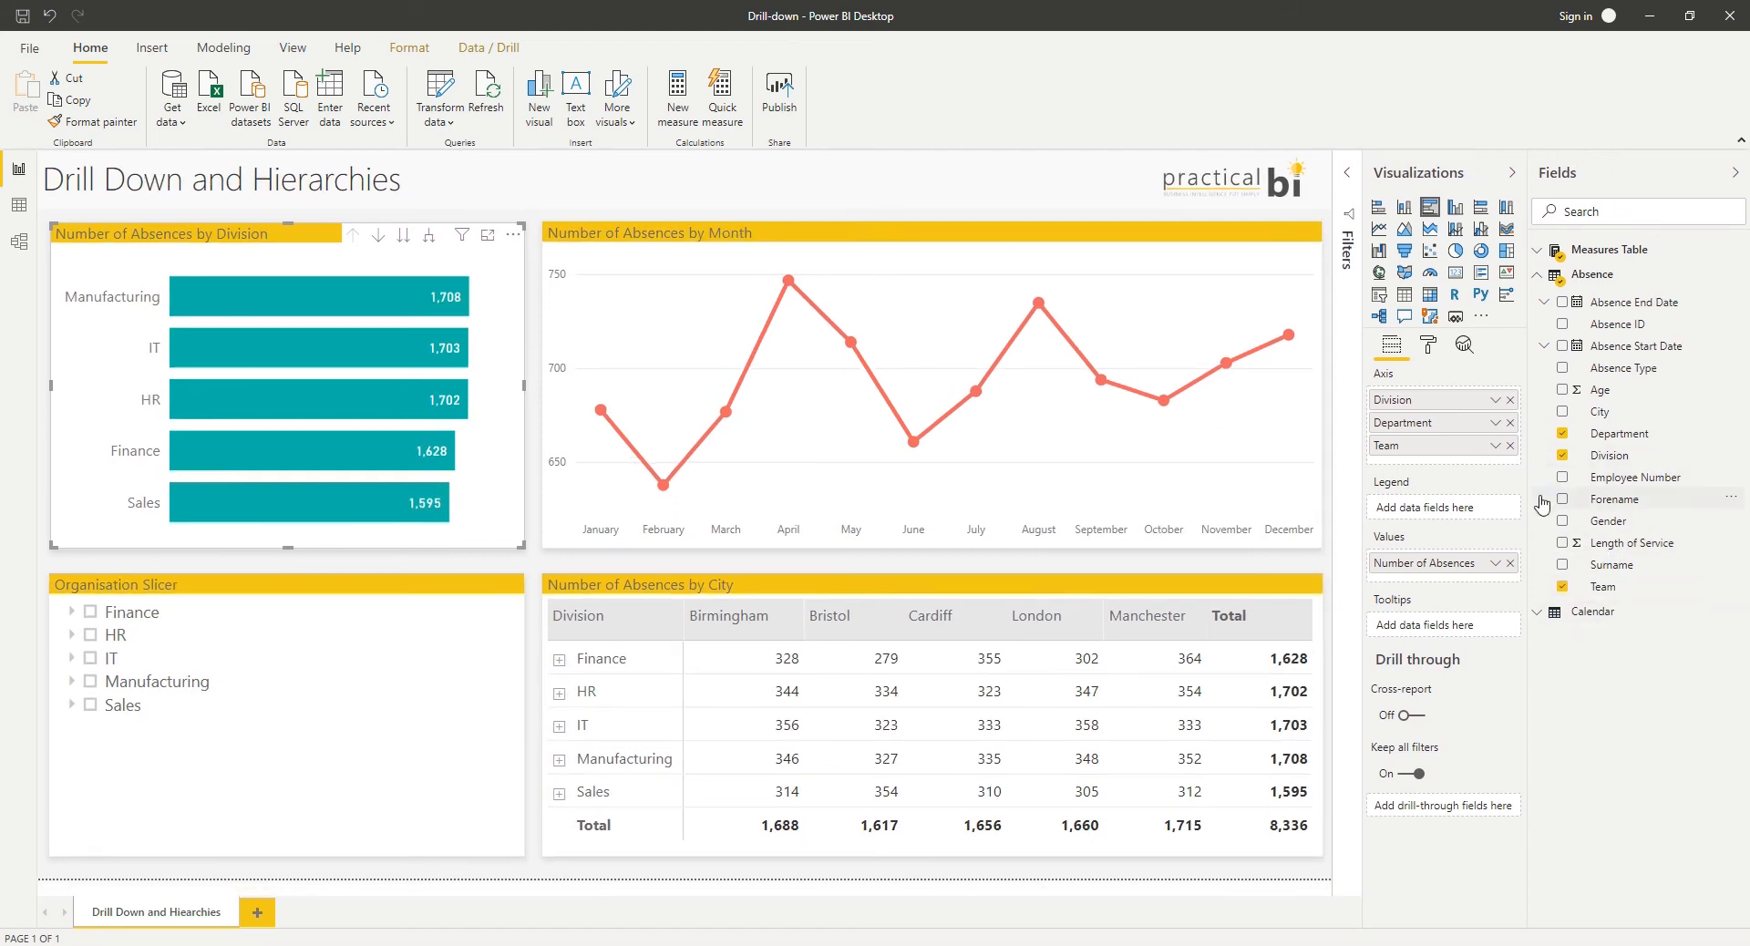
mouse_move(1628, 671)
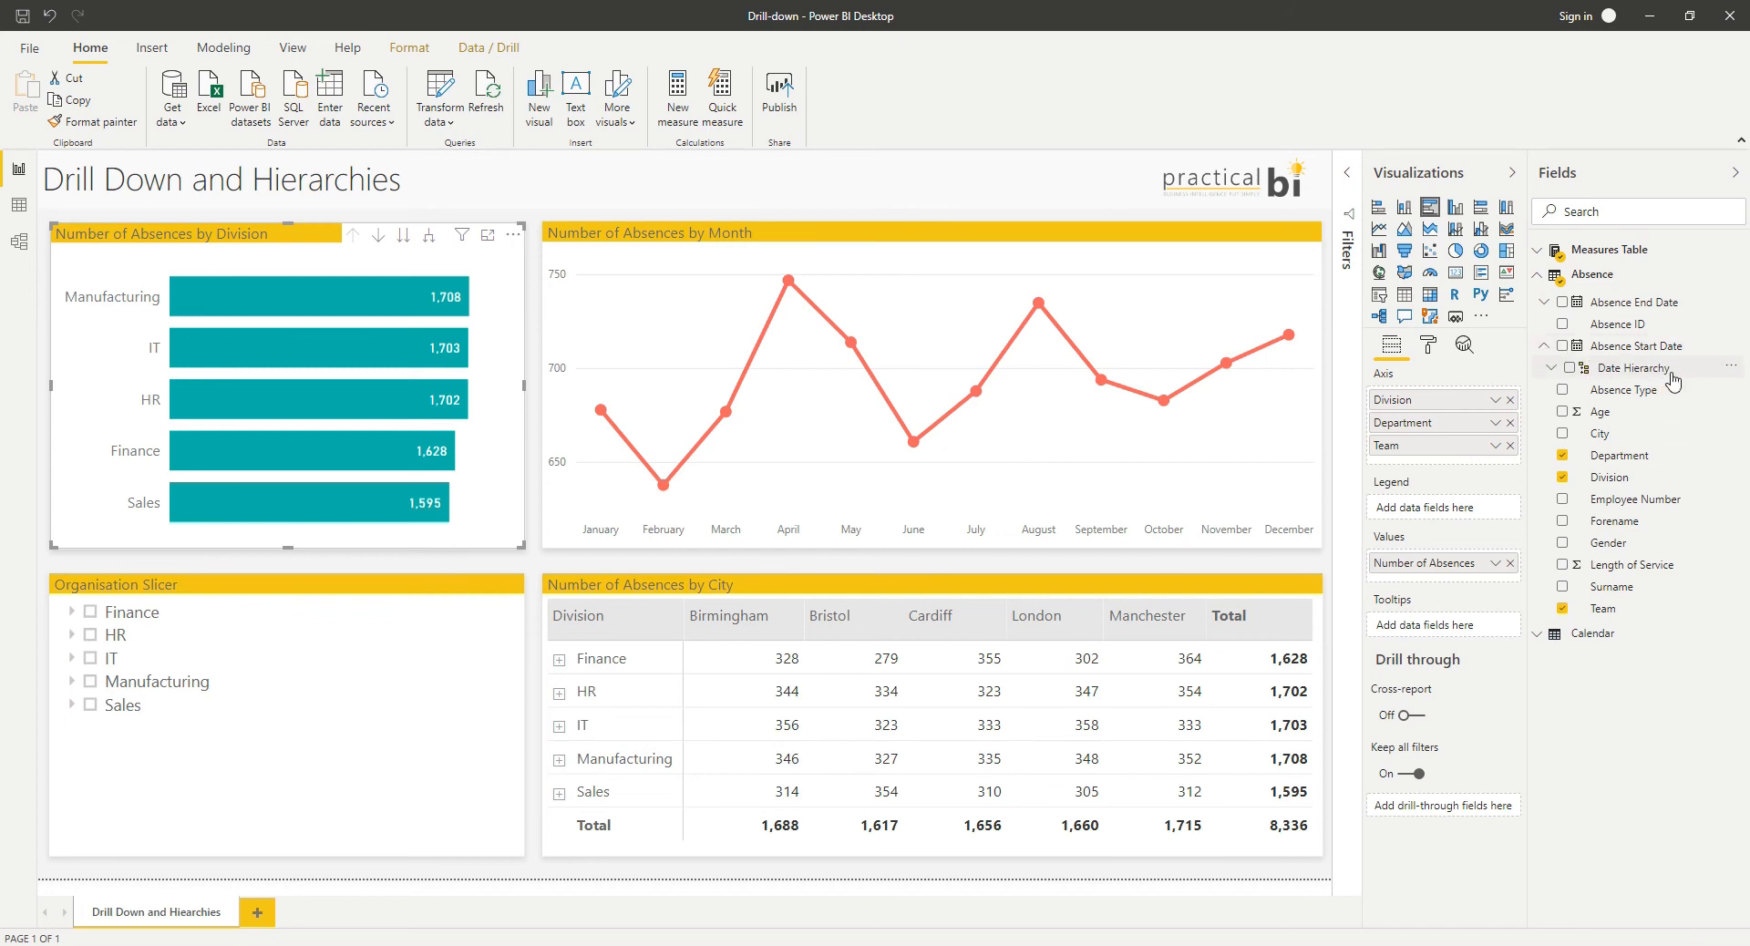
mouse_move(1608, 371)
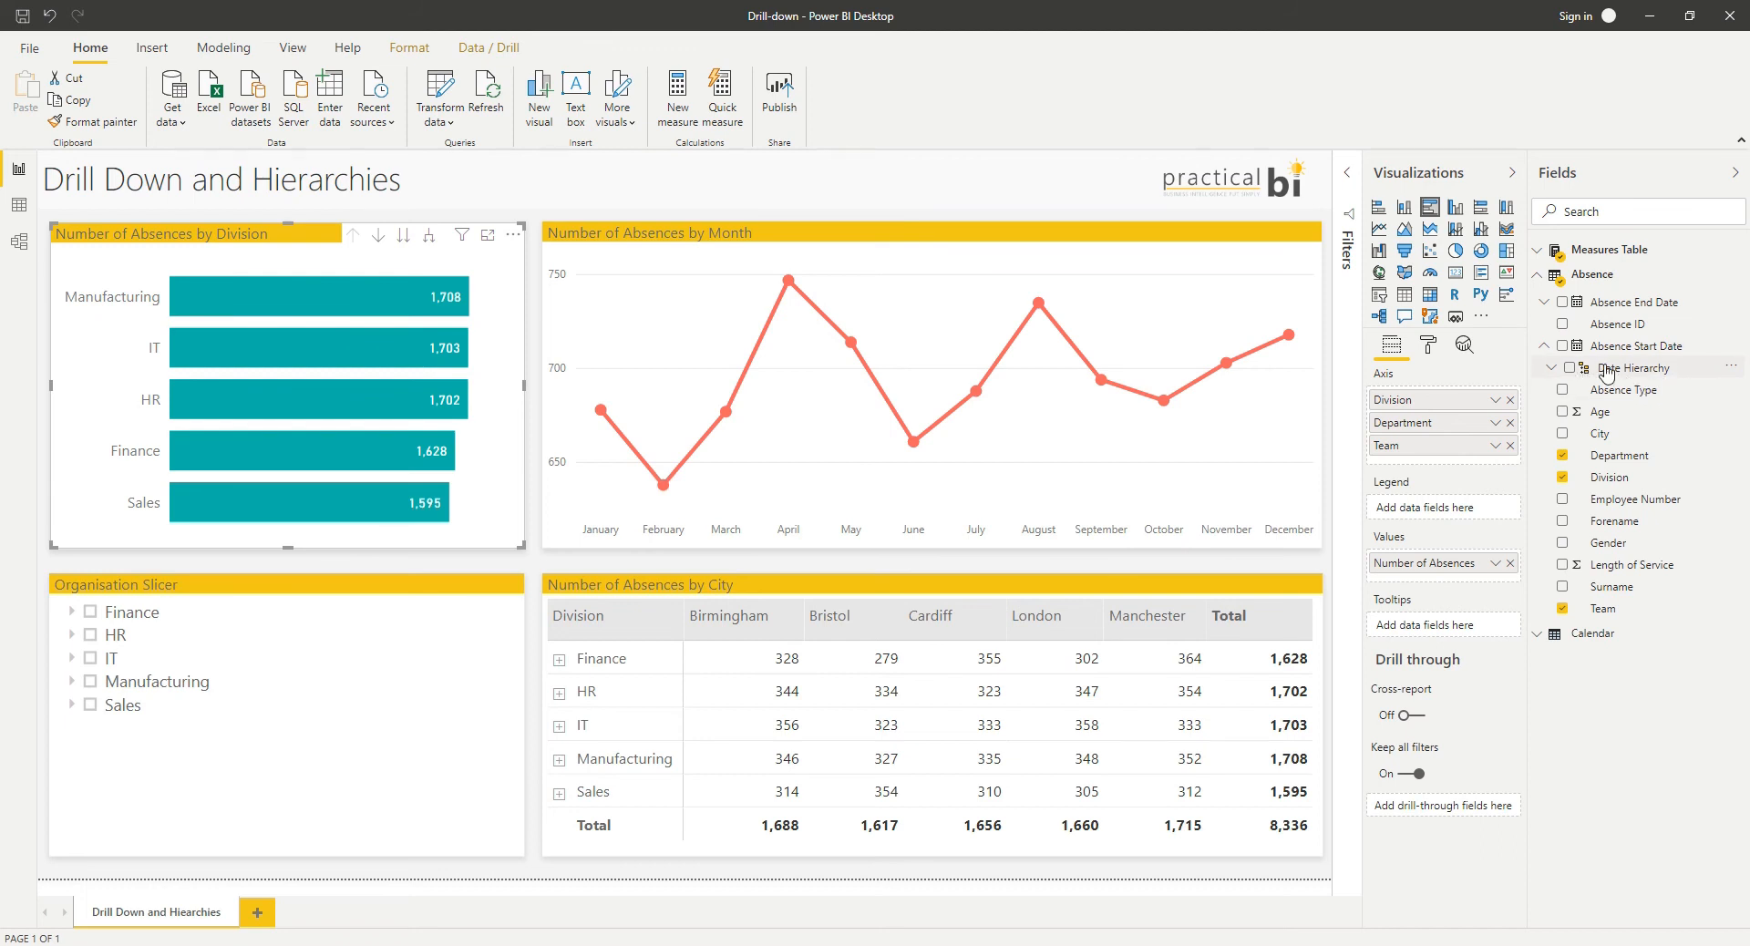
mouse_move(1677, 386)
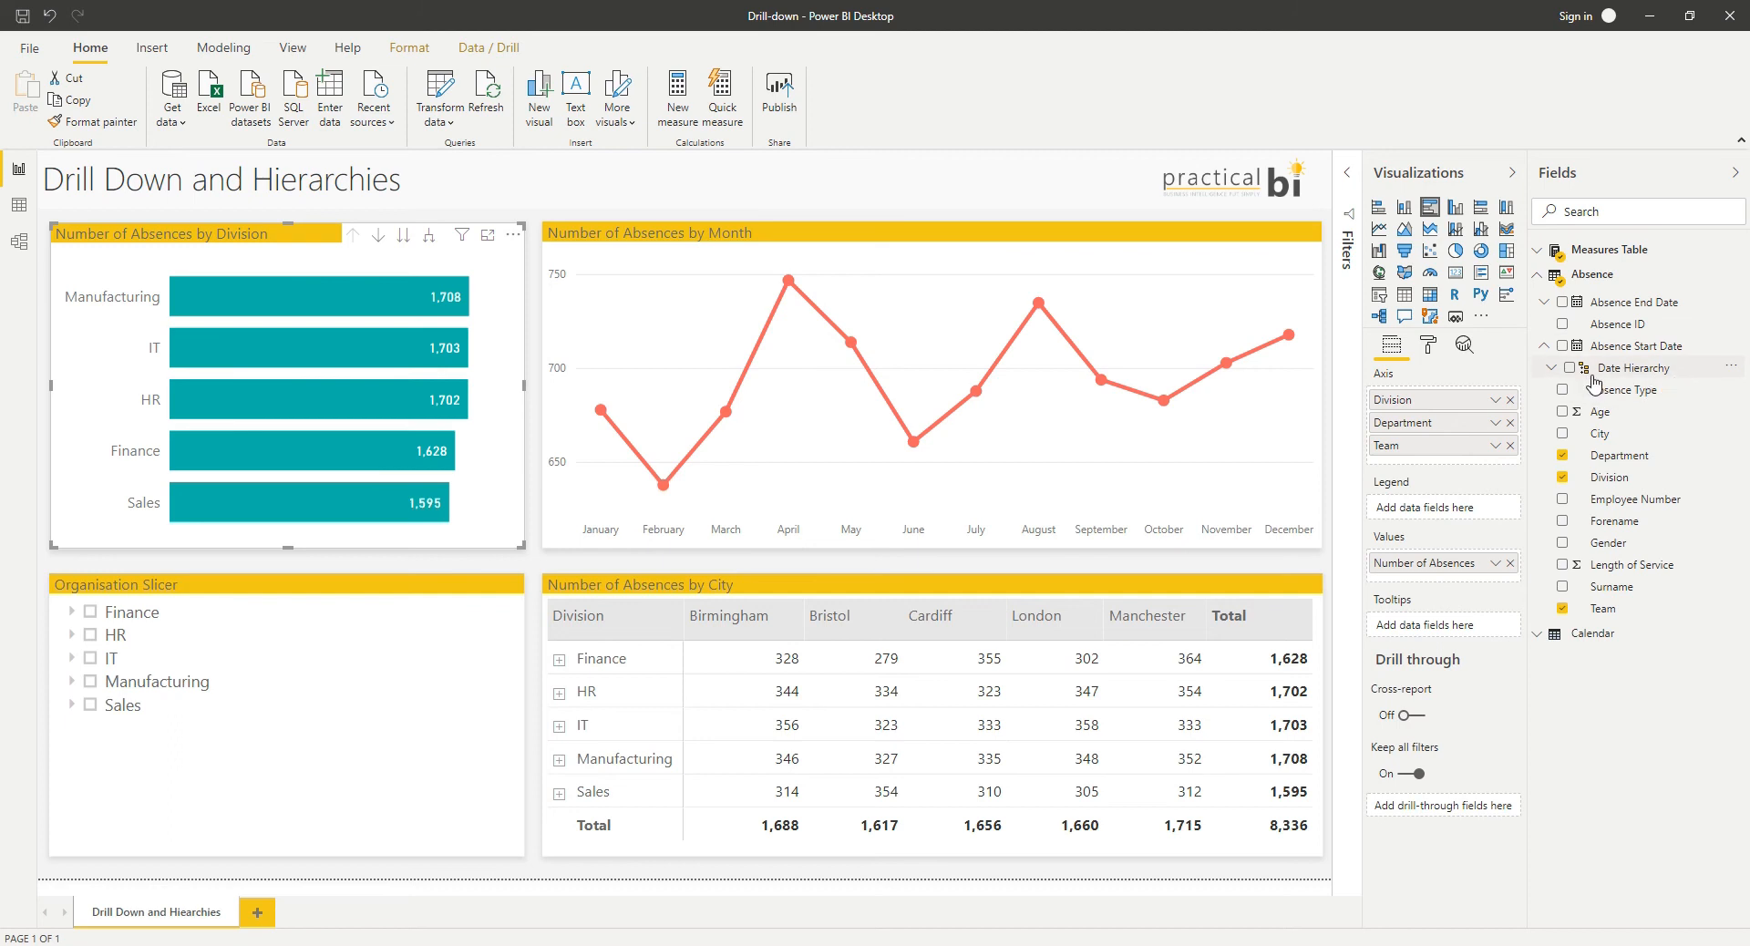
mouse_move(1560, 383)
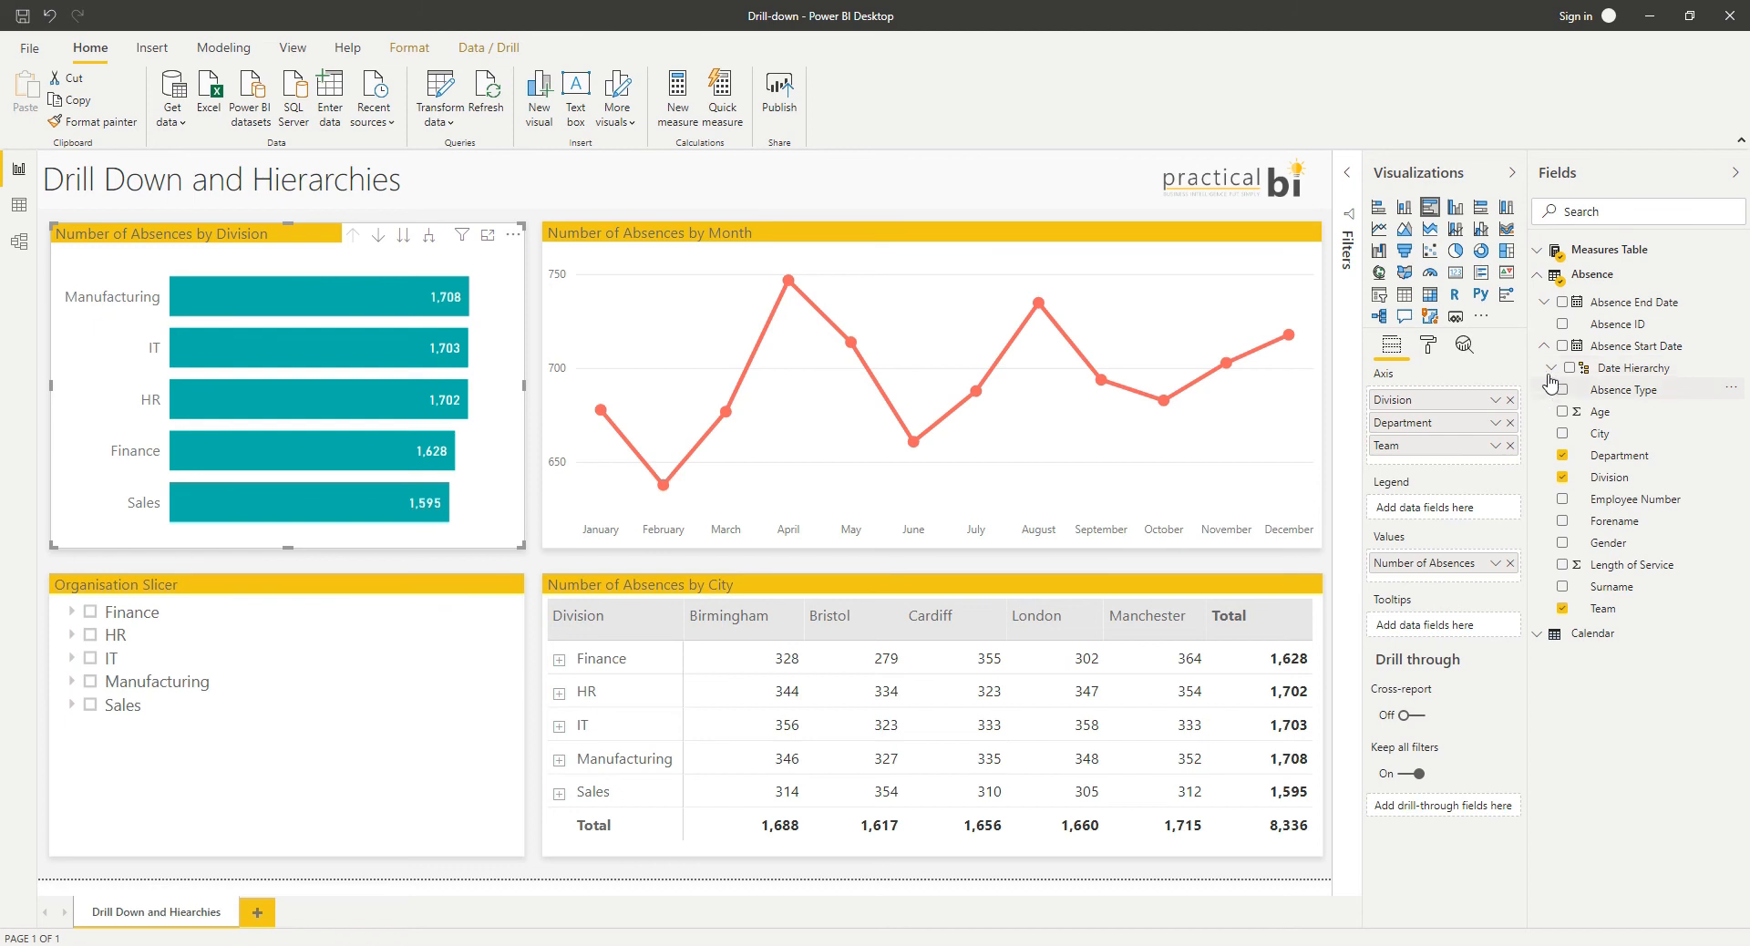
Step: Expand Absence Start Date to show its Year, Quarter, Month and Day levels
left_click(1552, 366)
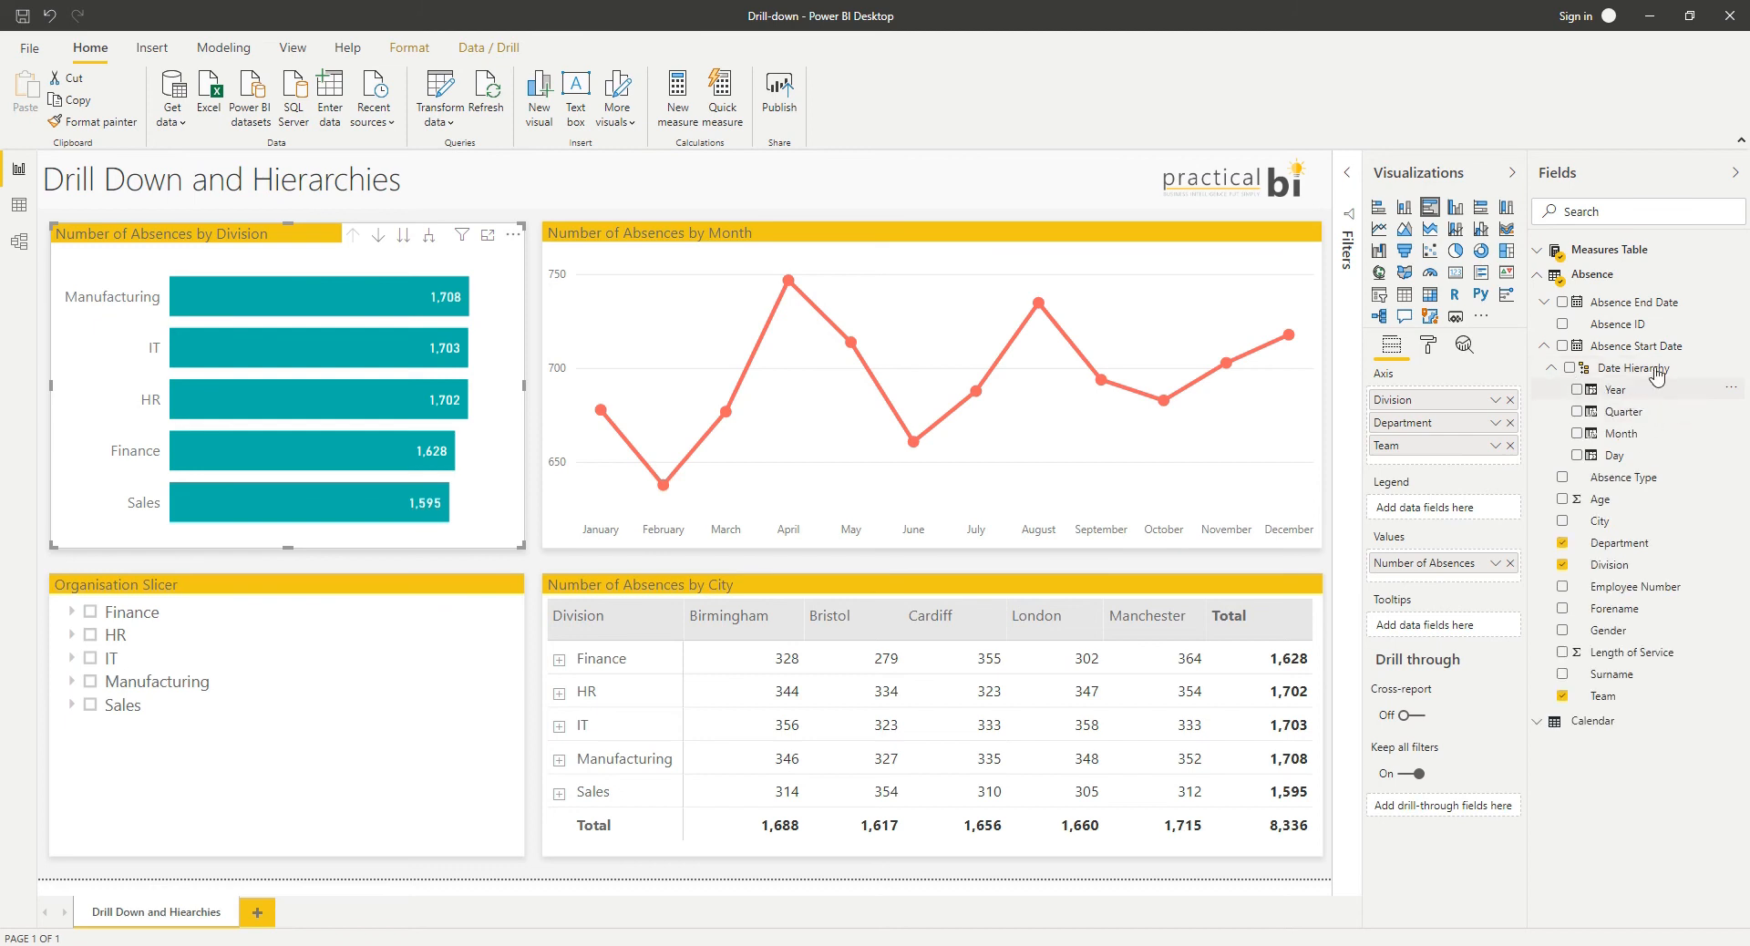
mouse_move(1659, 432)
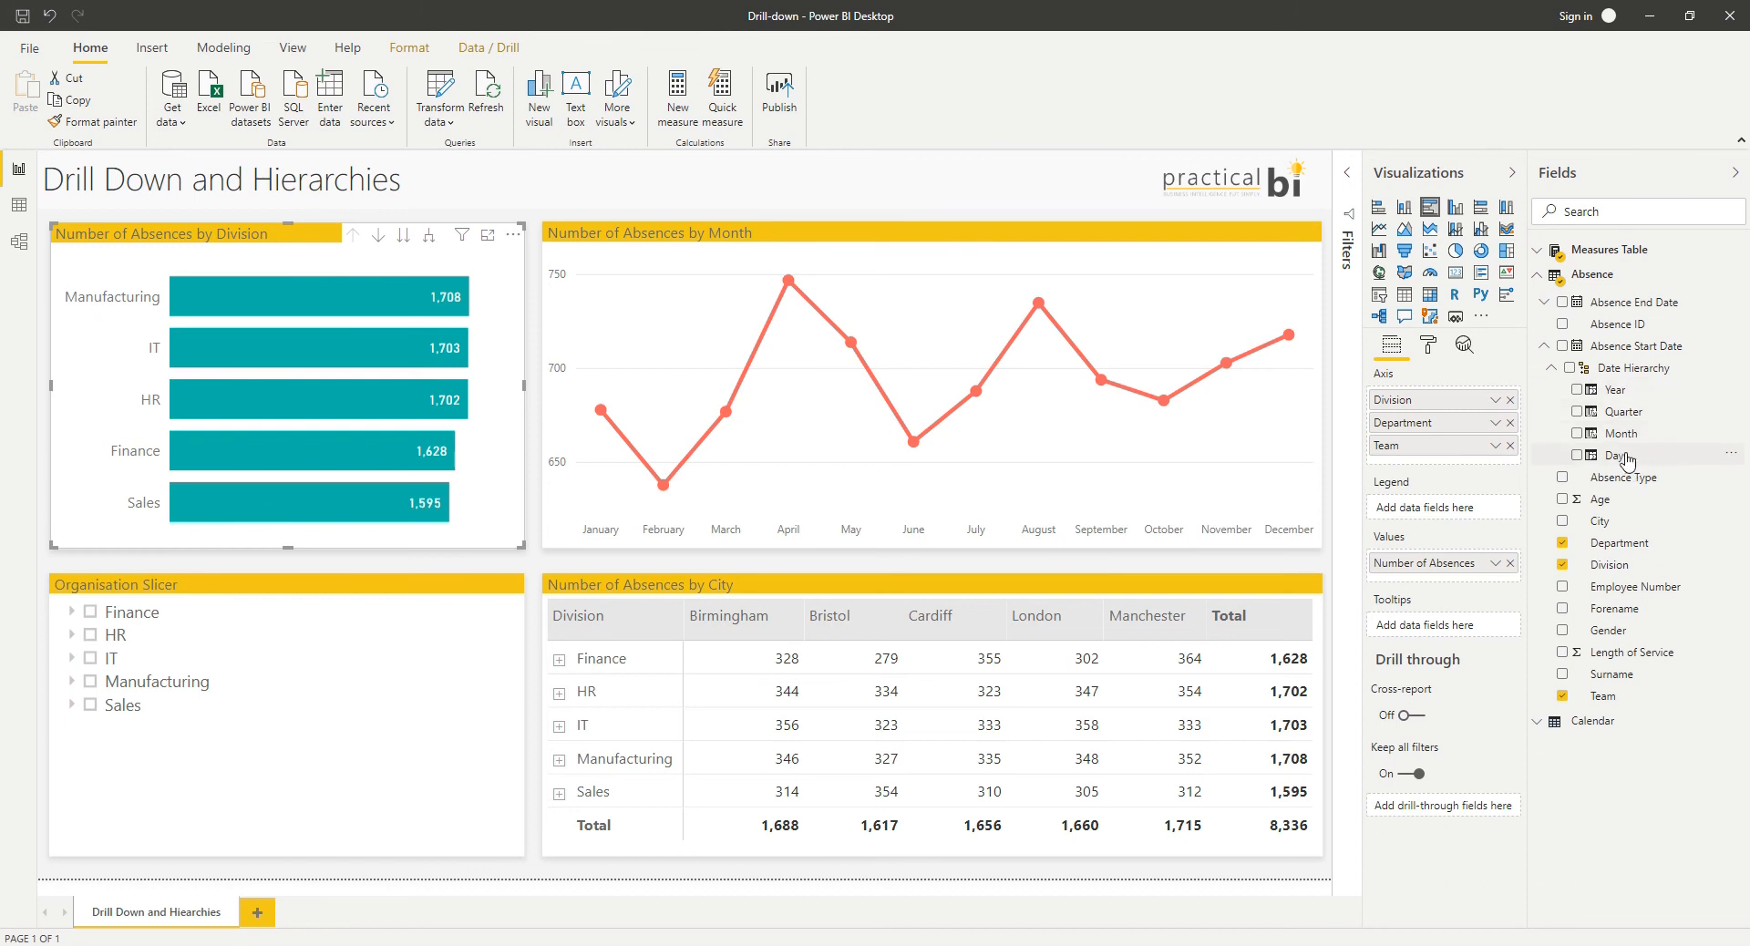
mouse_move(1649, 440)
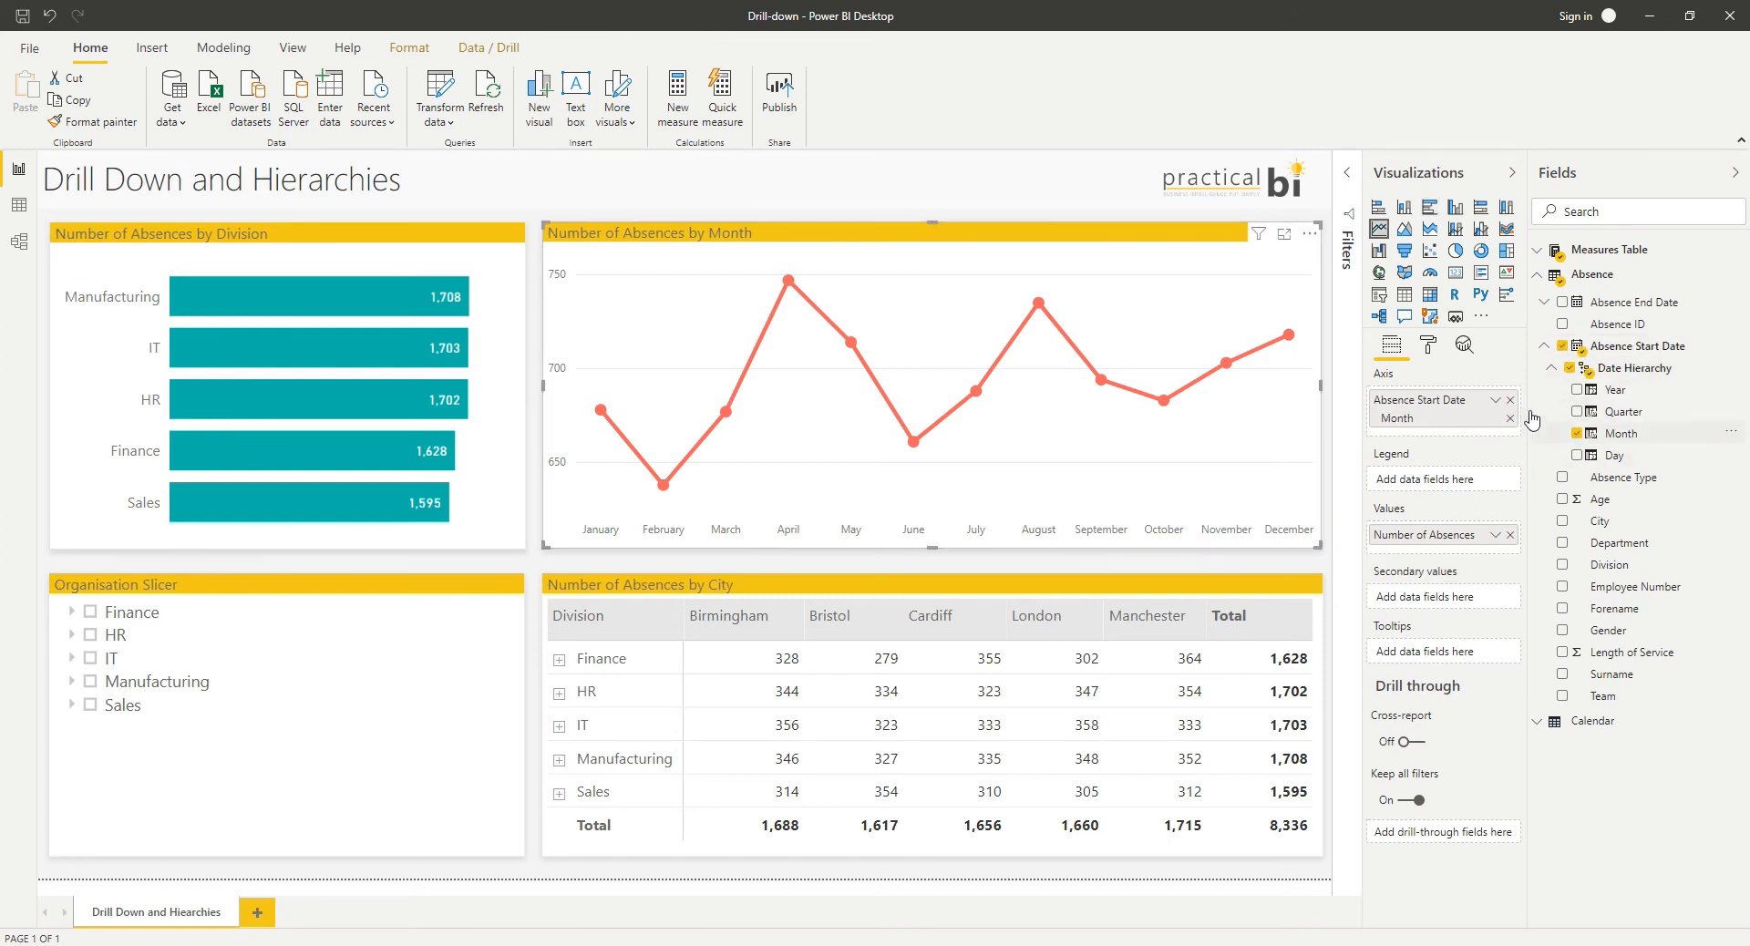
Step: Add all date levels, drill from 2020 down to daily absences, then drill back up to Year
left_click(1509, 401)
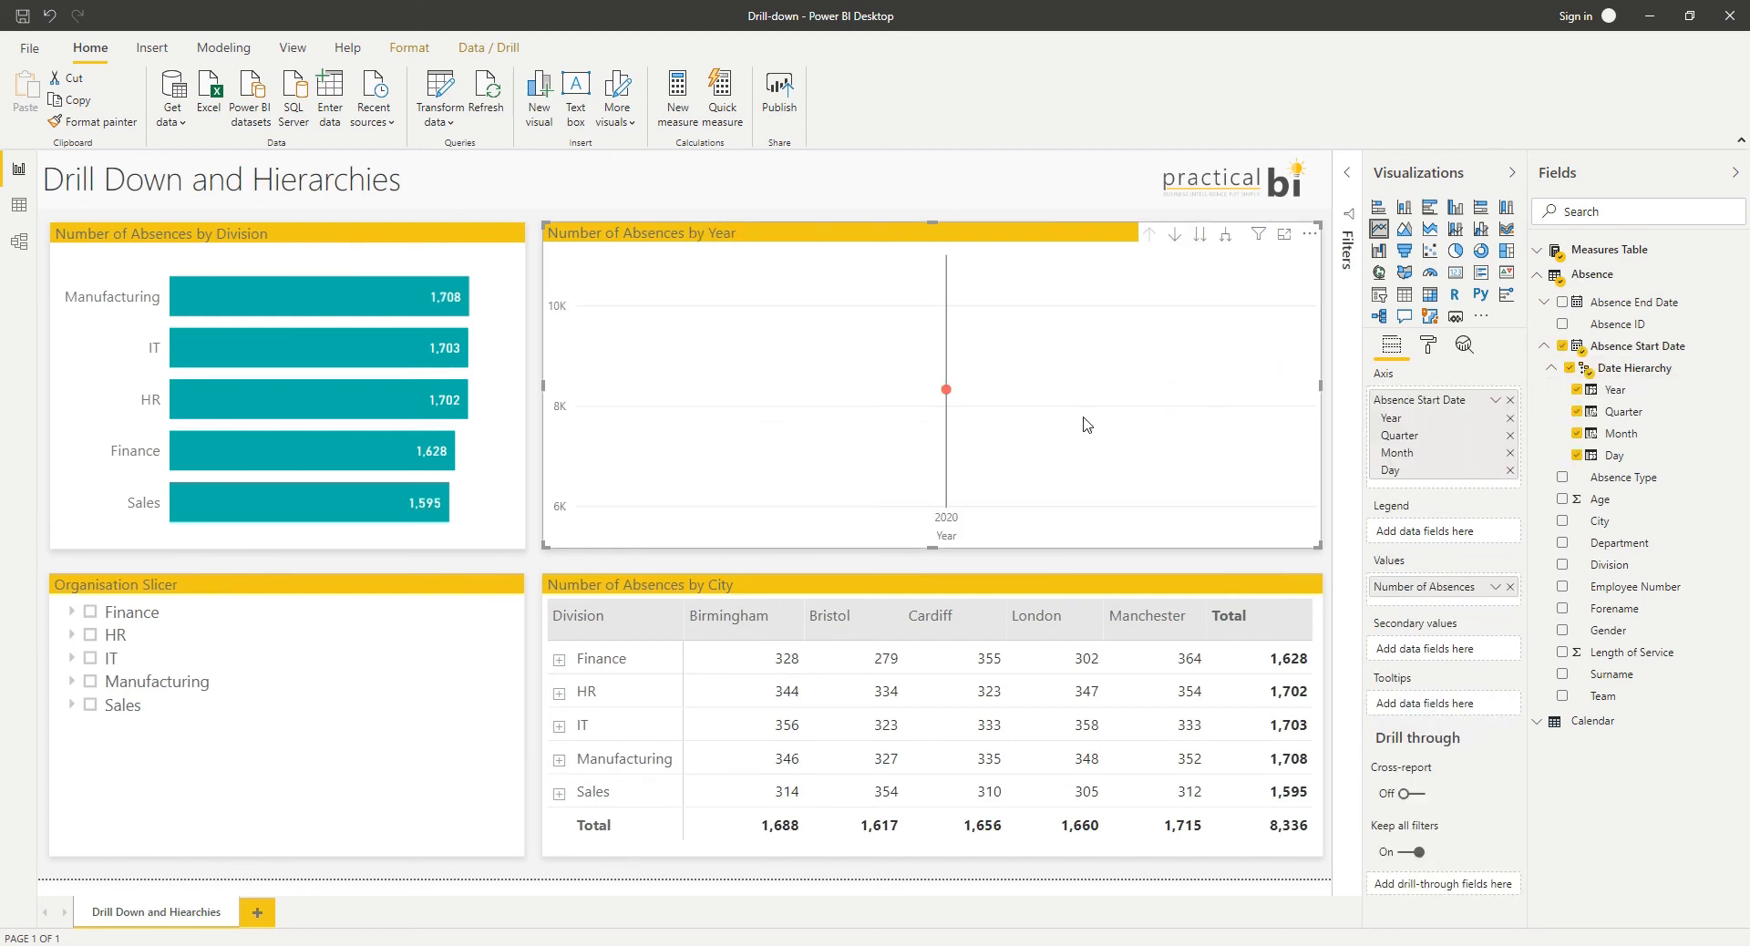
mouse_move(1130, 272)
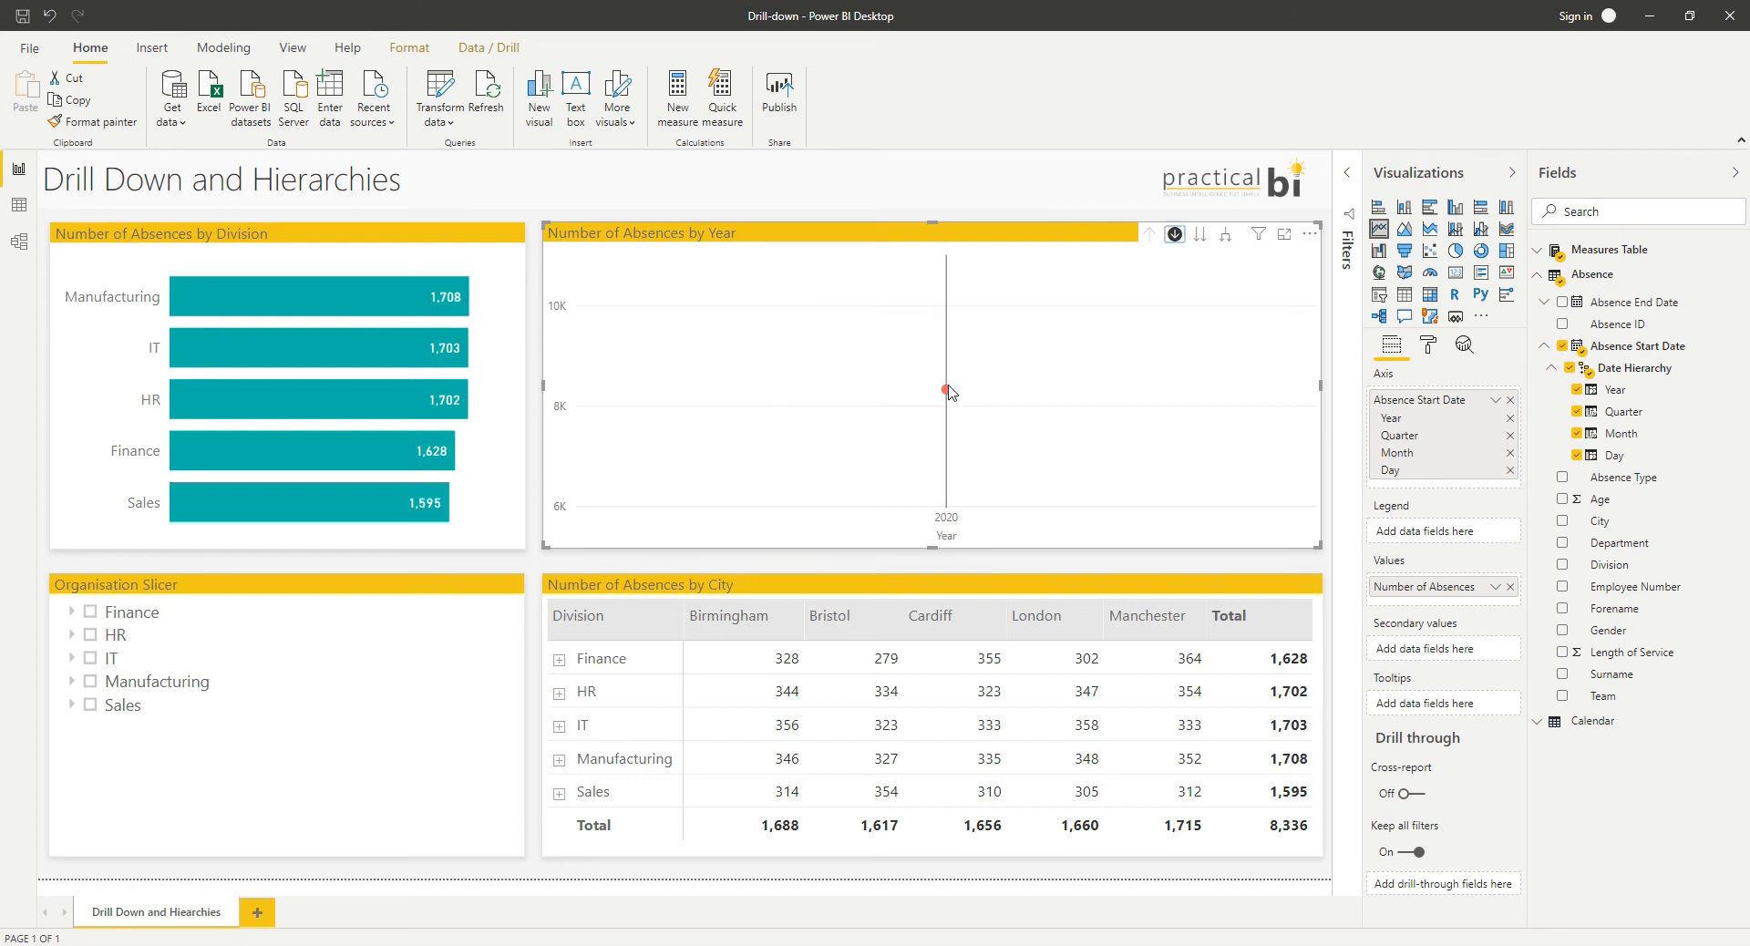
left_click(1172, 235)
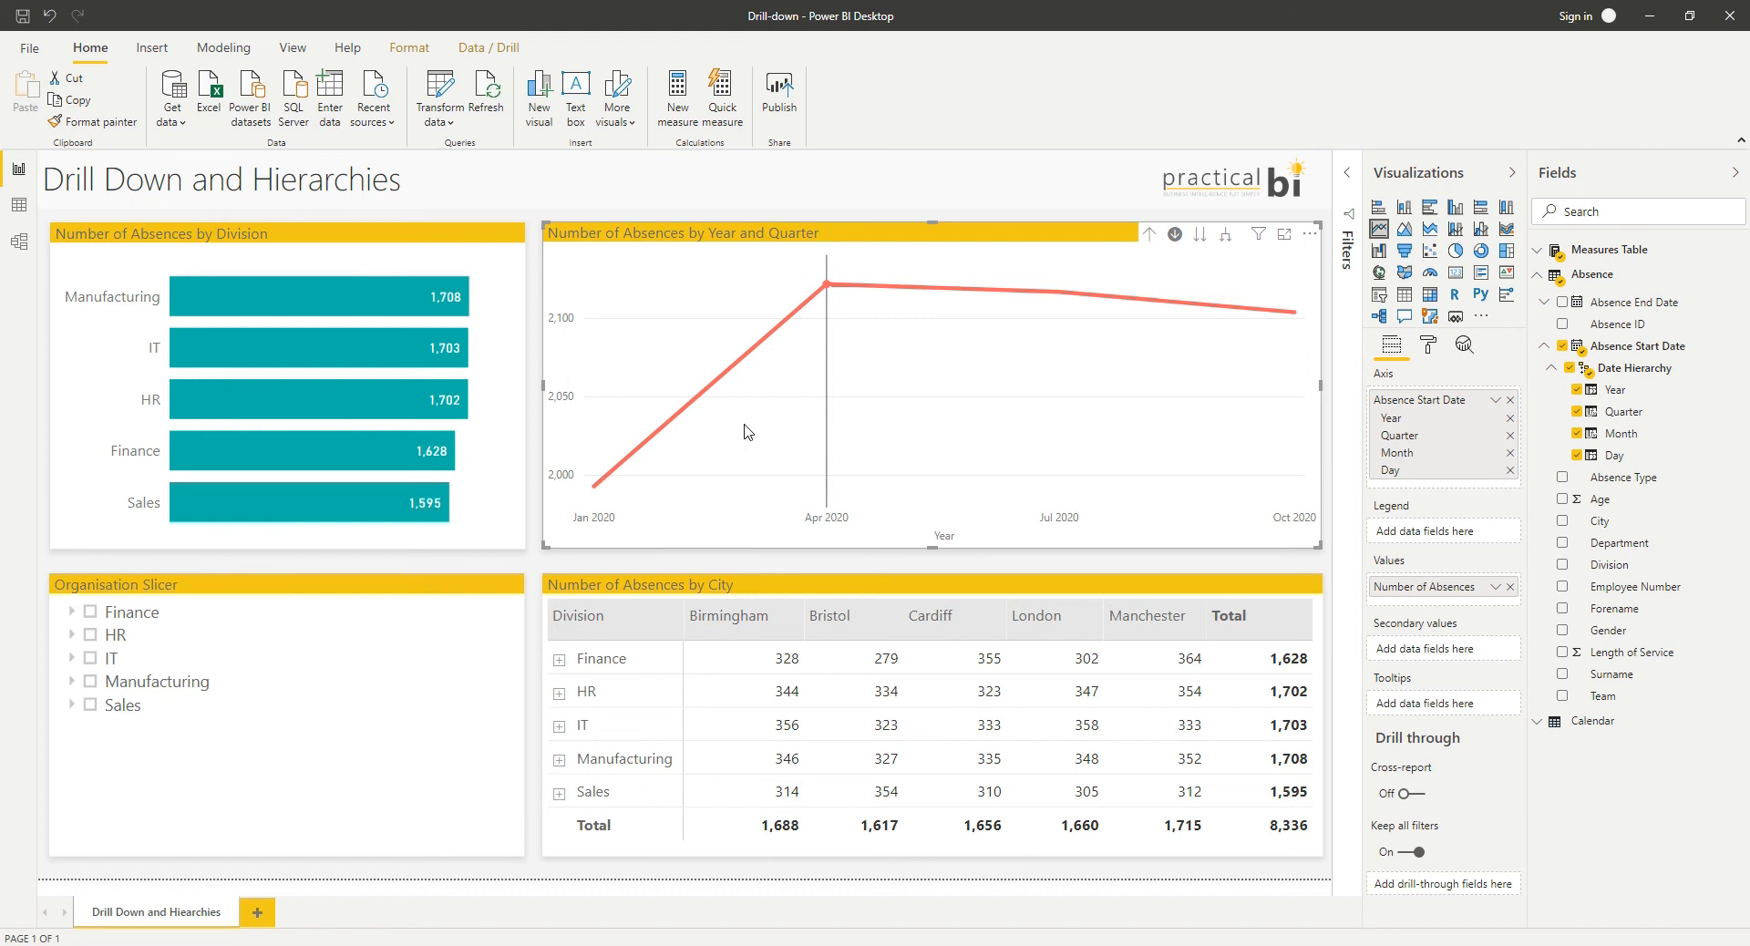
mouse_move(1079, 308)
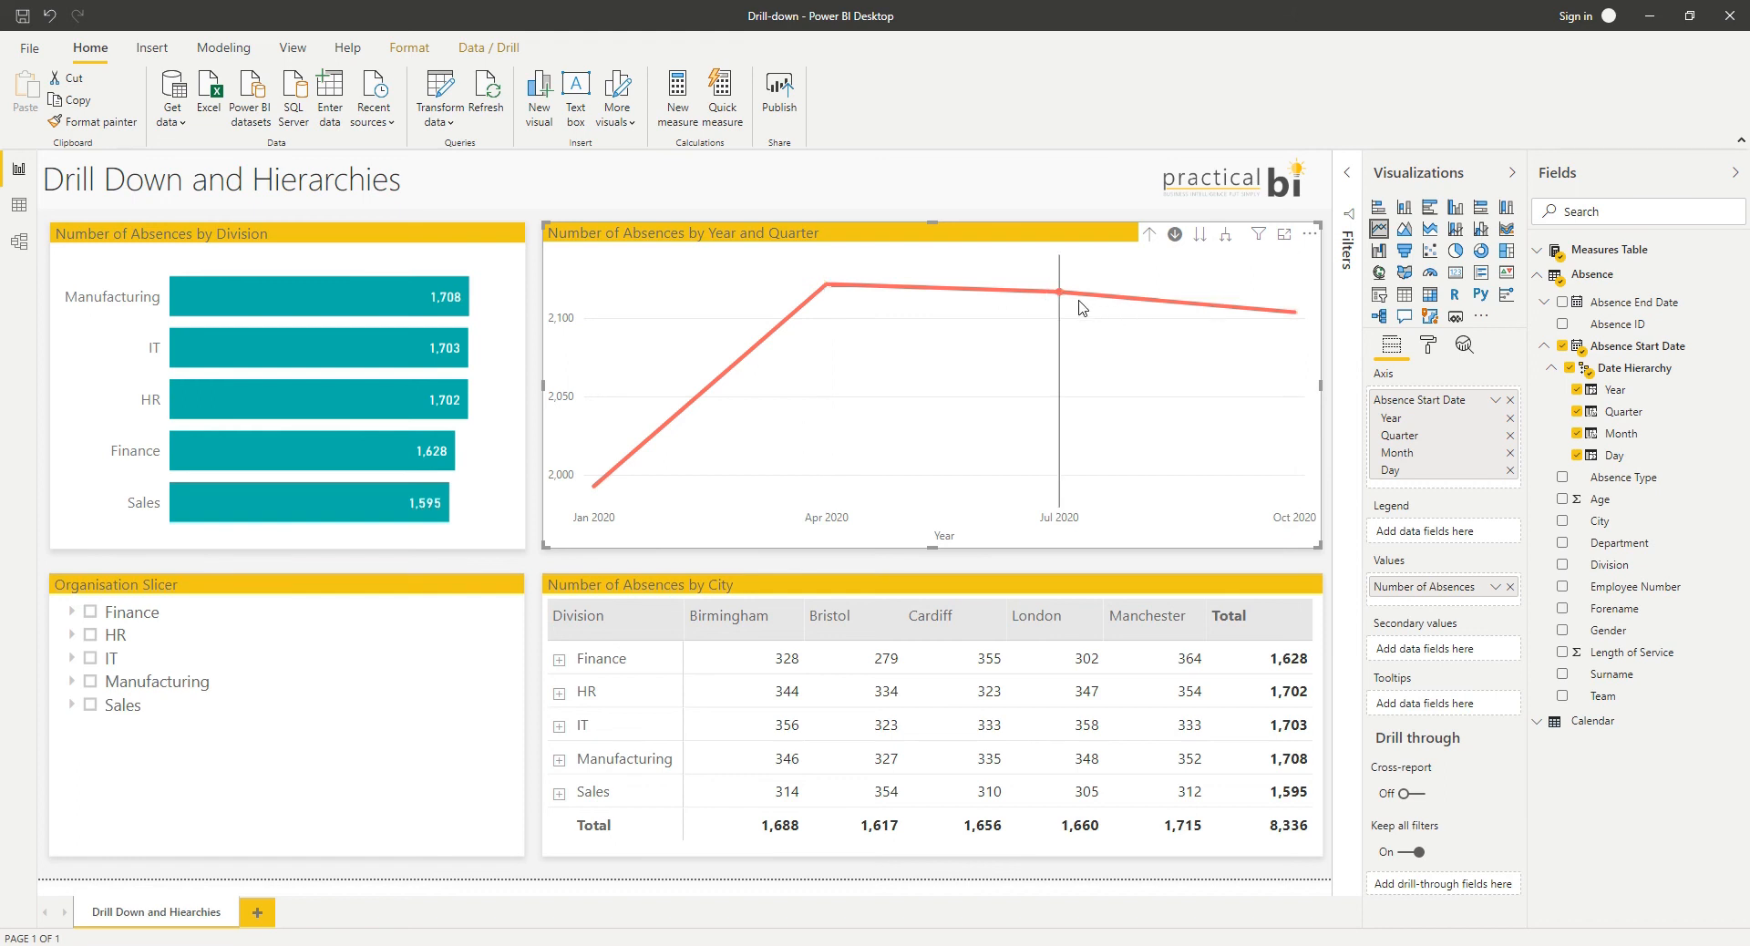
mouse_move(1055, 291)
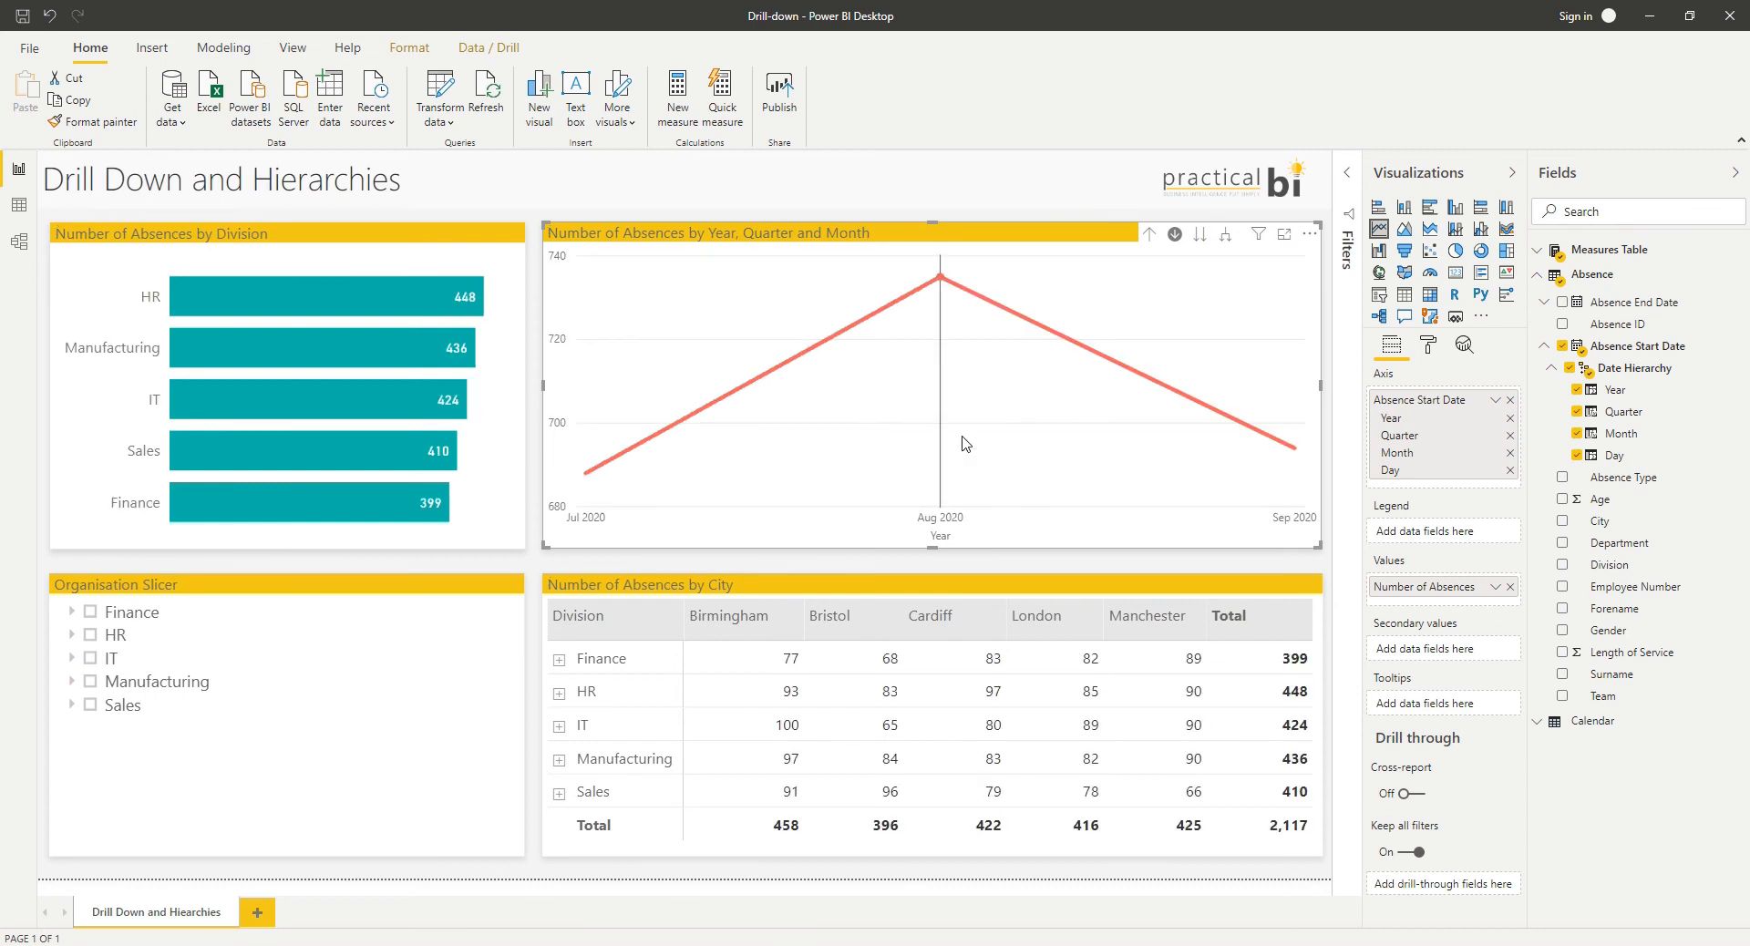
mouse_move(1056, 472)
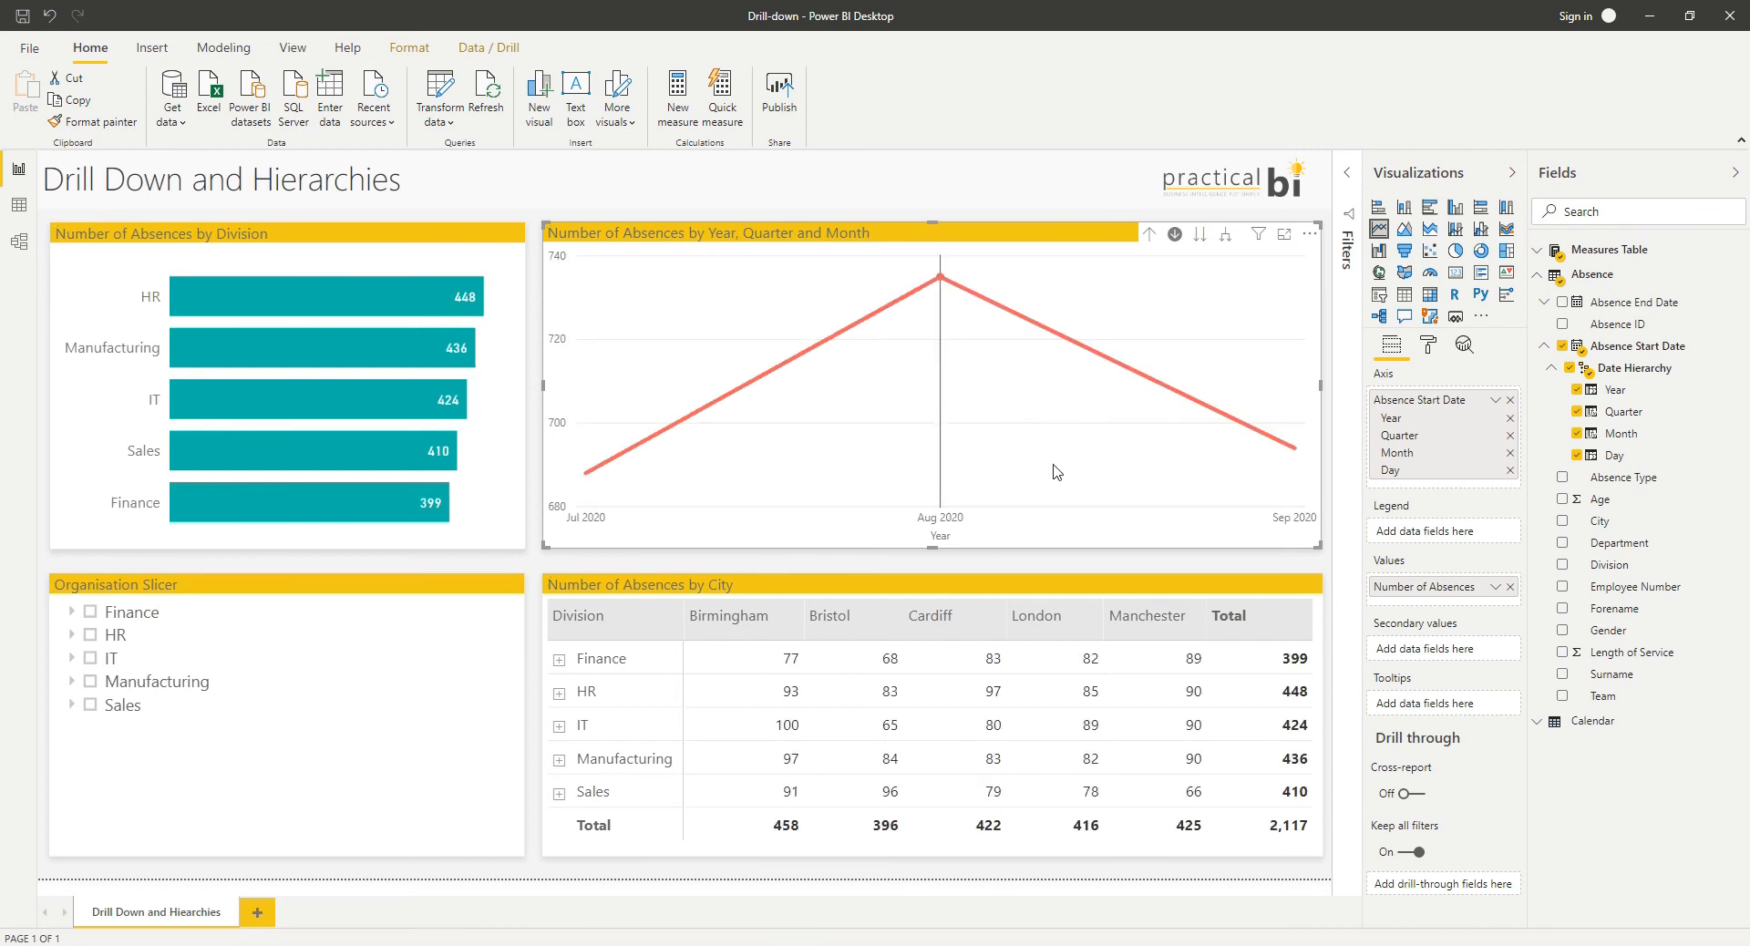
mouse_move(948, 316)
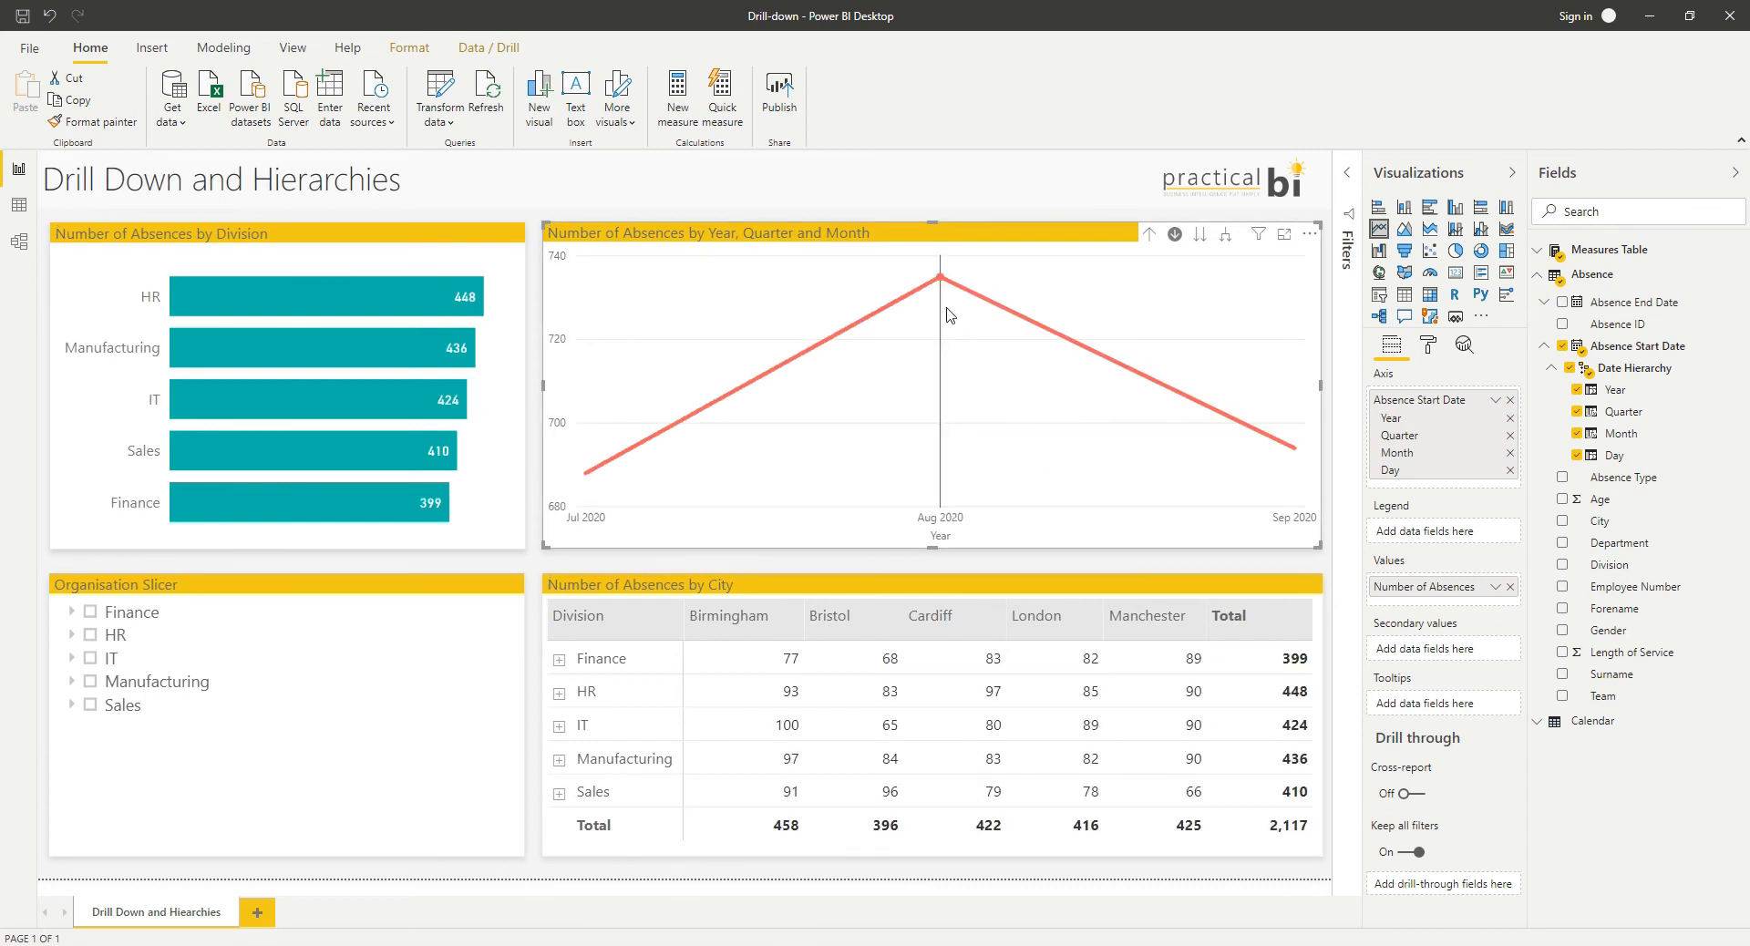
left_click(1174, 236)
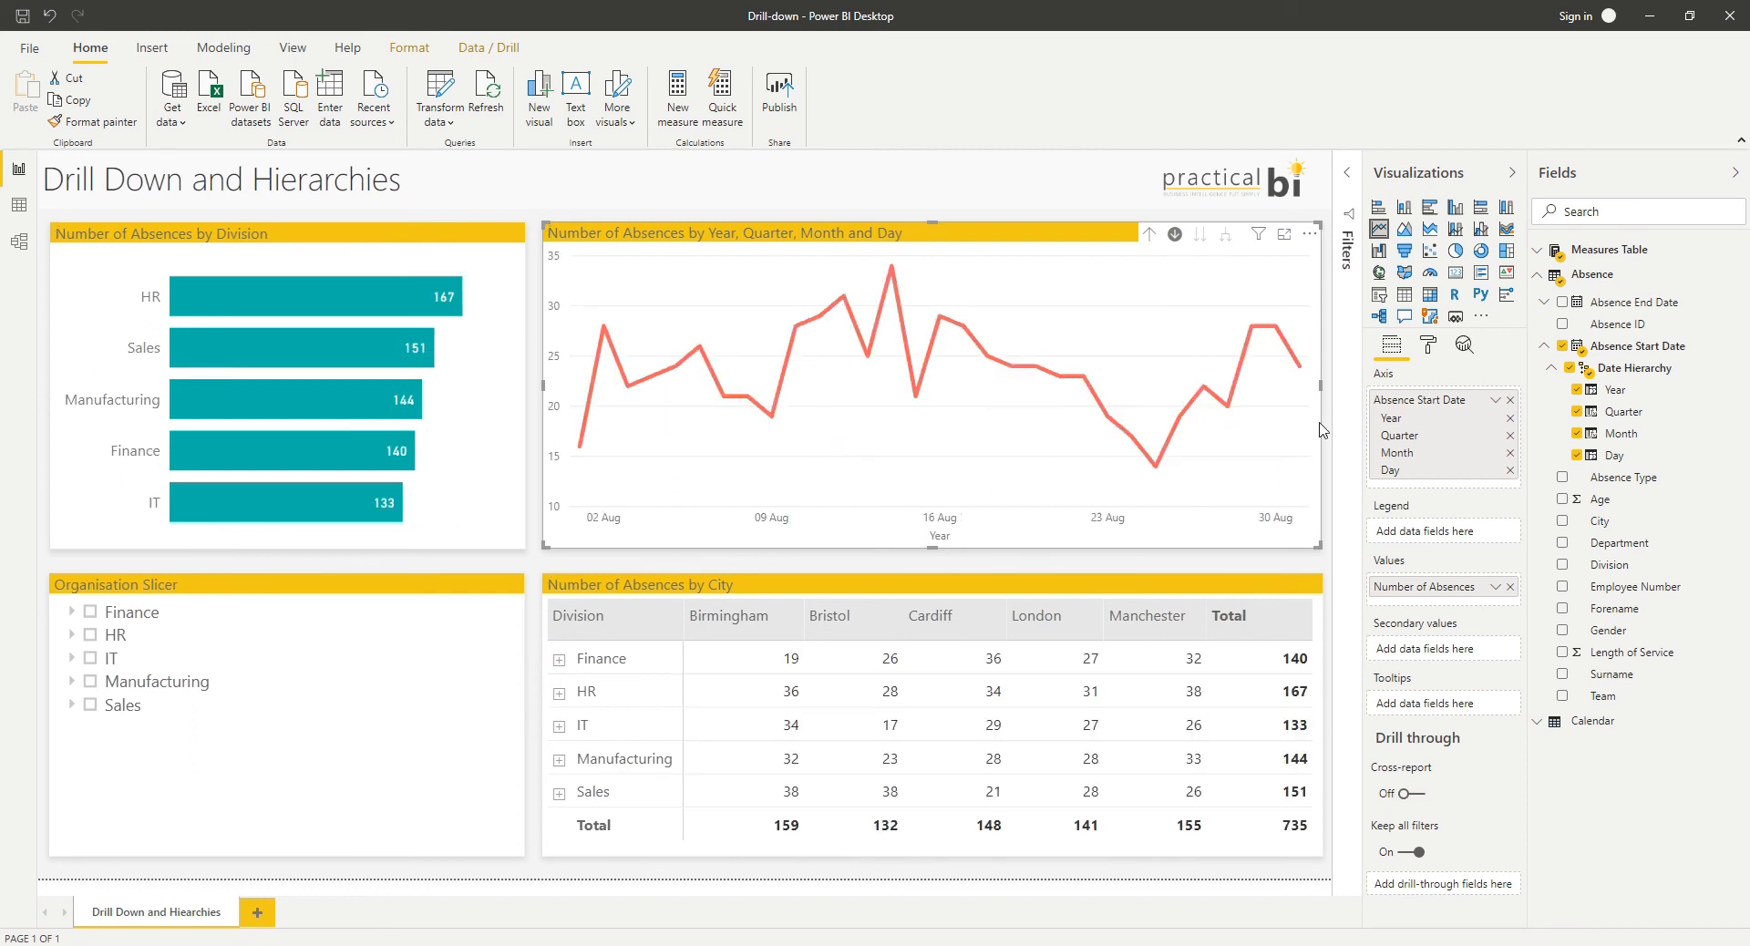
left_click(1151, 235)
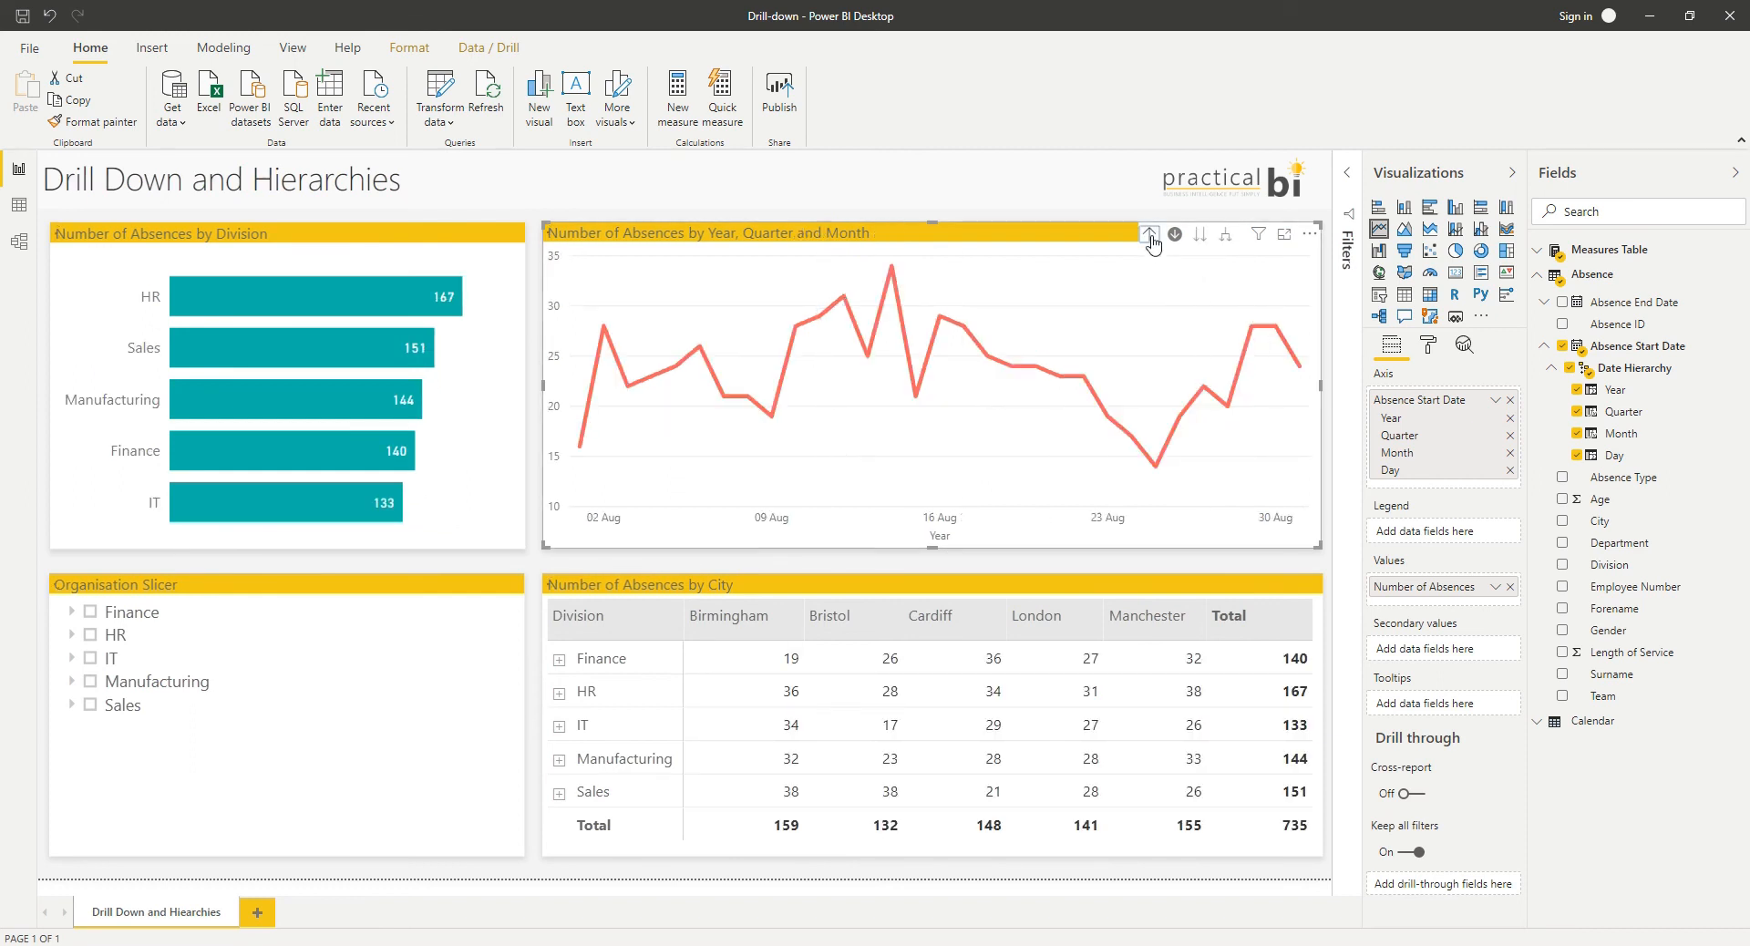
left_click(1150, 233)
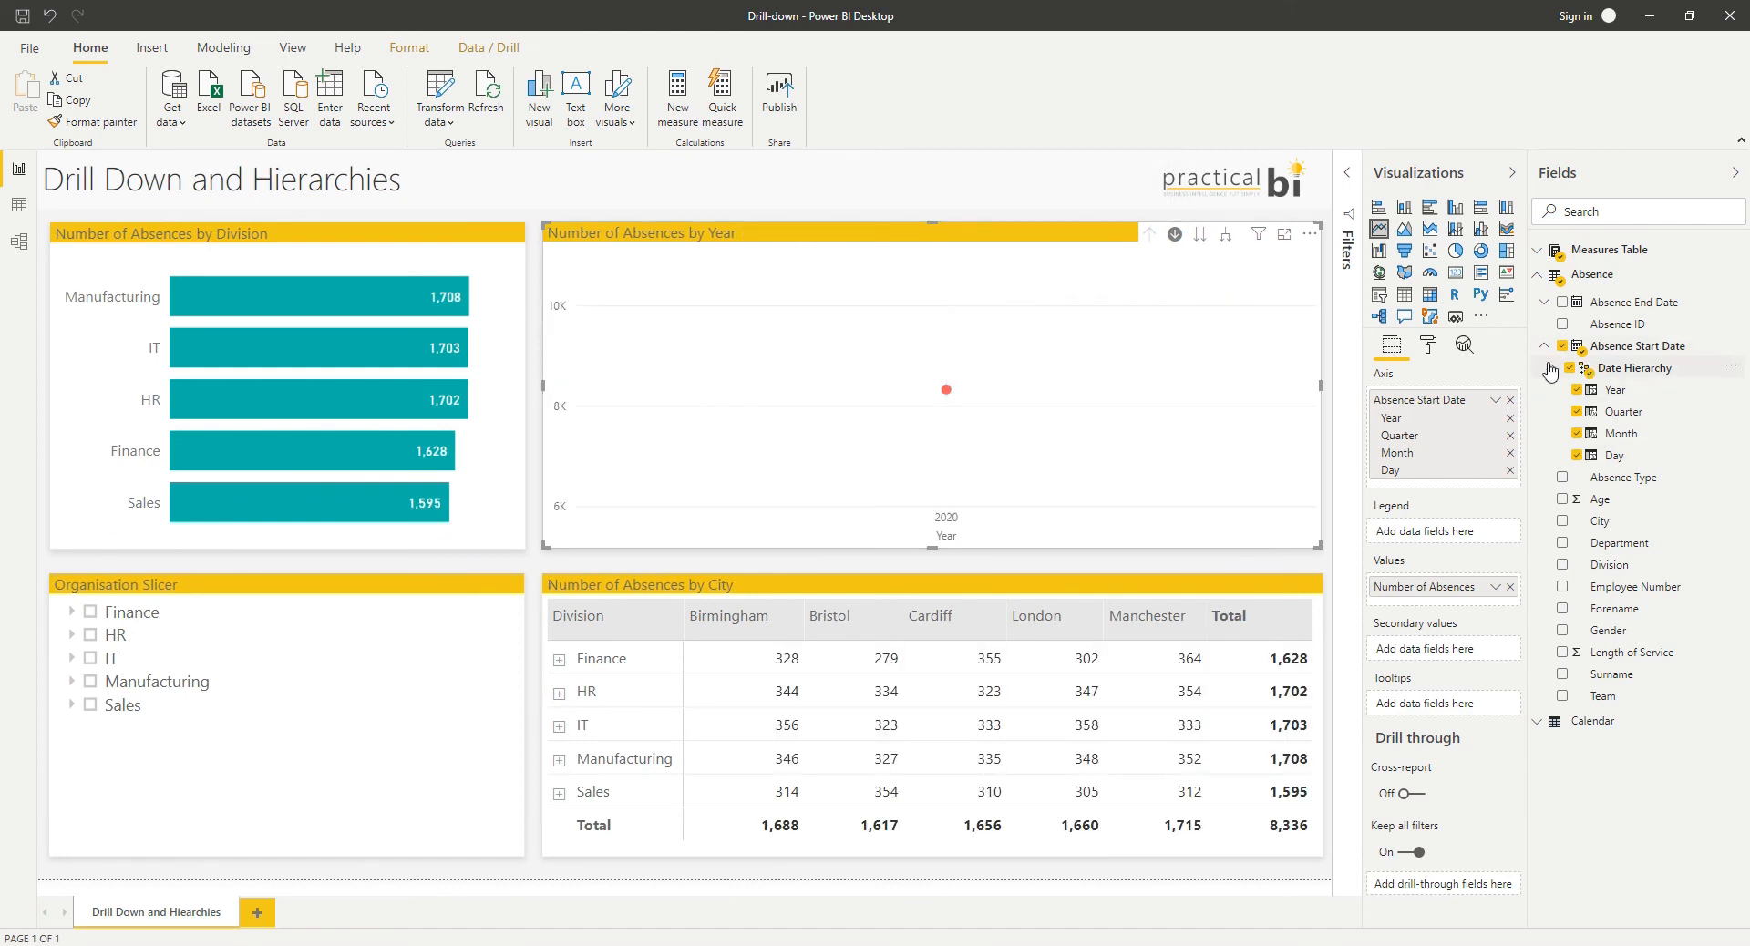
mouse_move(1509, 439)
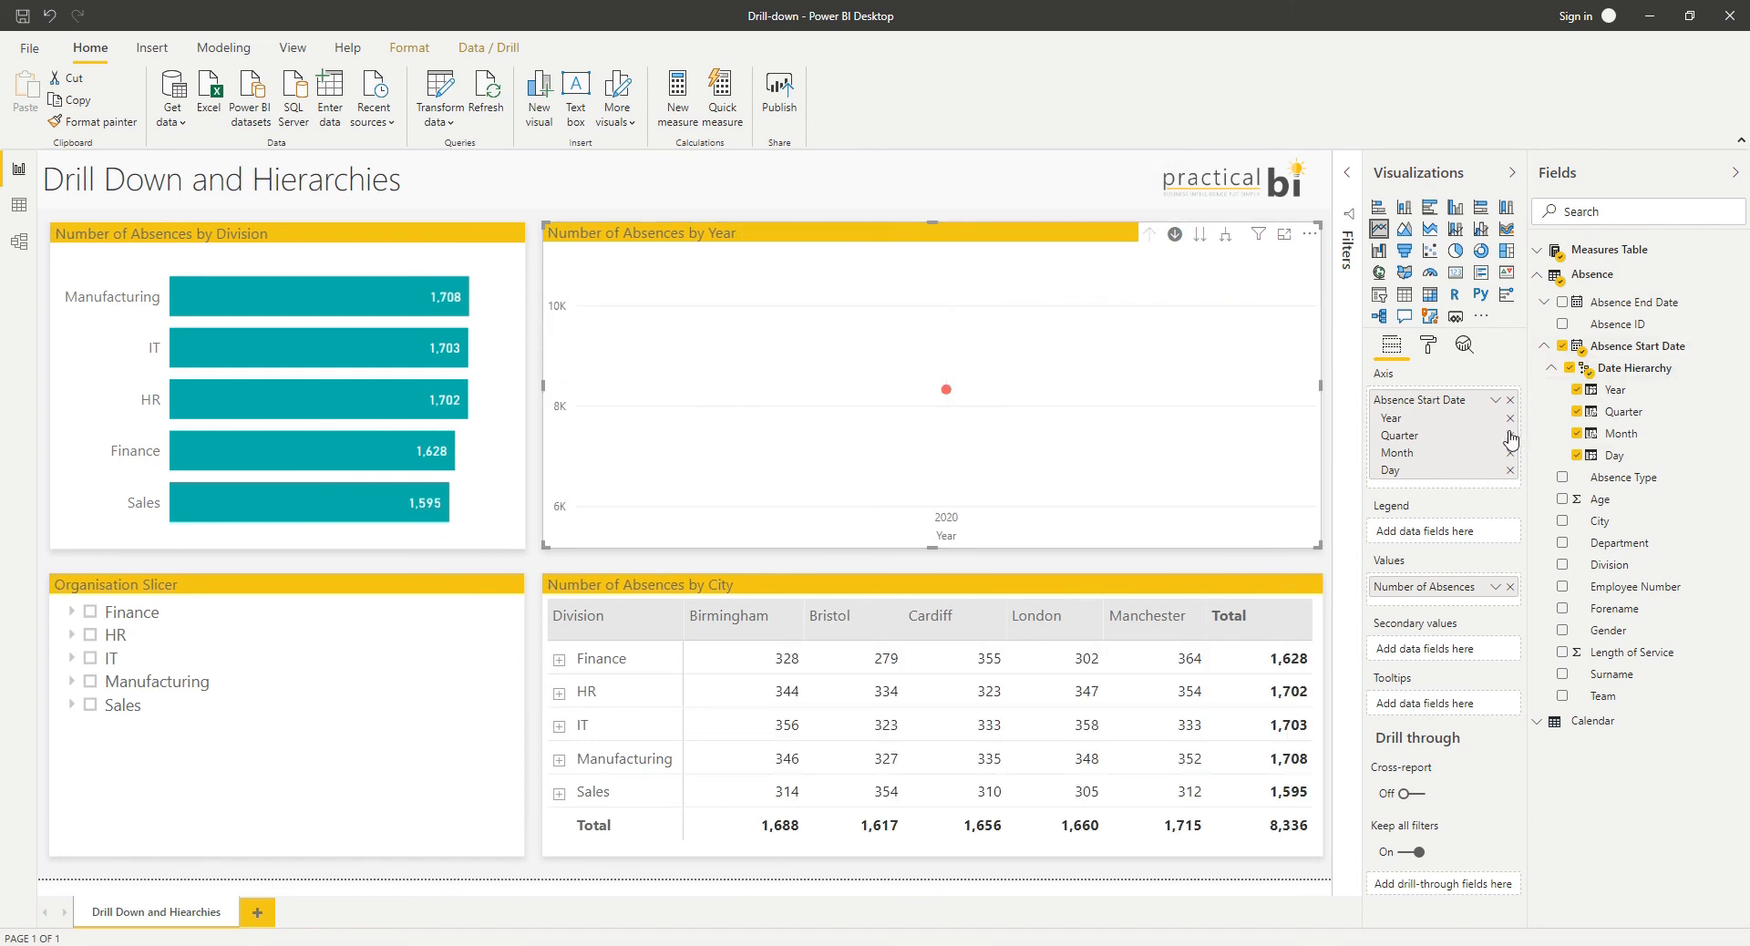
Step: Remove the higher date levels from the axis and return from days to the monthly view
left_click(1510, 399)
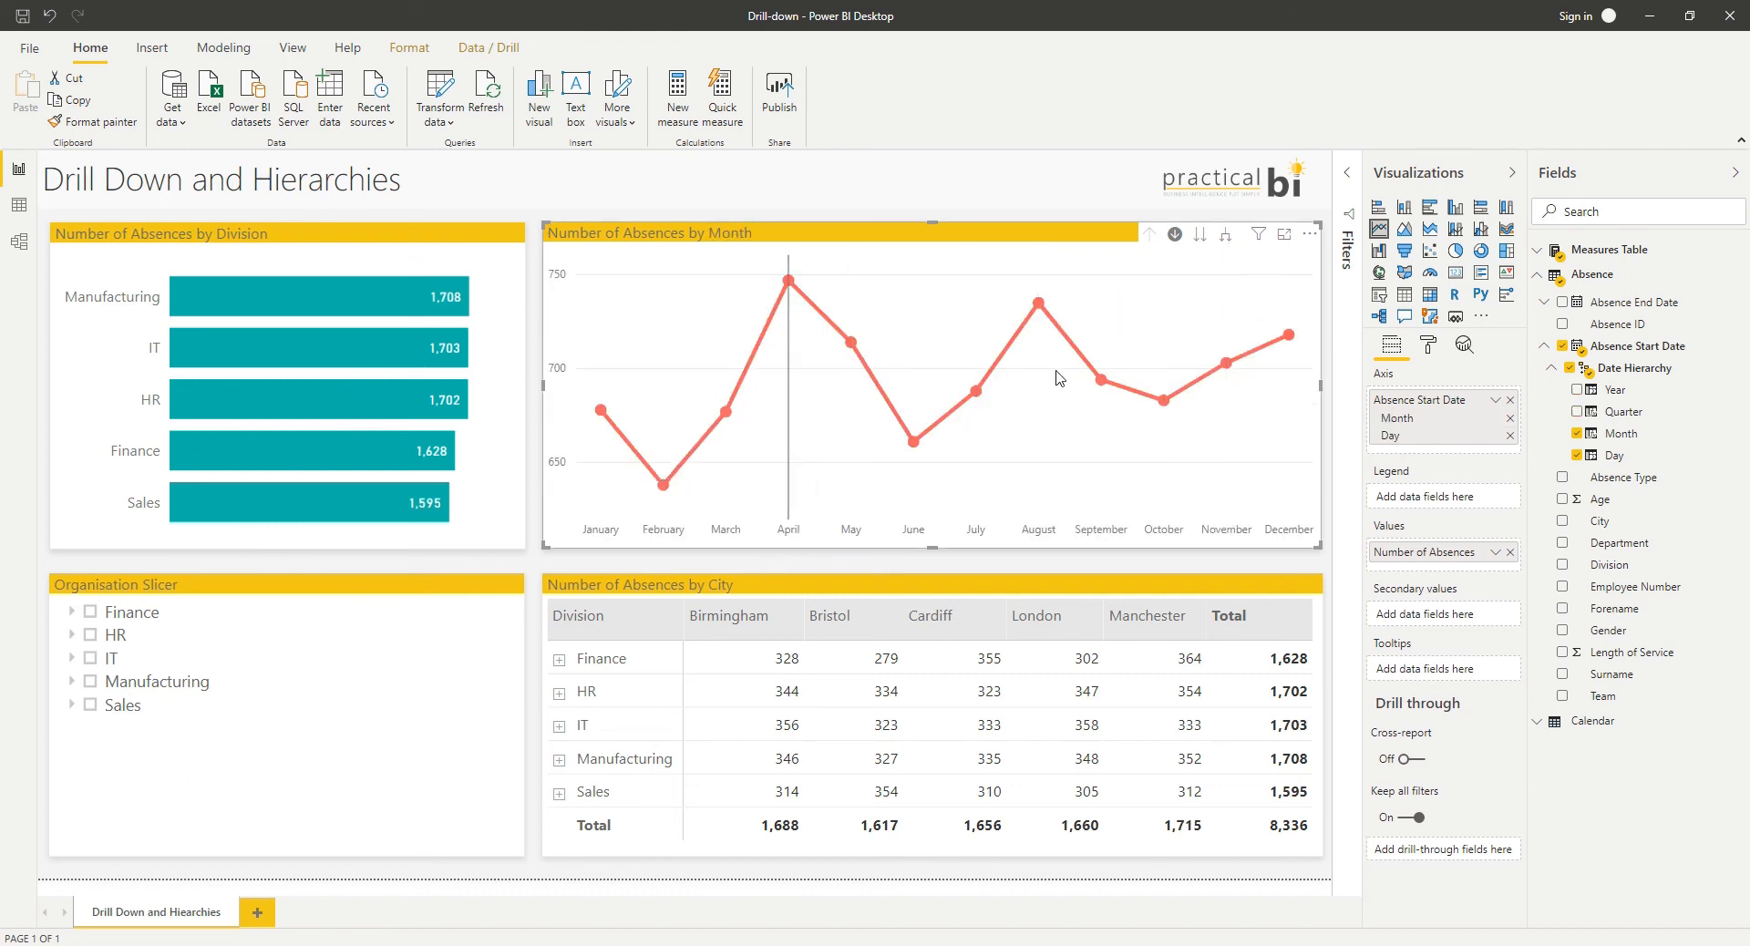
mouse_move(913, 441)
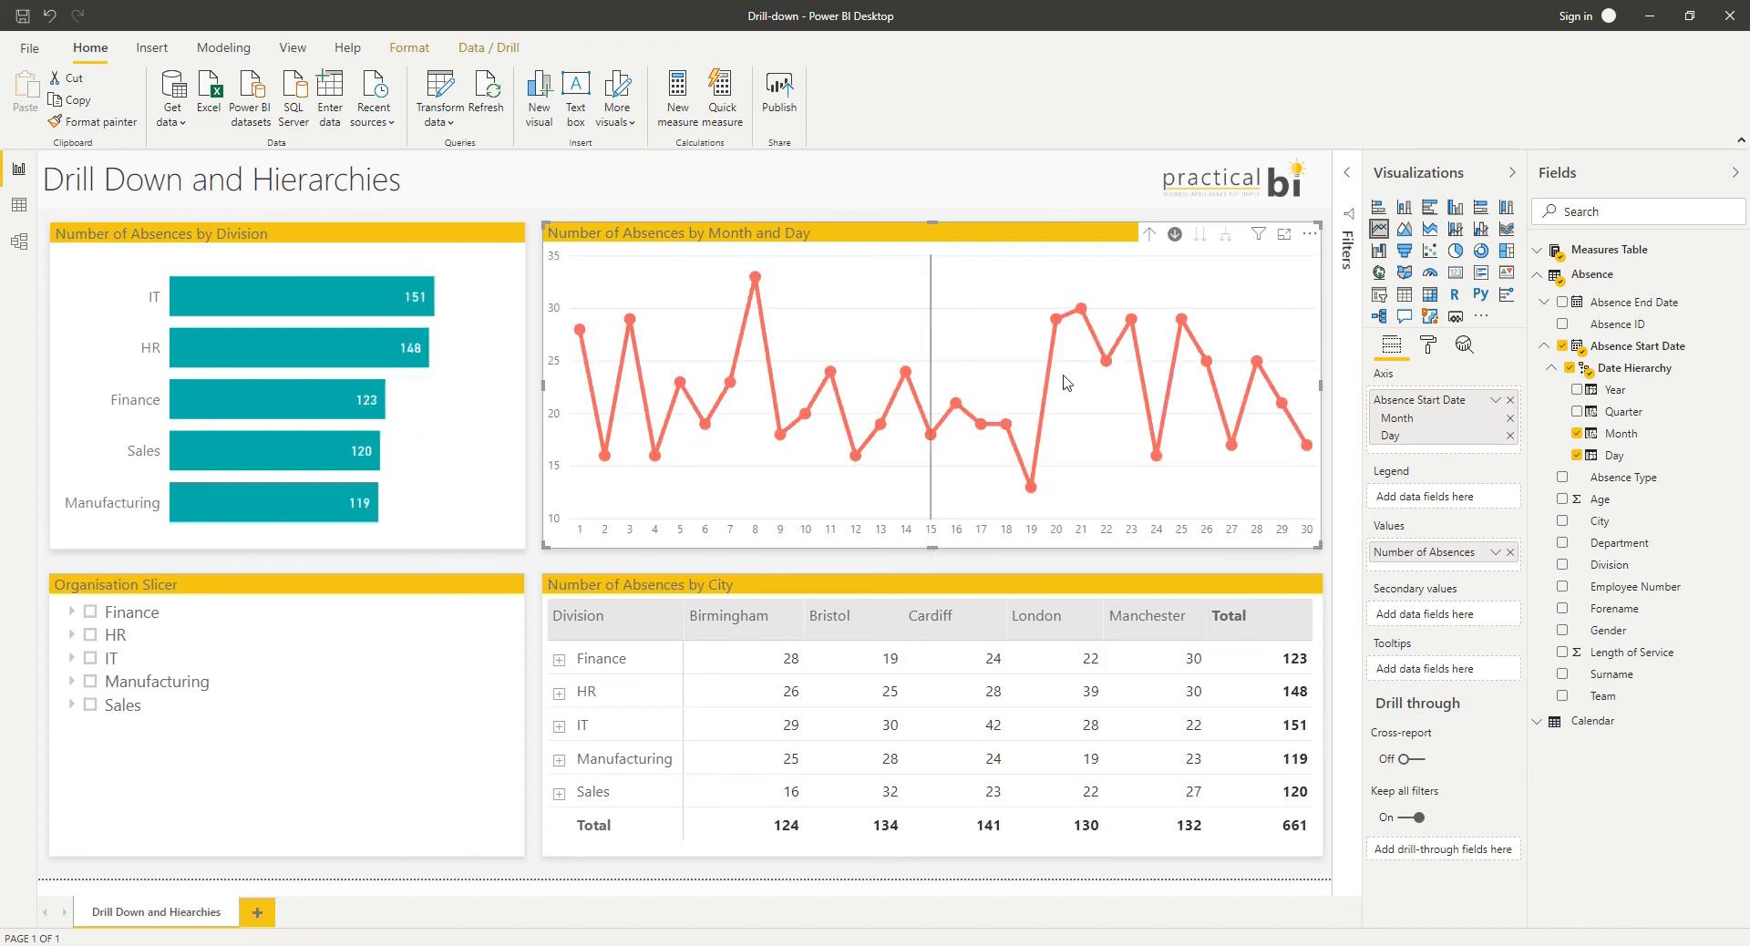
left_click(1150, 237)
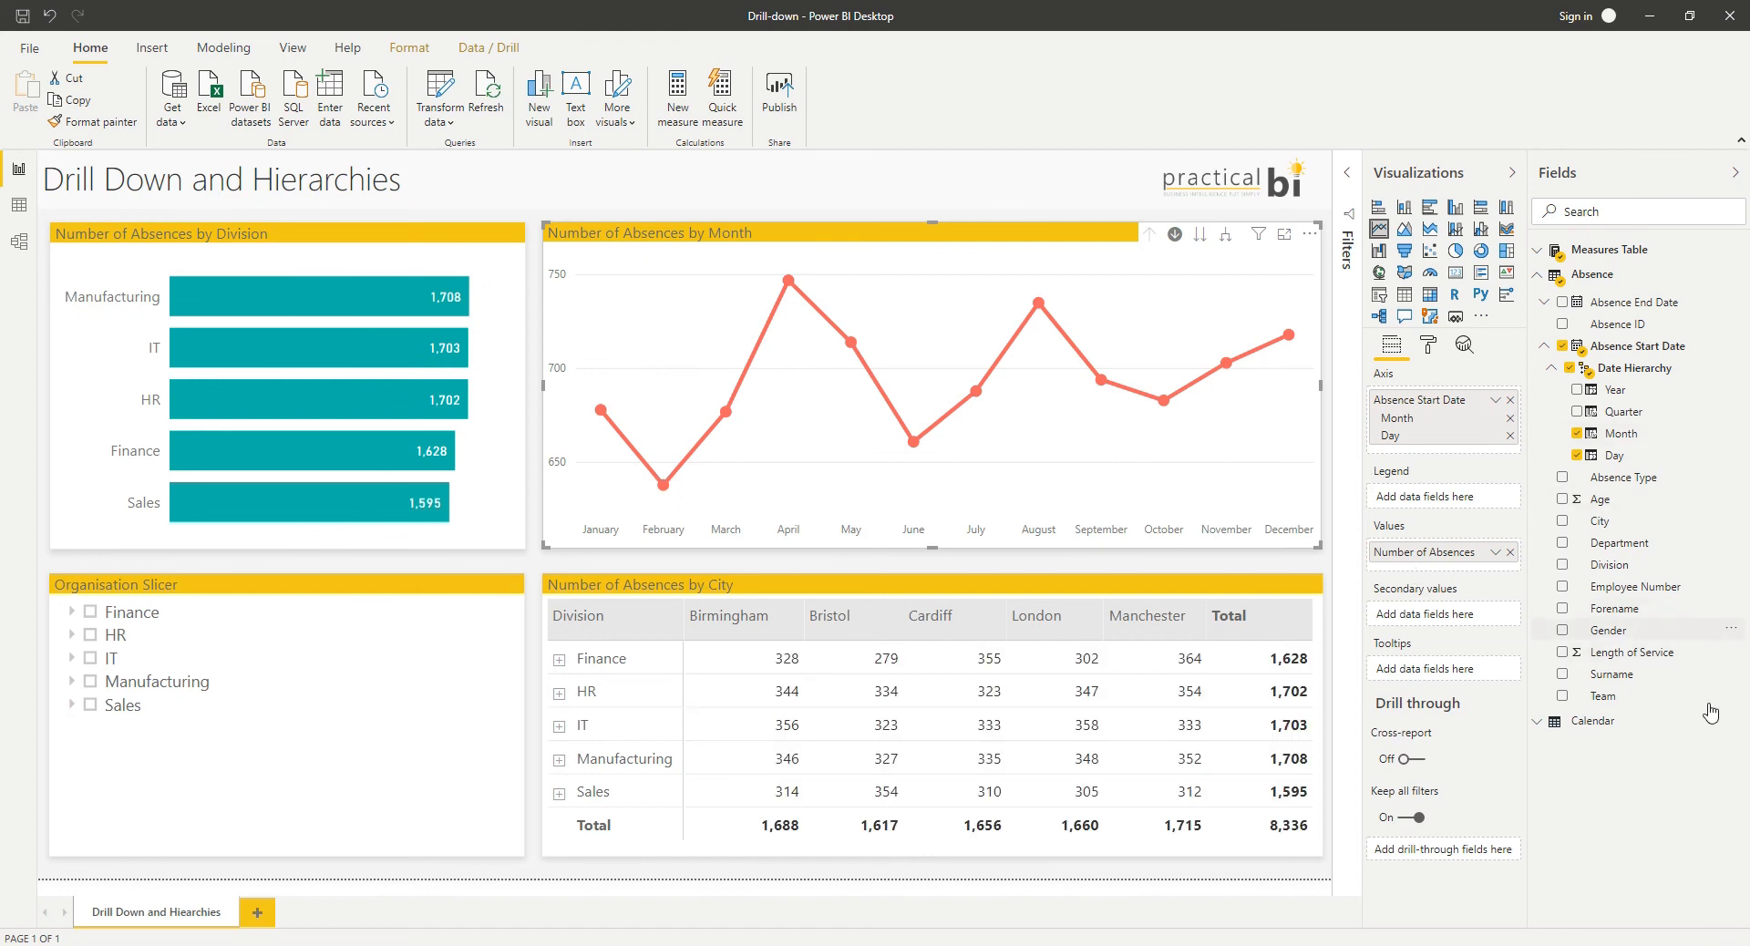
mouse_move(1619, 543)
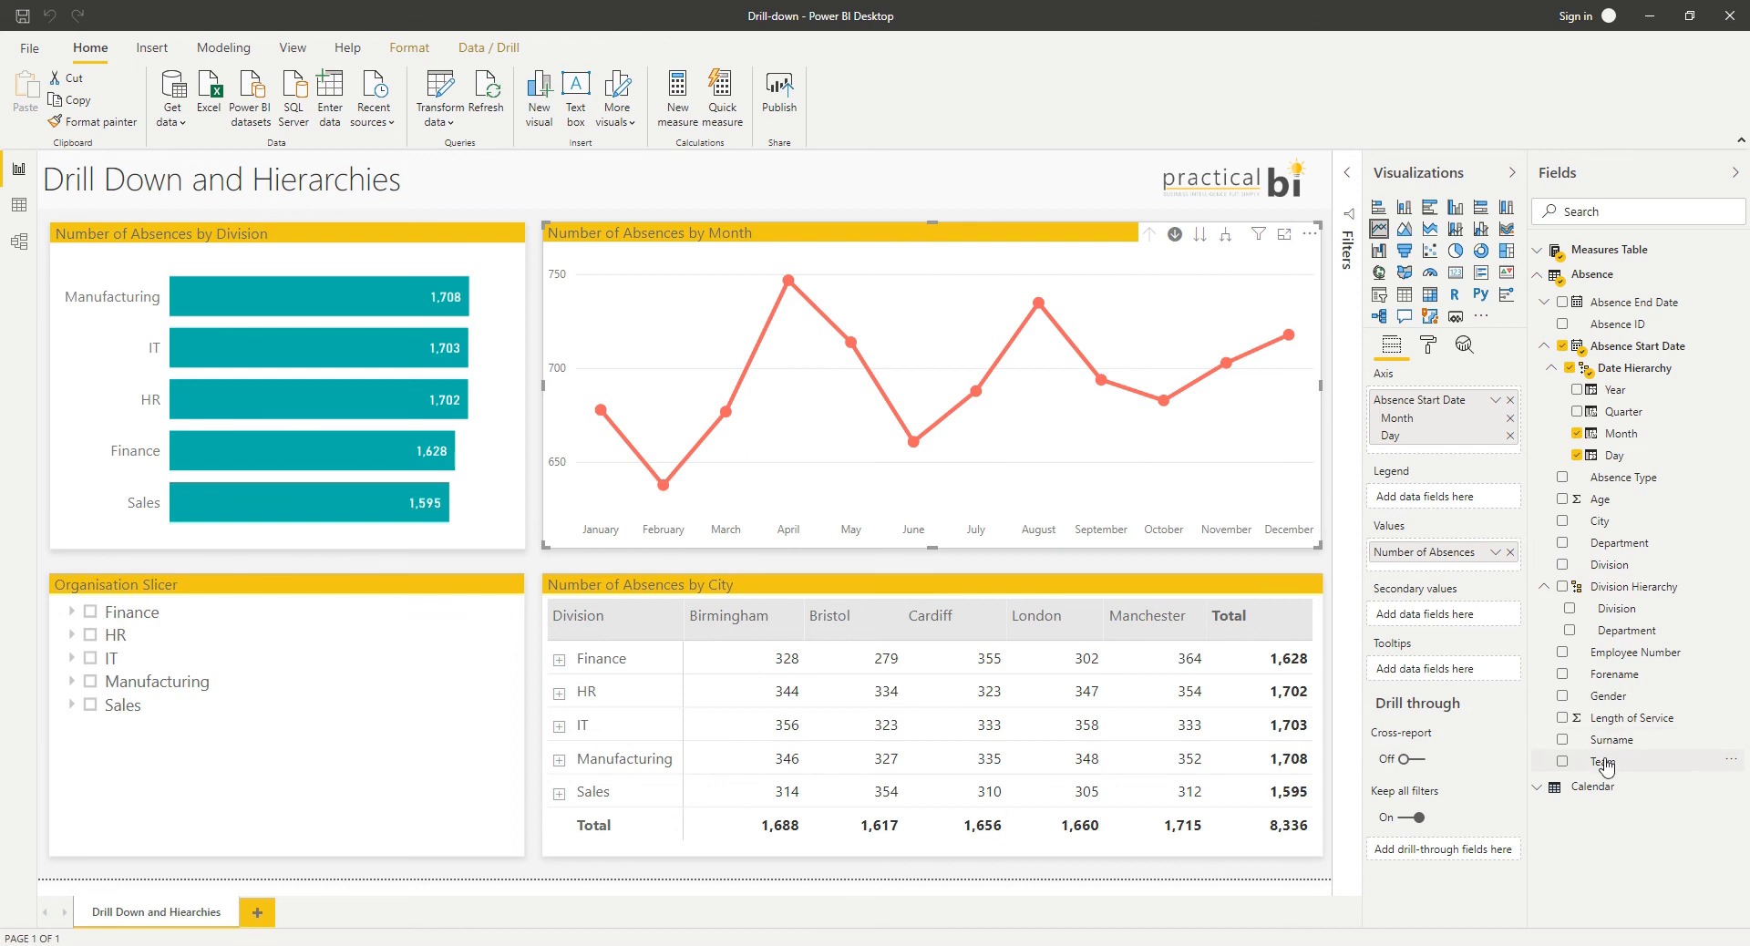
mouse_move(1699, 768)
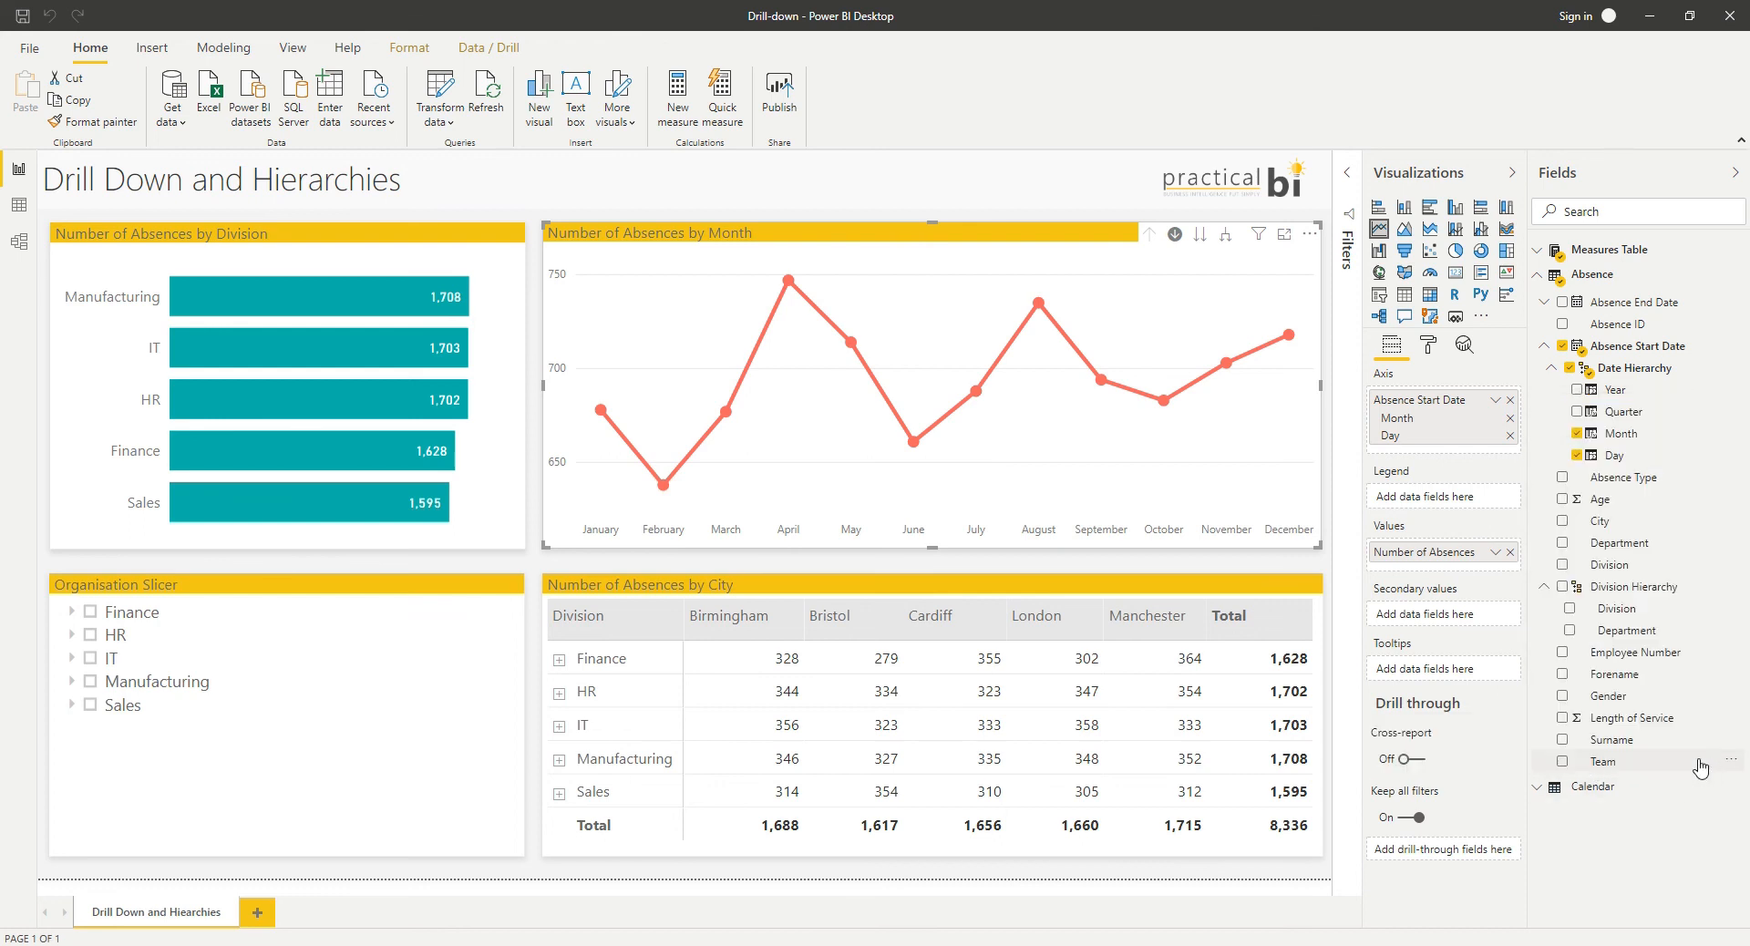
Step: Add Team to the Division hierarchy and rename it Org Structure
left_click(1604, 762)
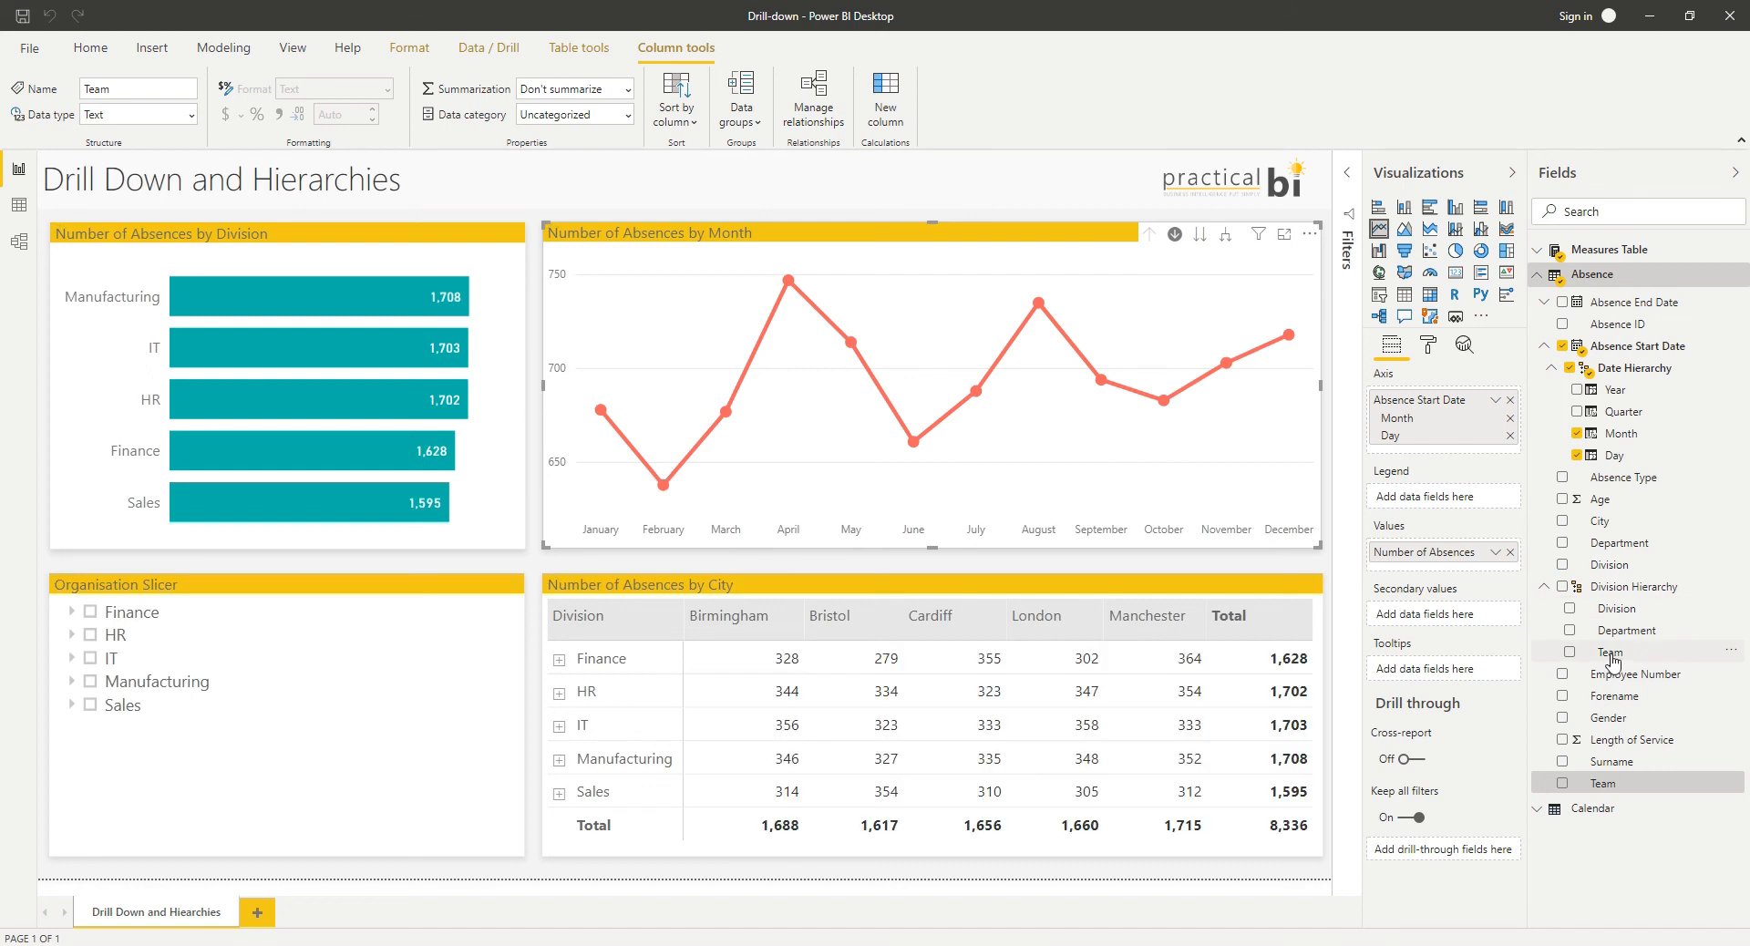
right_click(1633, 585)
type("Org Structure")
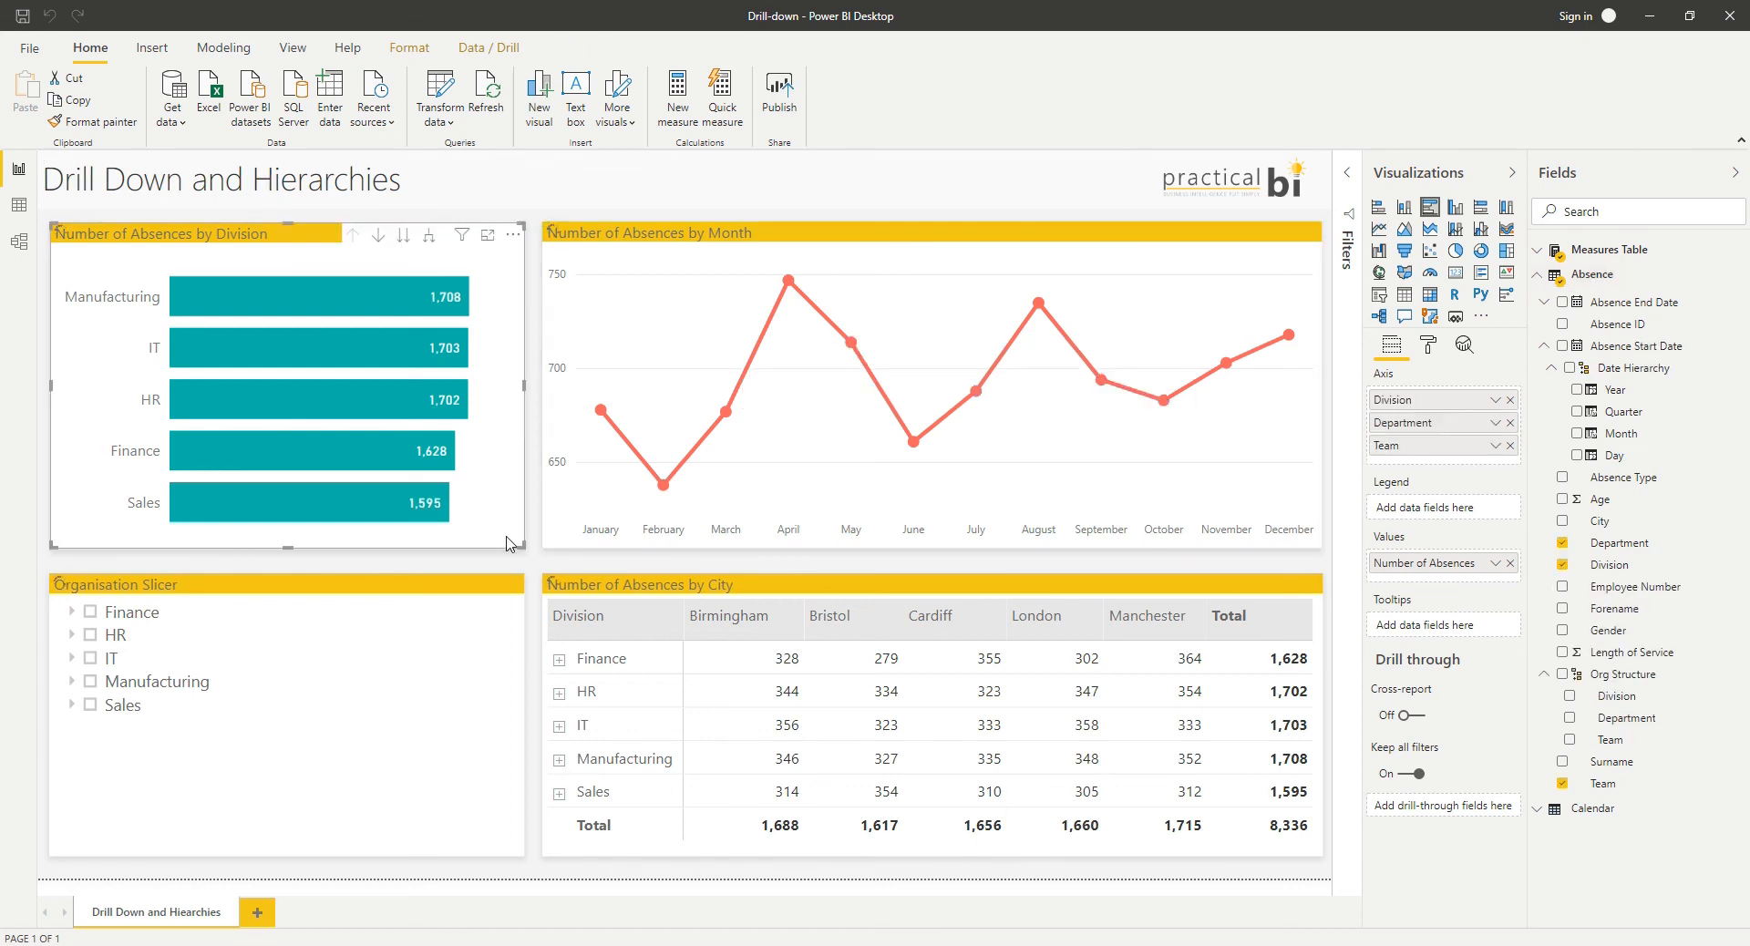
mouse_move(1639, 634)
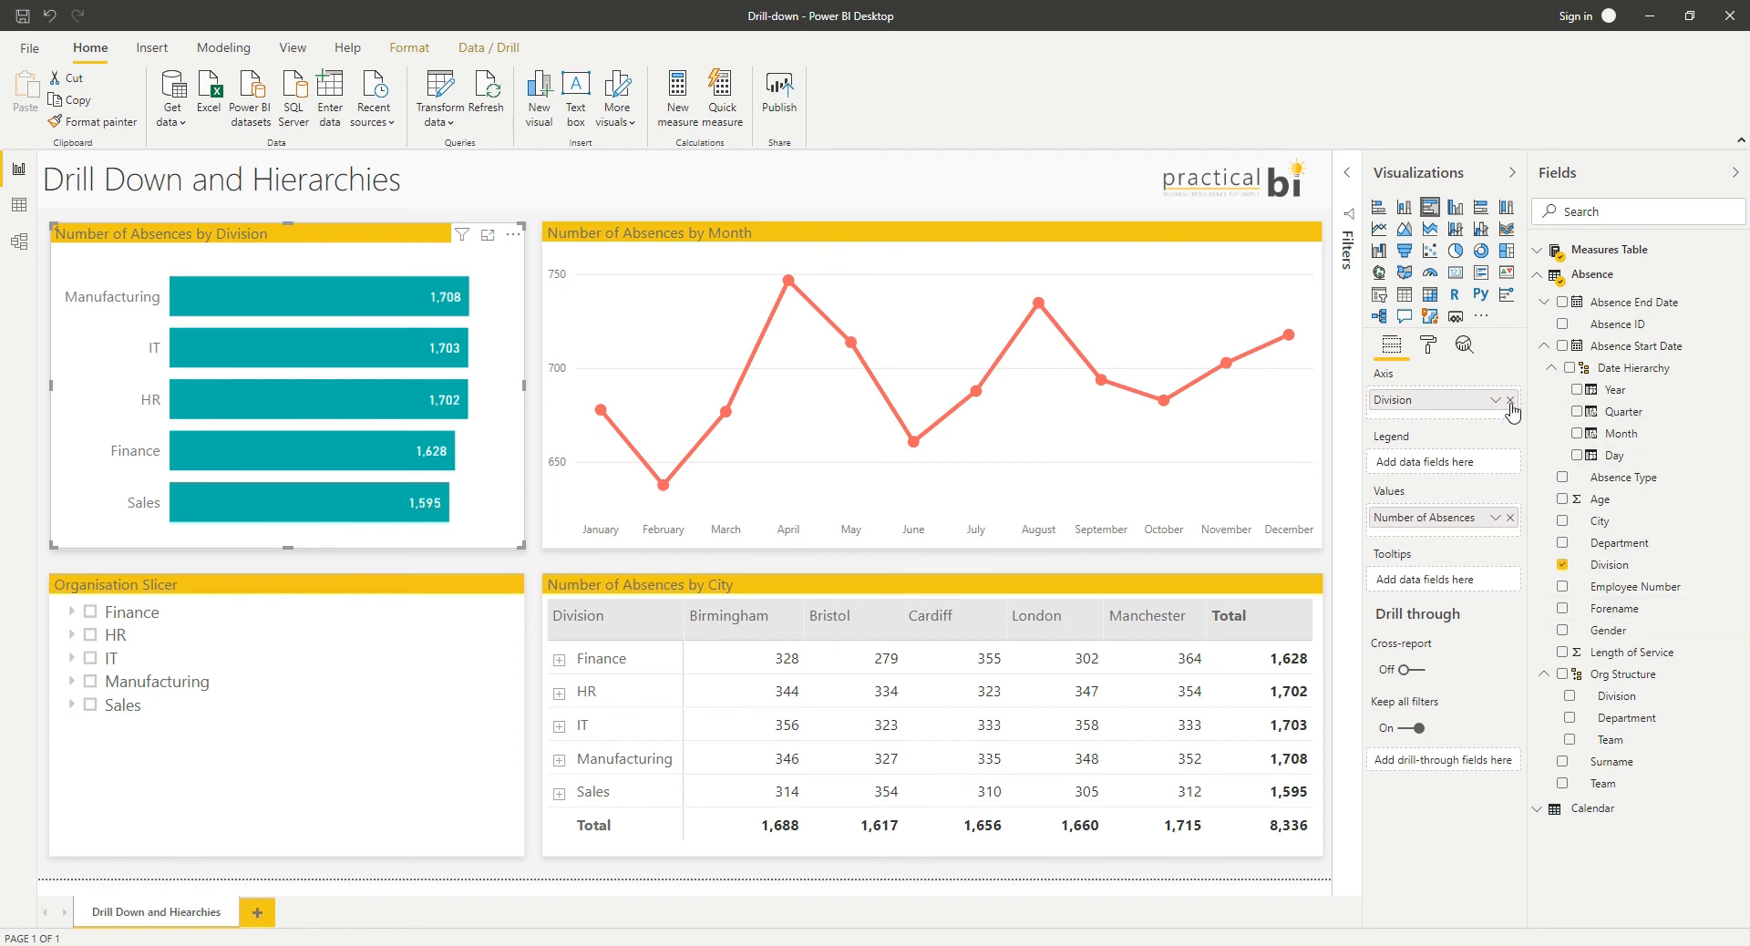
Step: Remove the leftover Division field so the bar chart axis uses Org Structure
left_click(1508, 399)
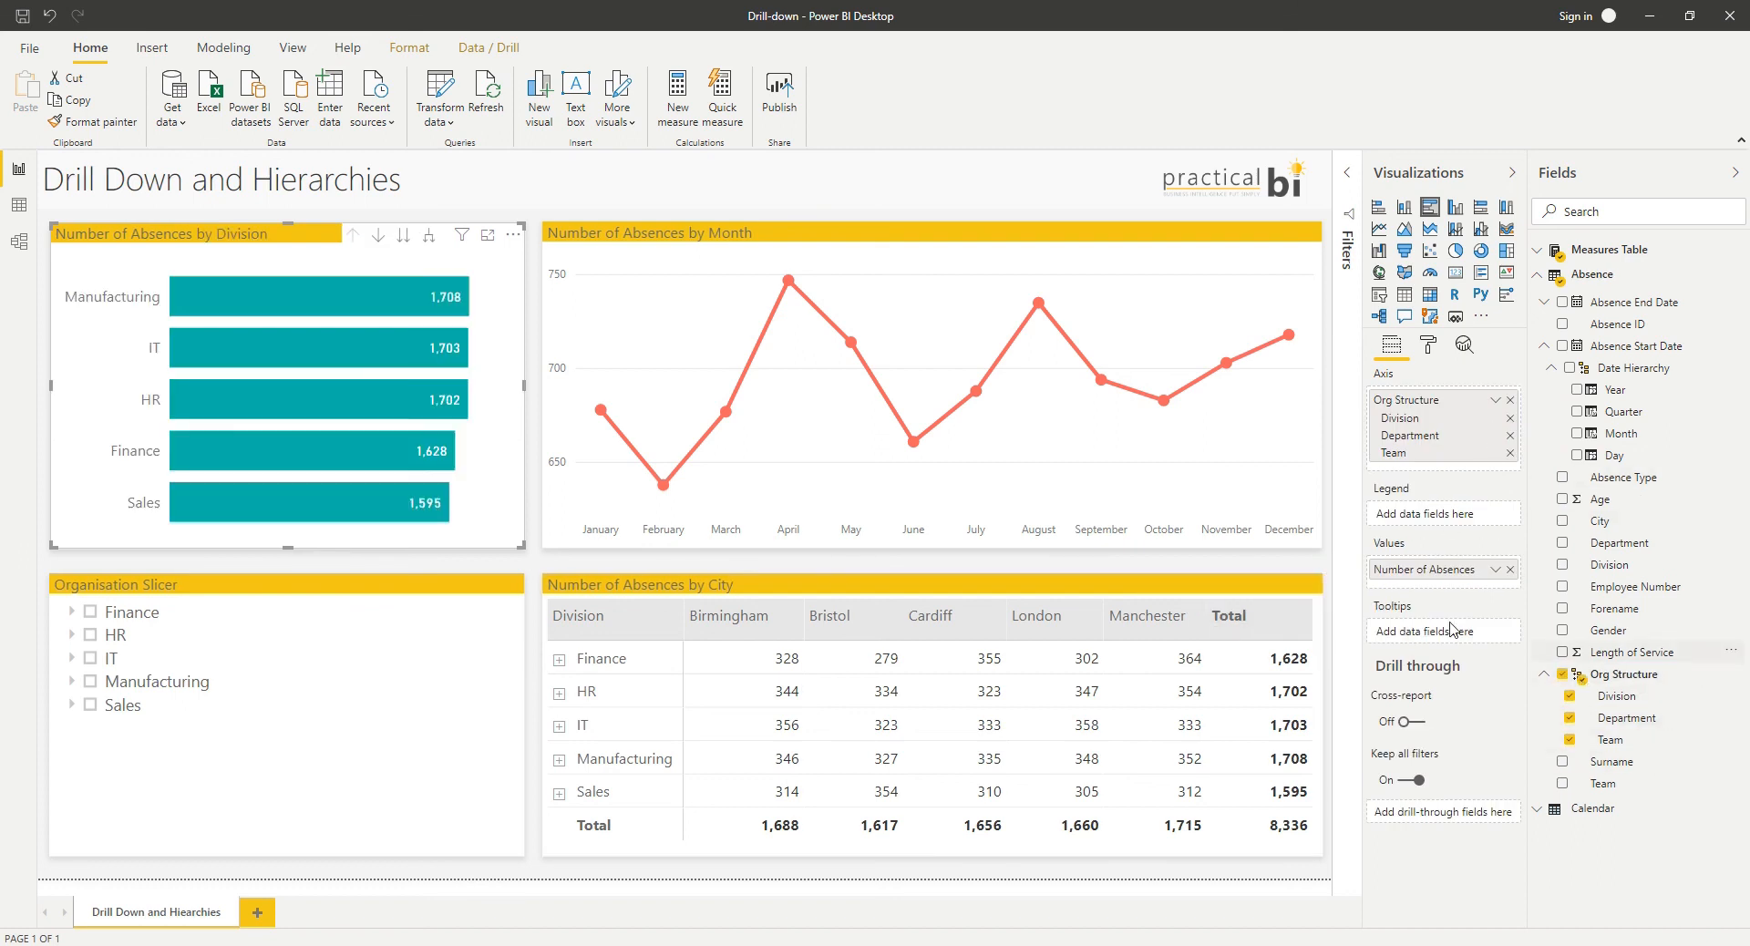
mouse_move(379, 244)
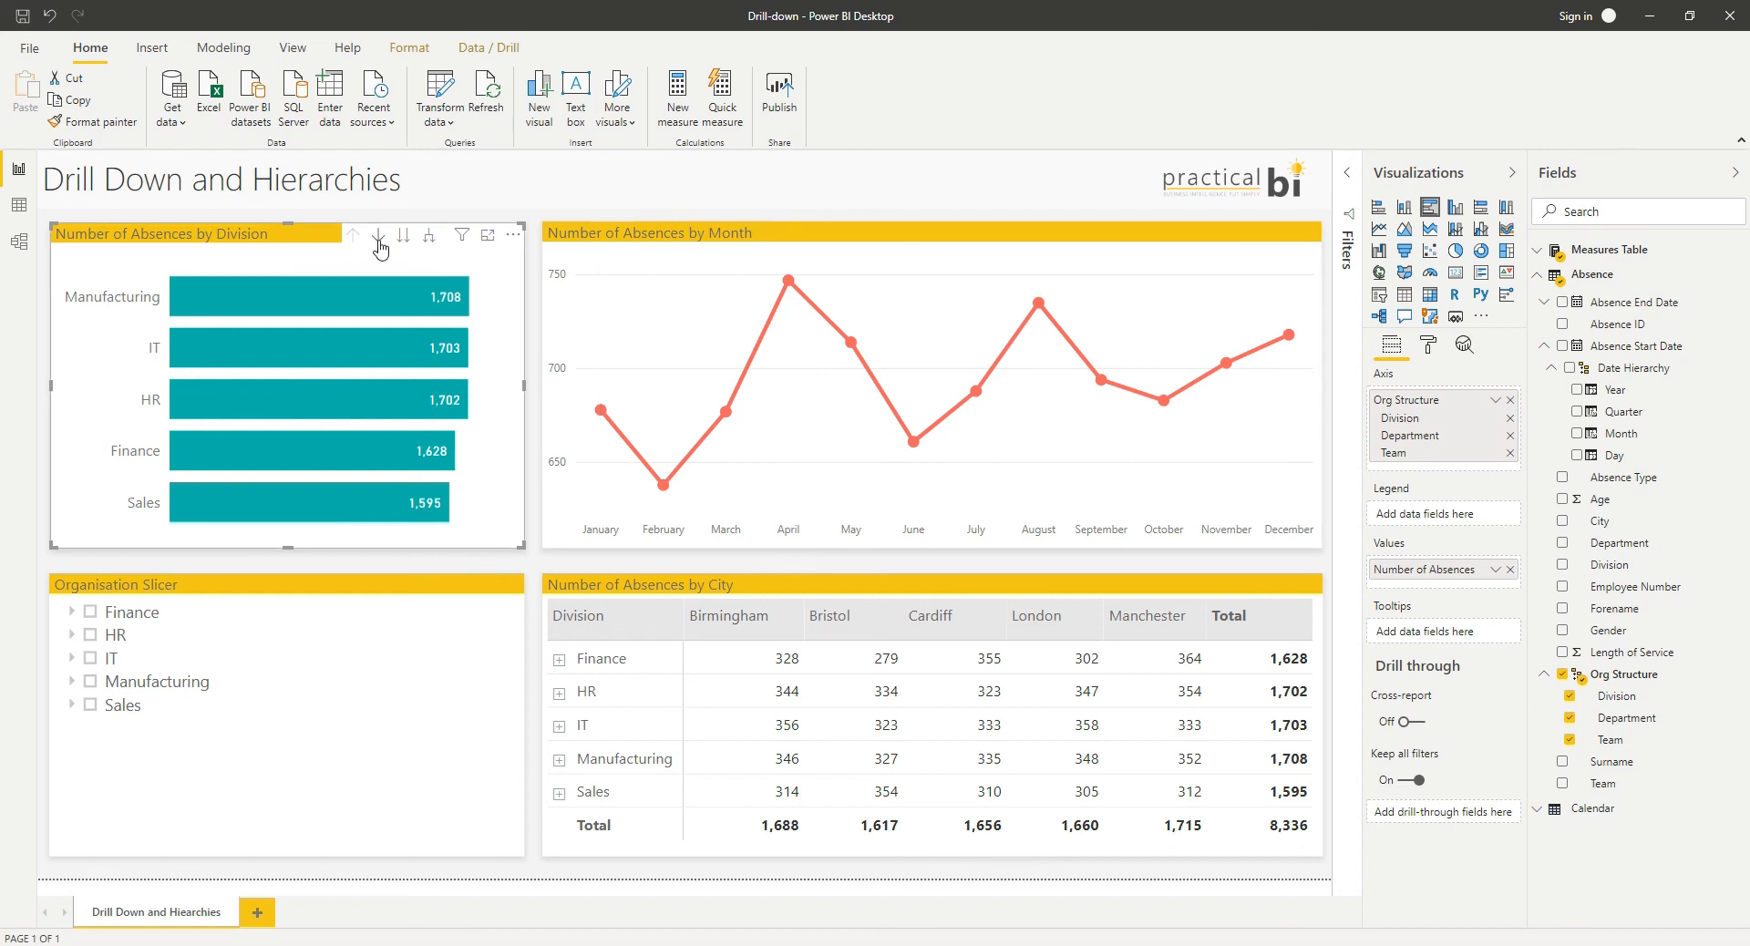
Step: Turn on Drill Mode and drill into HR, then HR Systems, to show its teams
left_click(379, 235)
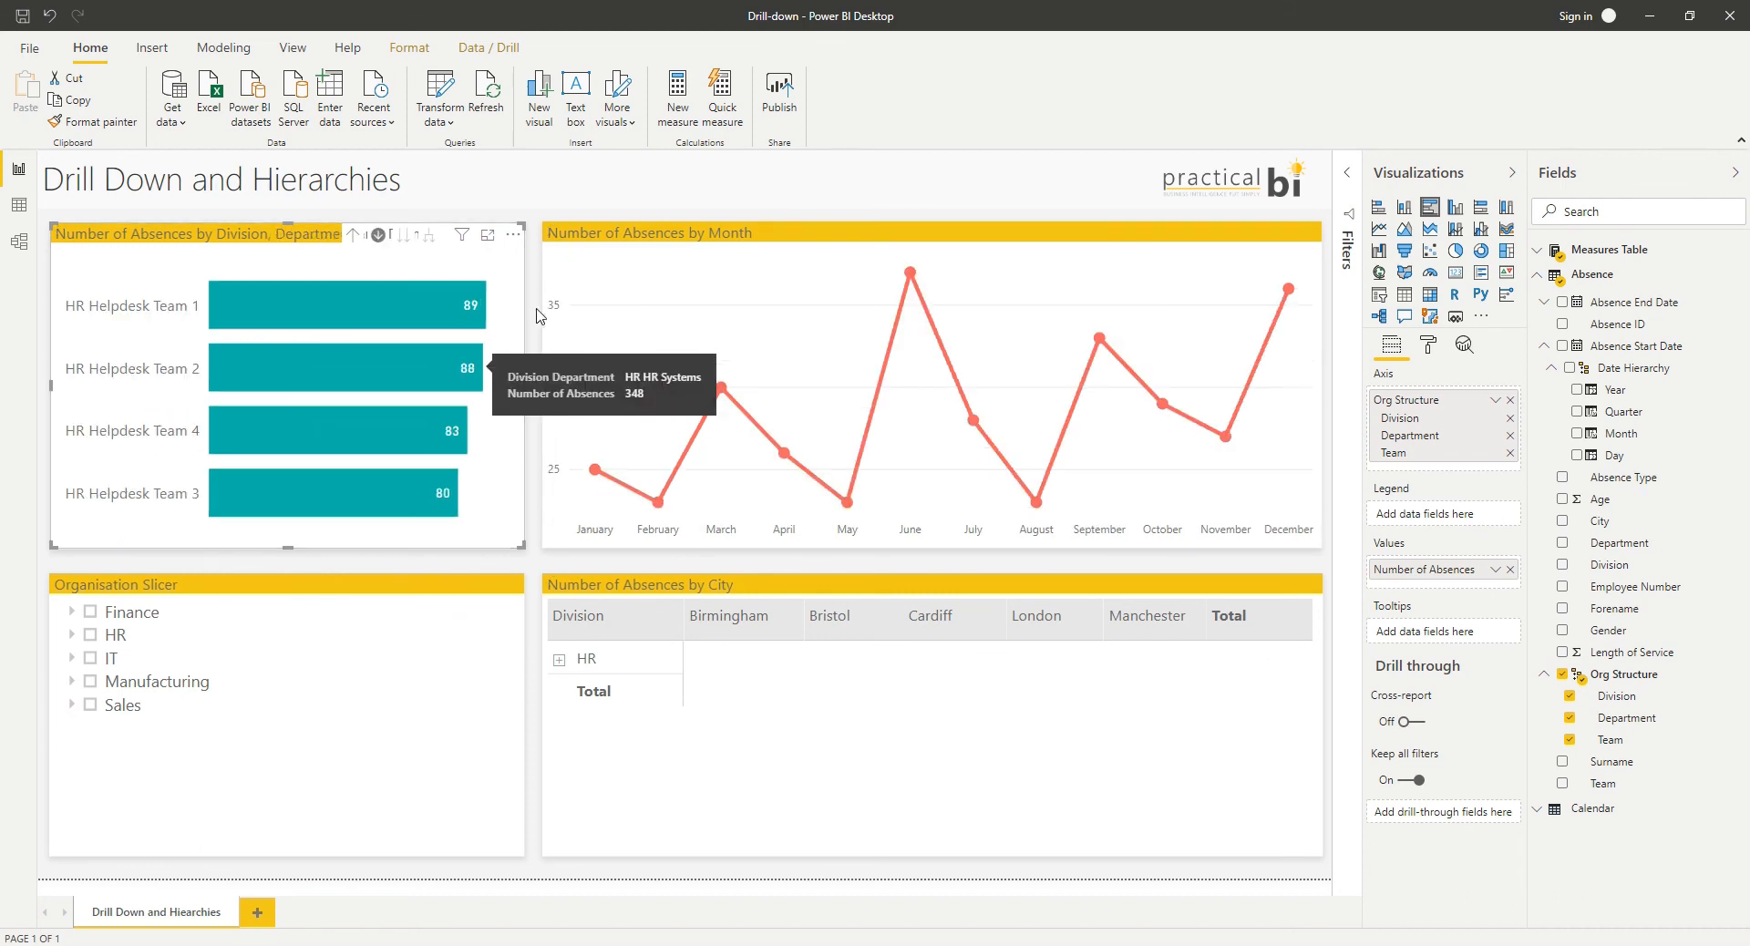
left_click(379, 235)
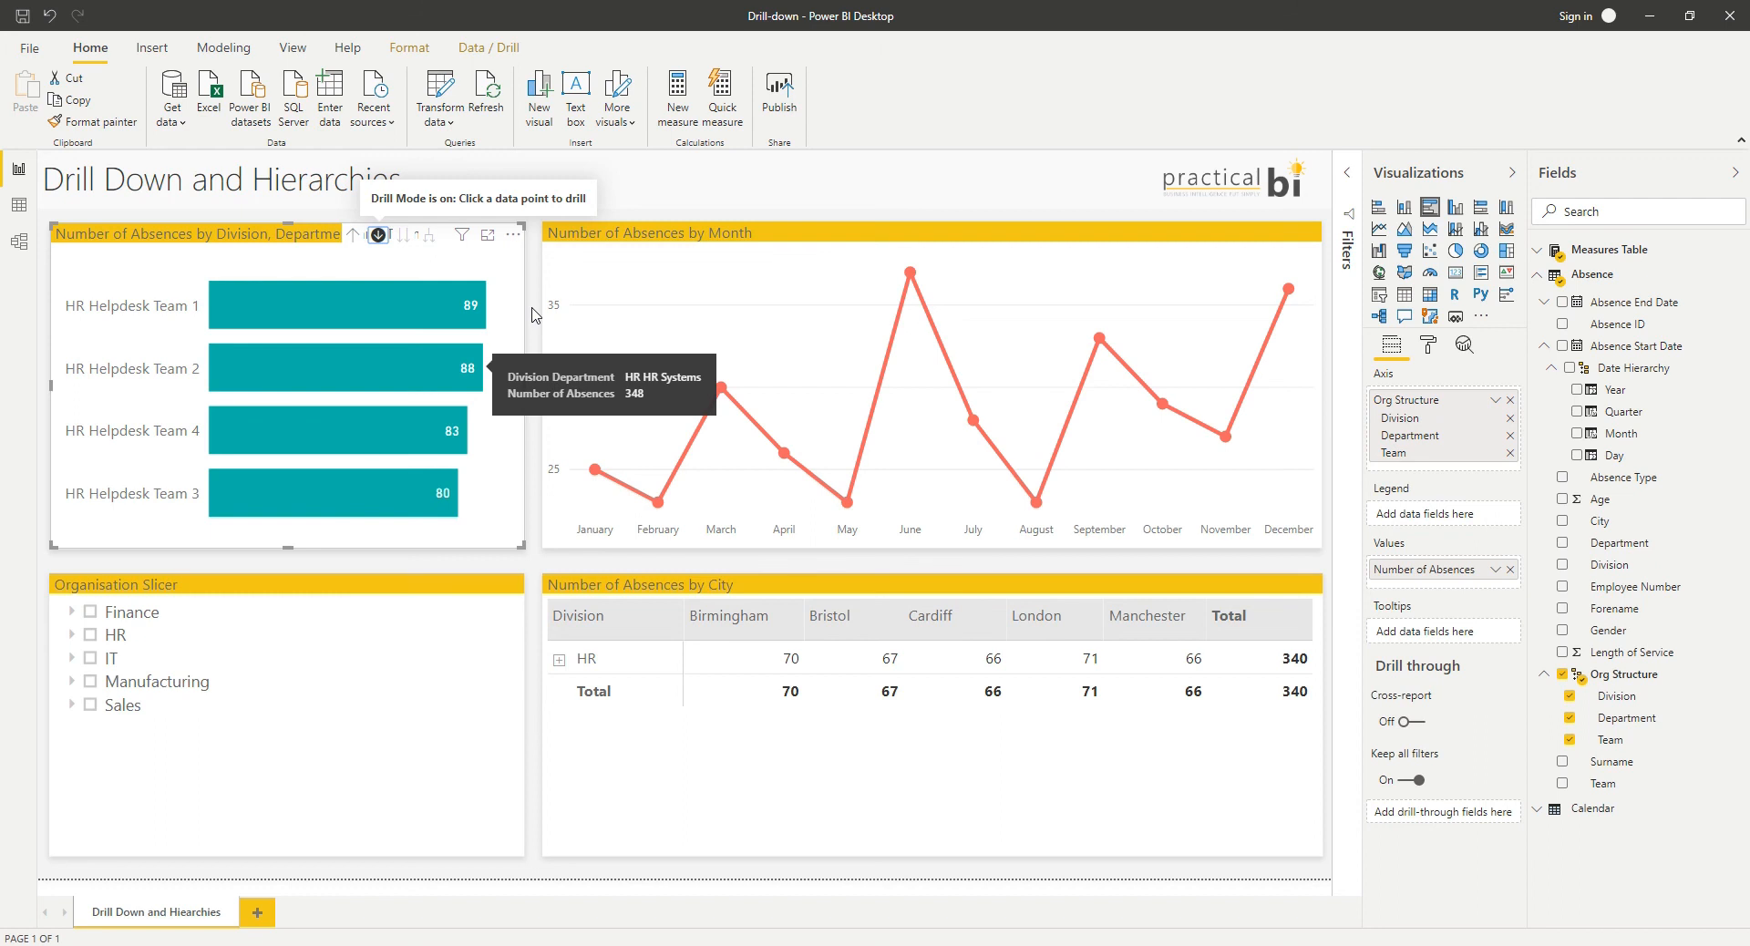
mouse_move(531, 316)
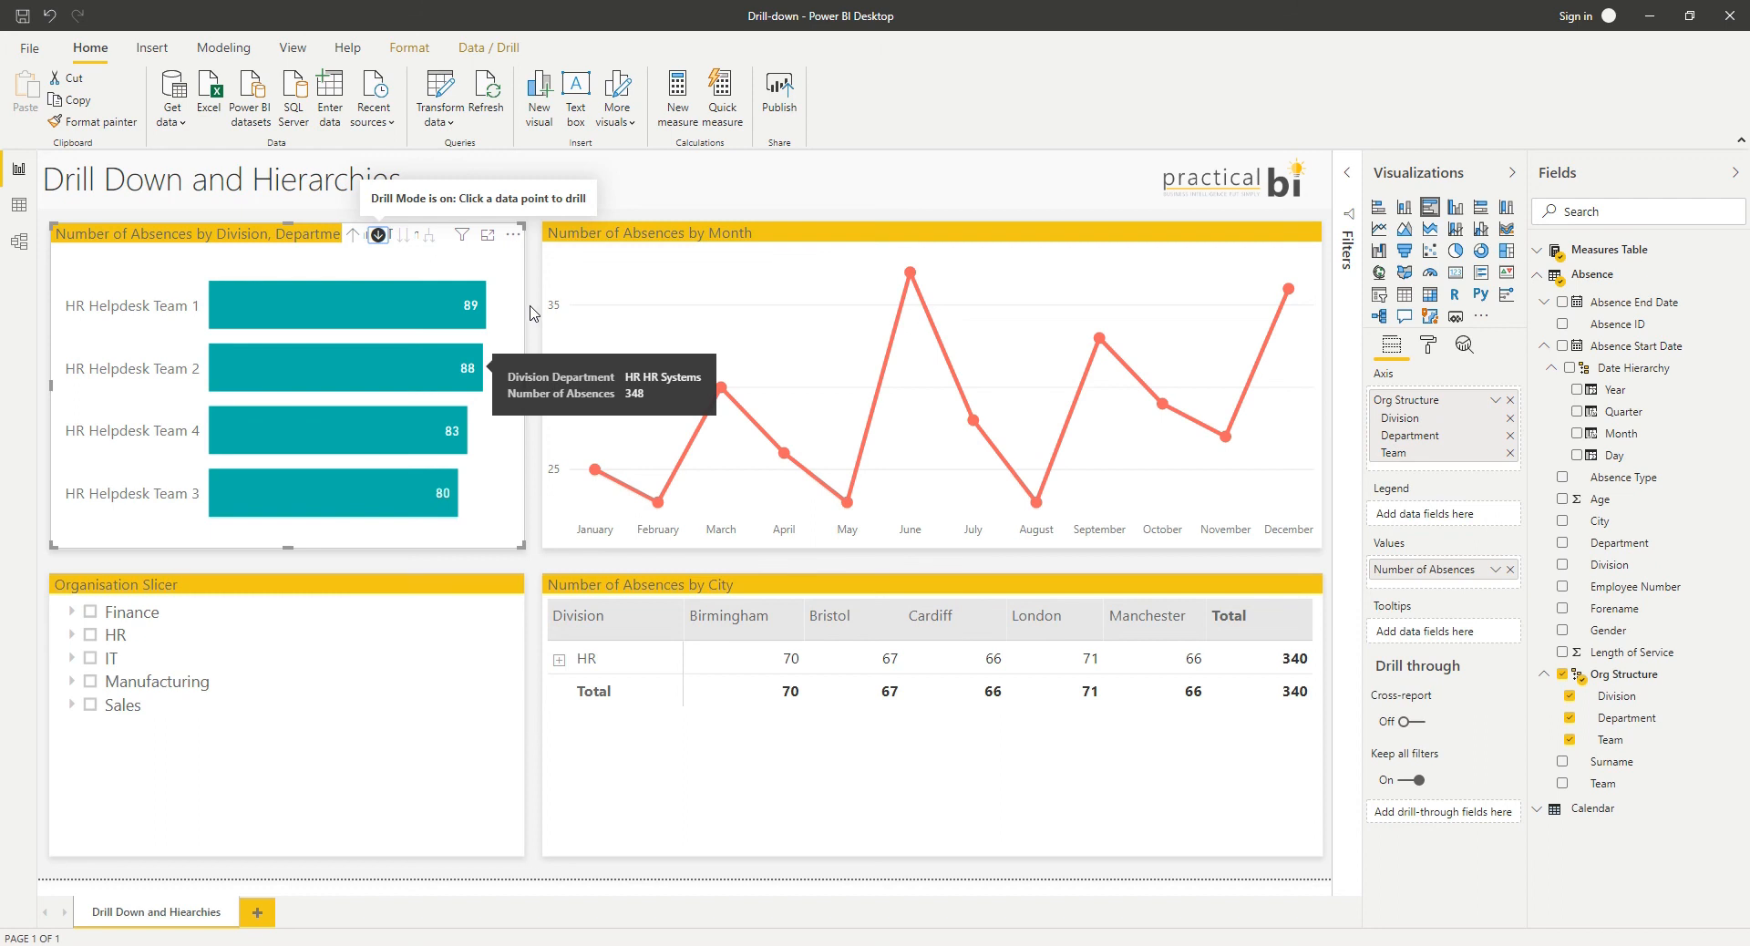